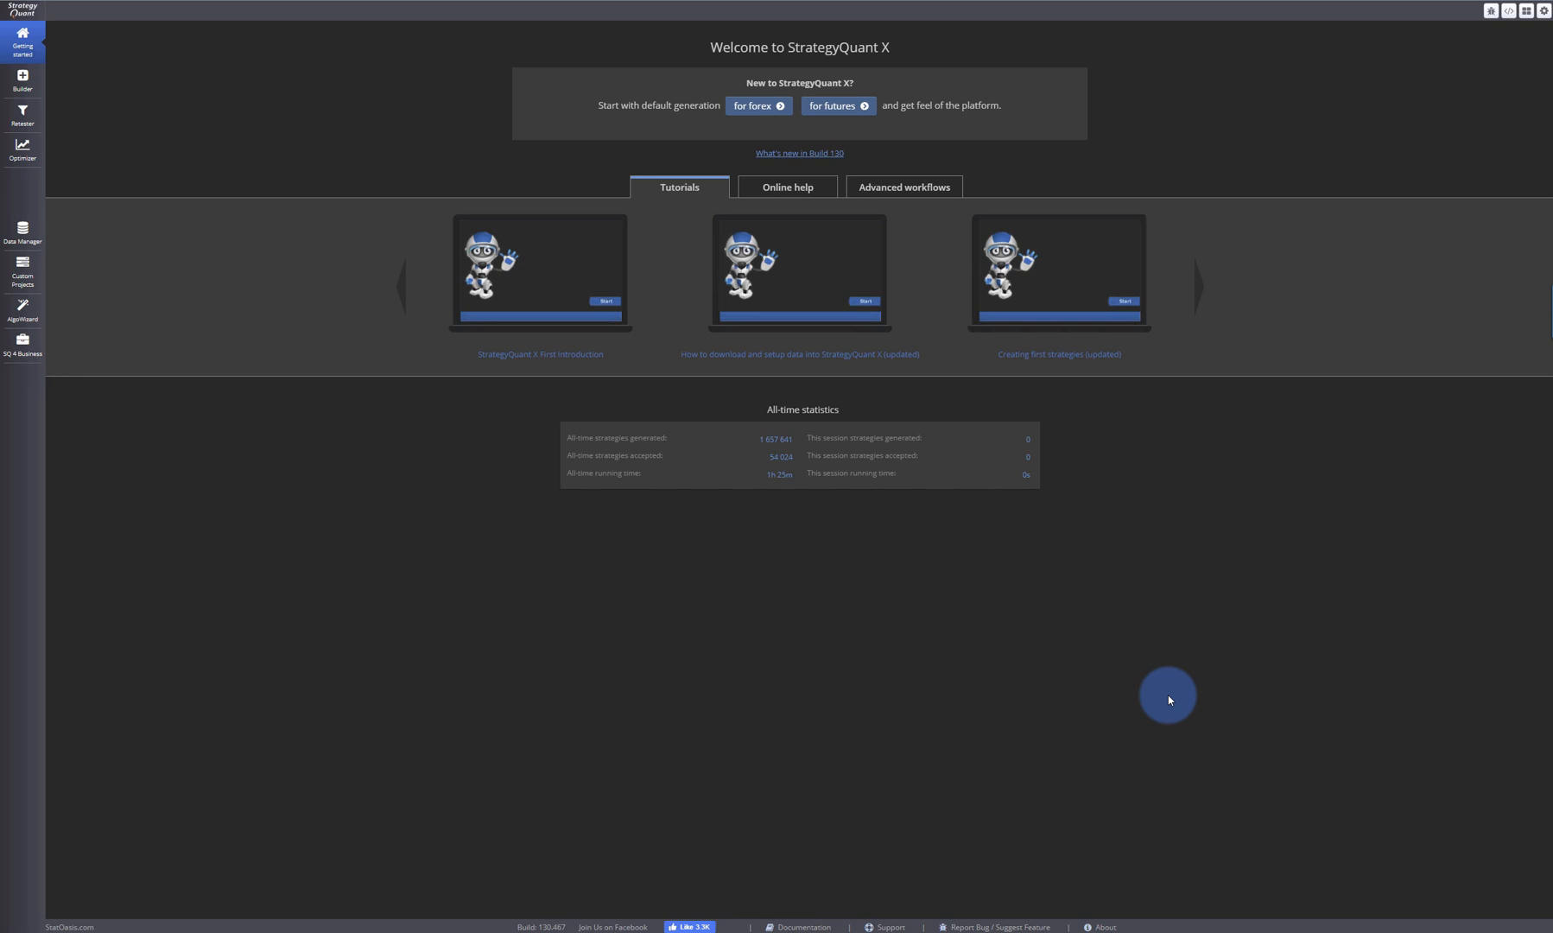
mouse_move(1097, 726)
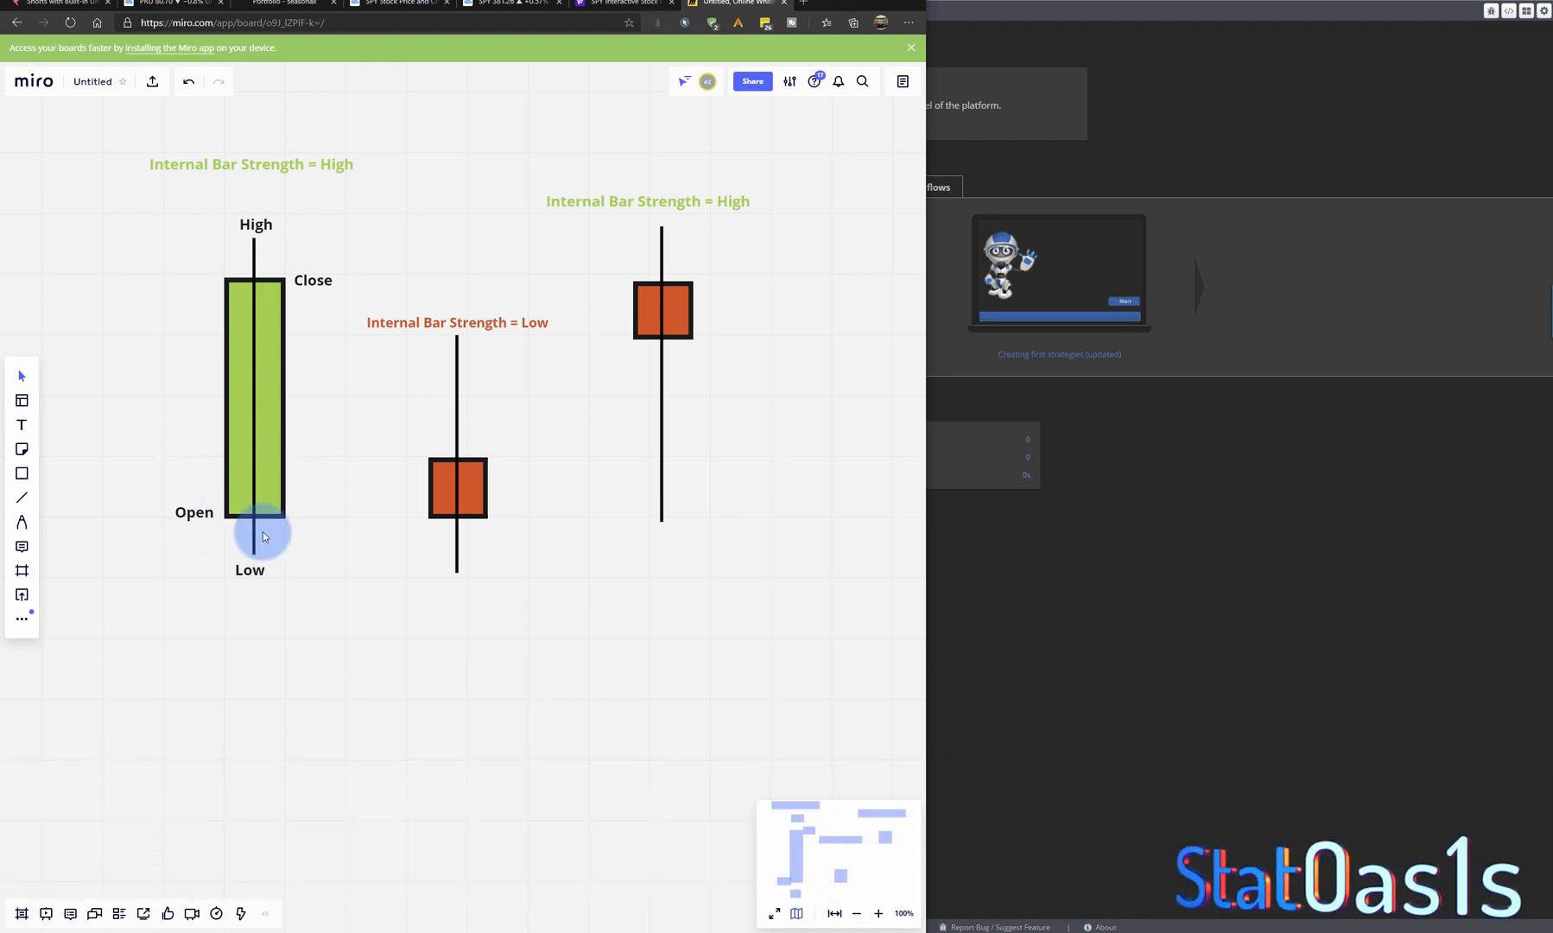
mouse_move(266, 526)
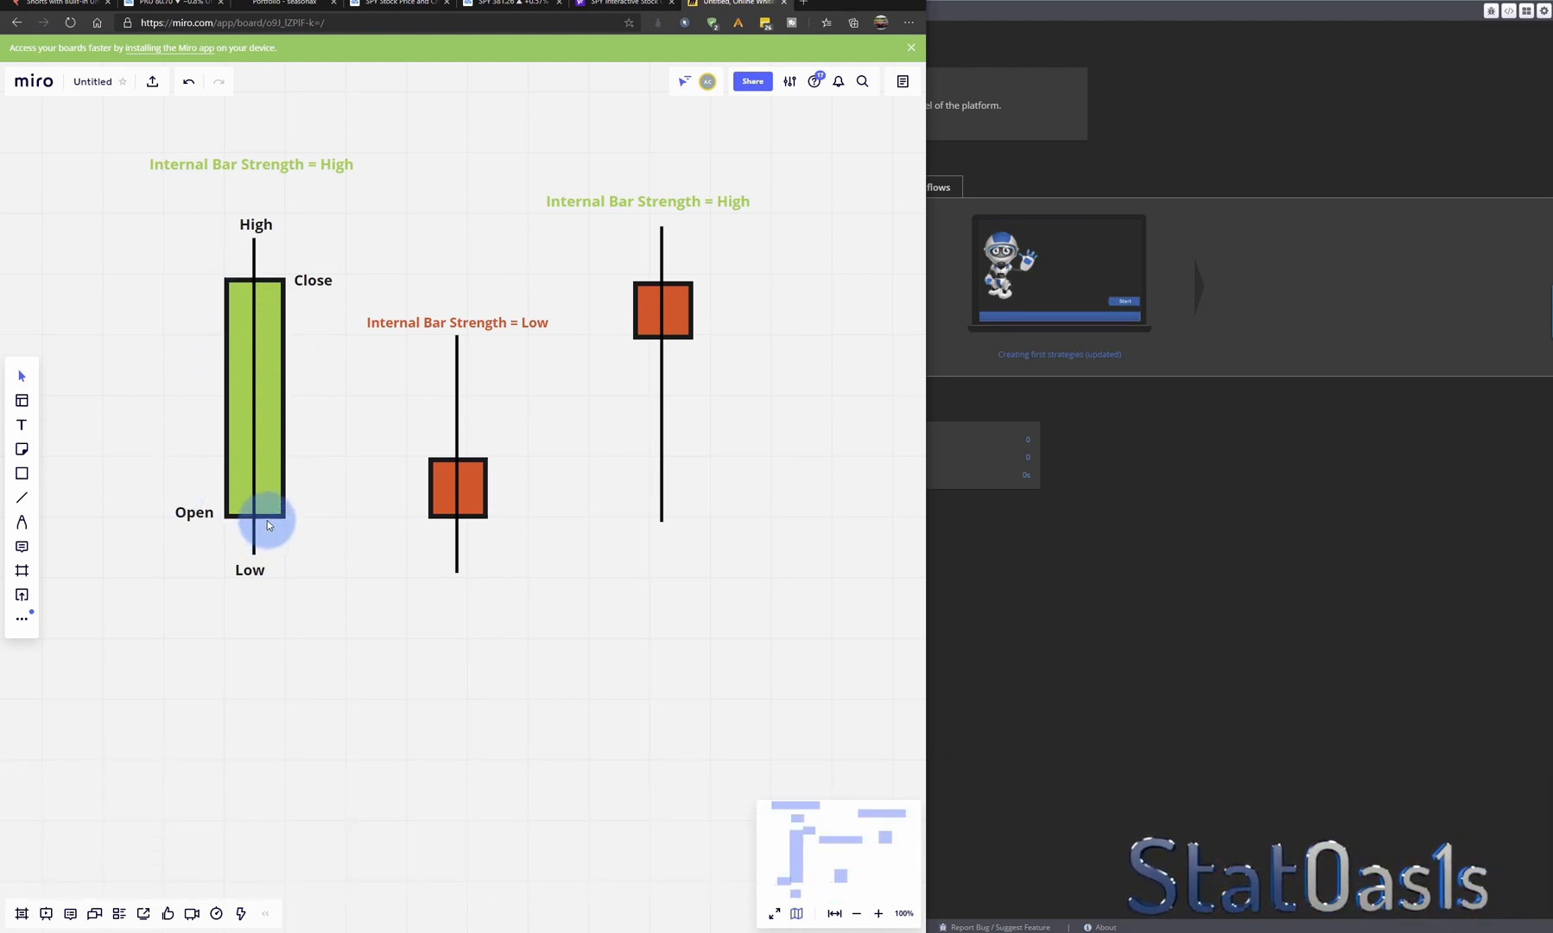
mouse_move(295, 292)
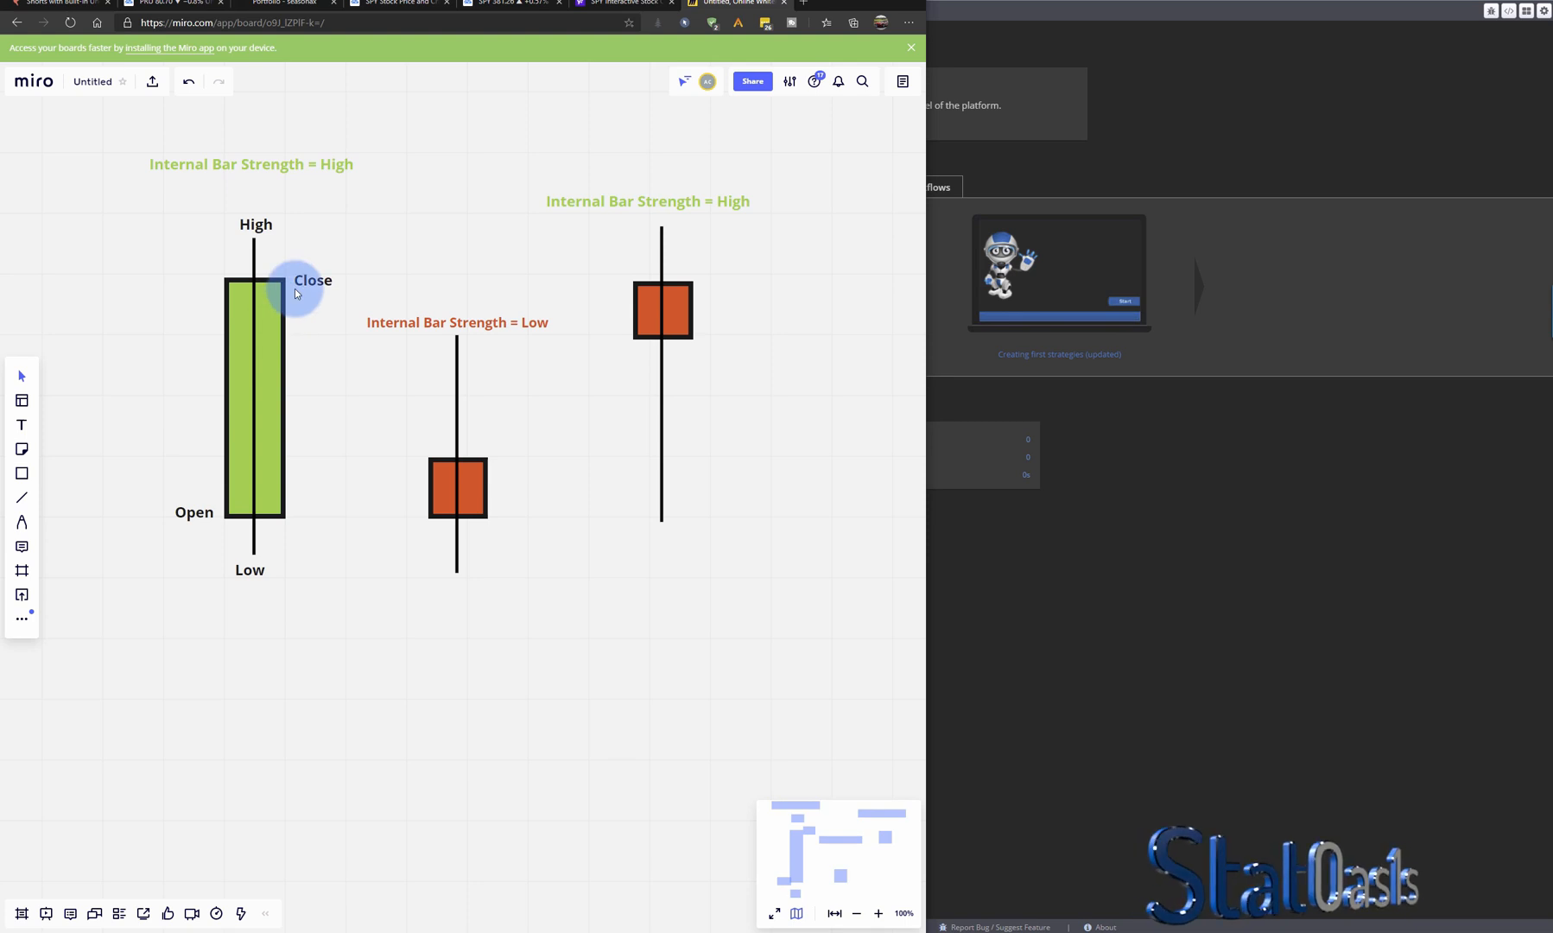
mouse_move(286, 336)
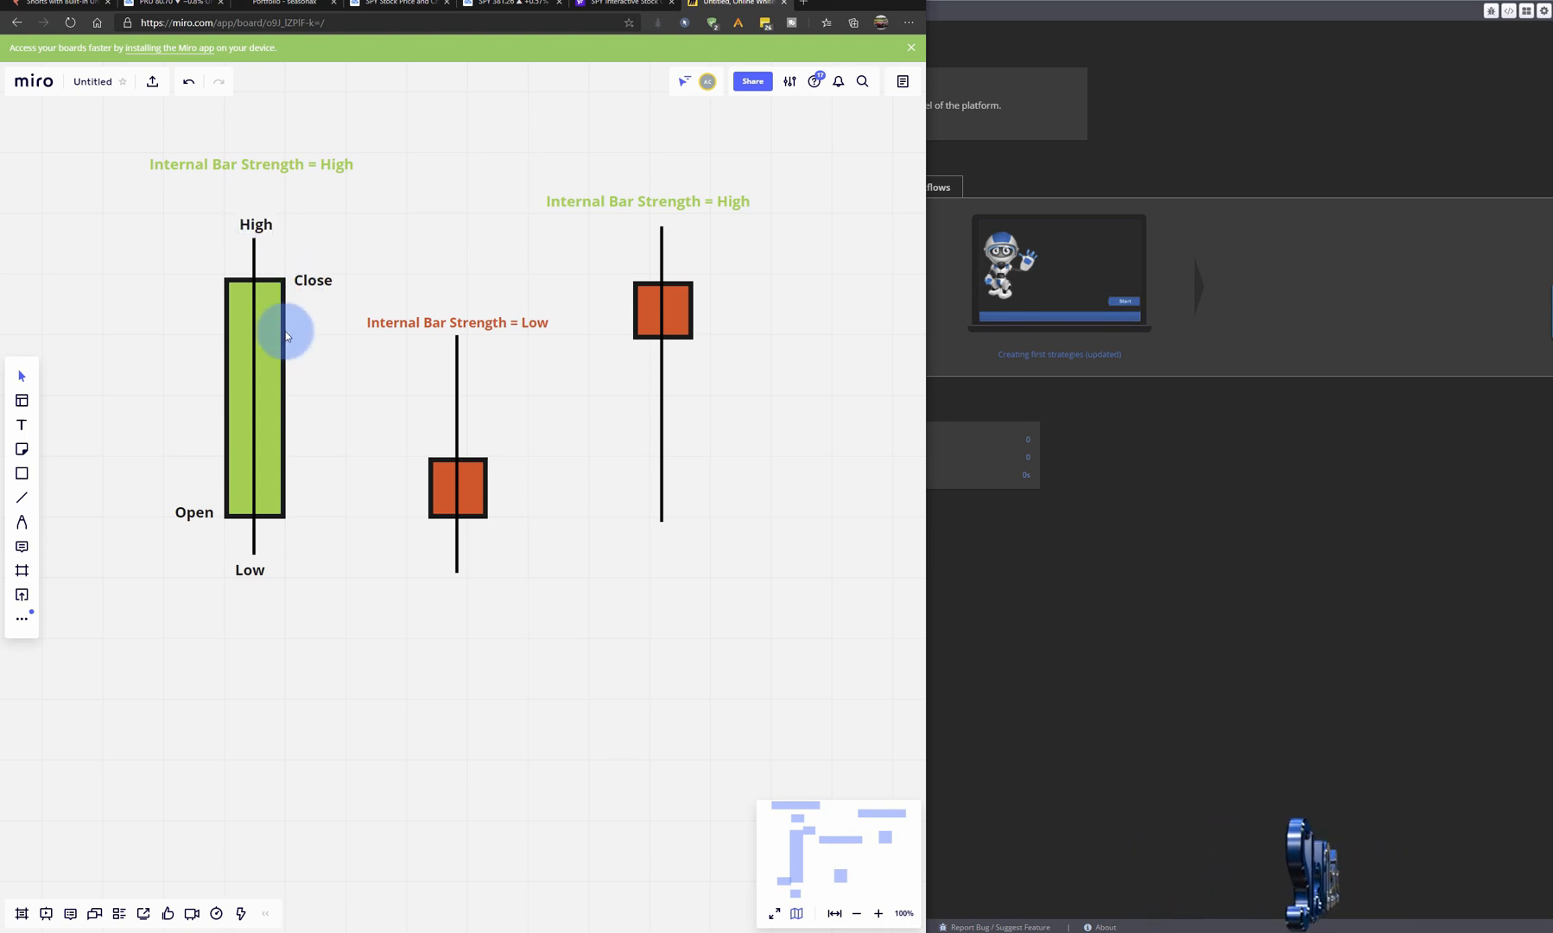
mouse_move(294, 542)
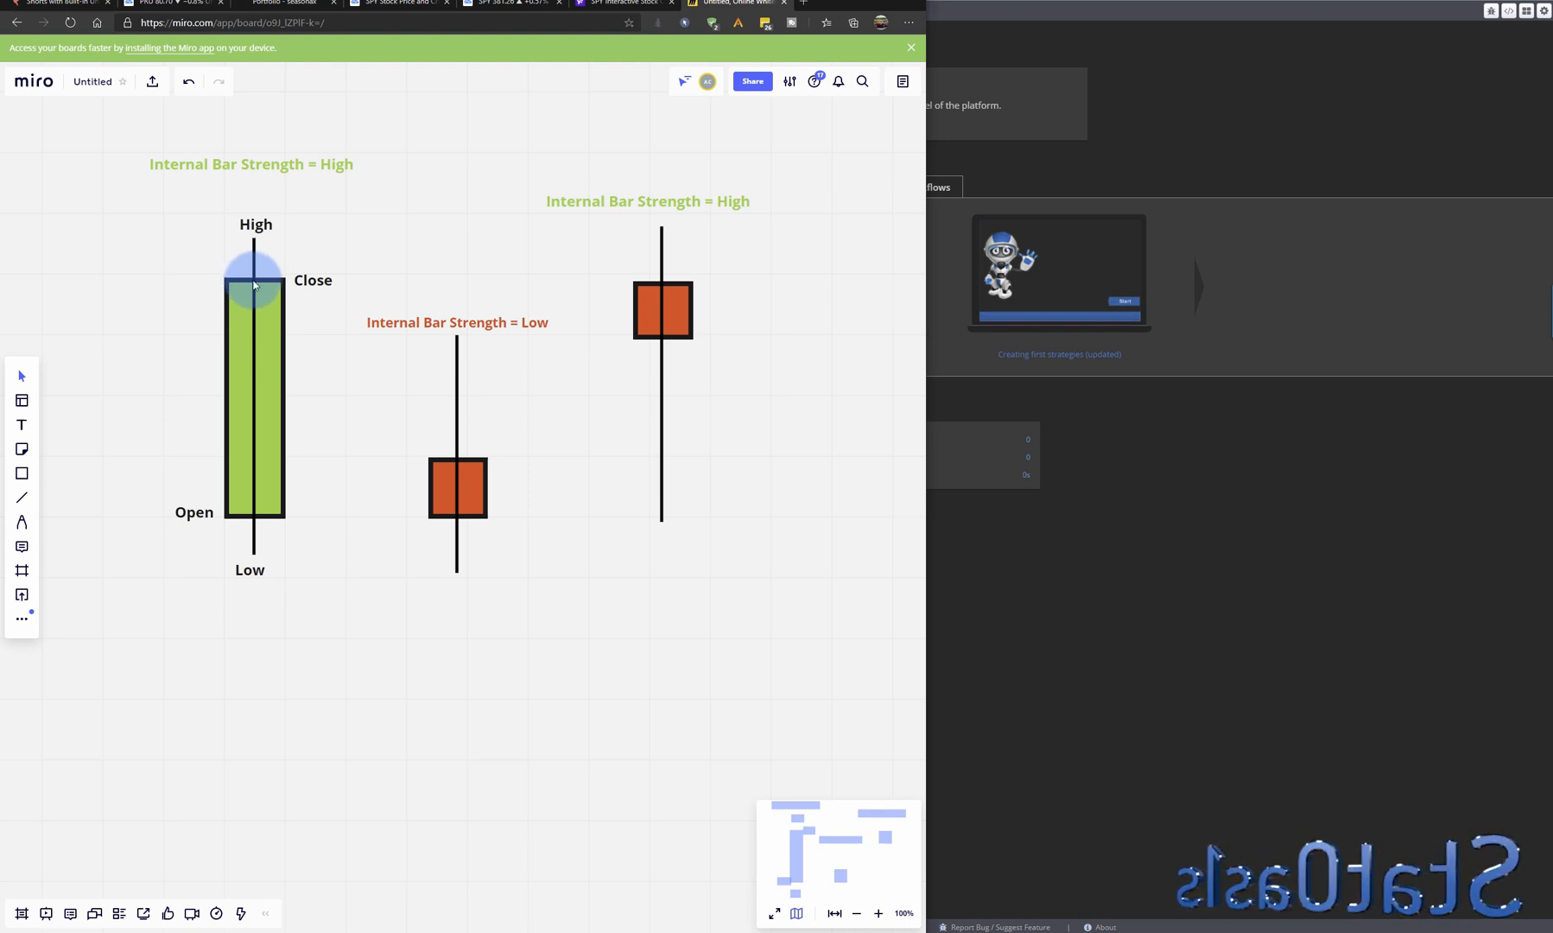
mouse_move(185, 267)
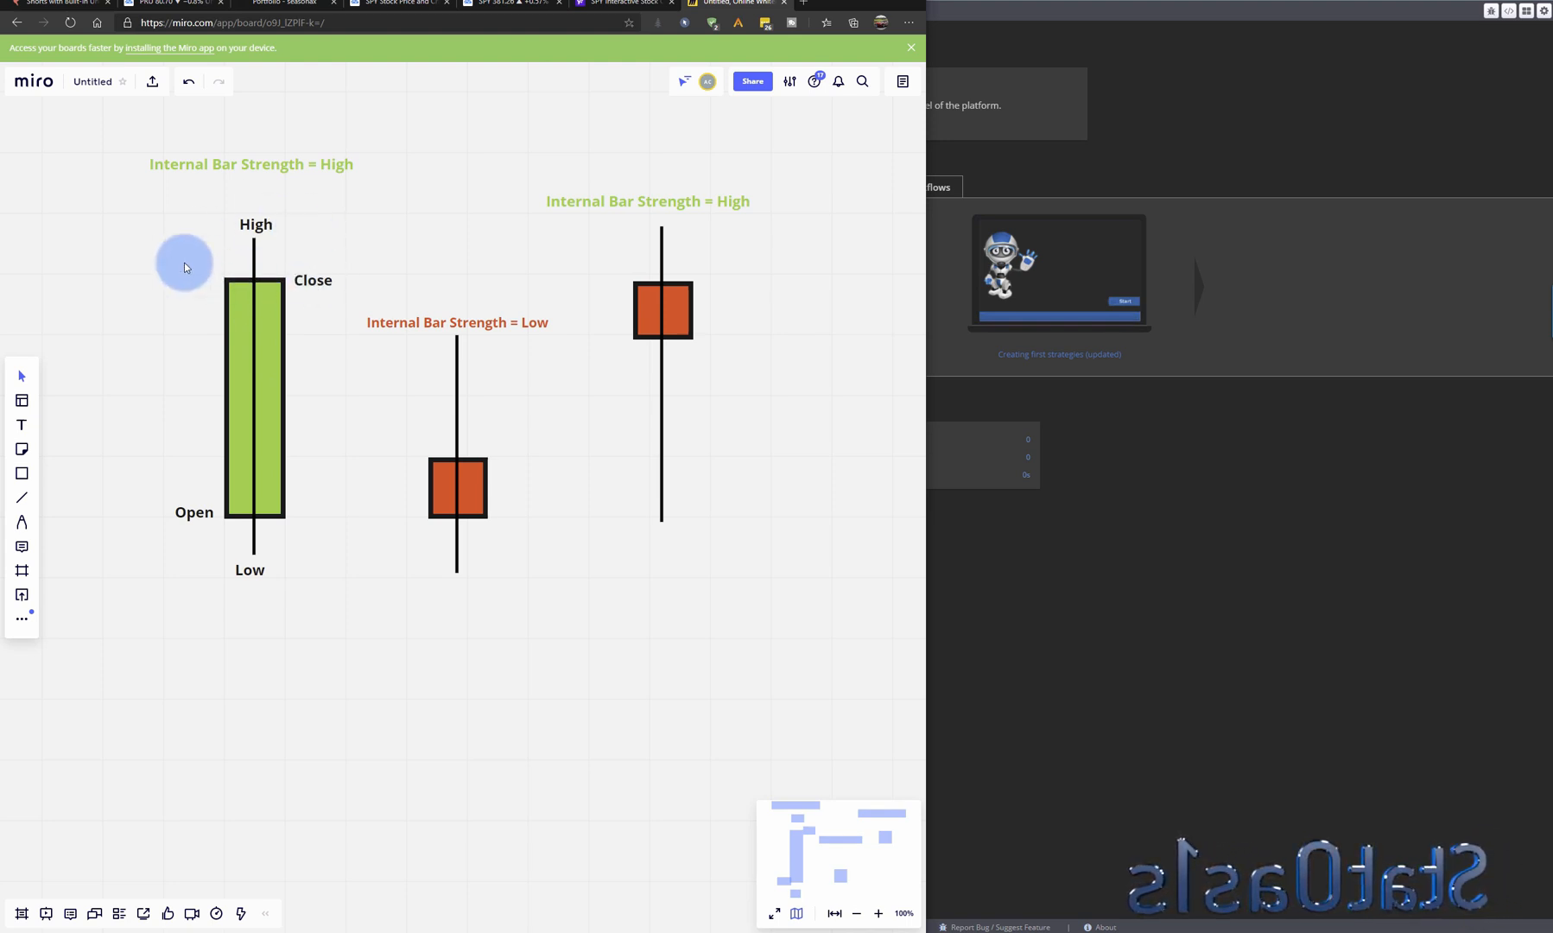
mouse_move(278, 262)
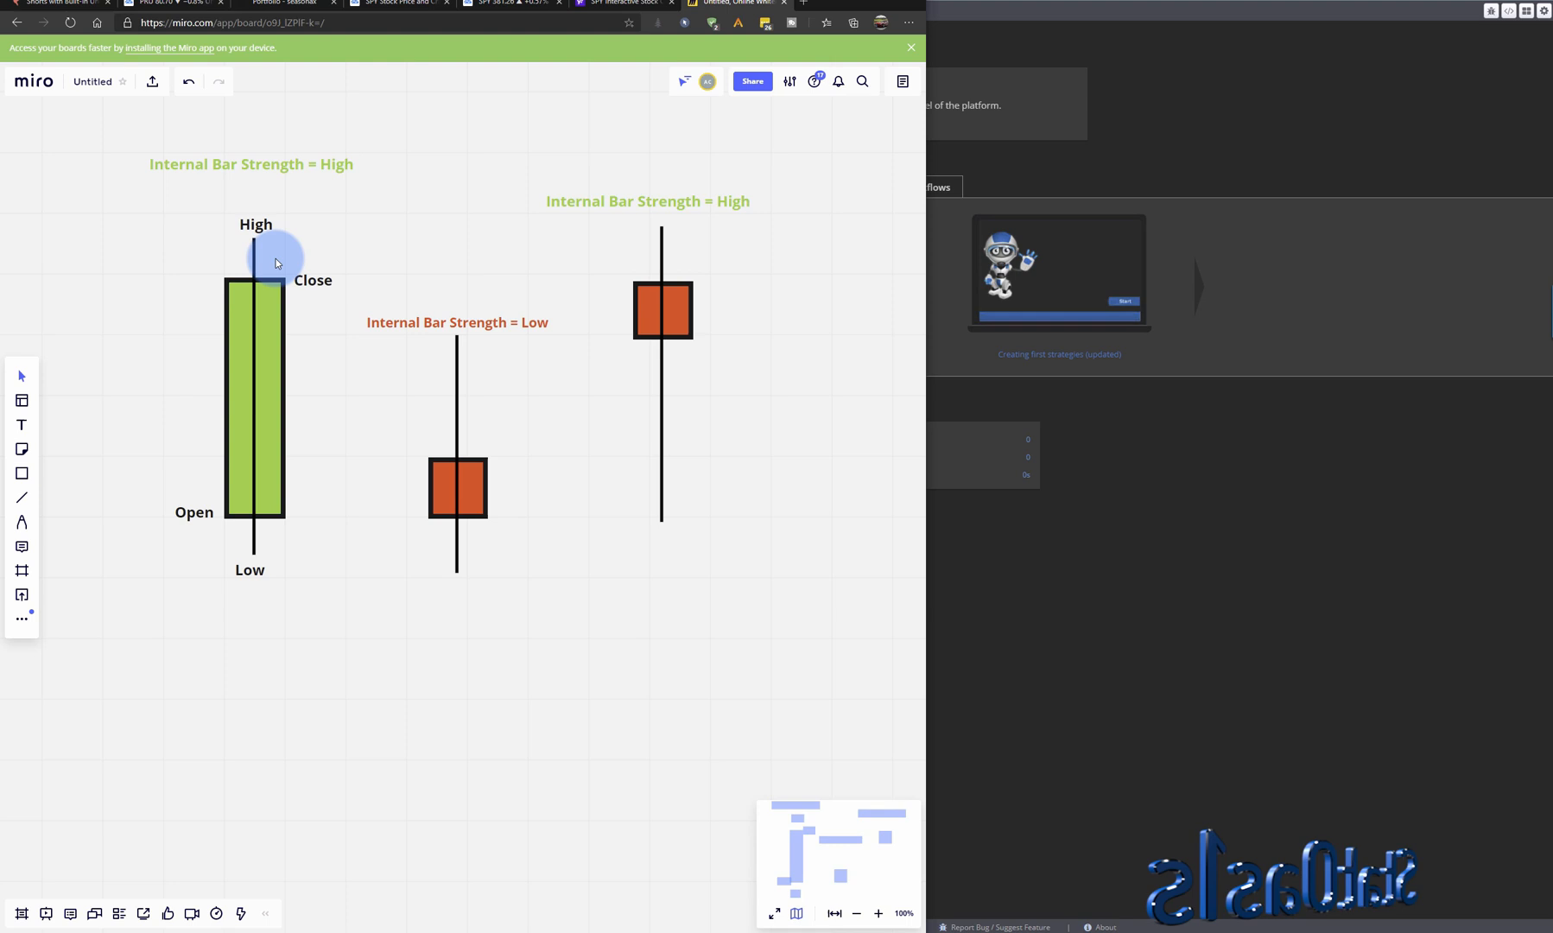
mouse_move(330, 183)
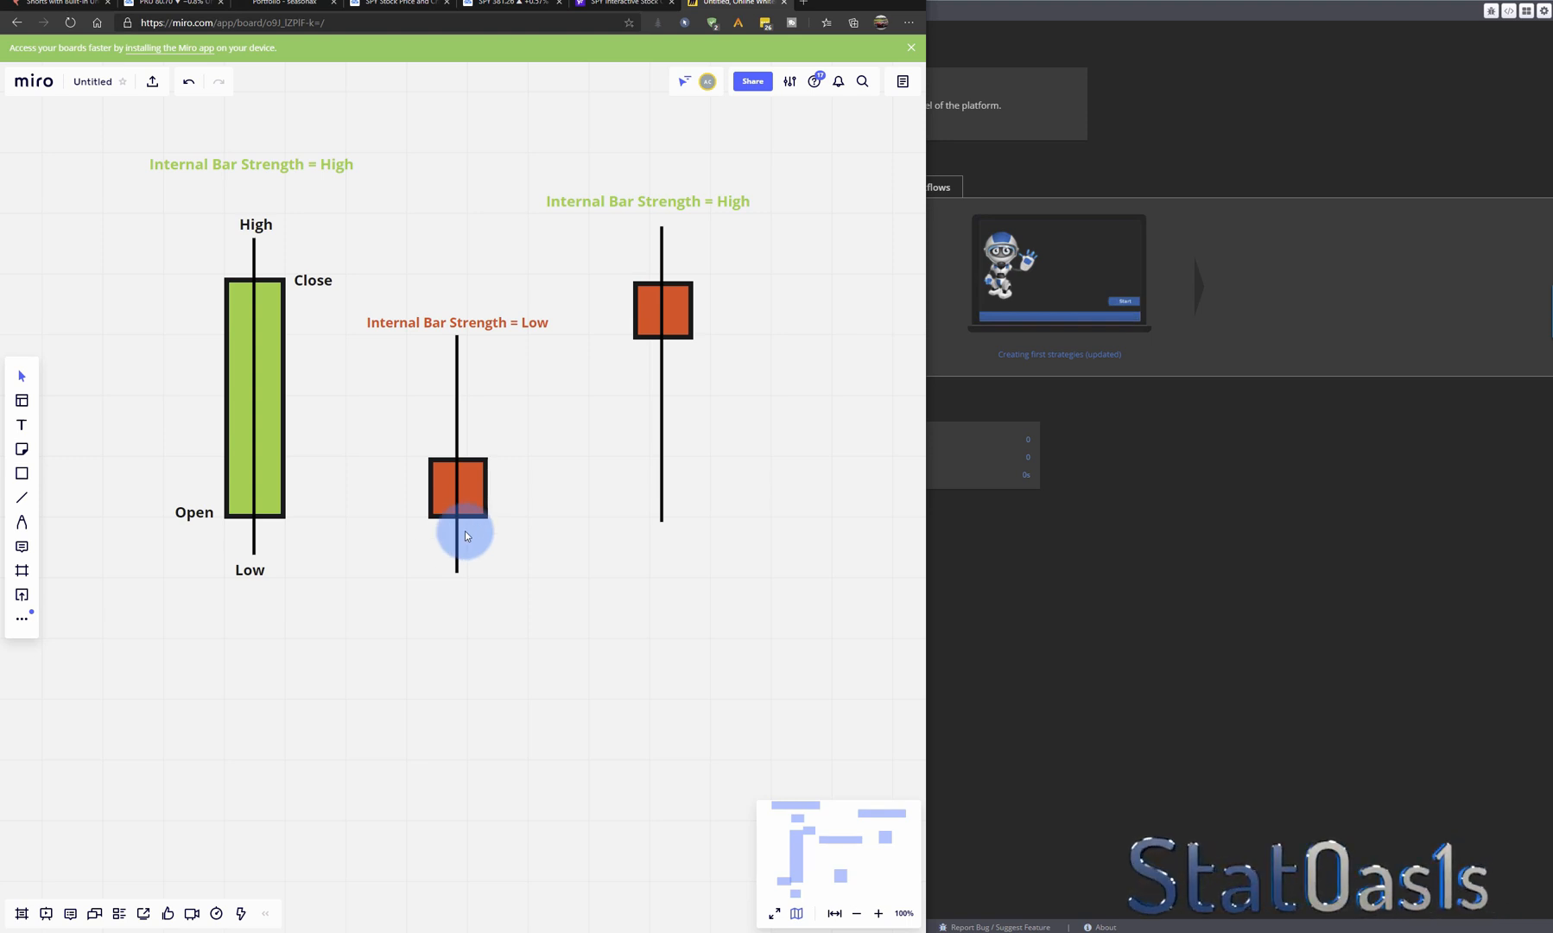
mouse_move(204, 520)
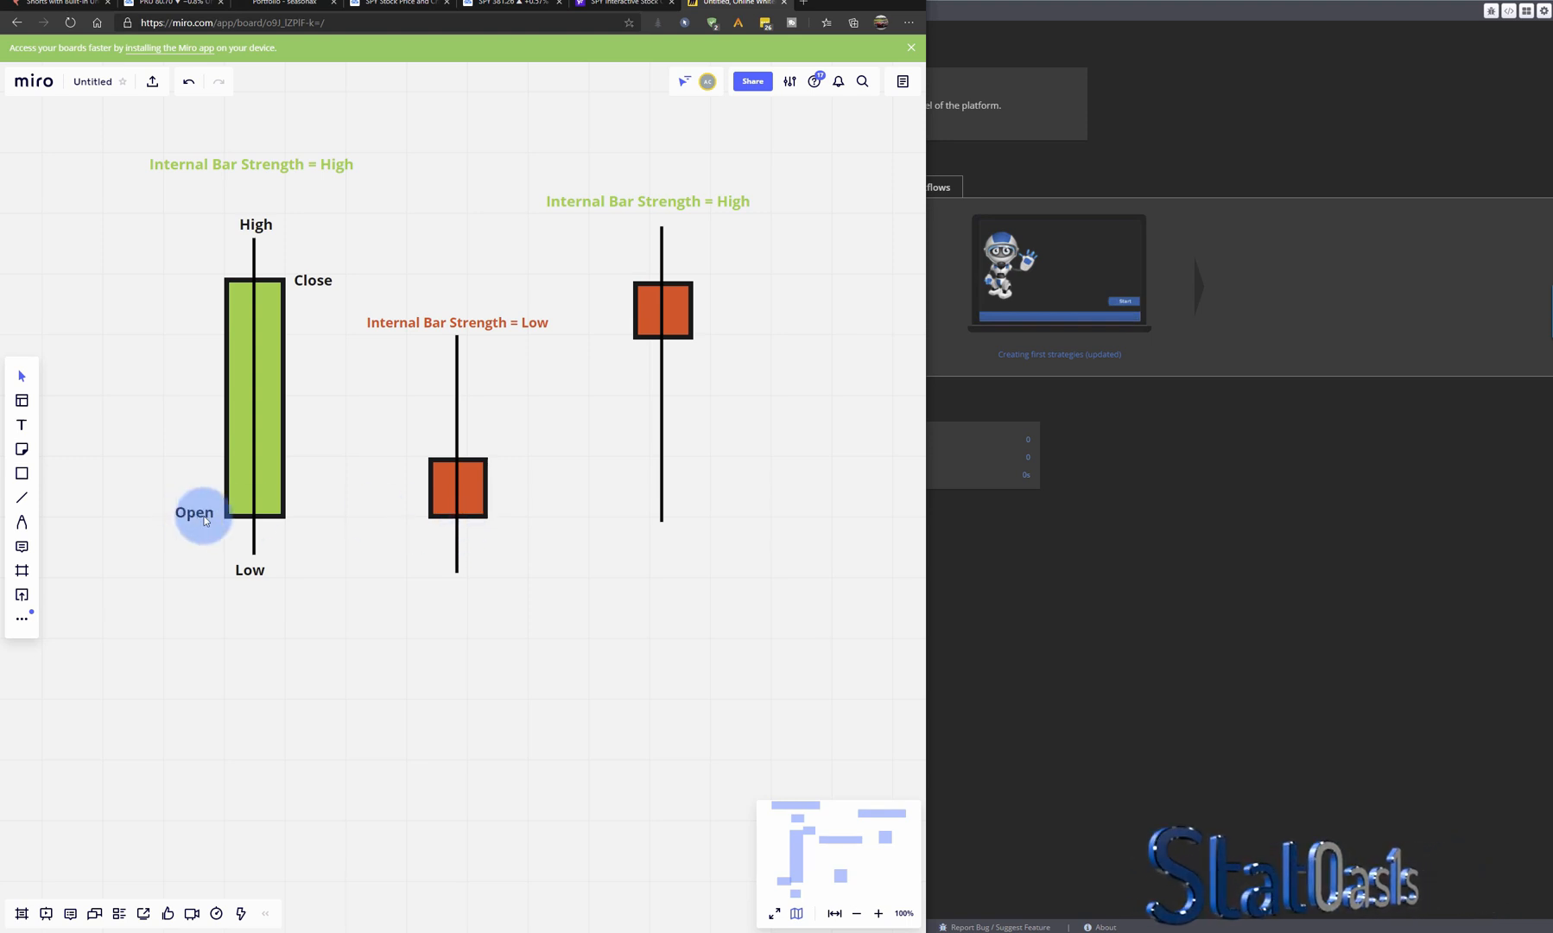
mouse_move(504, 556)
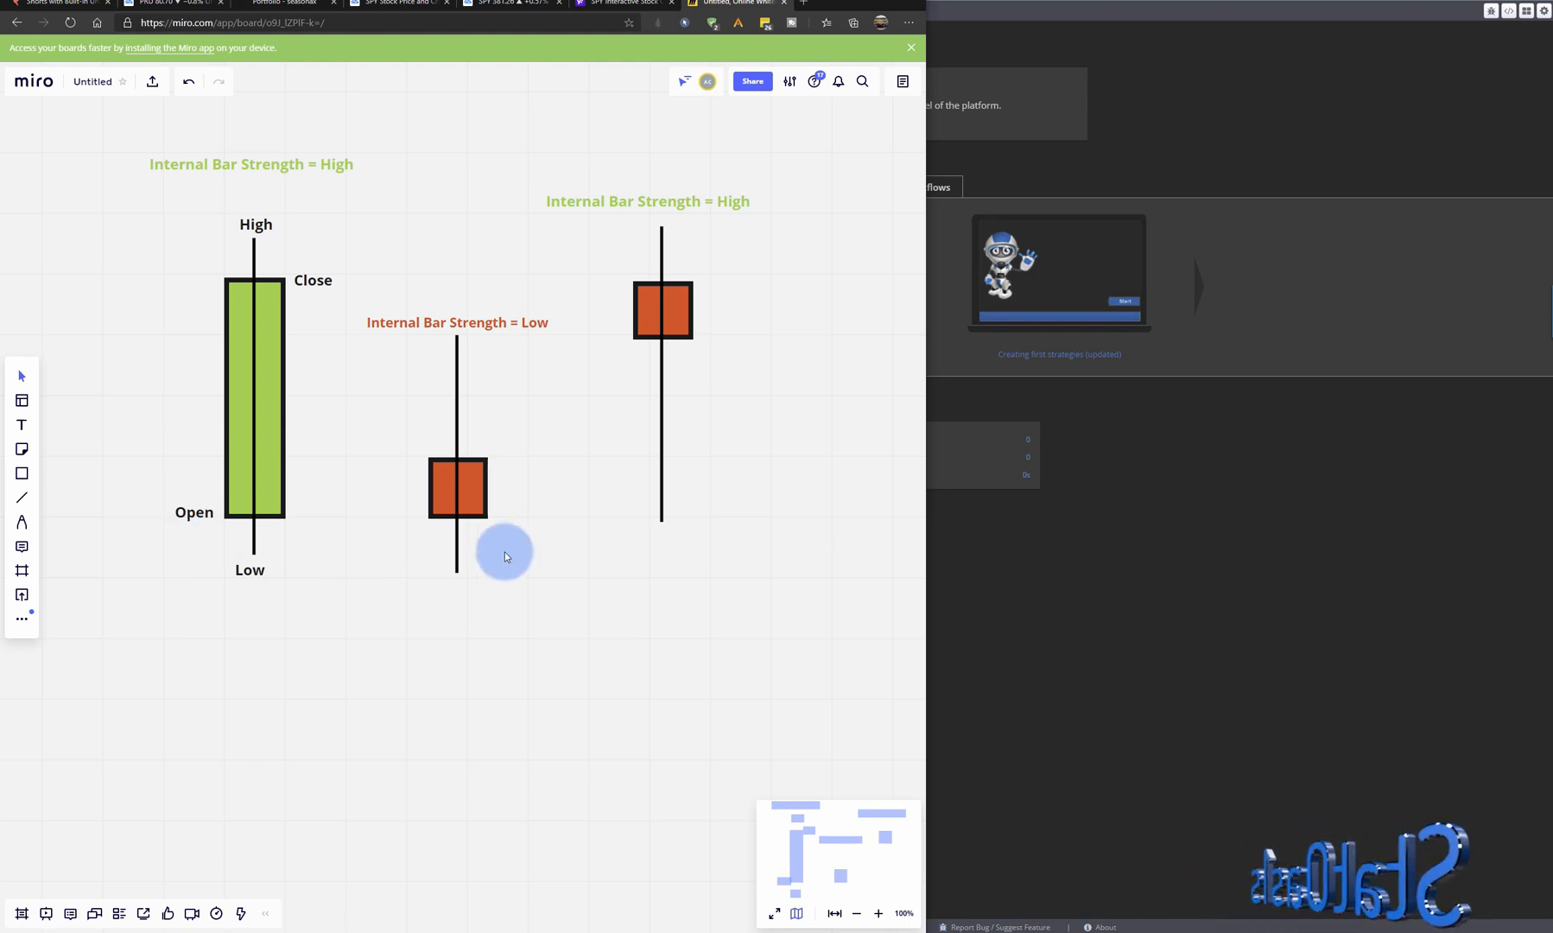
mouse_move(646, 359)
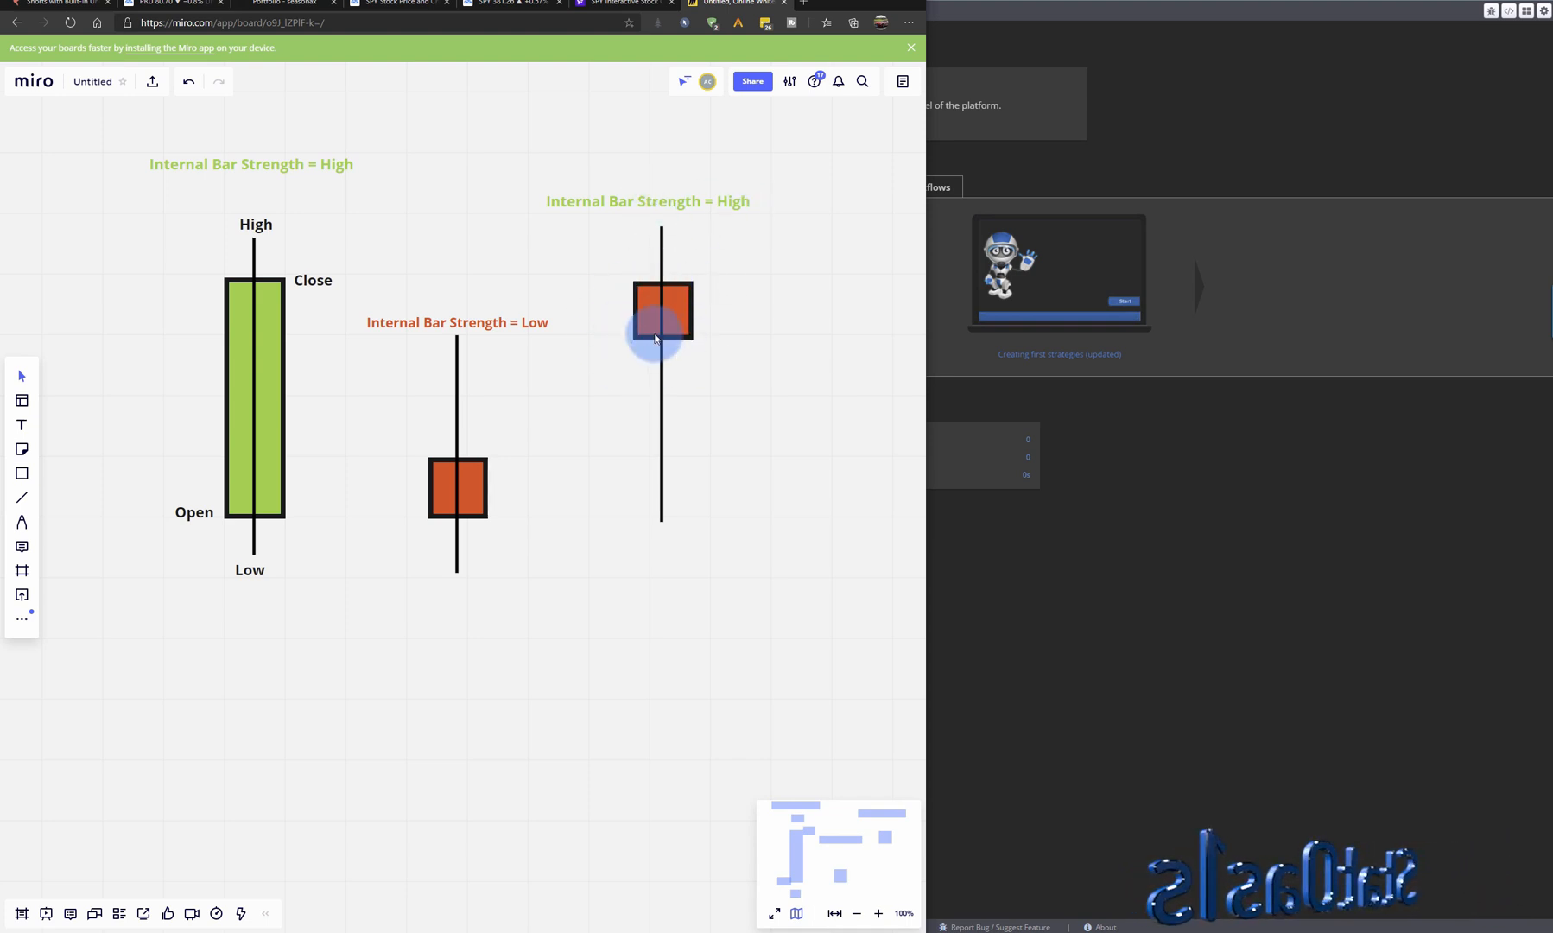
mouse_move(736, 323)
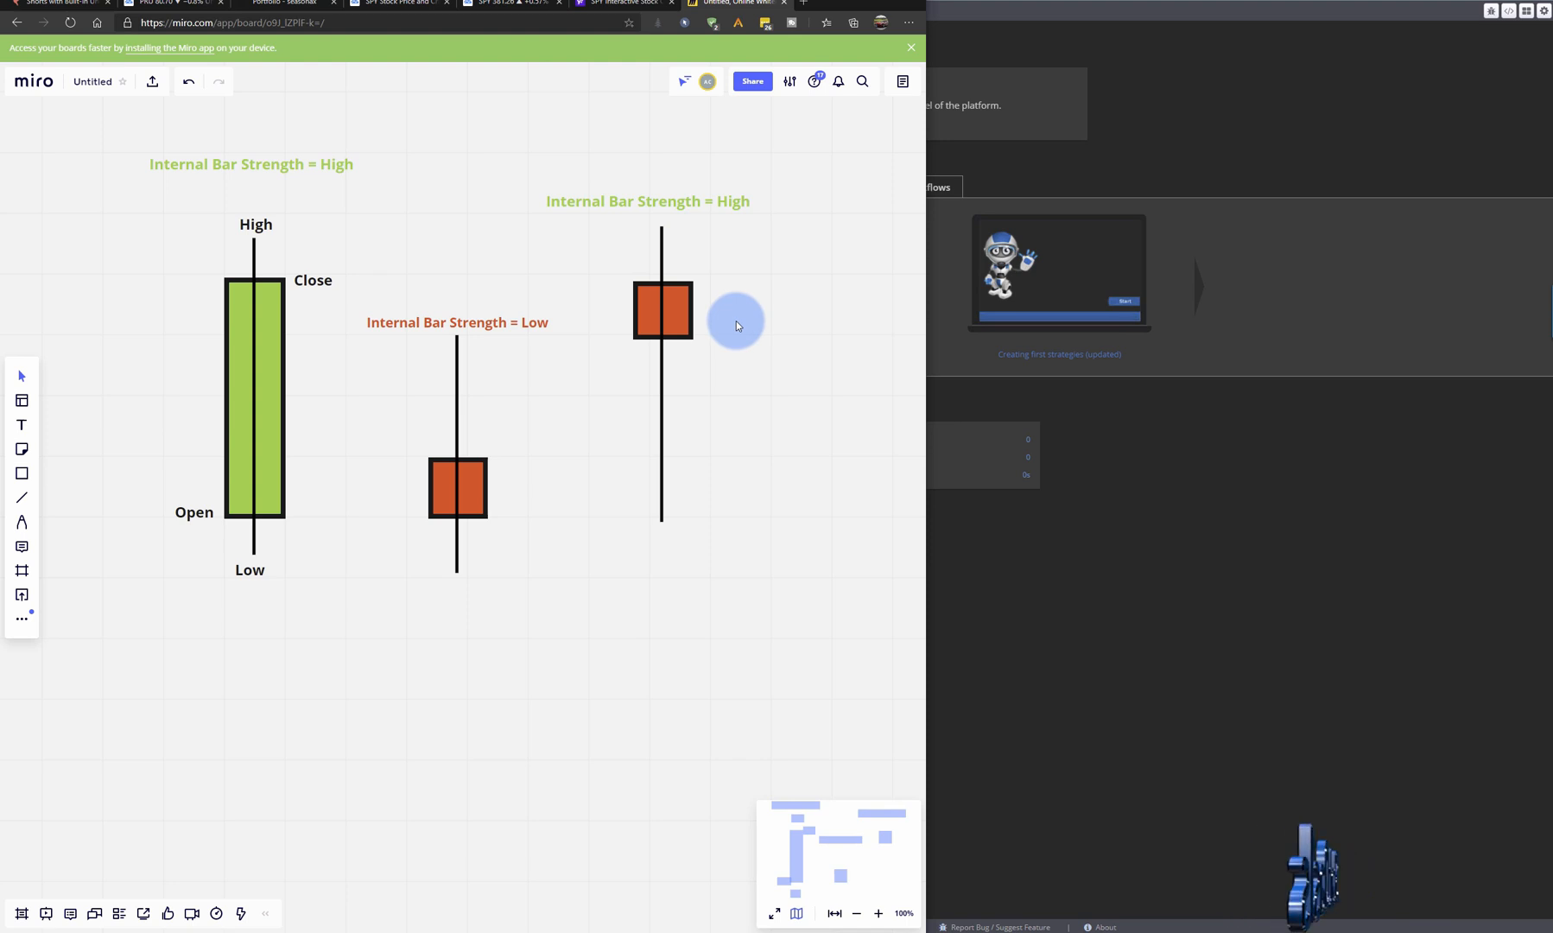
mouse_move(731, 482)
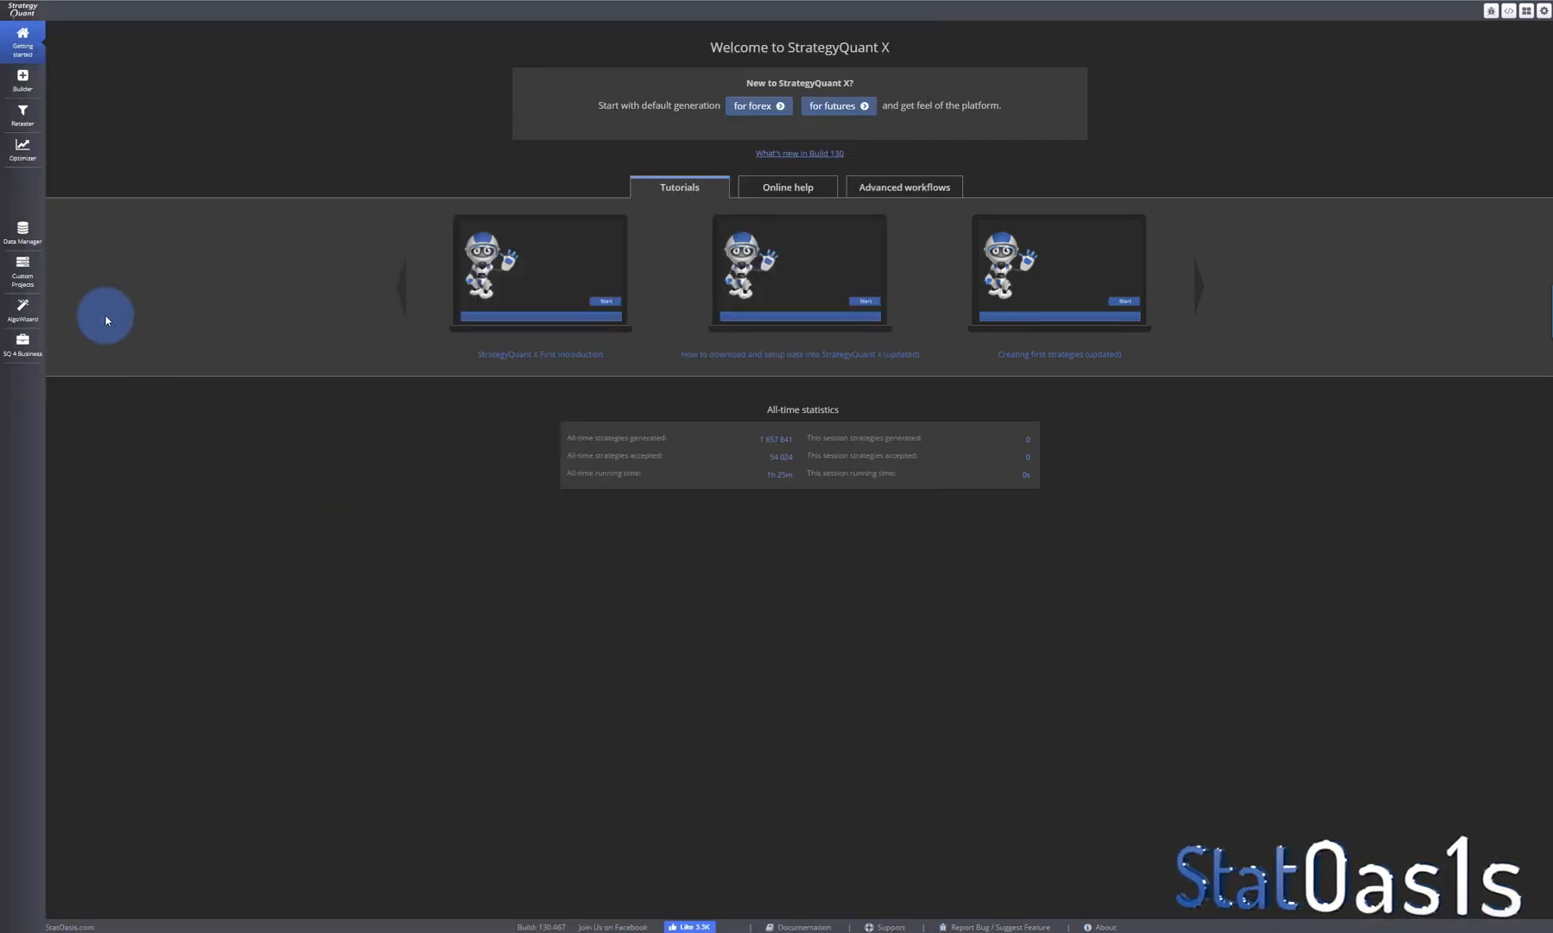
Show the AlgoWizard custom blocks and select the empty StatOasis_IBSD block.
click(22, 310)
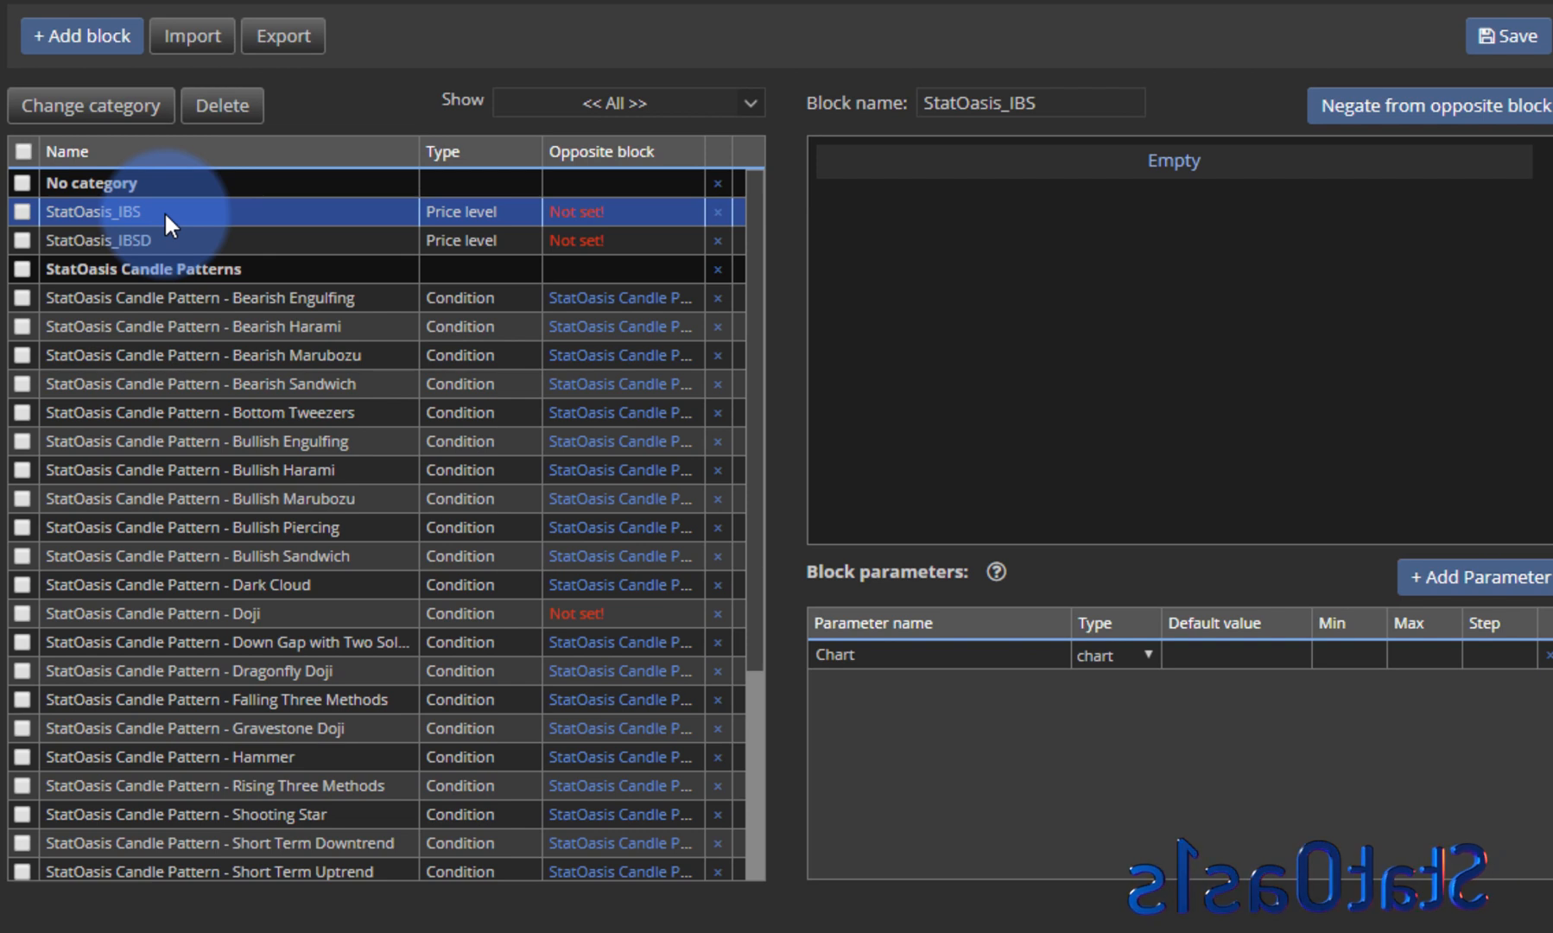
click(198, 240)
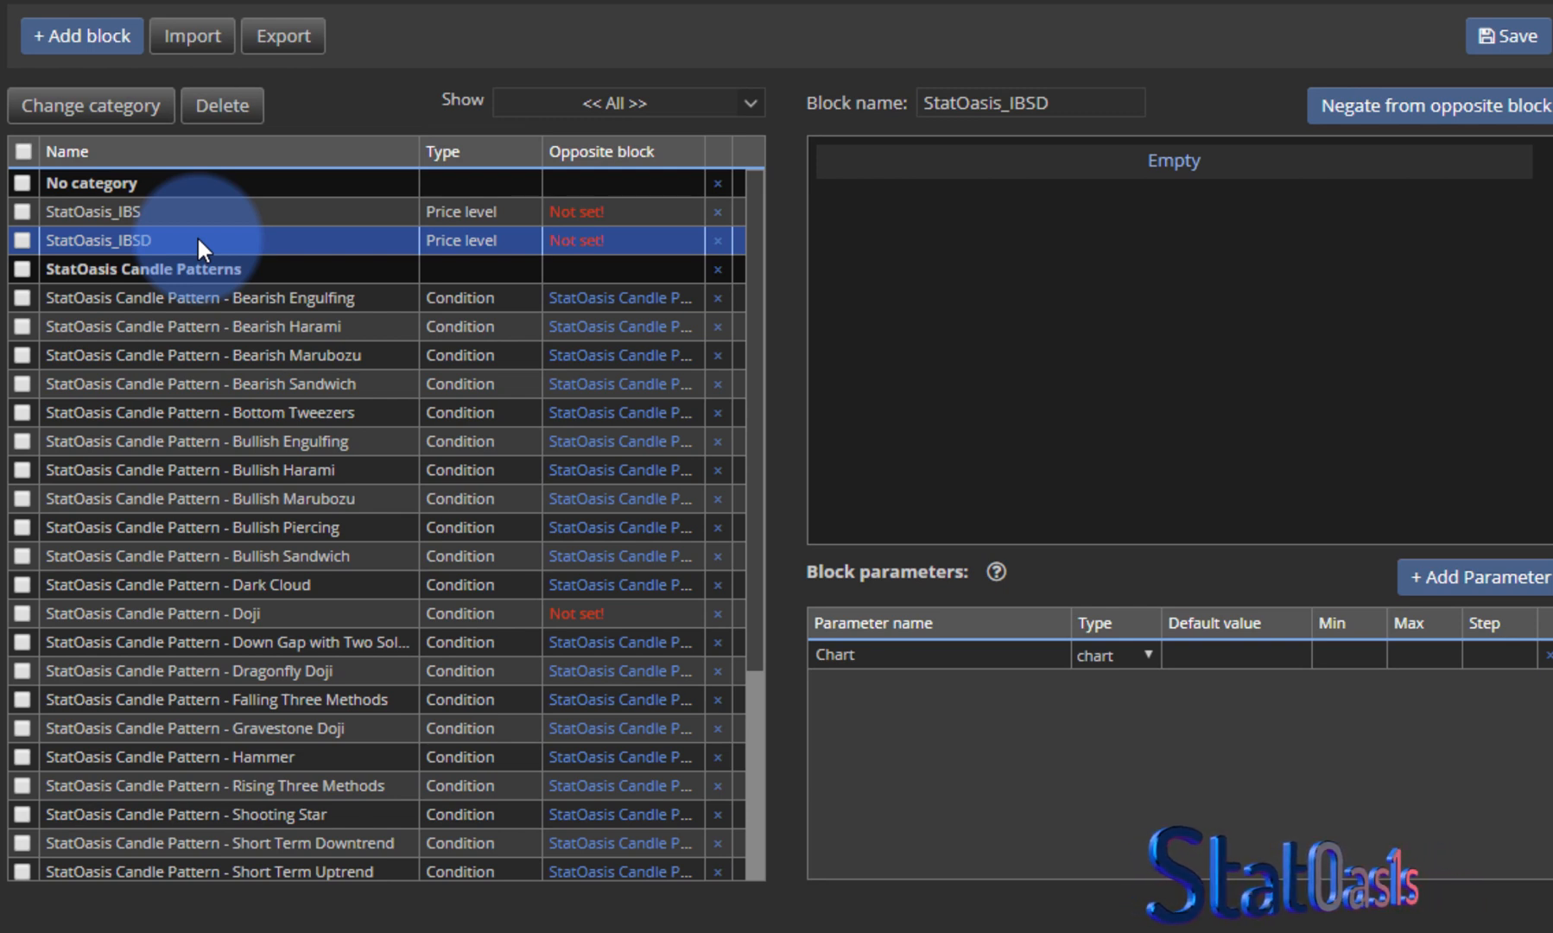
mouse_move(193, 220)
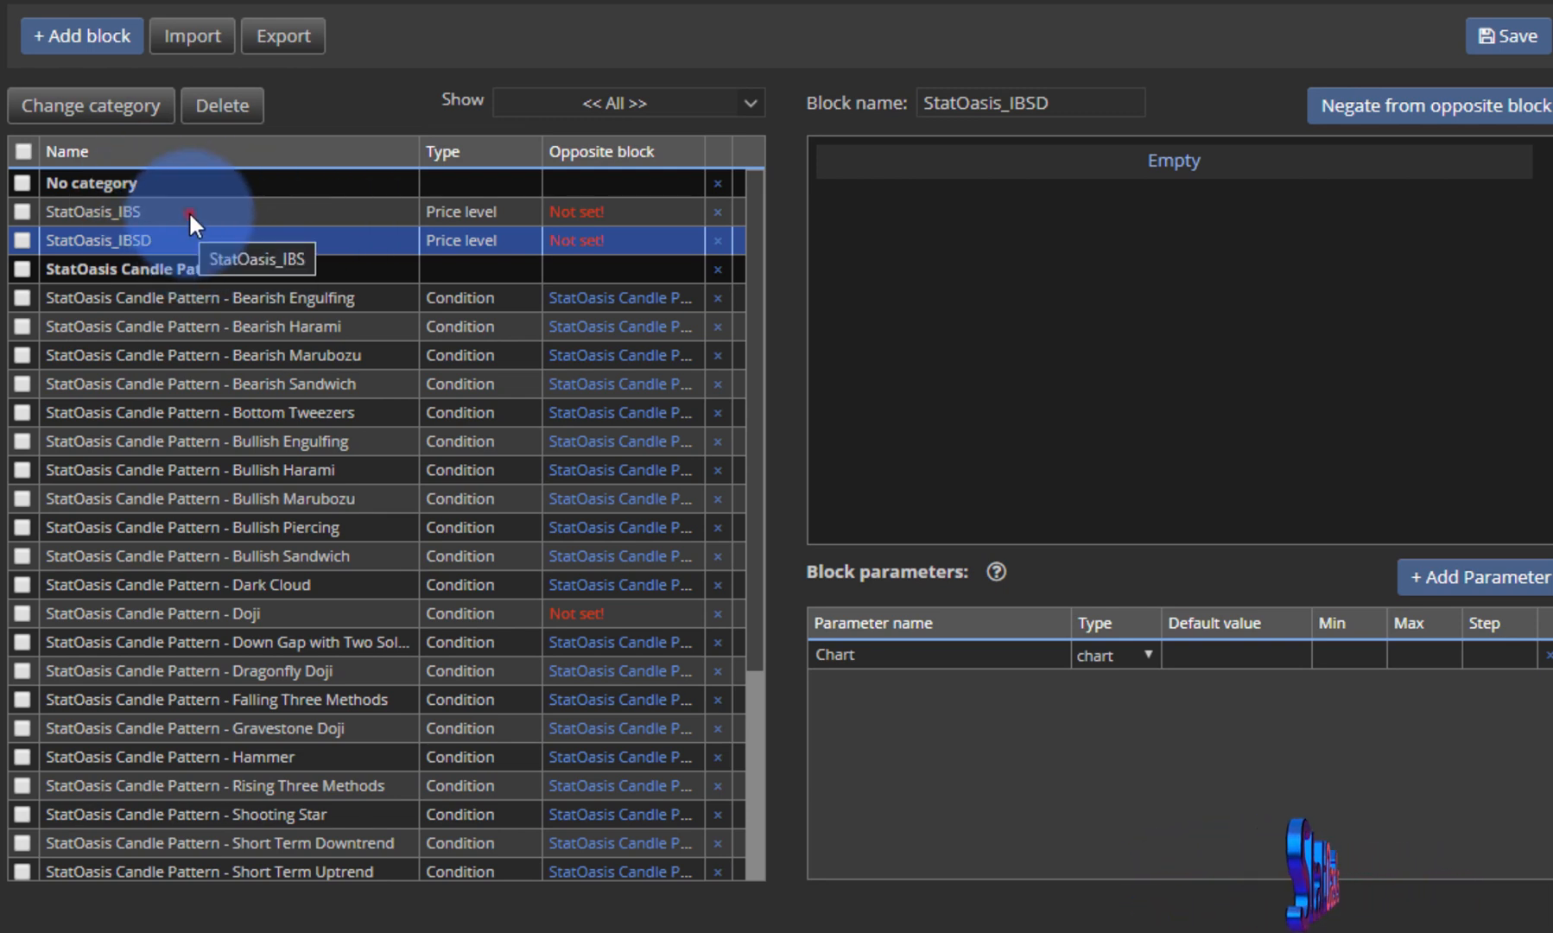
Structure the StatOasis_IBS formula as a division of two subtractions.
click(93, 210)
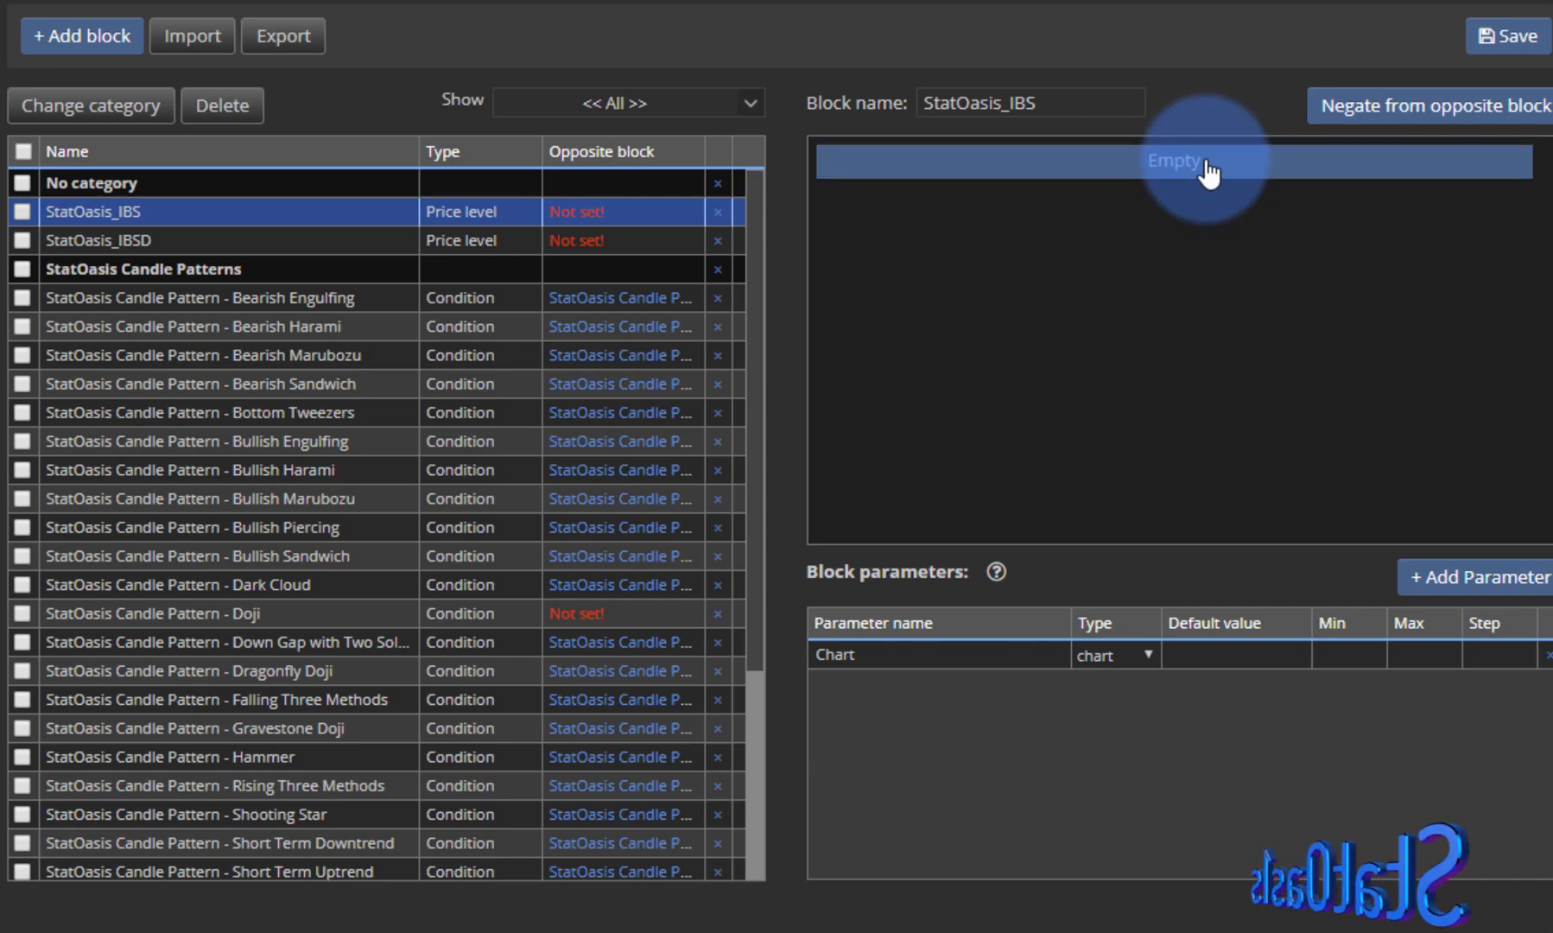
click(1173, 160)
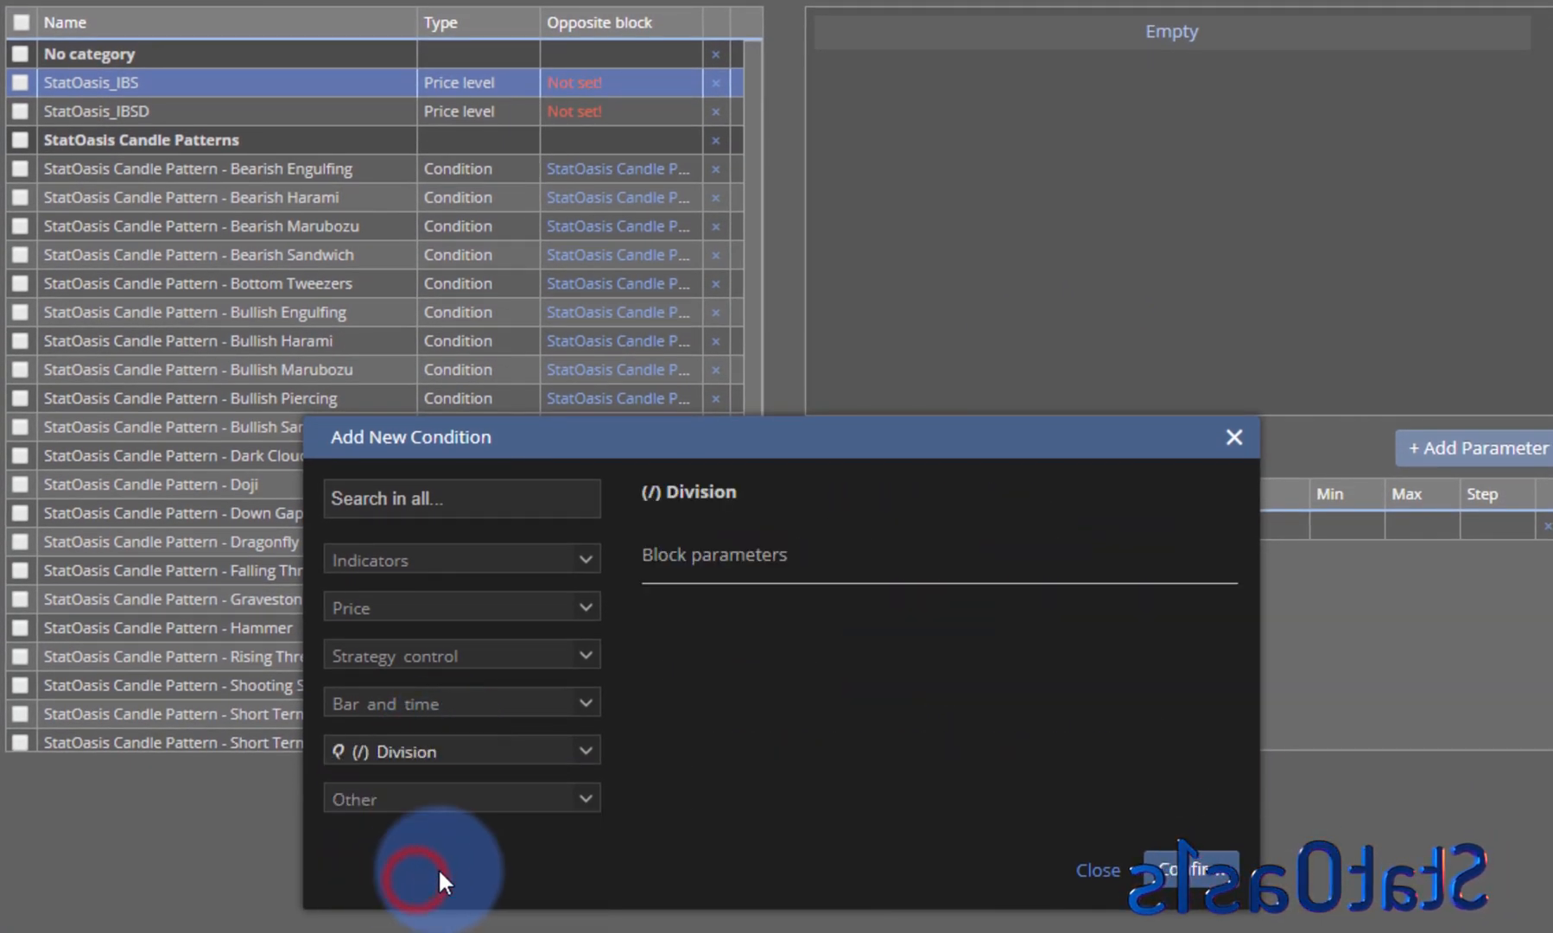
click(1186, 869)
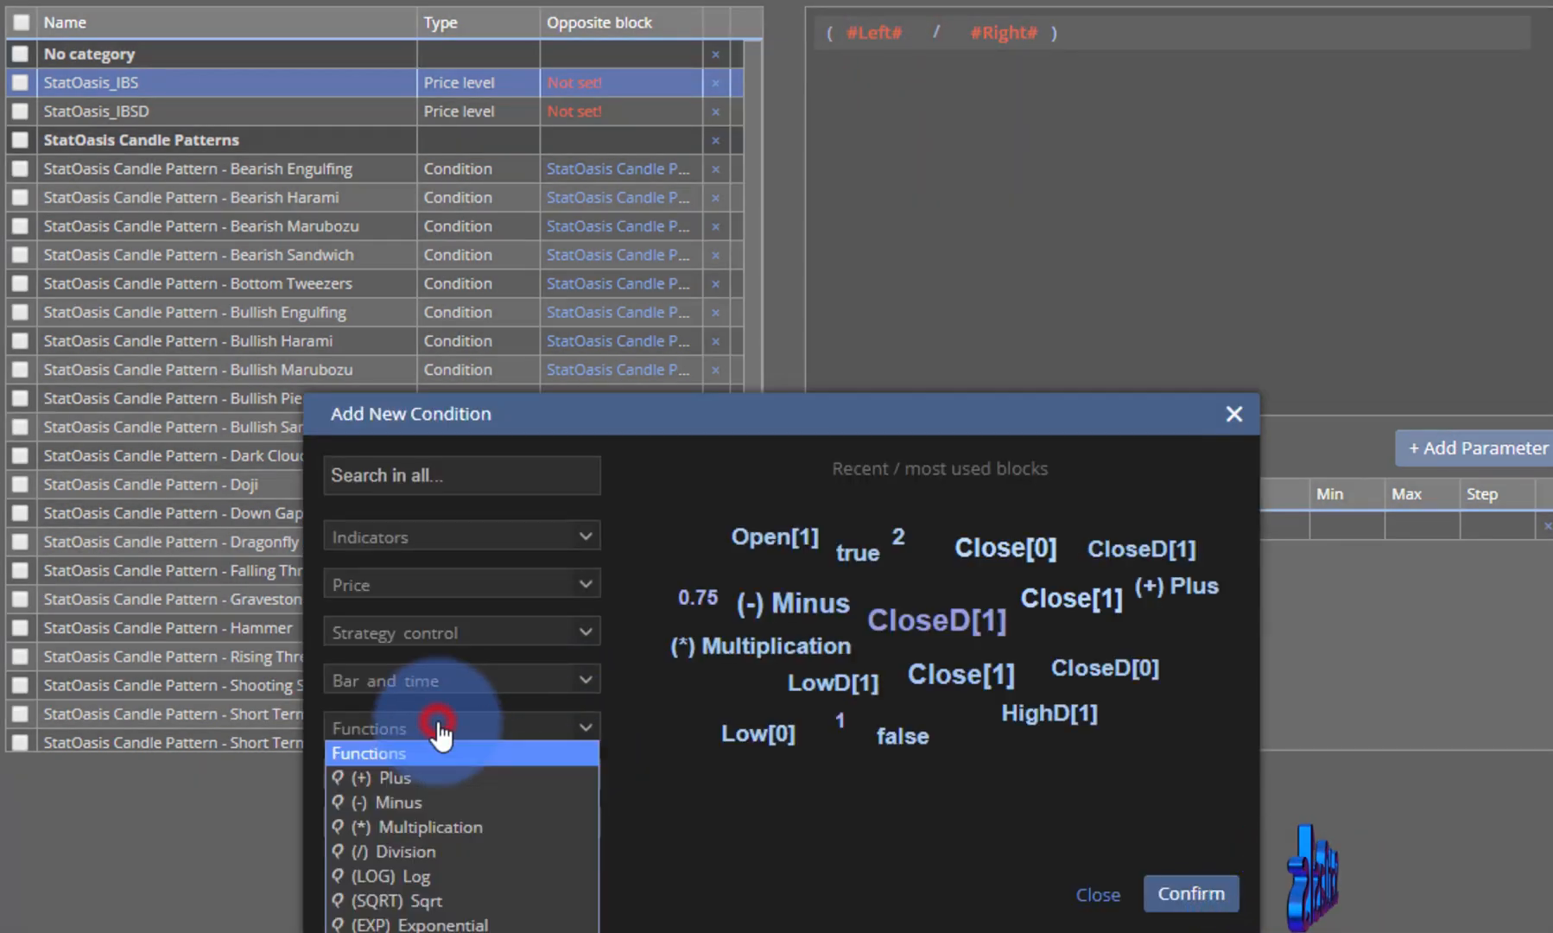
click(396, 802)
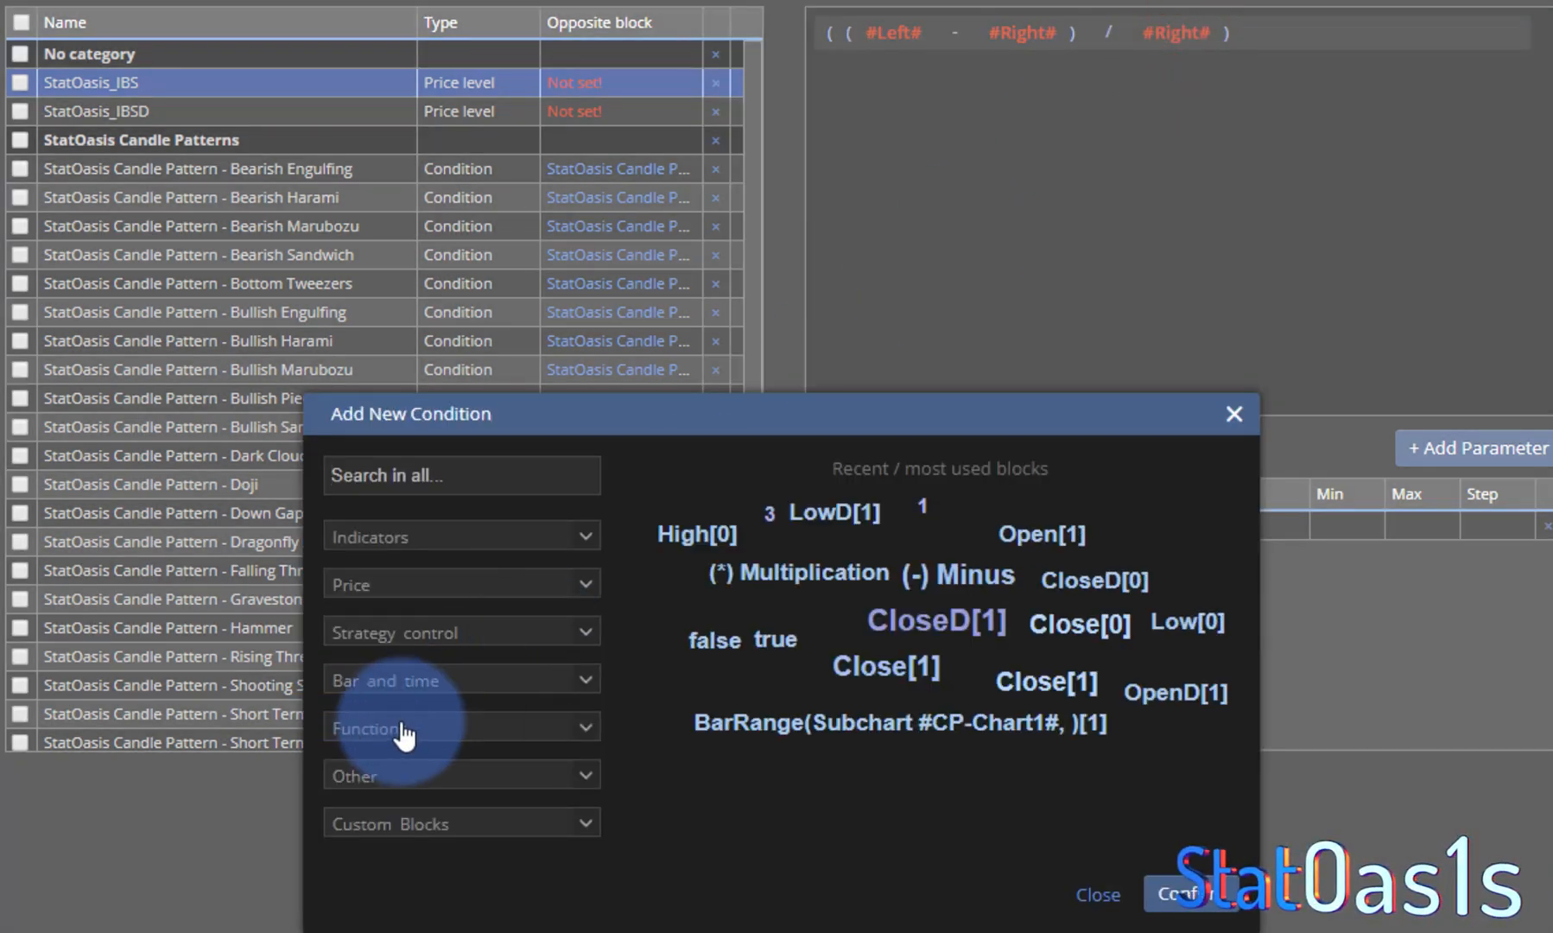
click(954, 573)
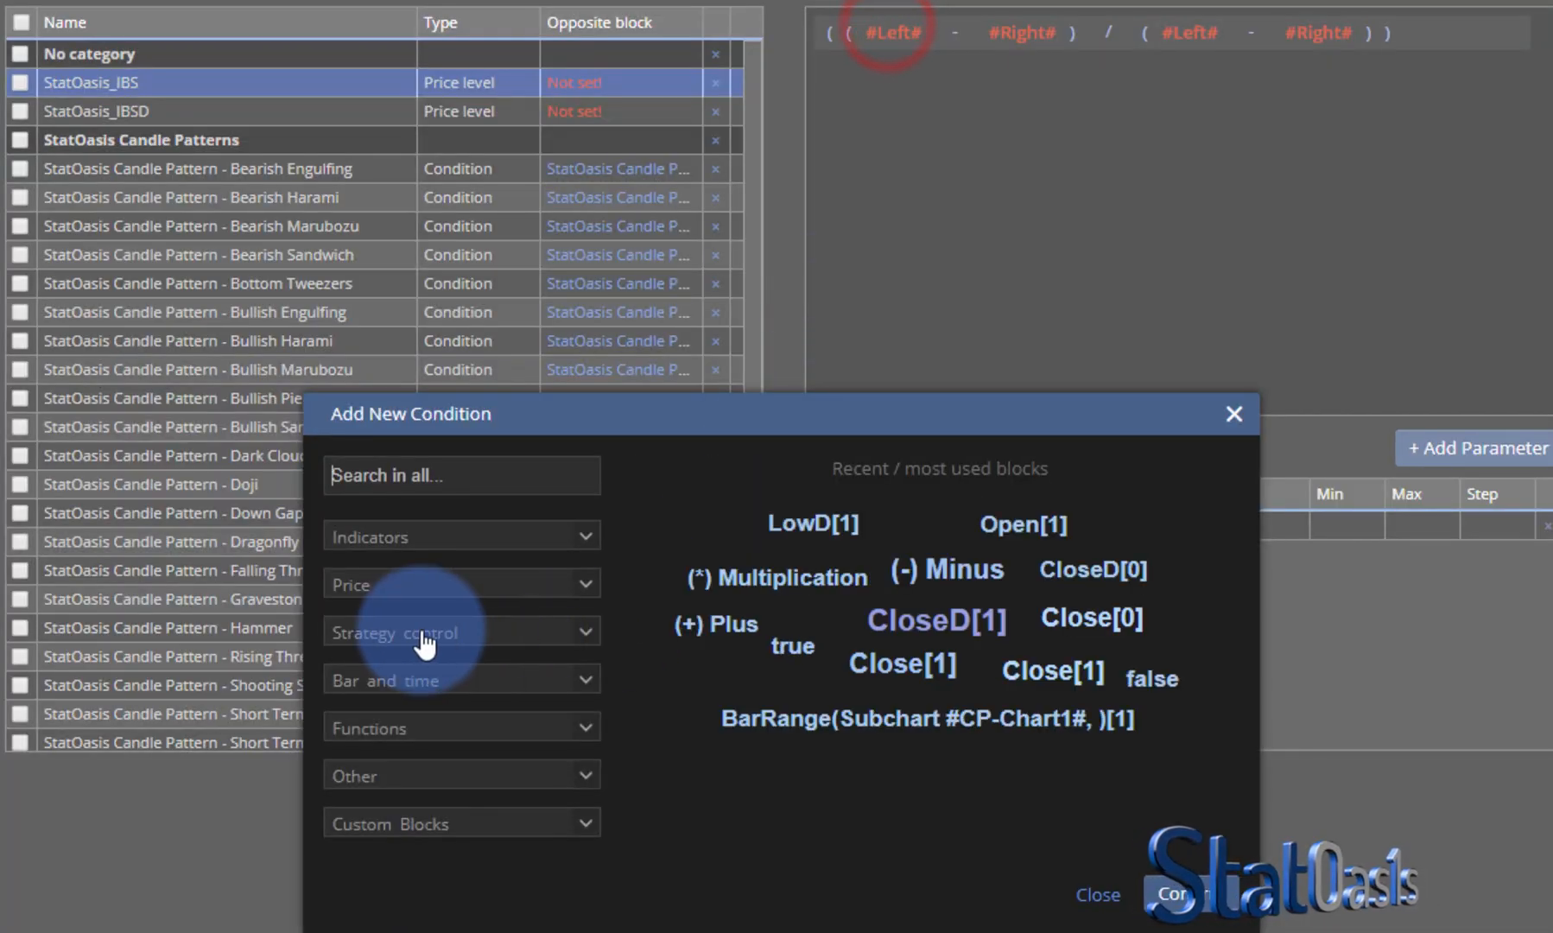
Fill the terms with Close[0], Low[0], High[0] and Low[0] to complete the IBS formula.
click(461, 584)
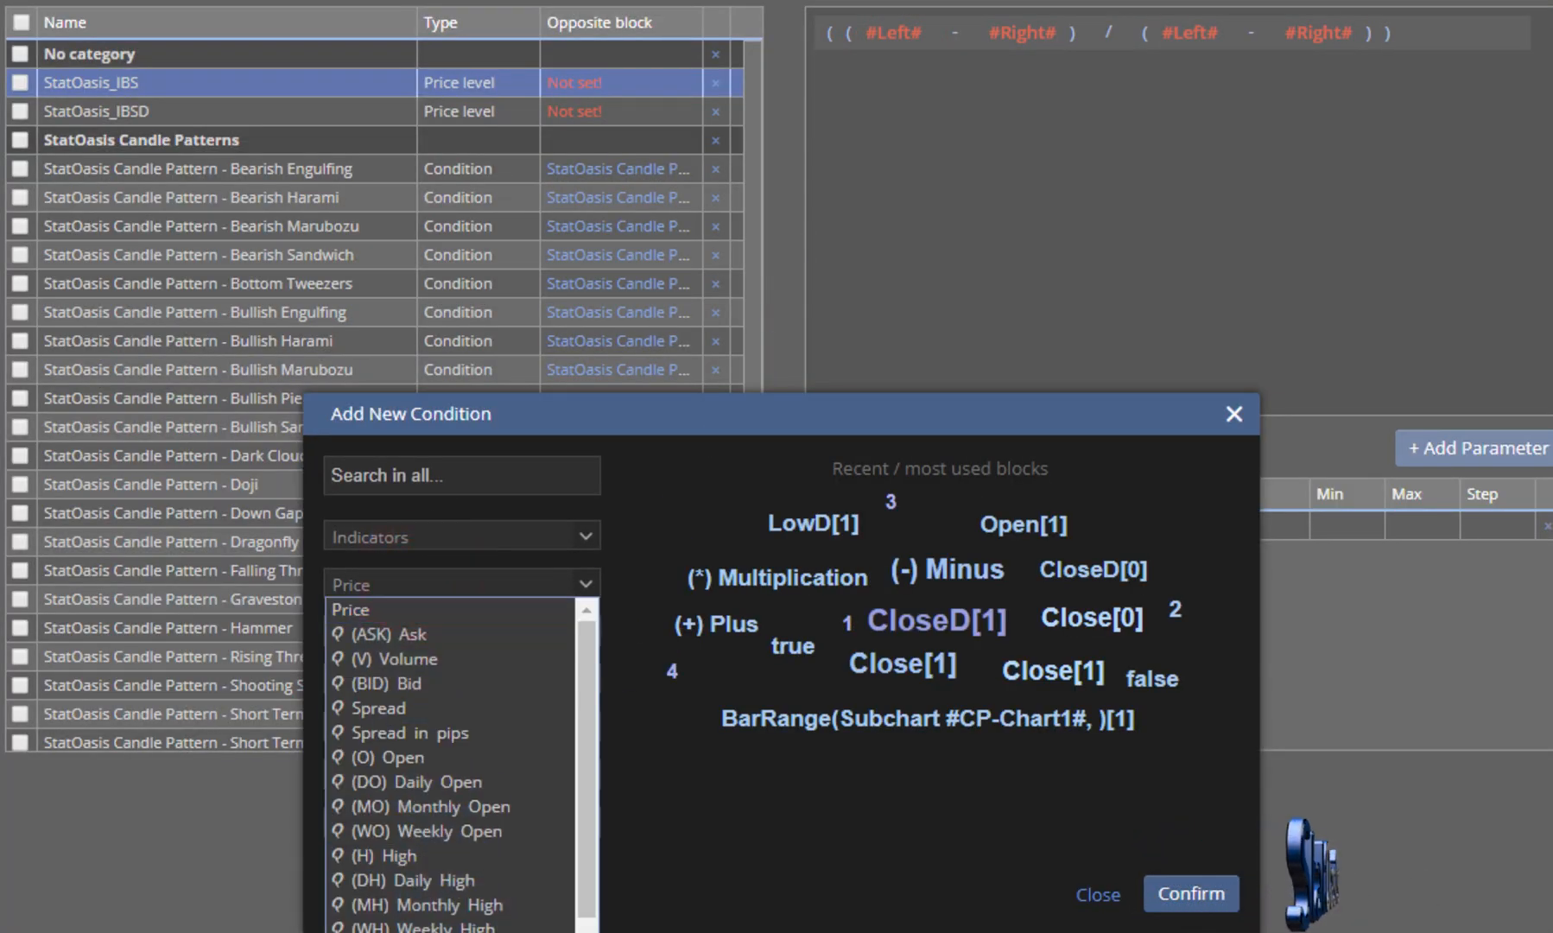
click(900, 664)
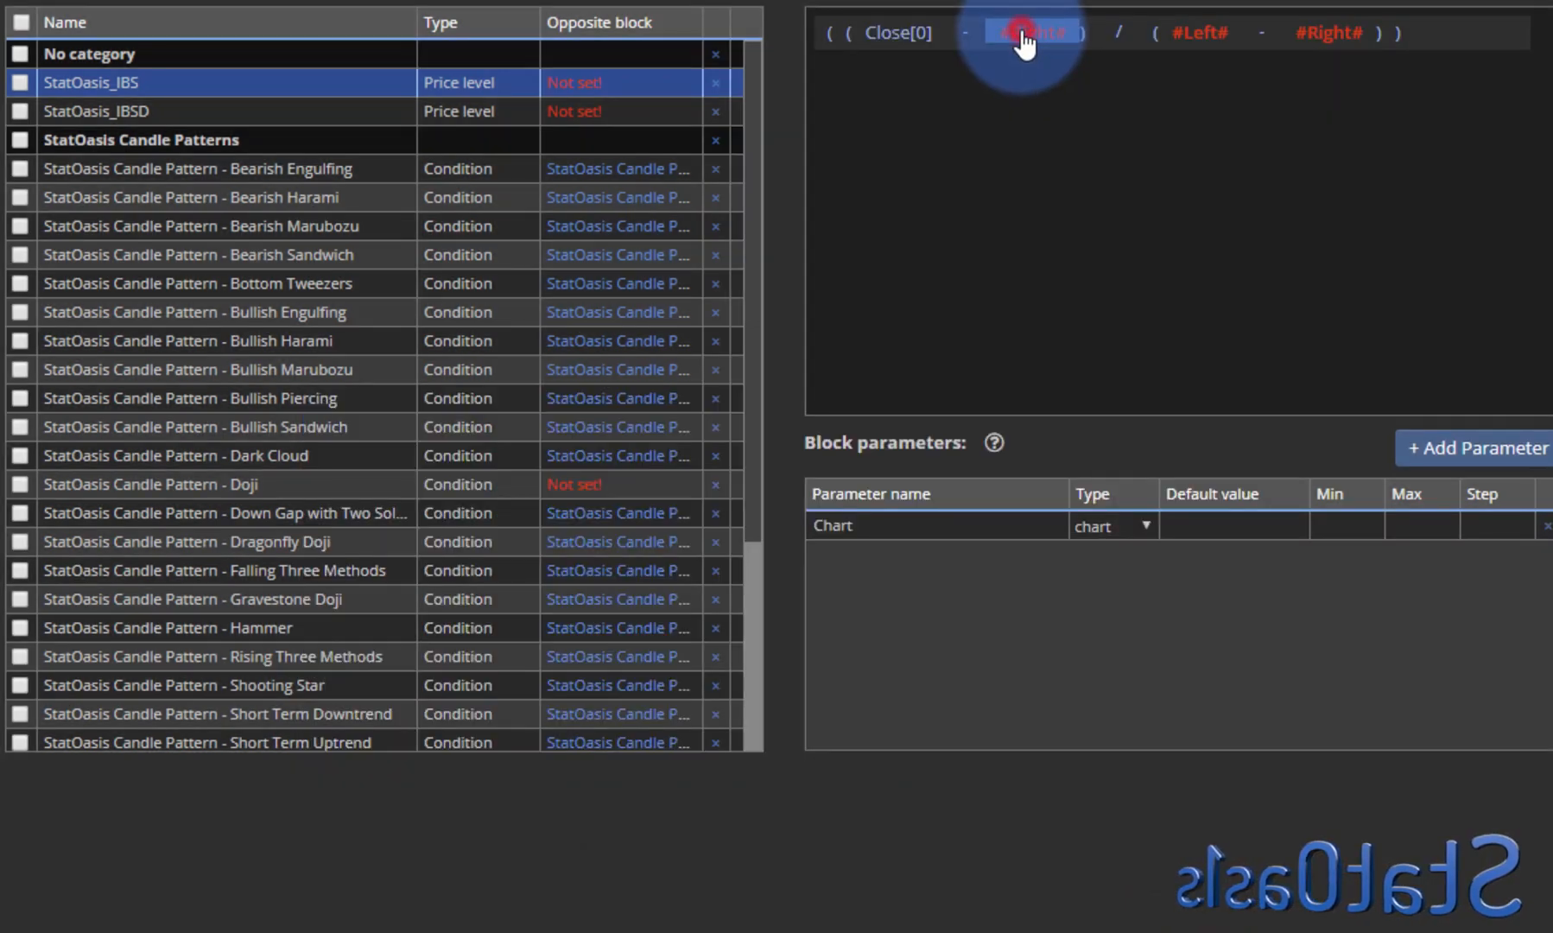
click(1028, 33)
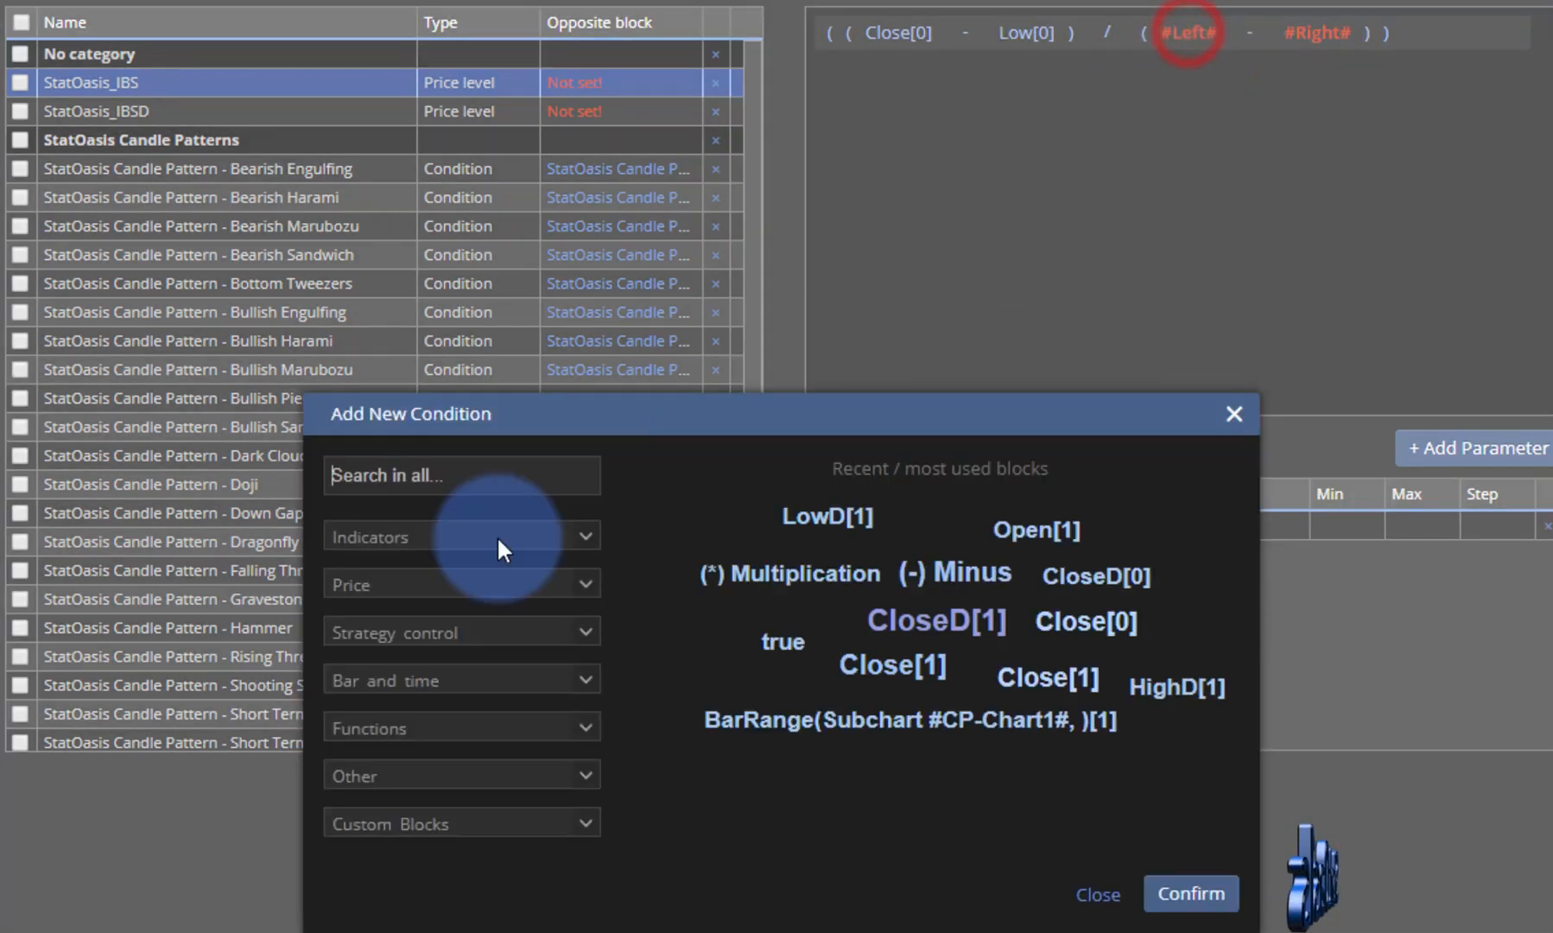
click(461, 584)
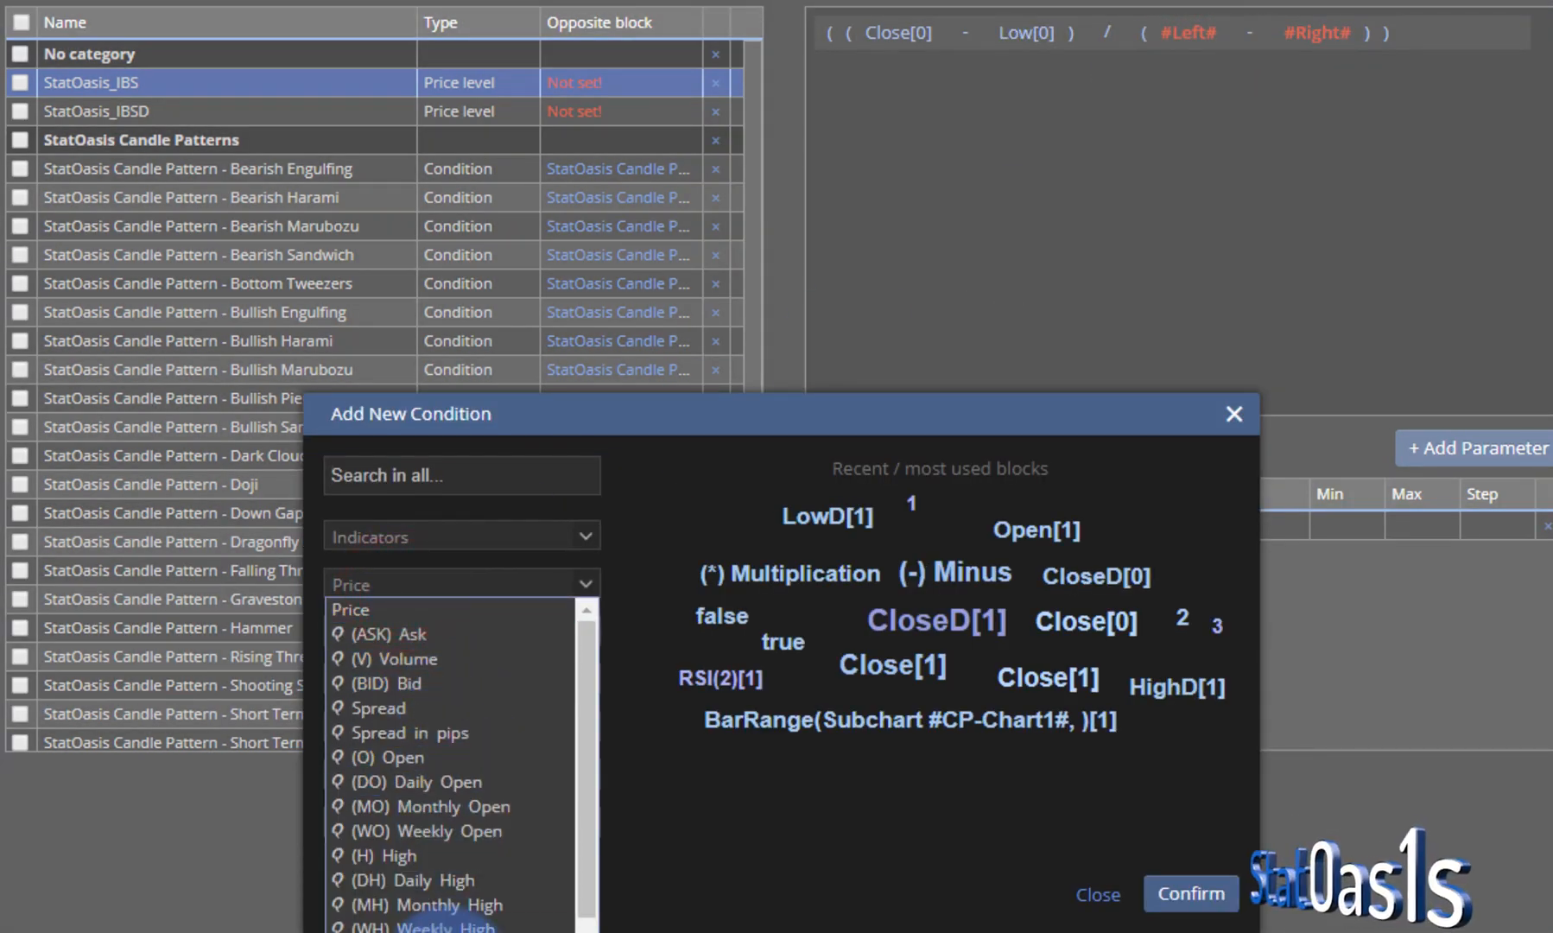
click(385, 856)
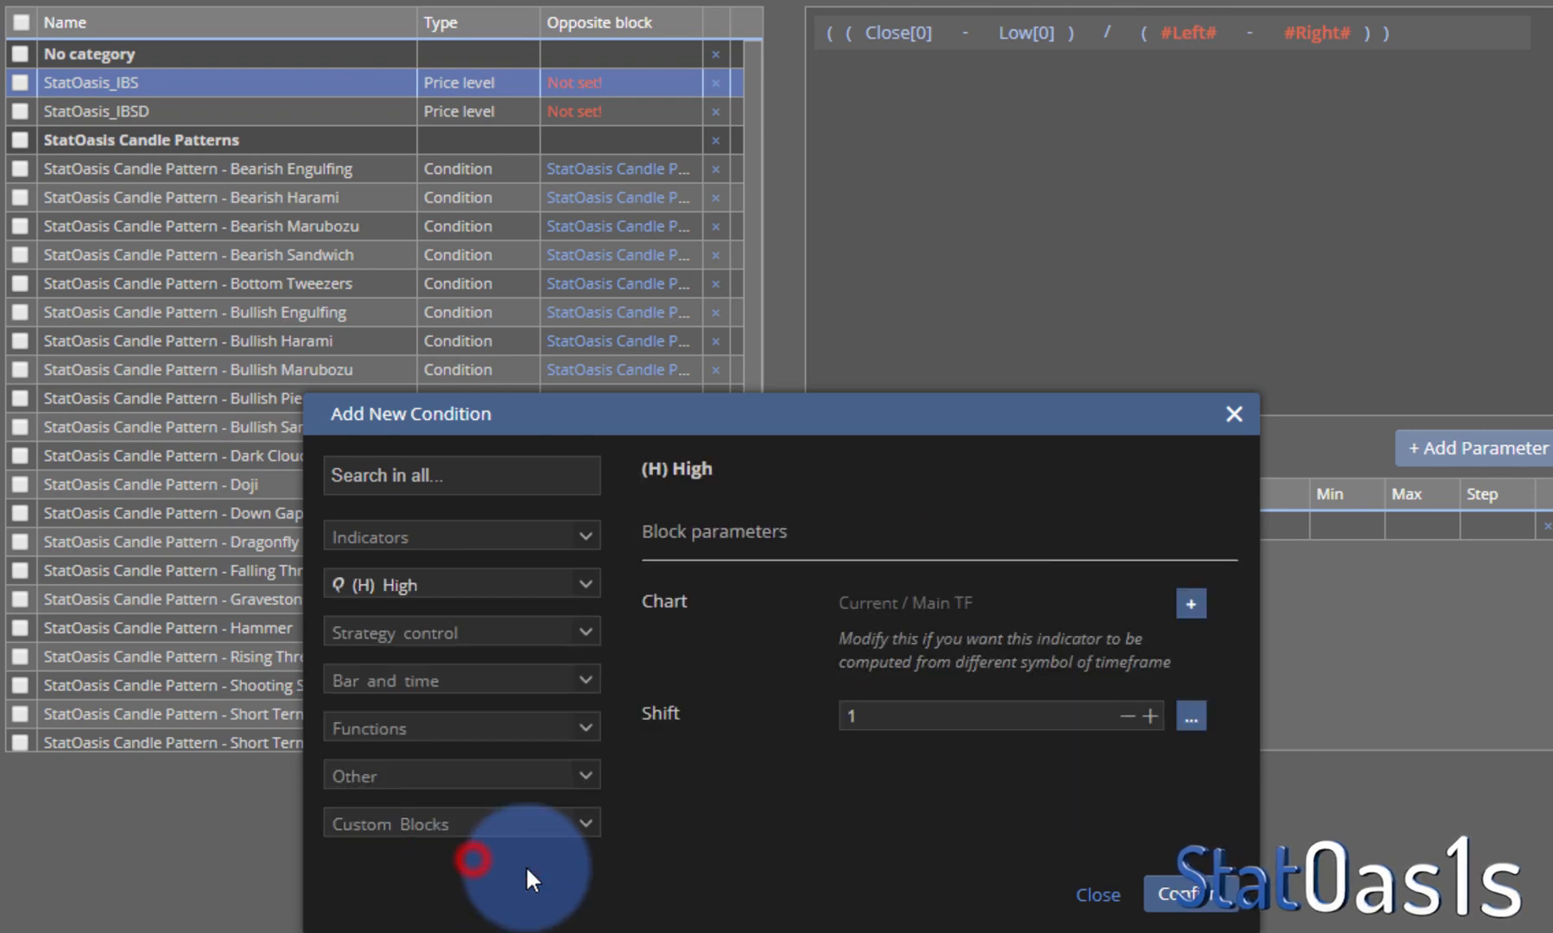
click(1127, 715)
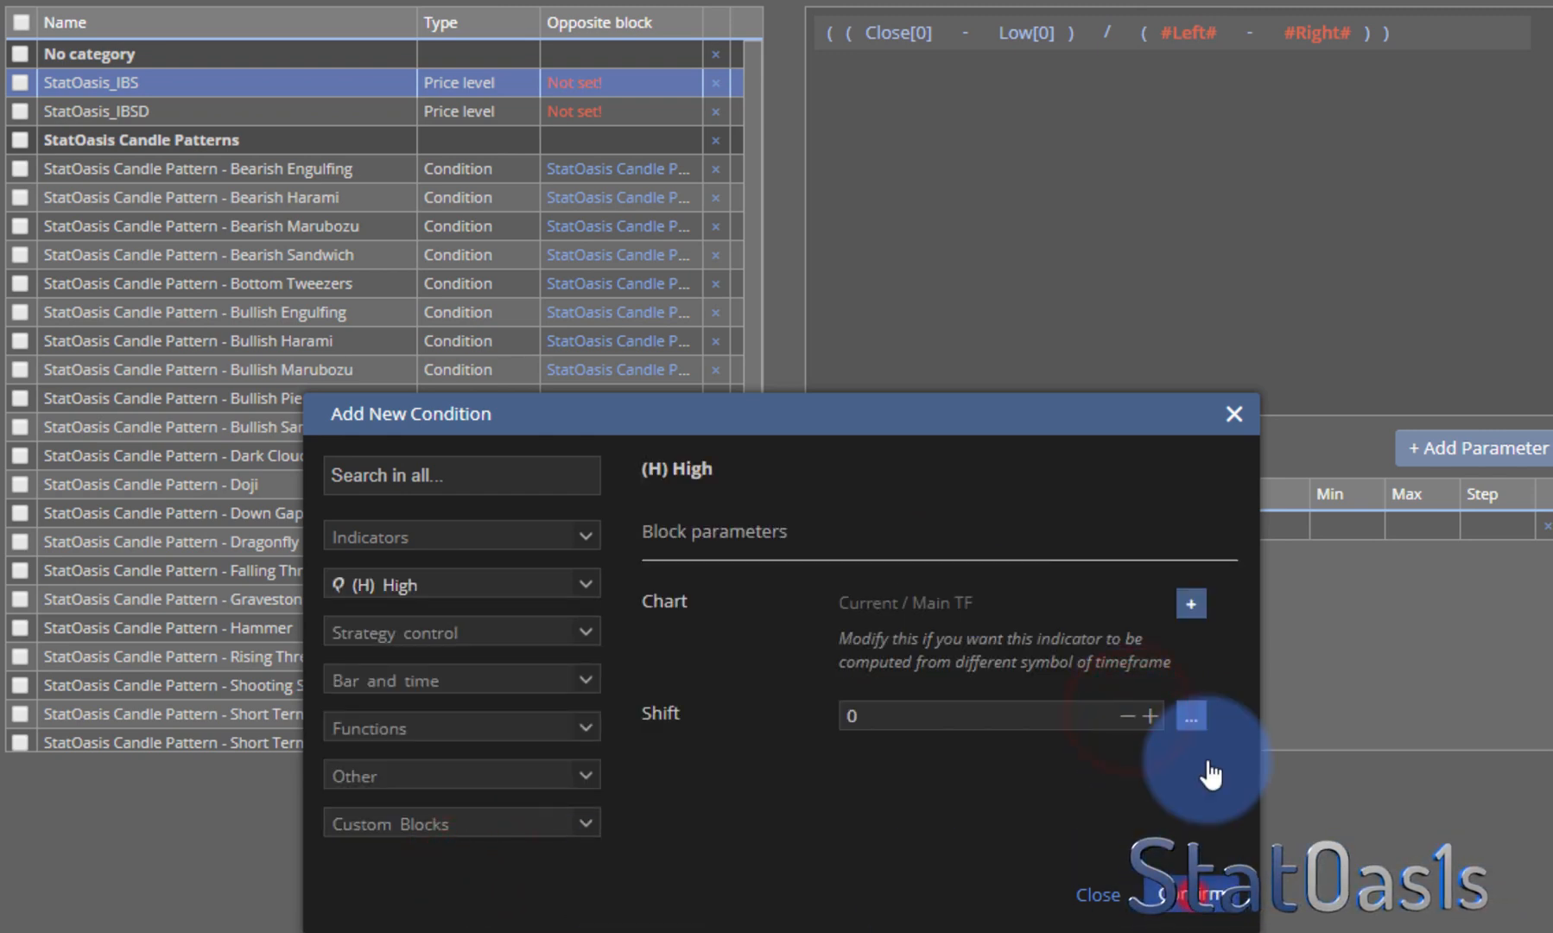
click(1194, 895)
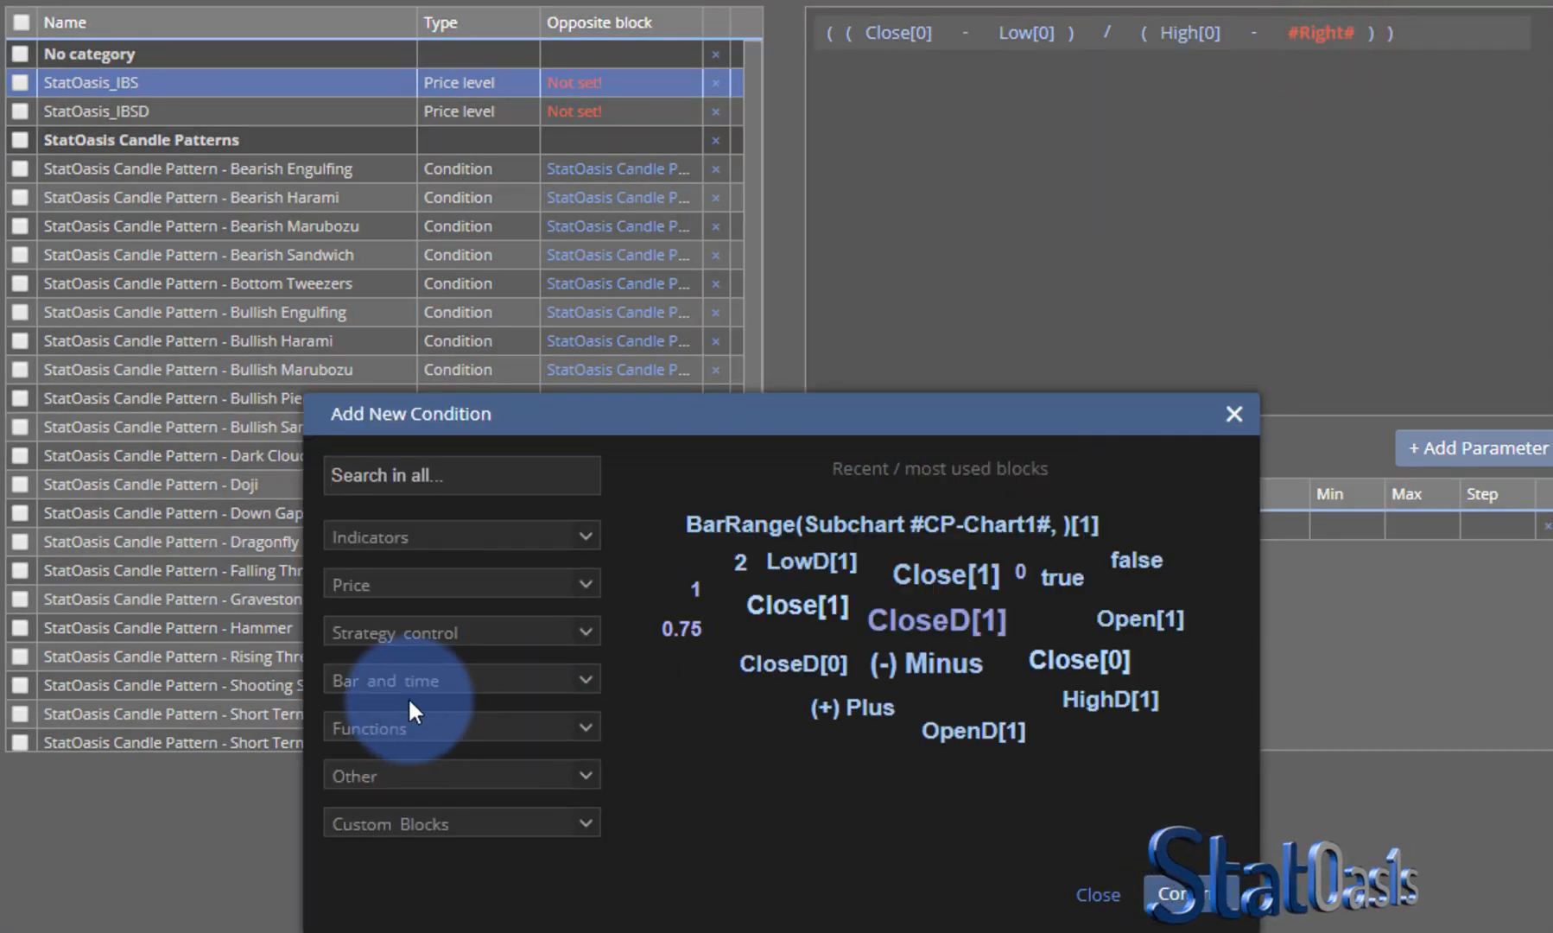
click(461, 584)
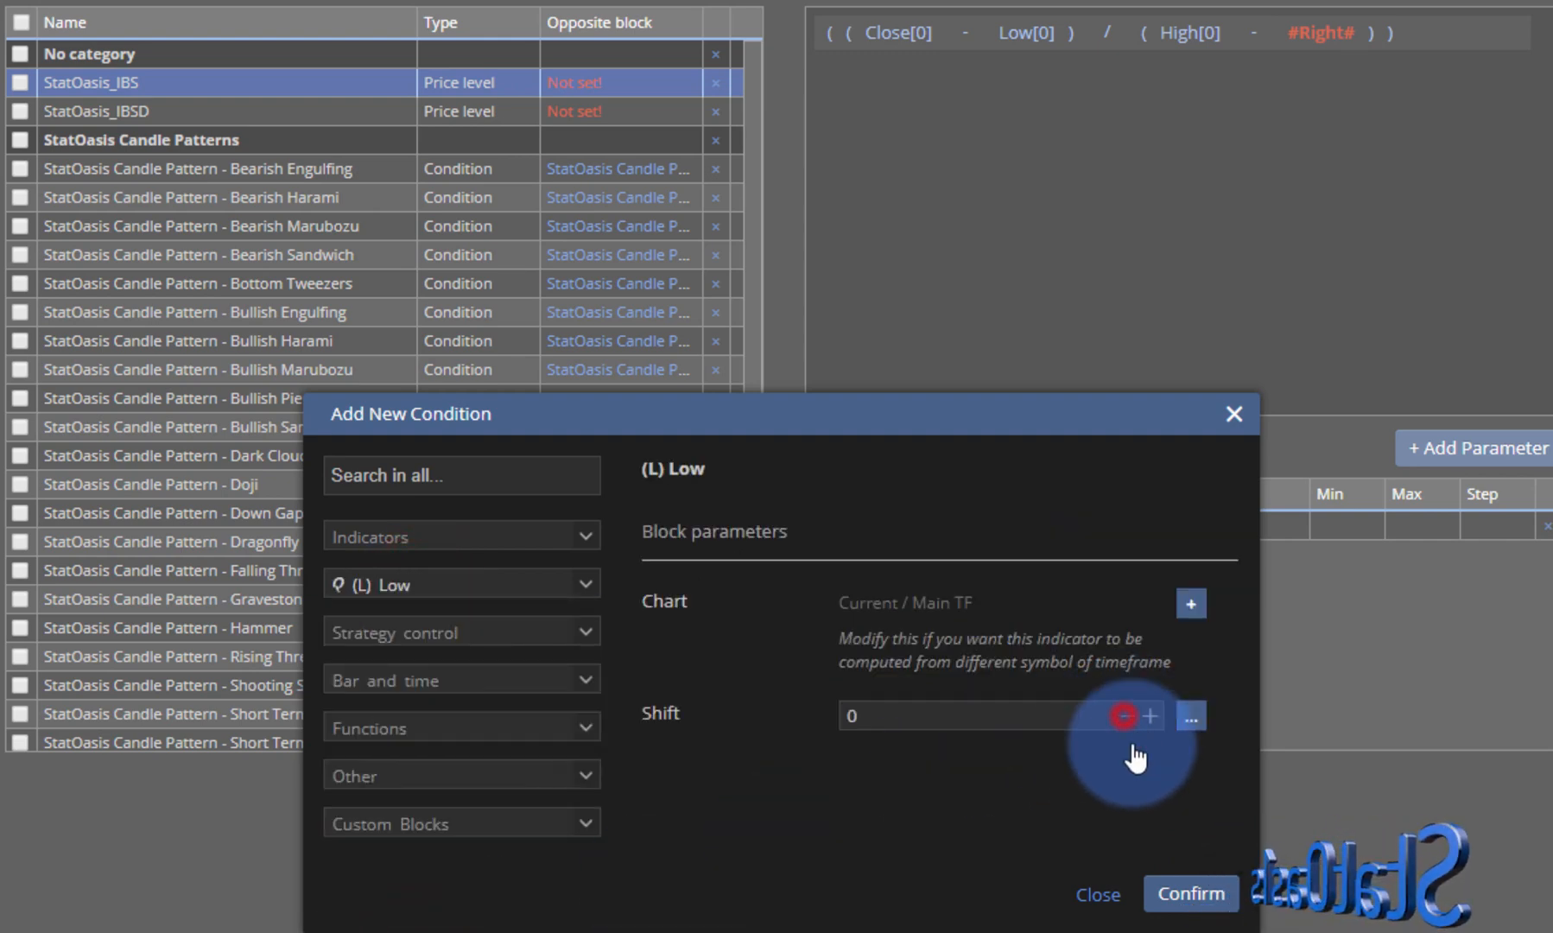
click(1188, 892)
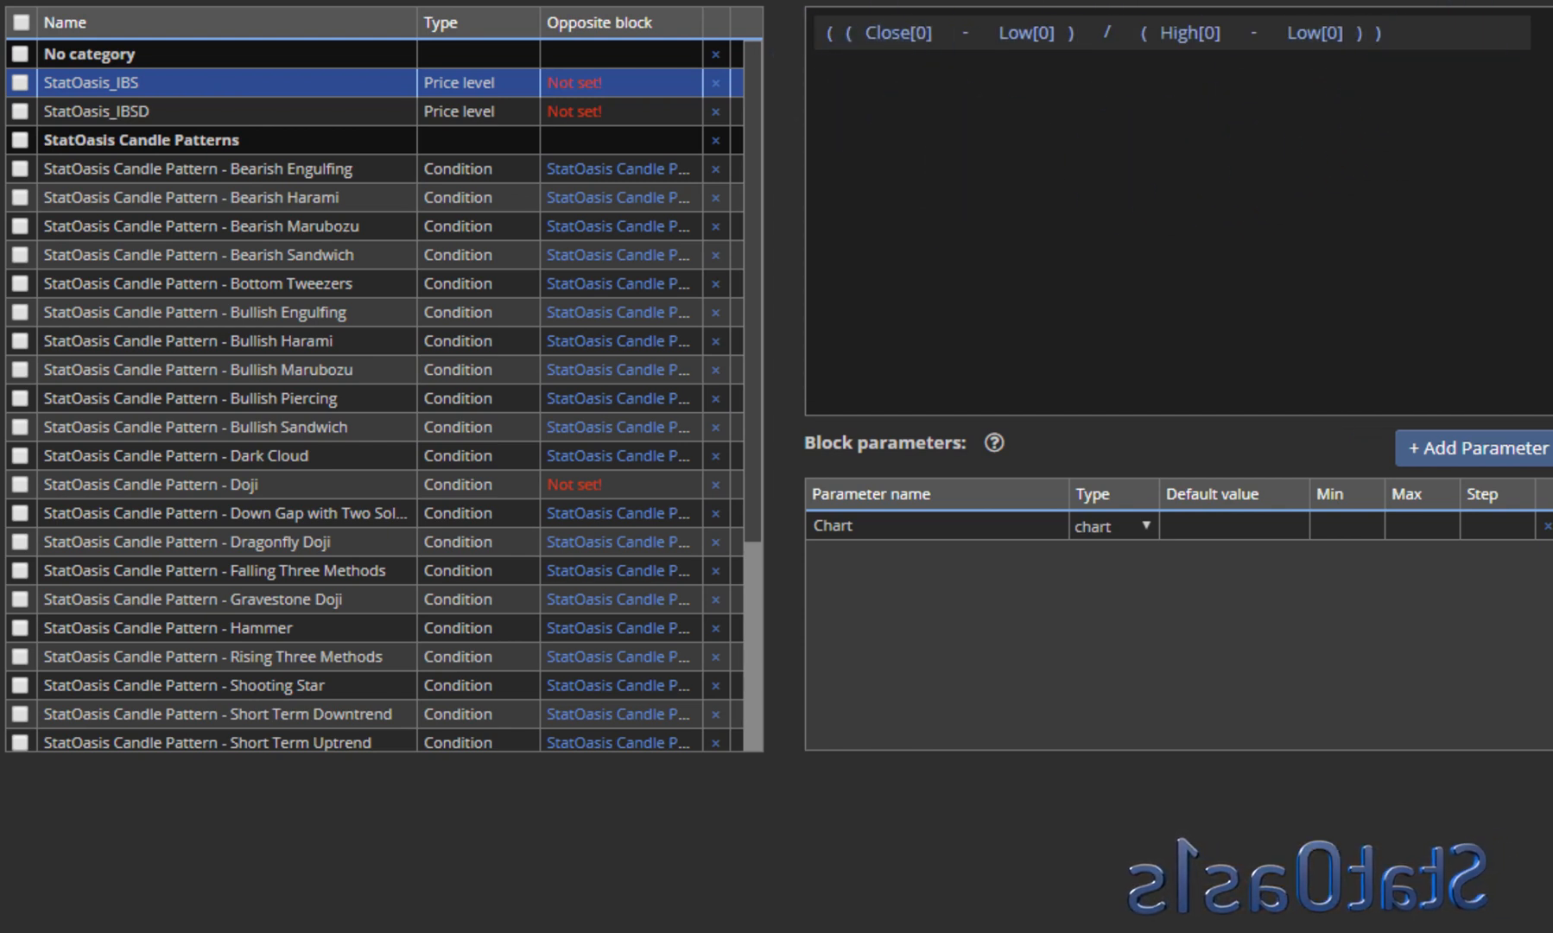
click(1030, 32)
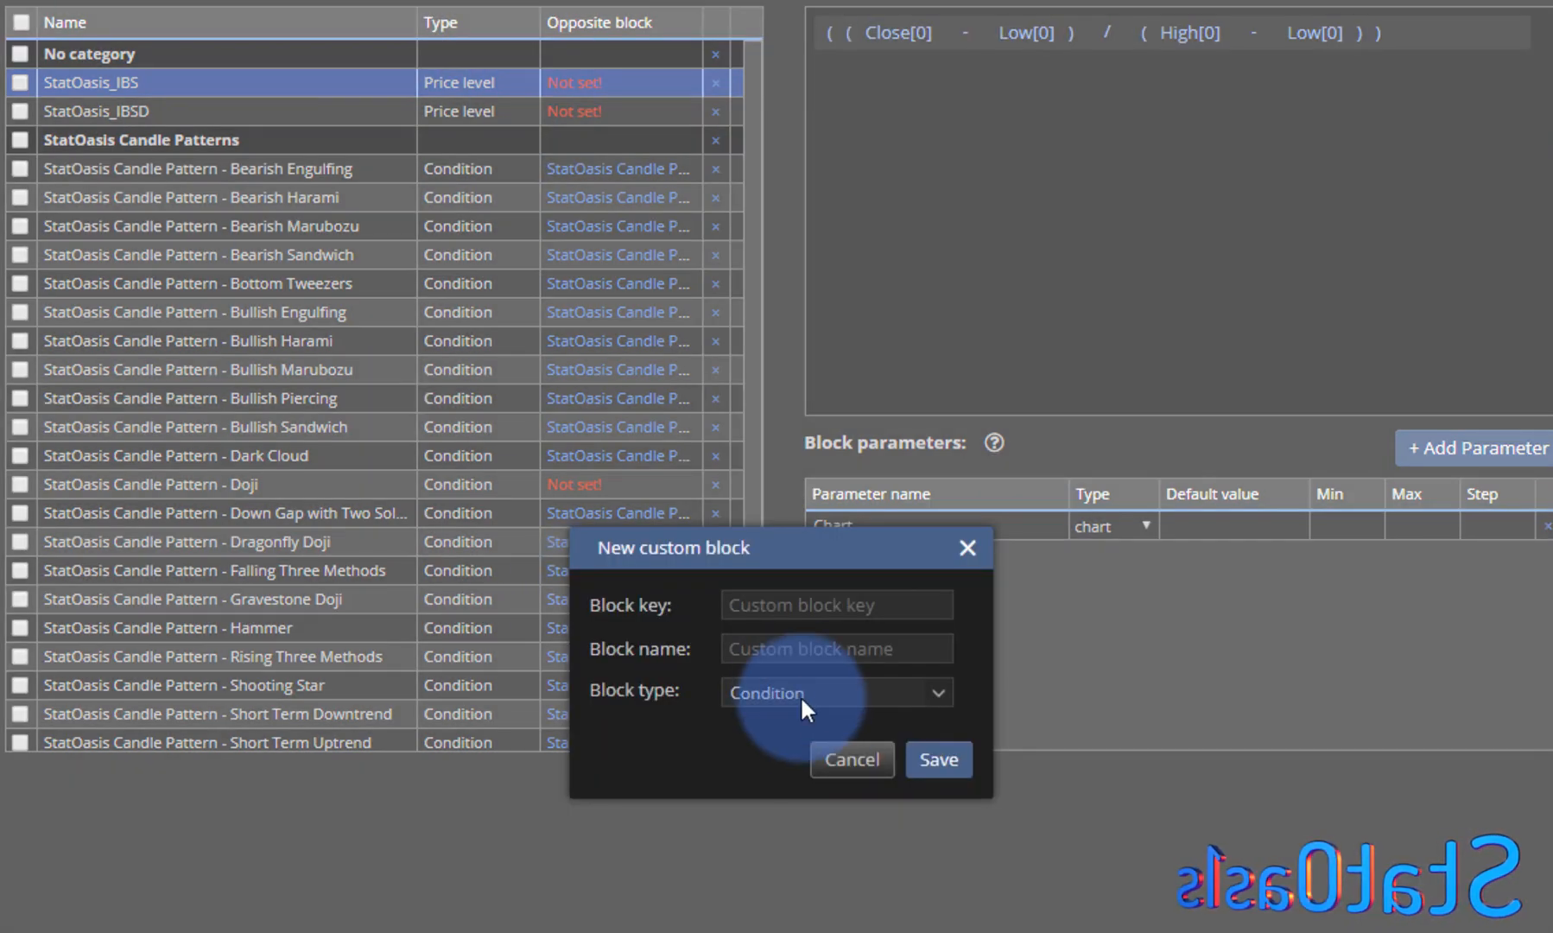
Set the new block's type to Price level, then cancel it without creating a block.
click(835, 693)
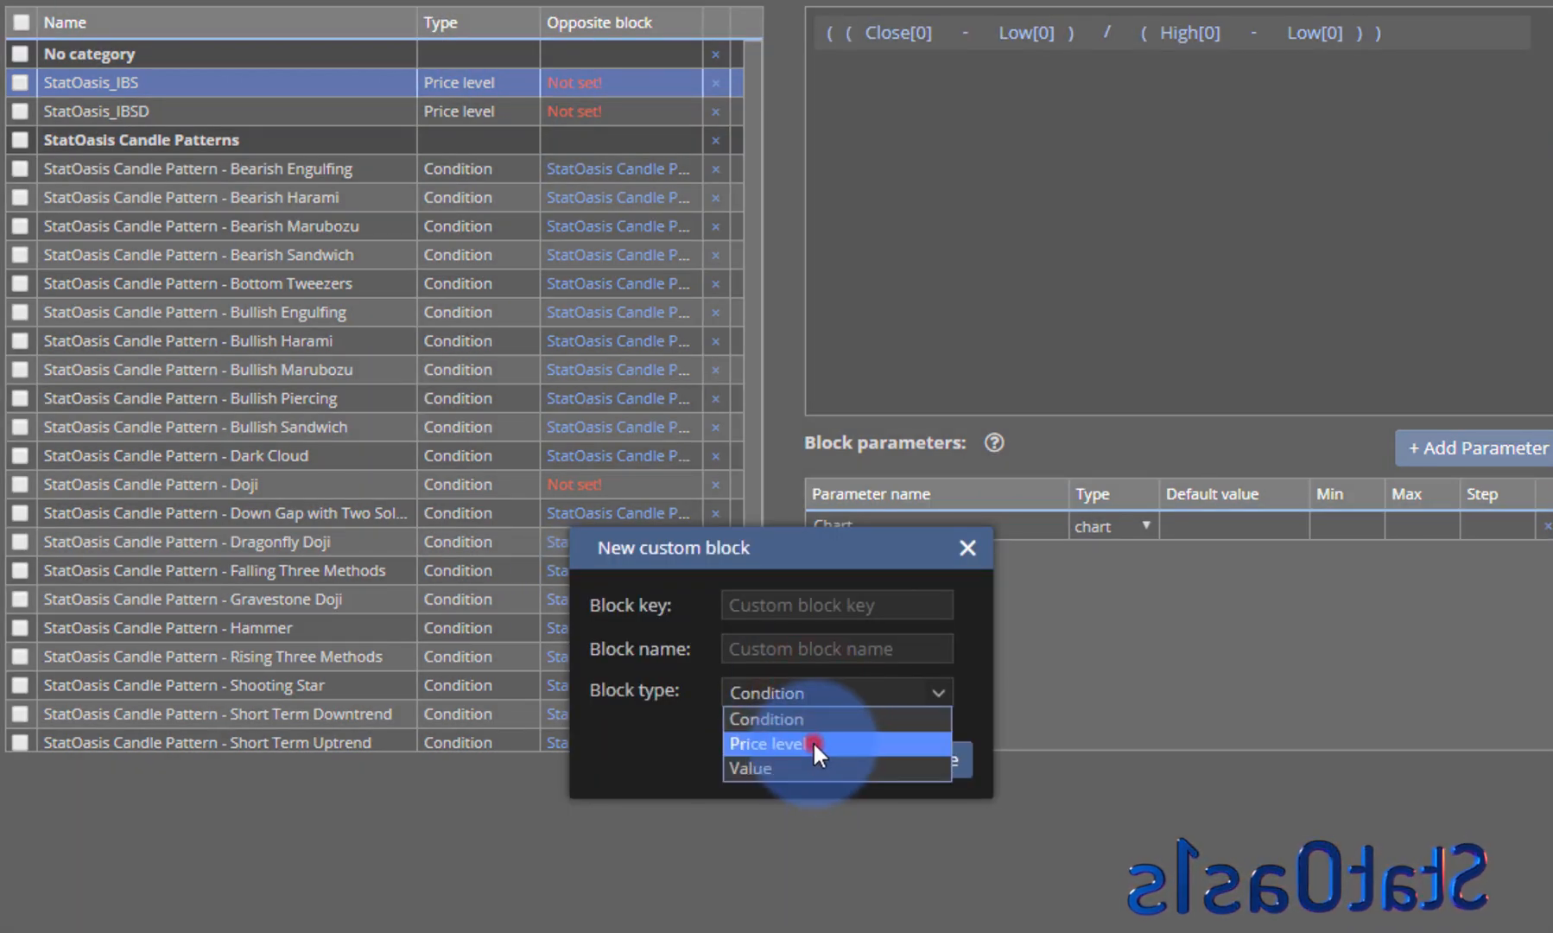
click(765, 744)
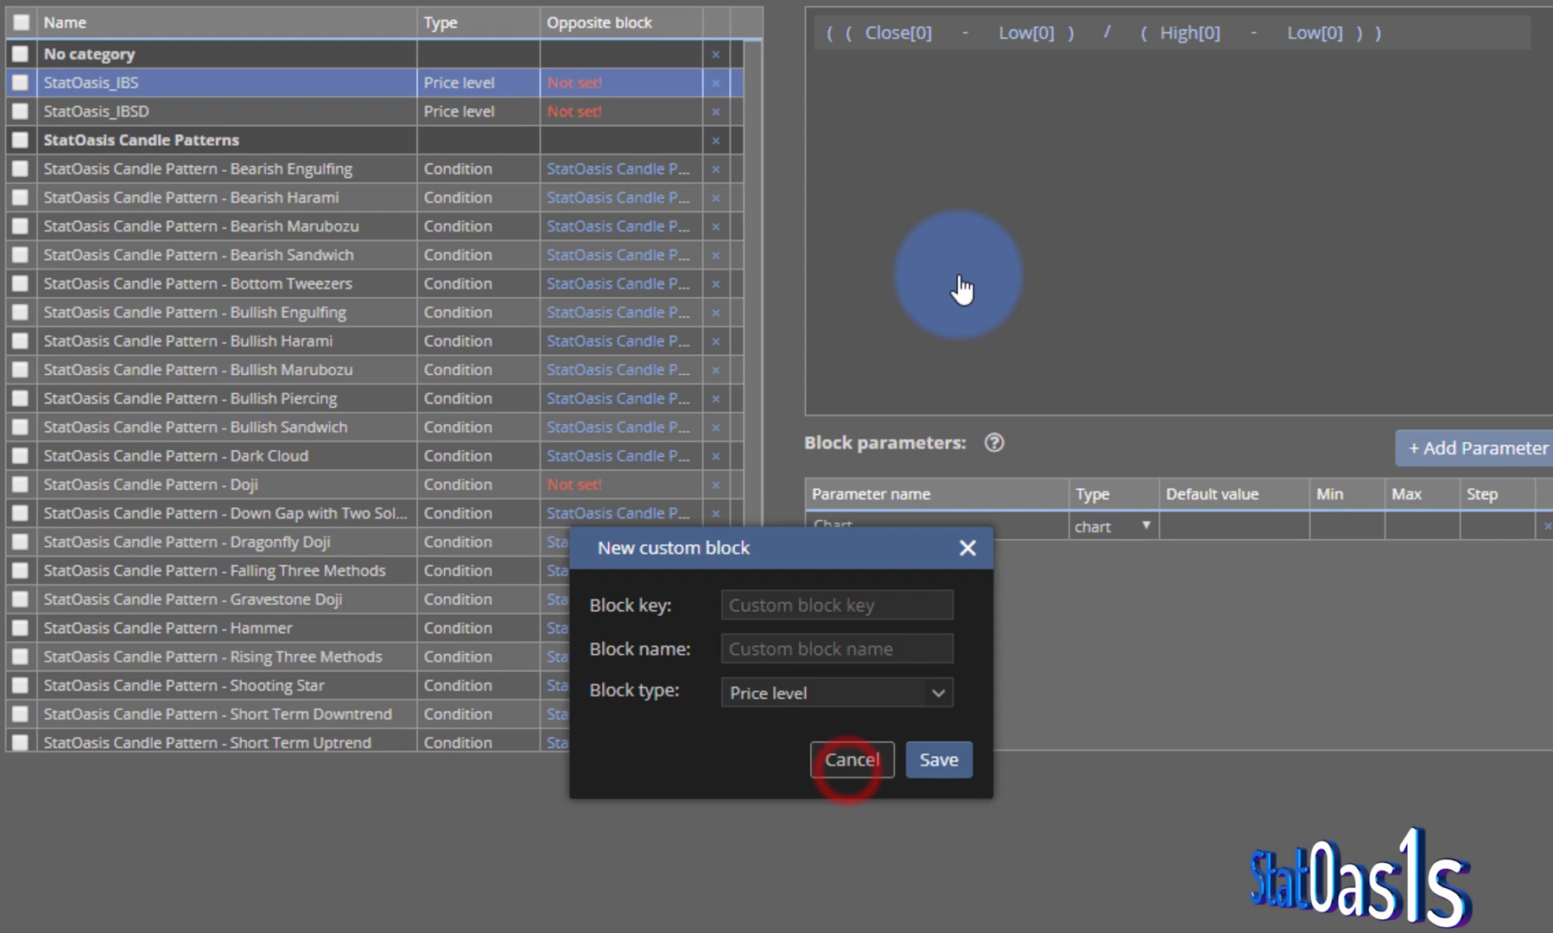
click(850, 760)
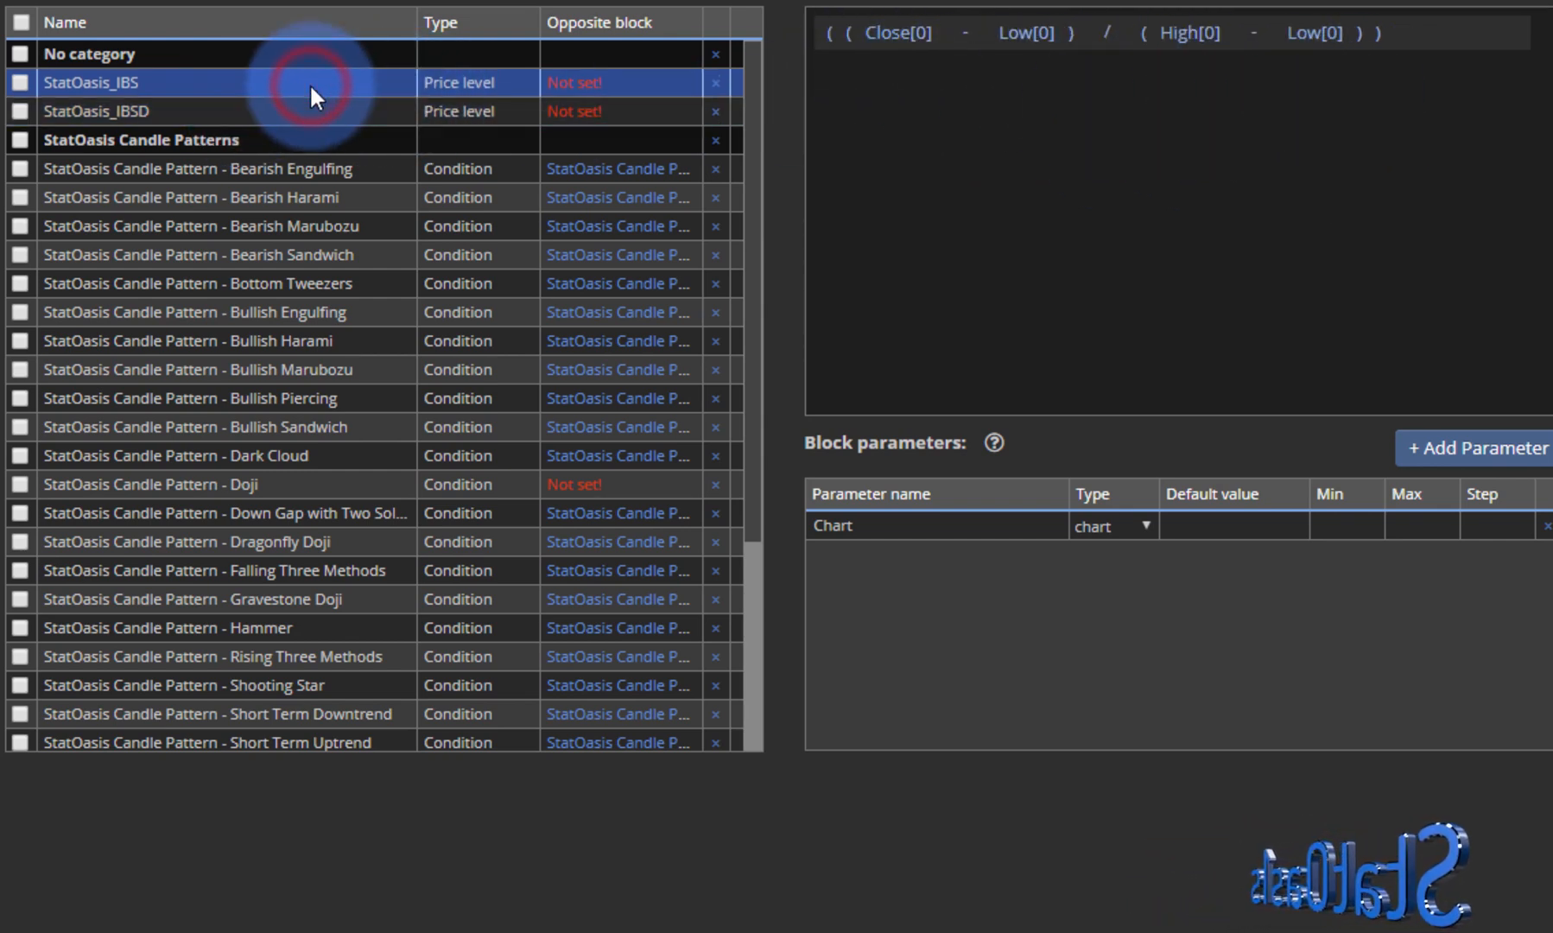
Review the StatOasis_IBSD block, return to the strategy rules and bring up the backtest settings.
click(89, 110)
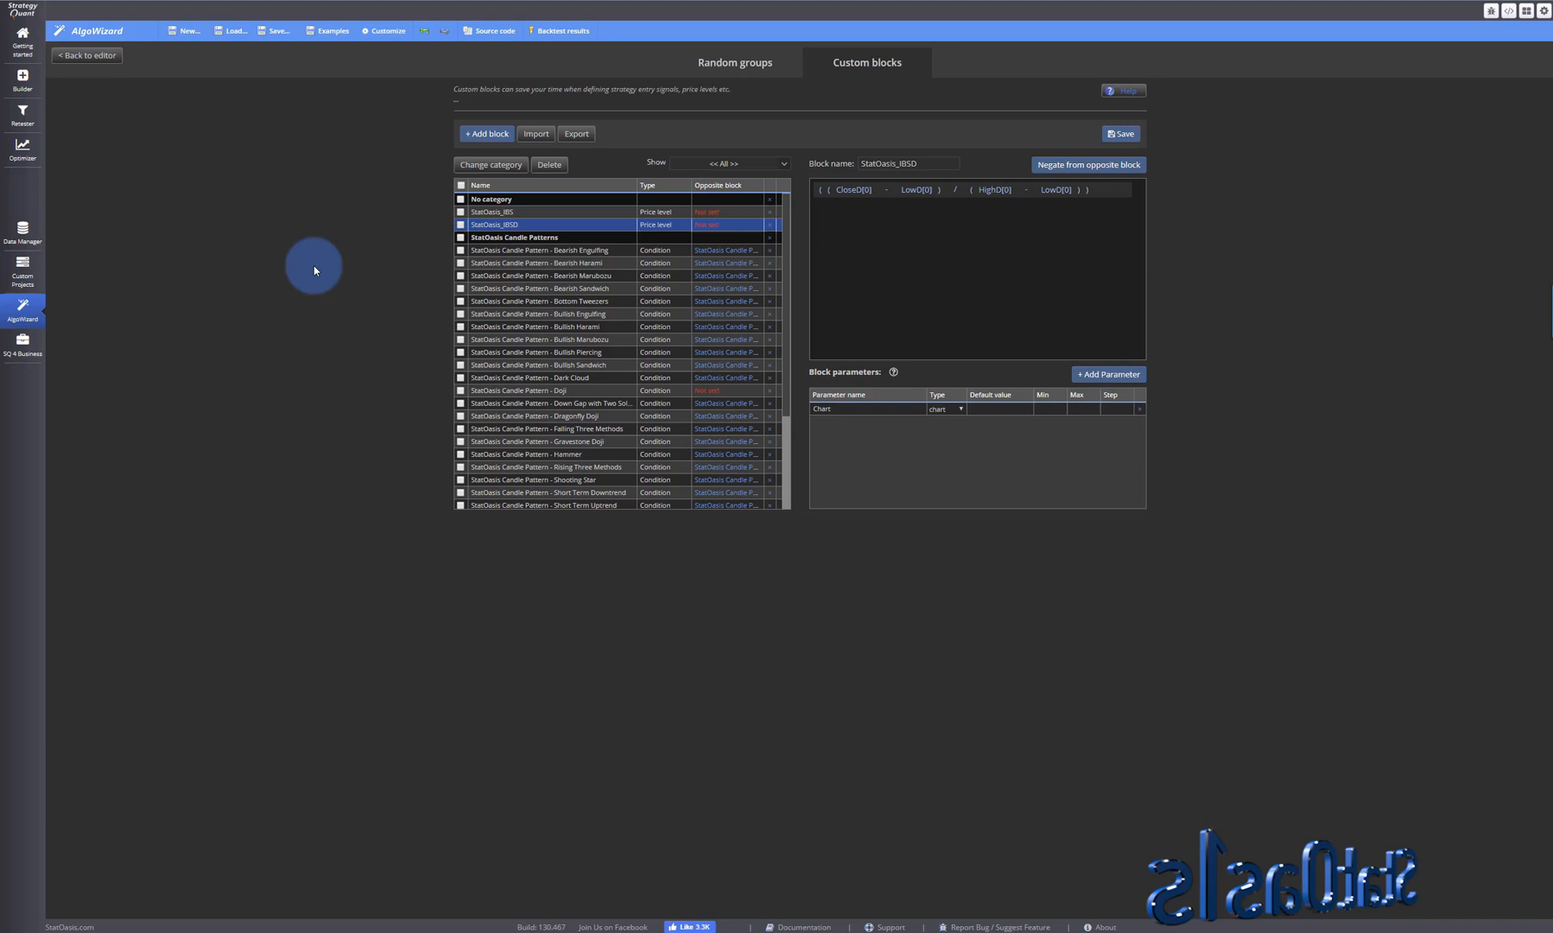
mouse_move(366, 202)
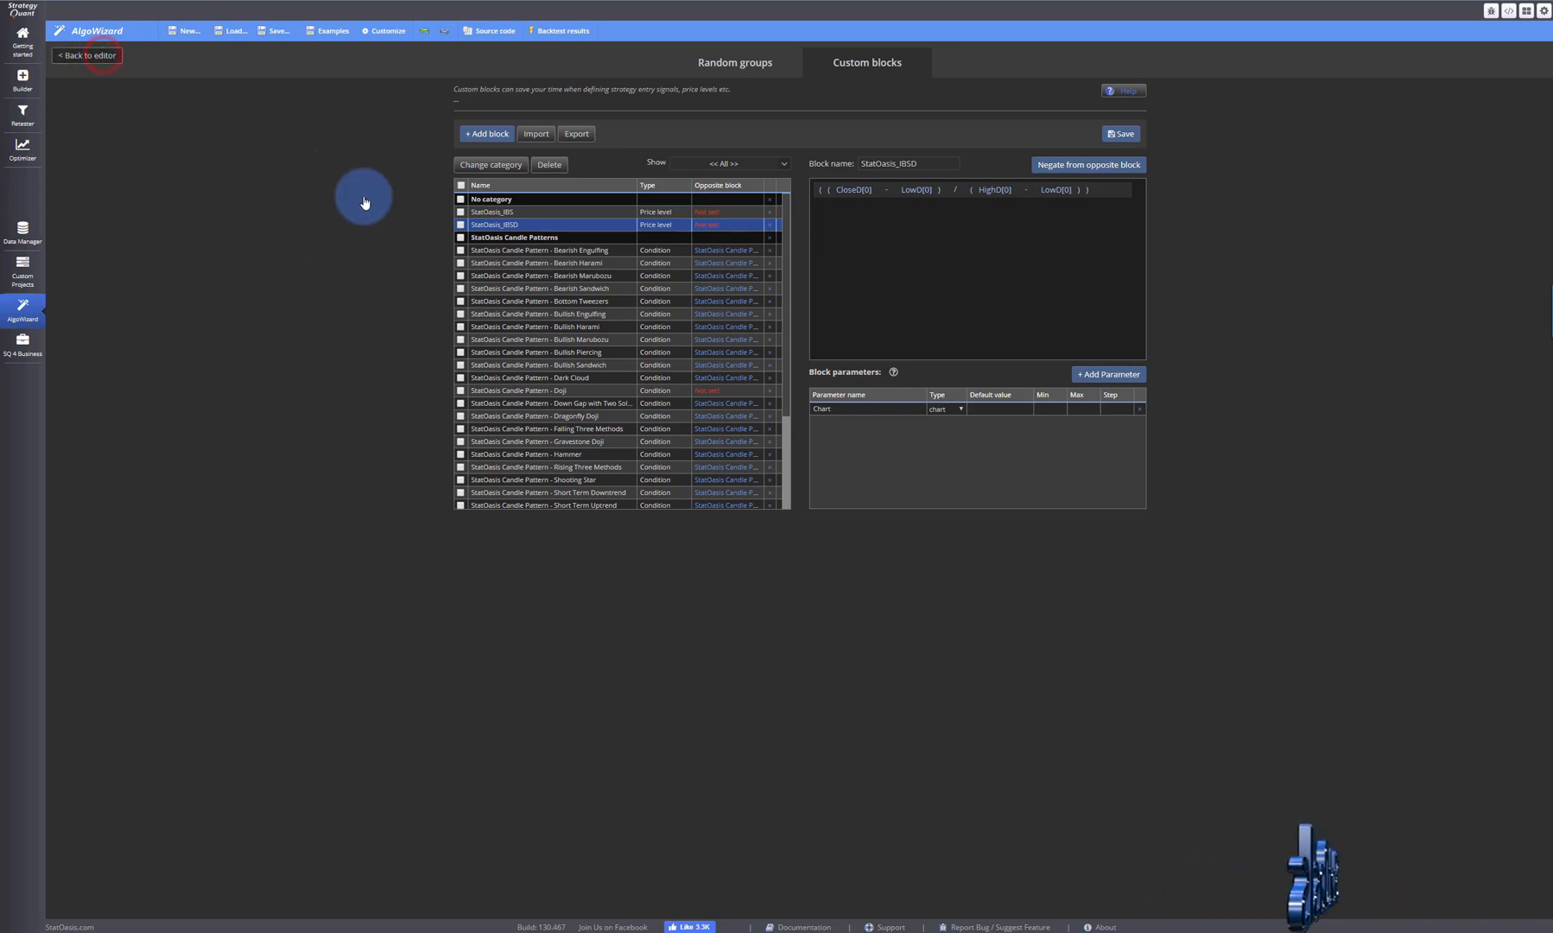
click(86, 55)
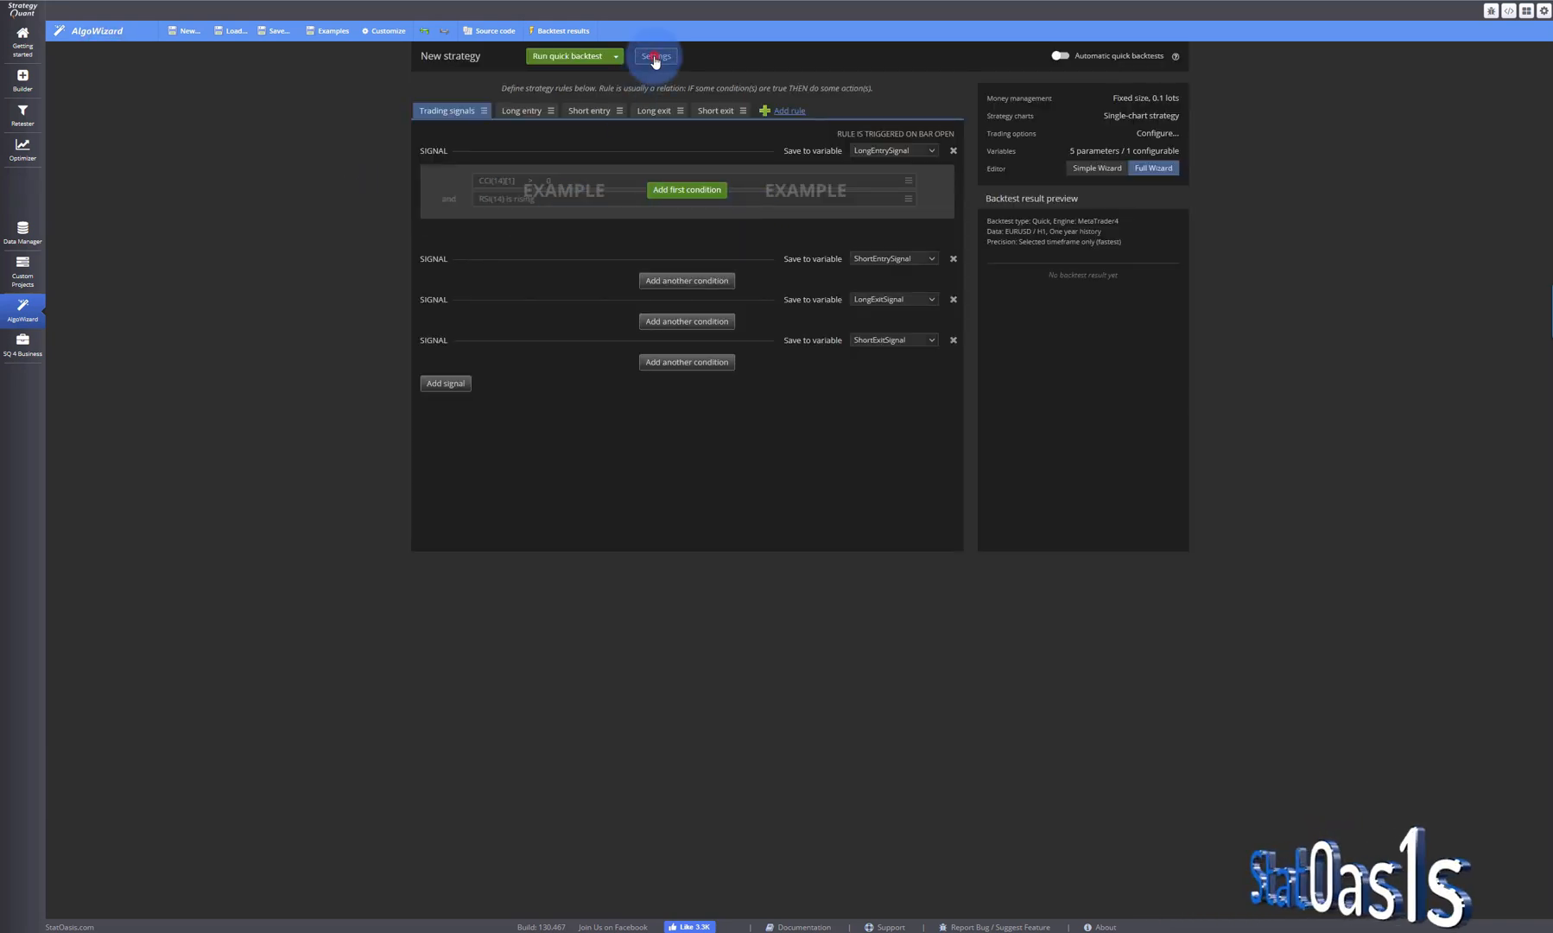
click(655, 57)
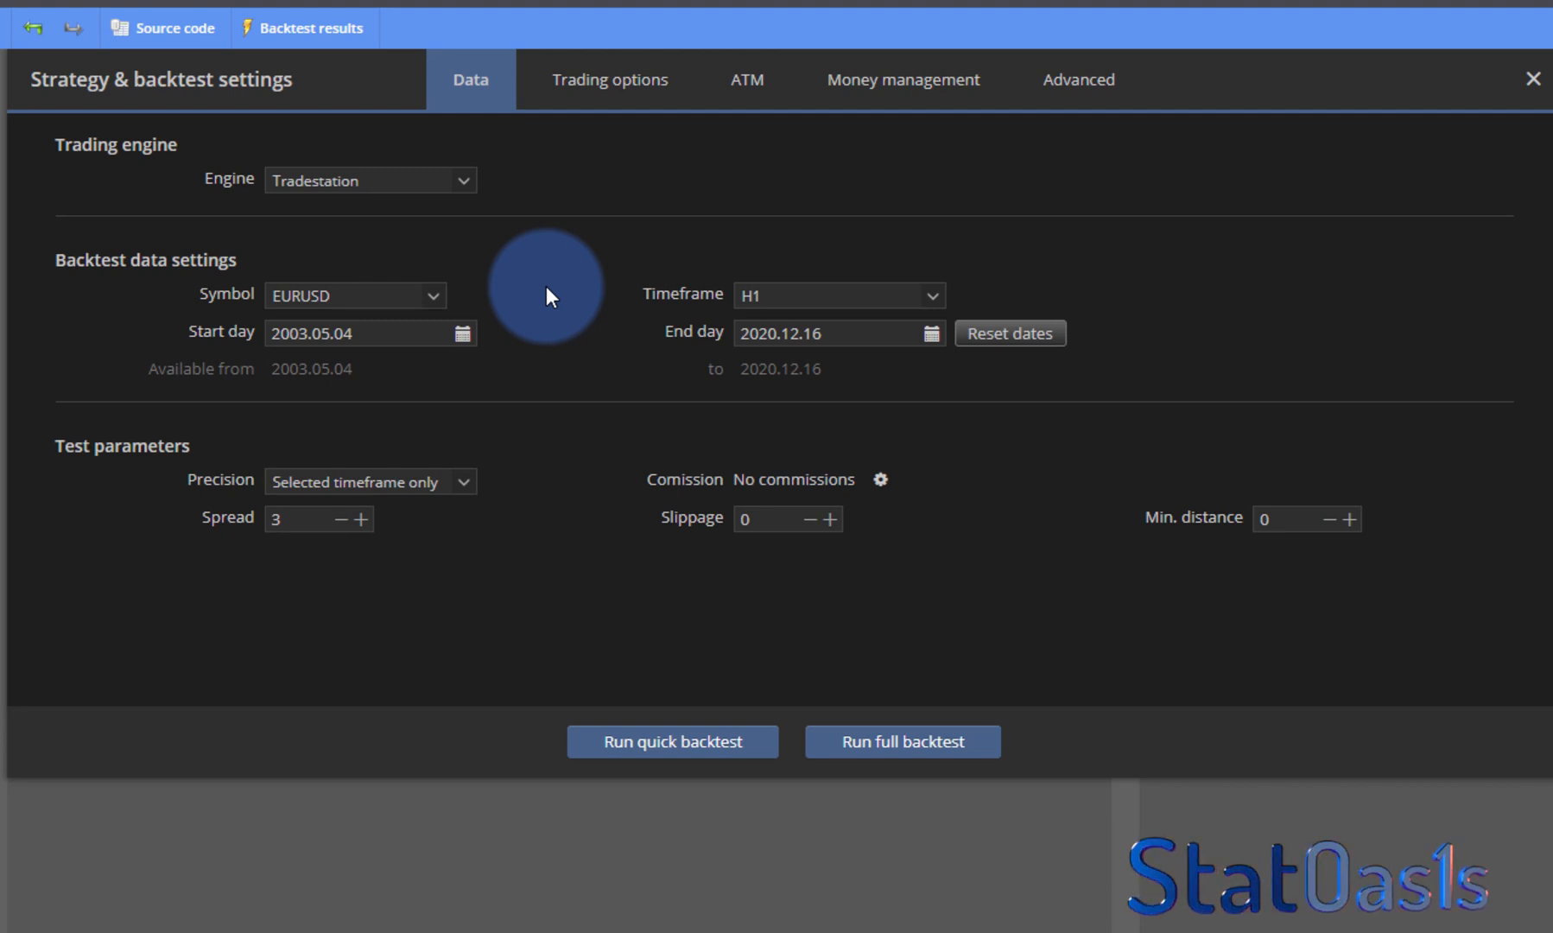
mouse_move(354, 304)
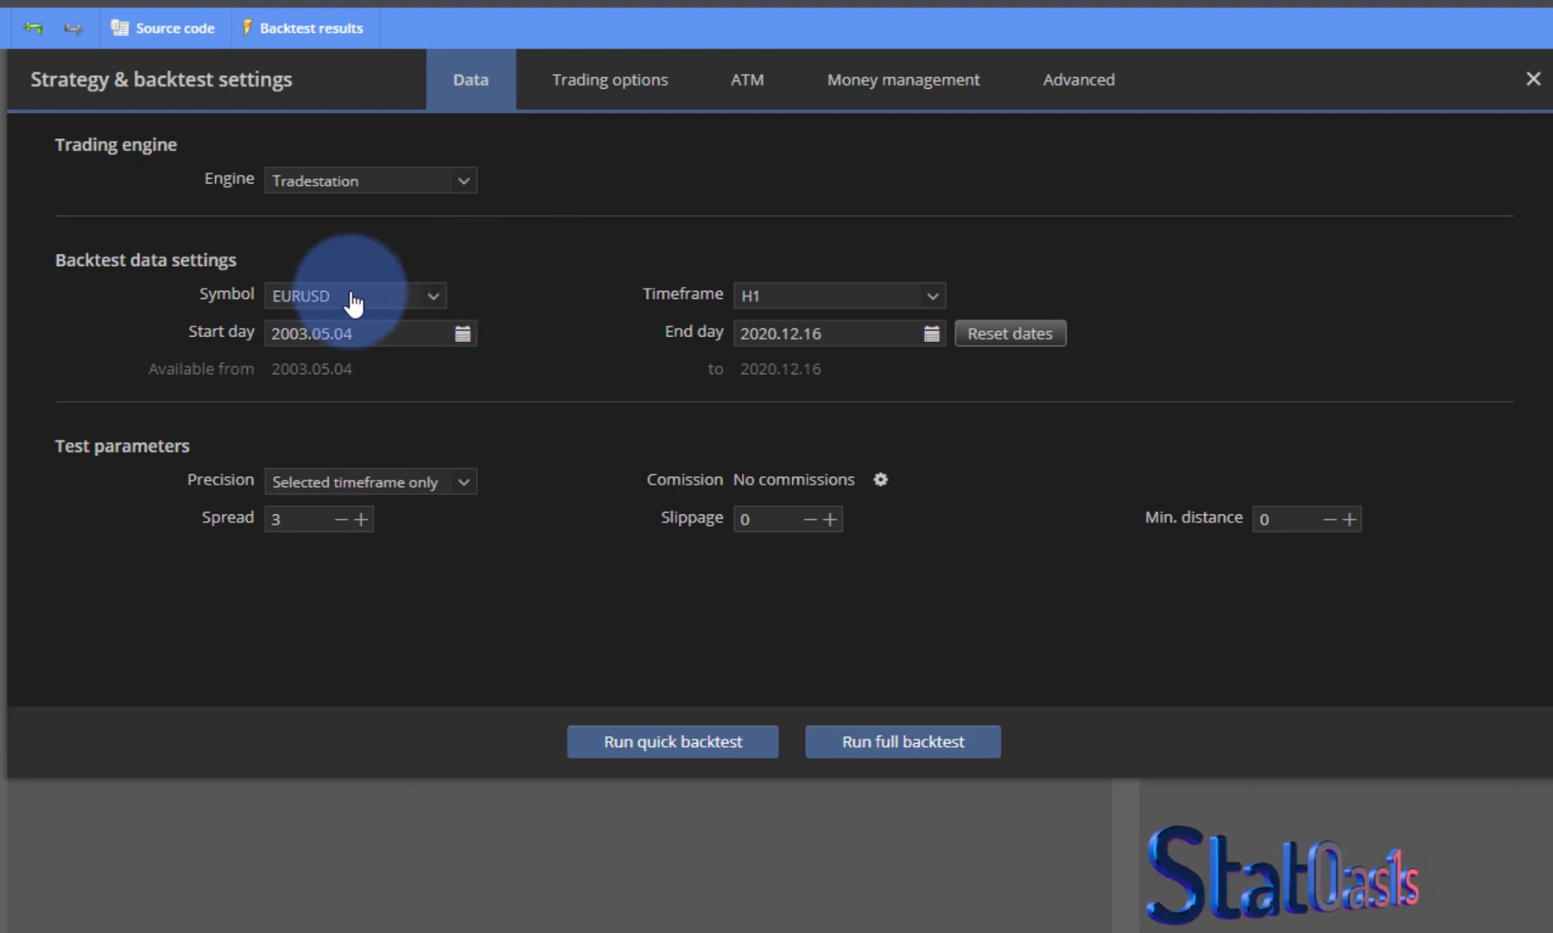
Choose spyYahoo daily data as the backtest symbol via the symbol search.
click(432, 295)
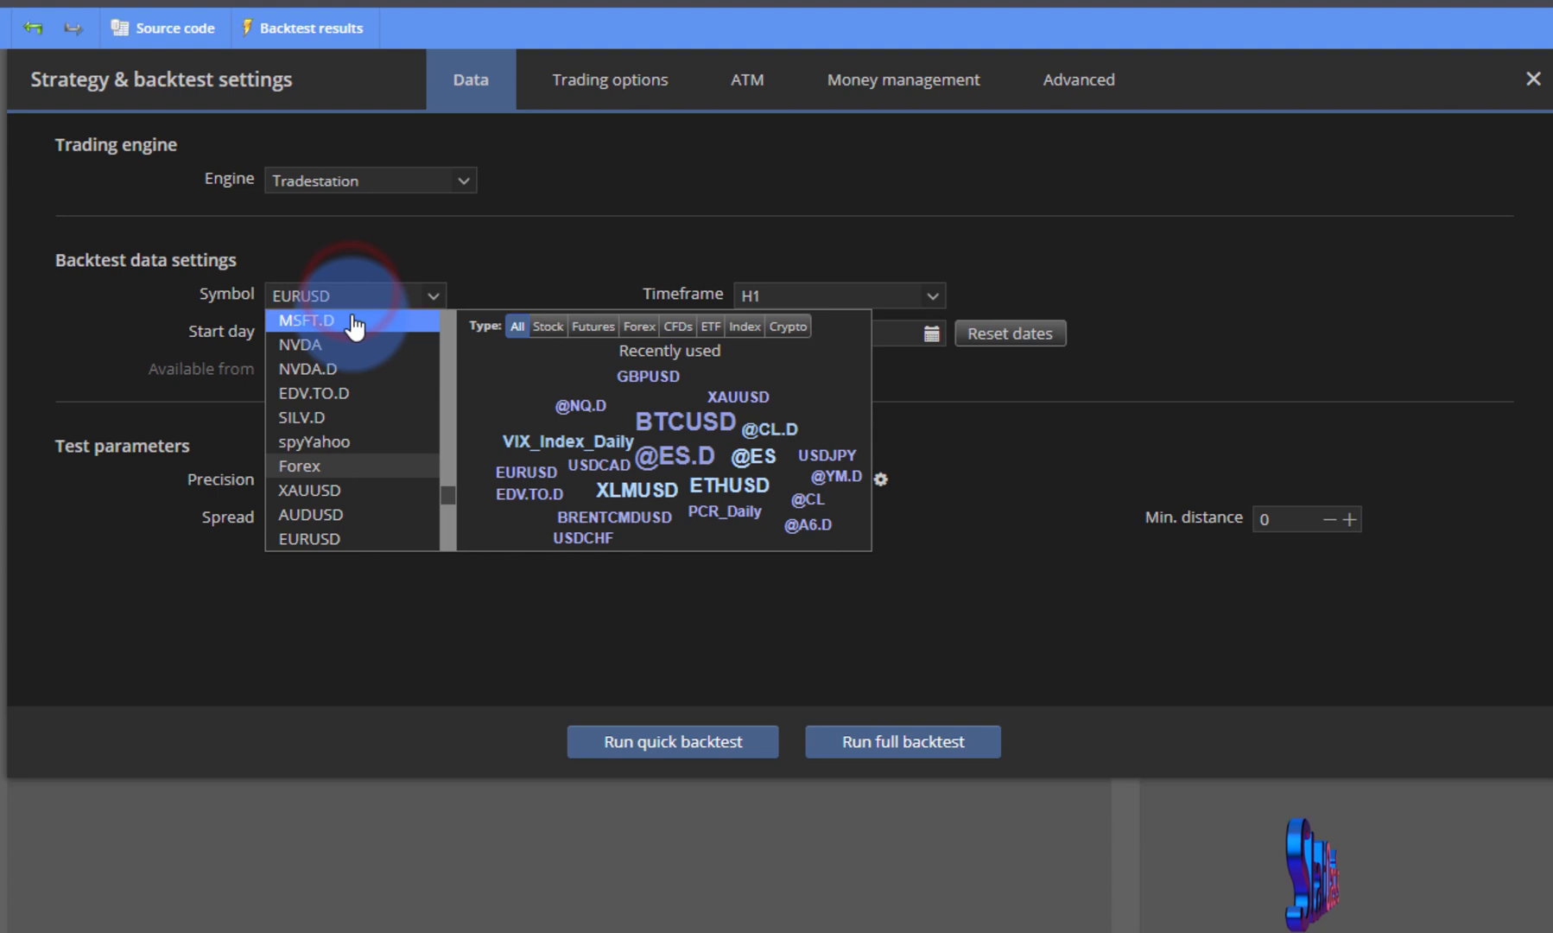
click(308, 537)
text(s)
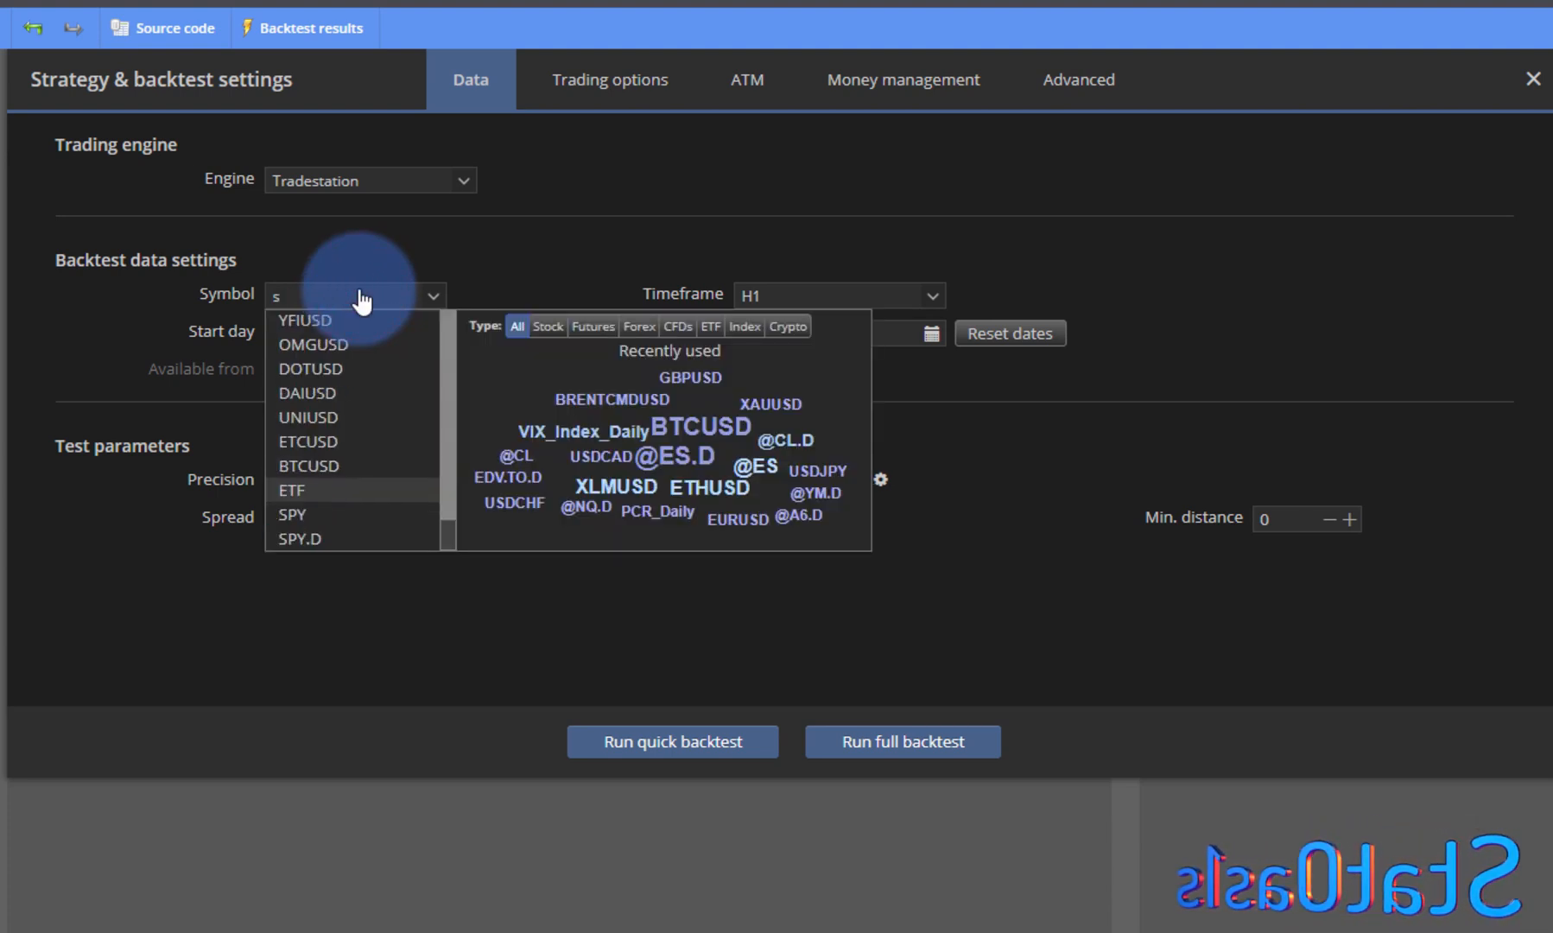
text(p)
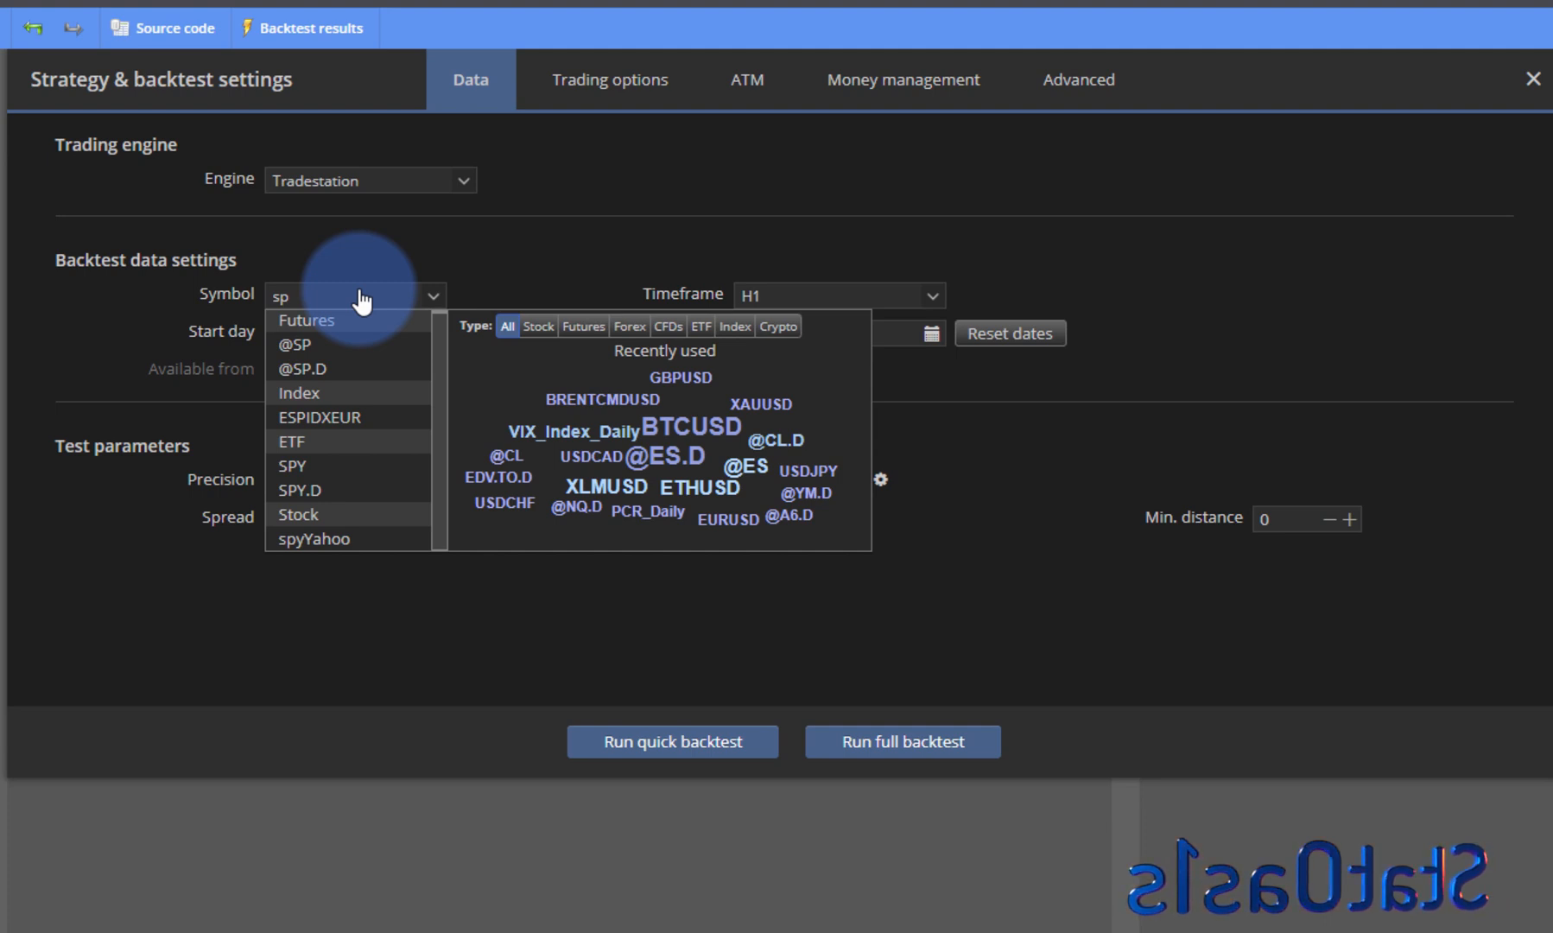
mouse_move(342, 539)
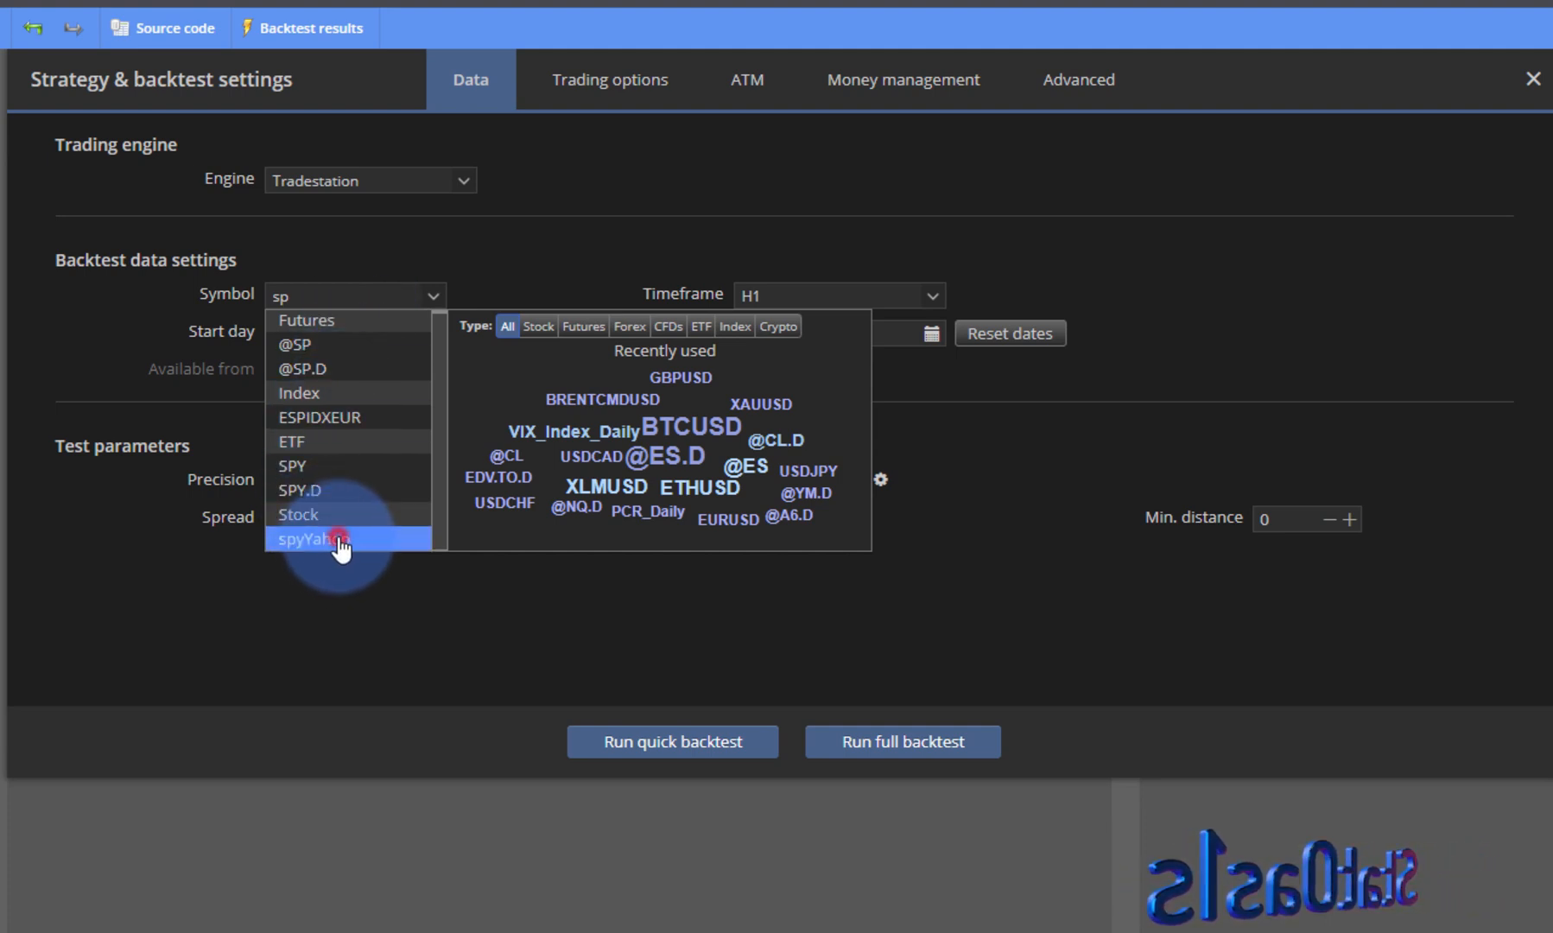
click(315, 539)
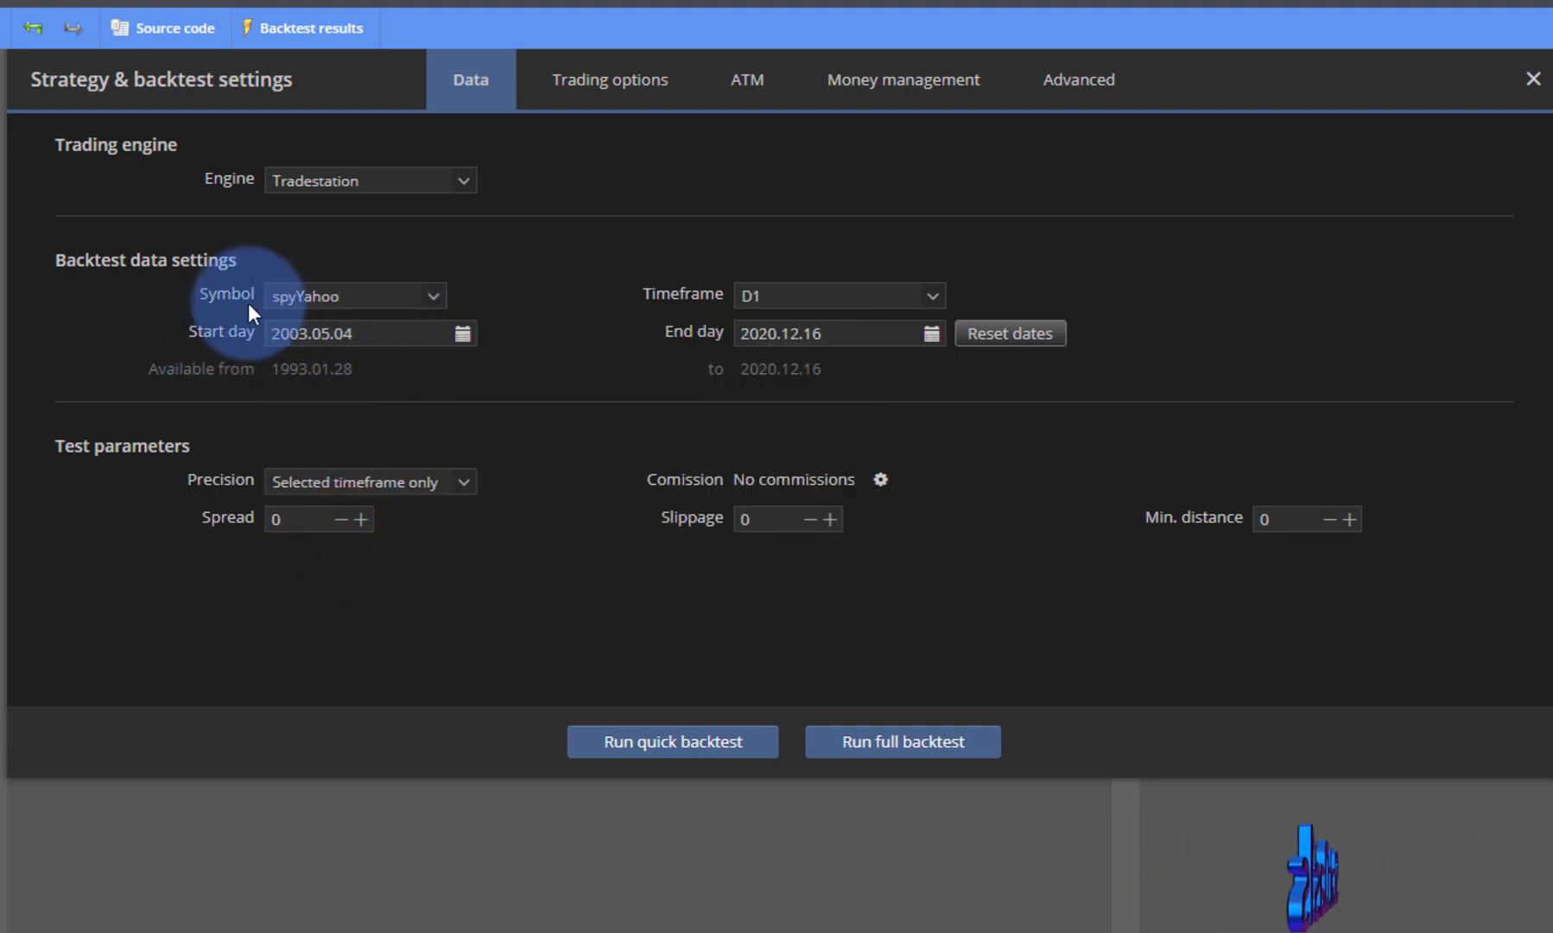
mouse_move(539, 344)
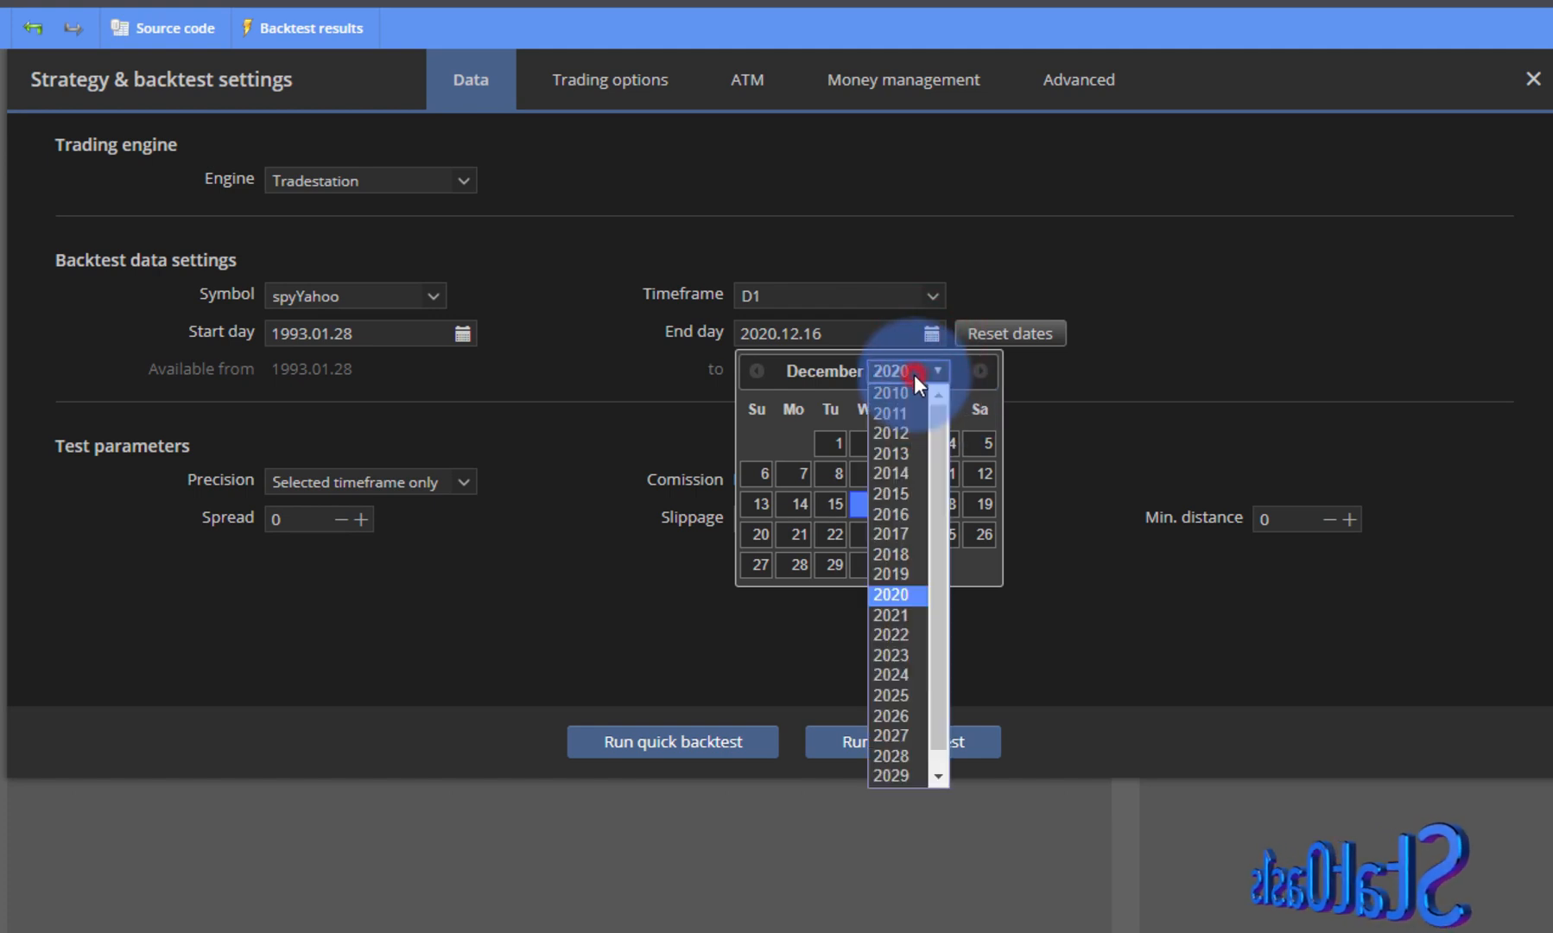
End the backtest on 2017.12.31 and charge size-based $0.01 commission with slippage 1.
click(888, 533)
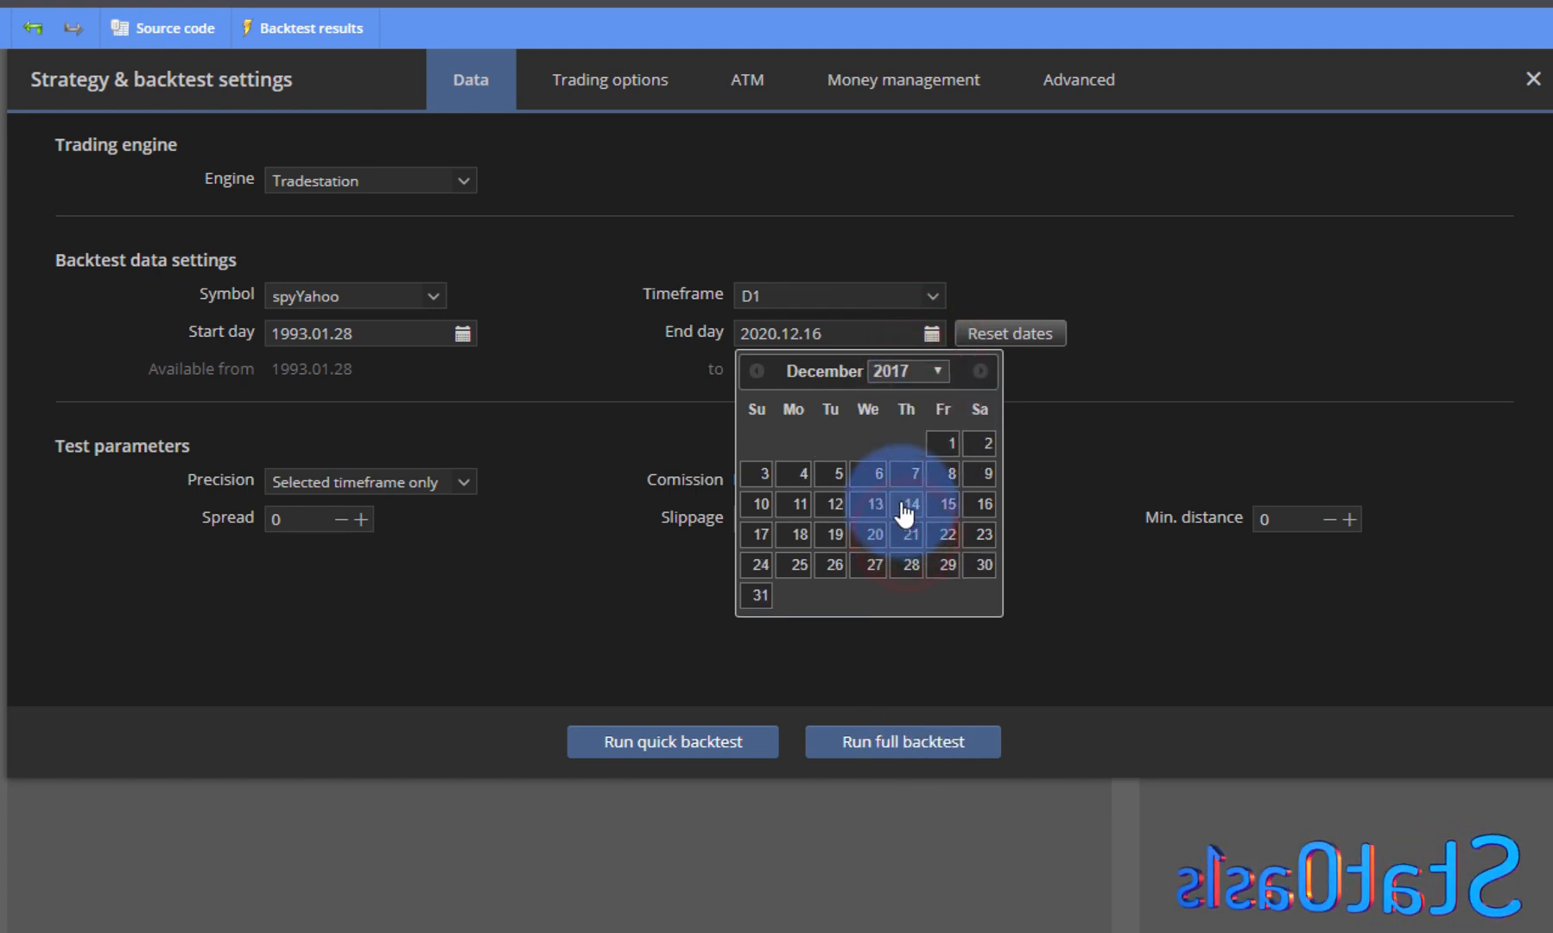
click(755, 596)
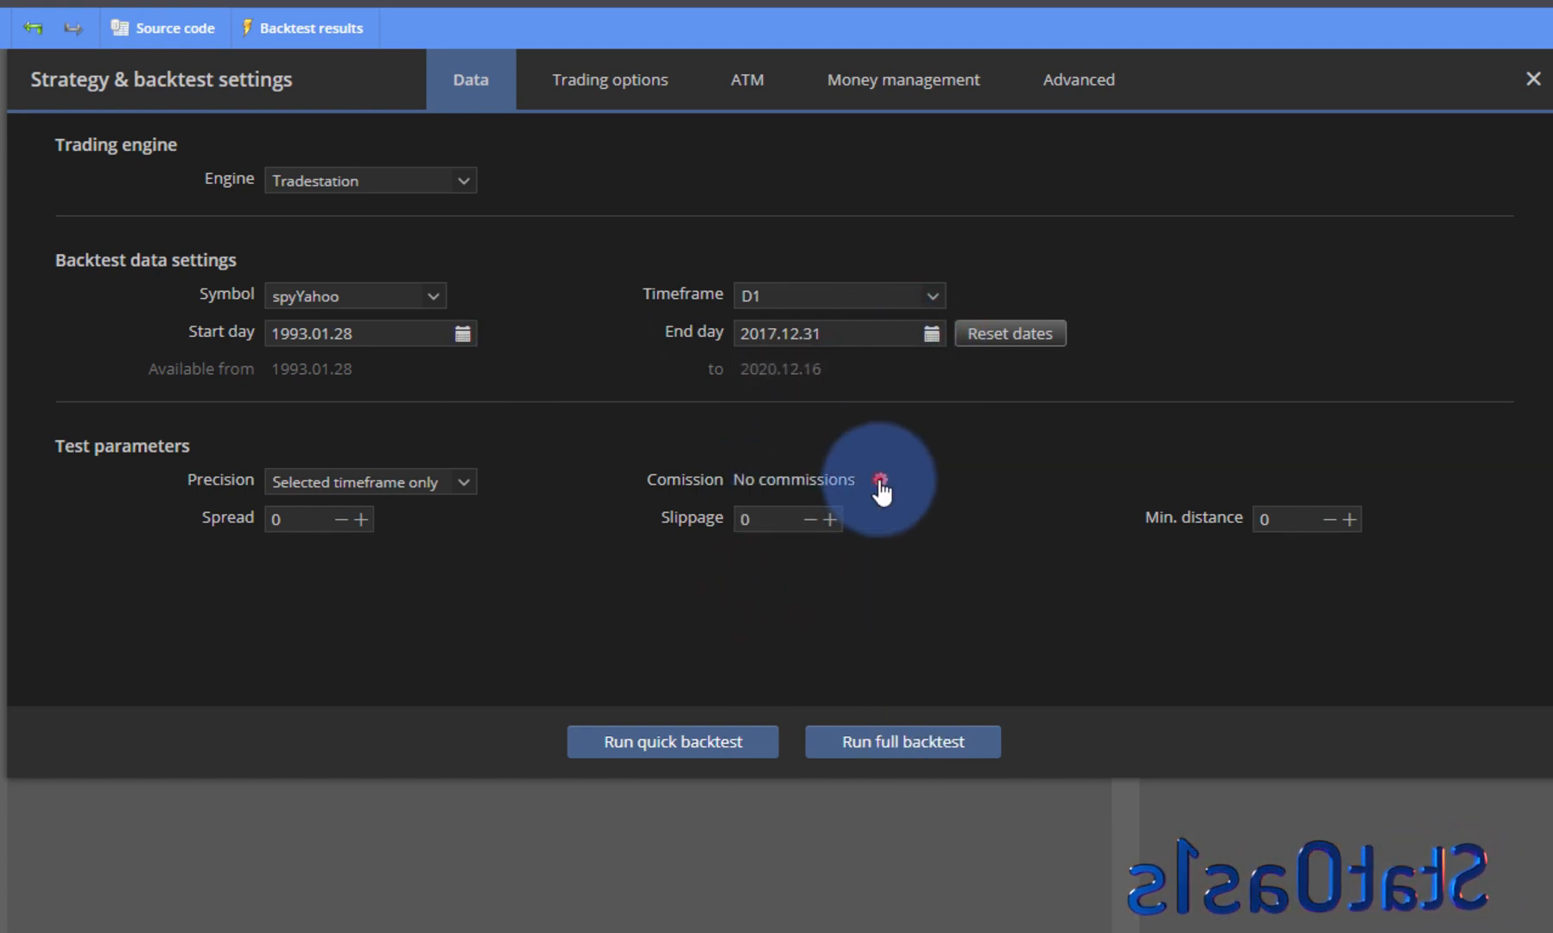
click(880, 486)
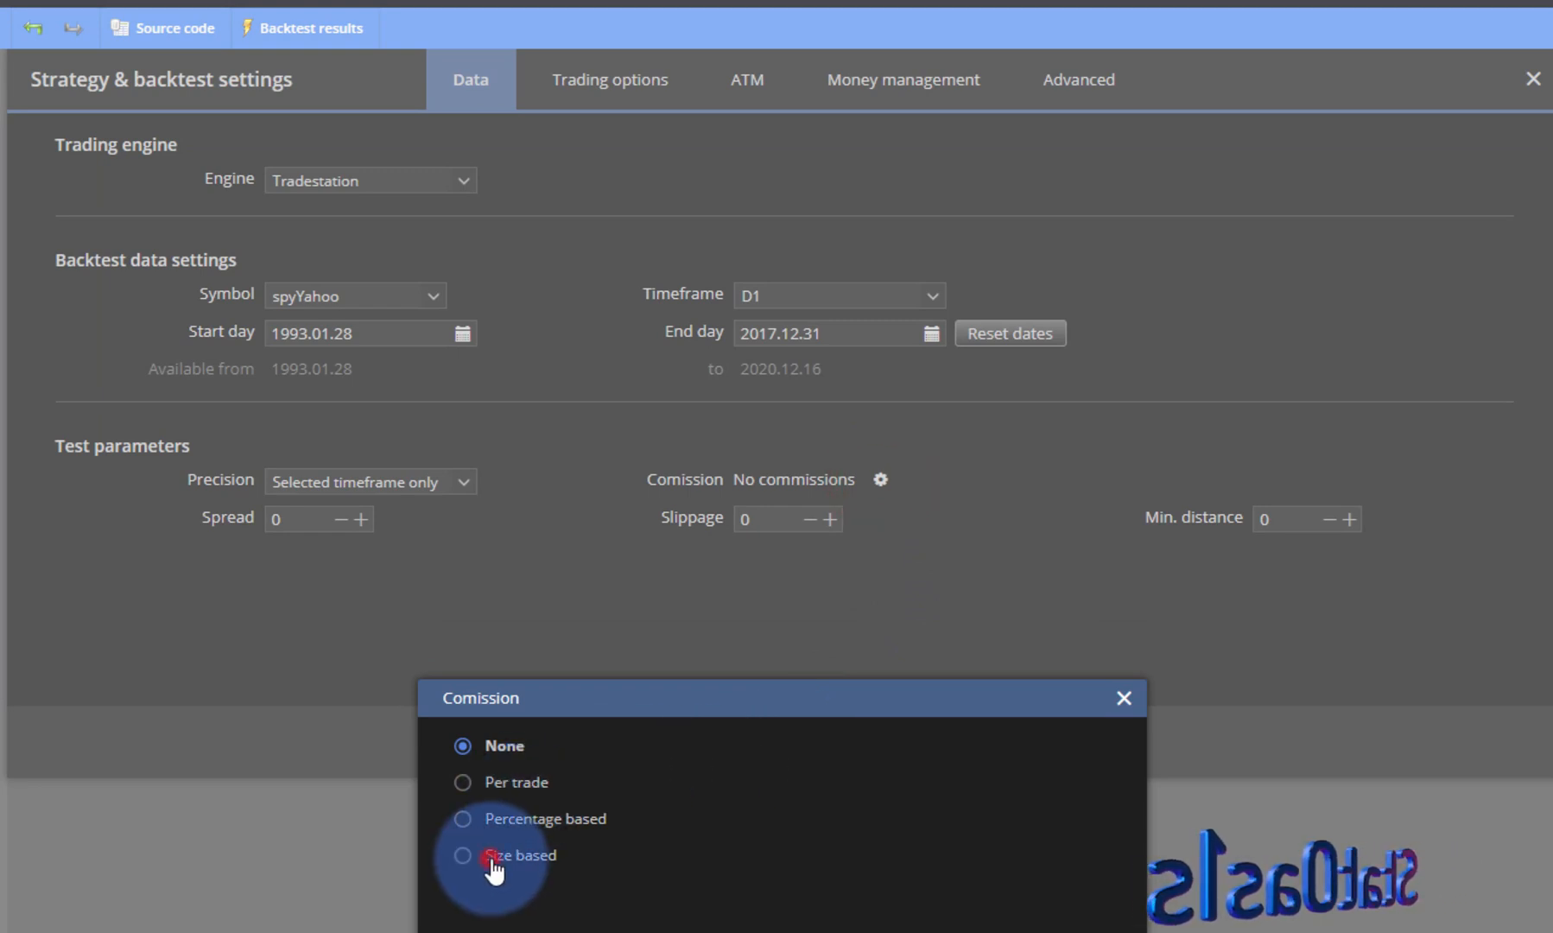
click(461, 855)
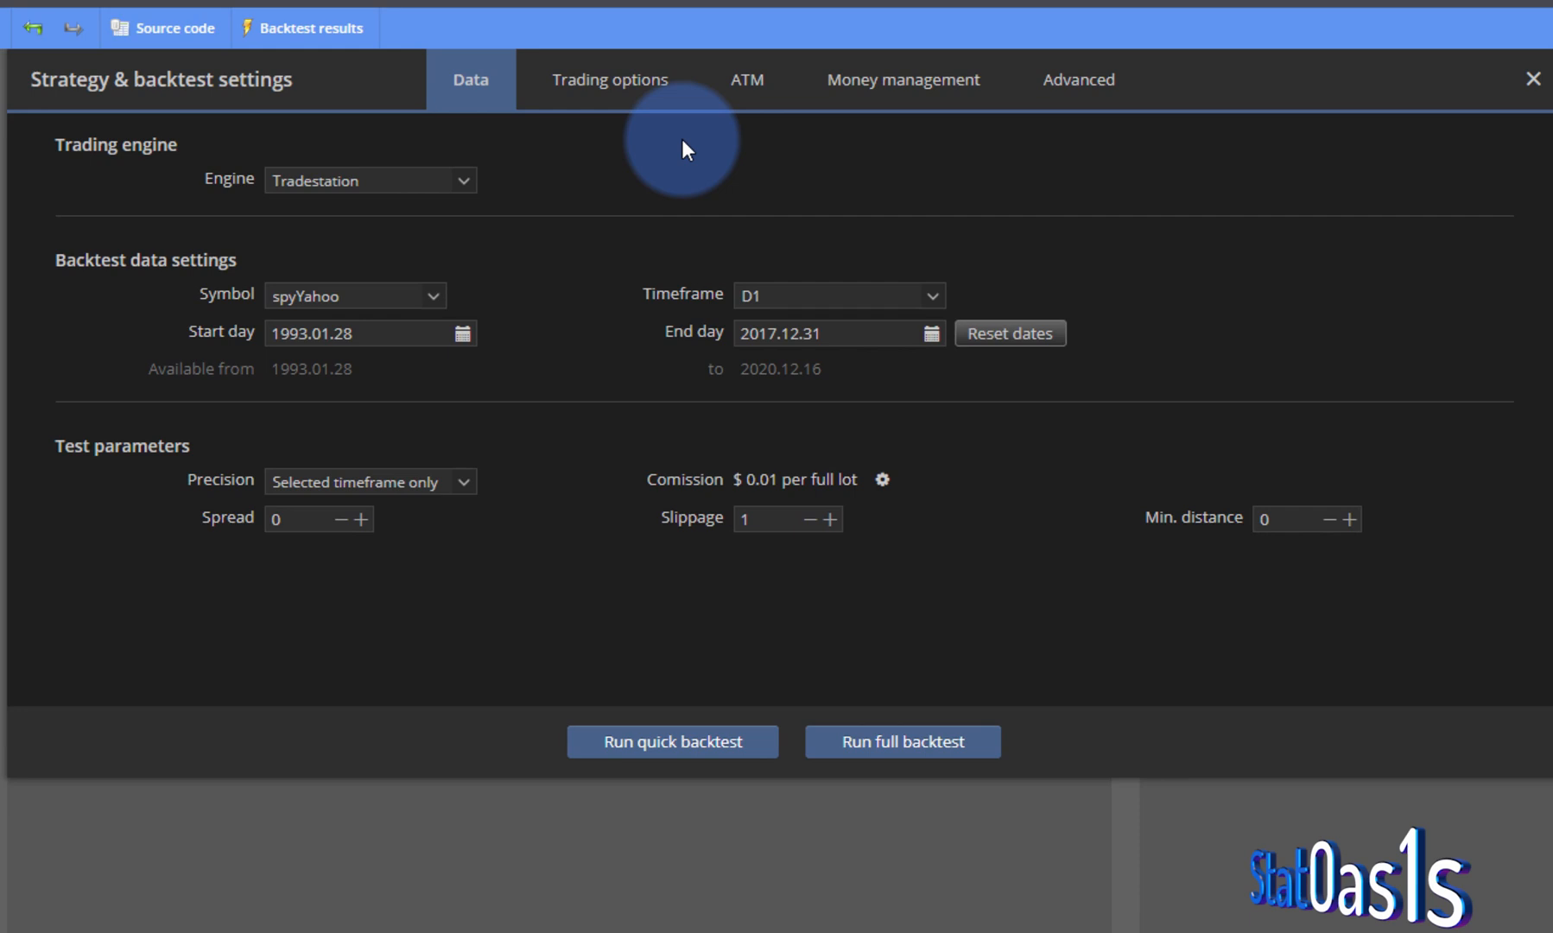
Check money management, leave the settings and start a first long entry condition.
click(900, 79)
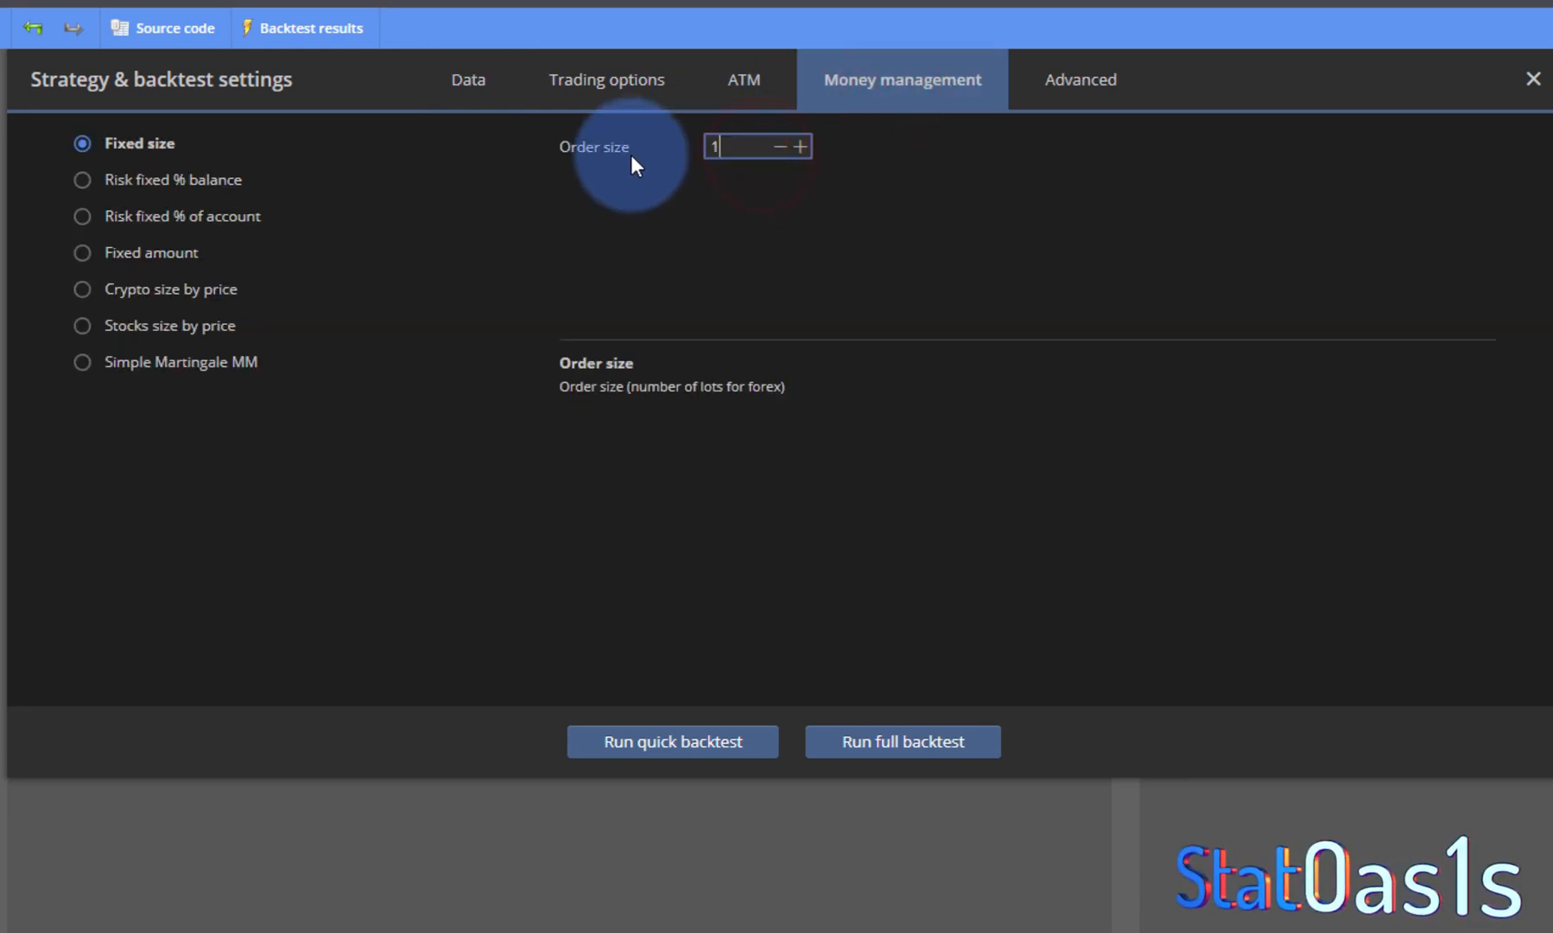
click(1531, 80)
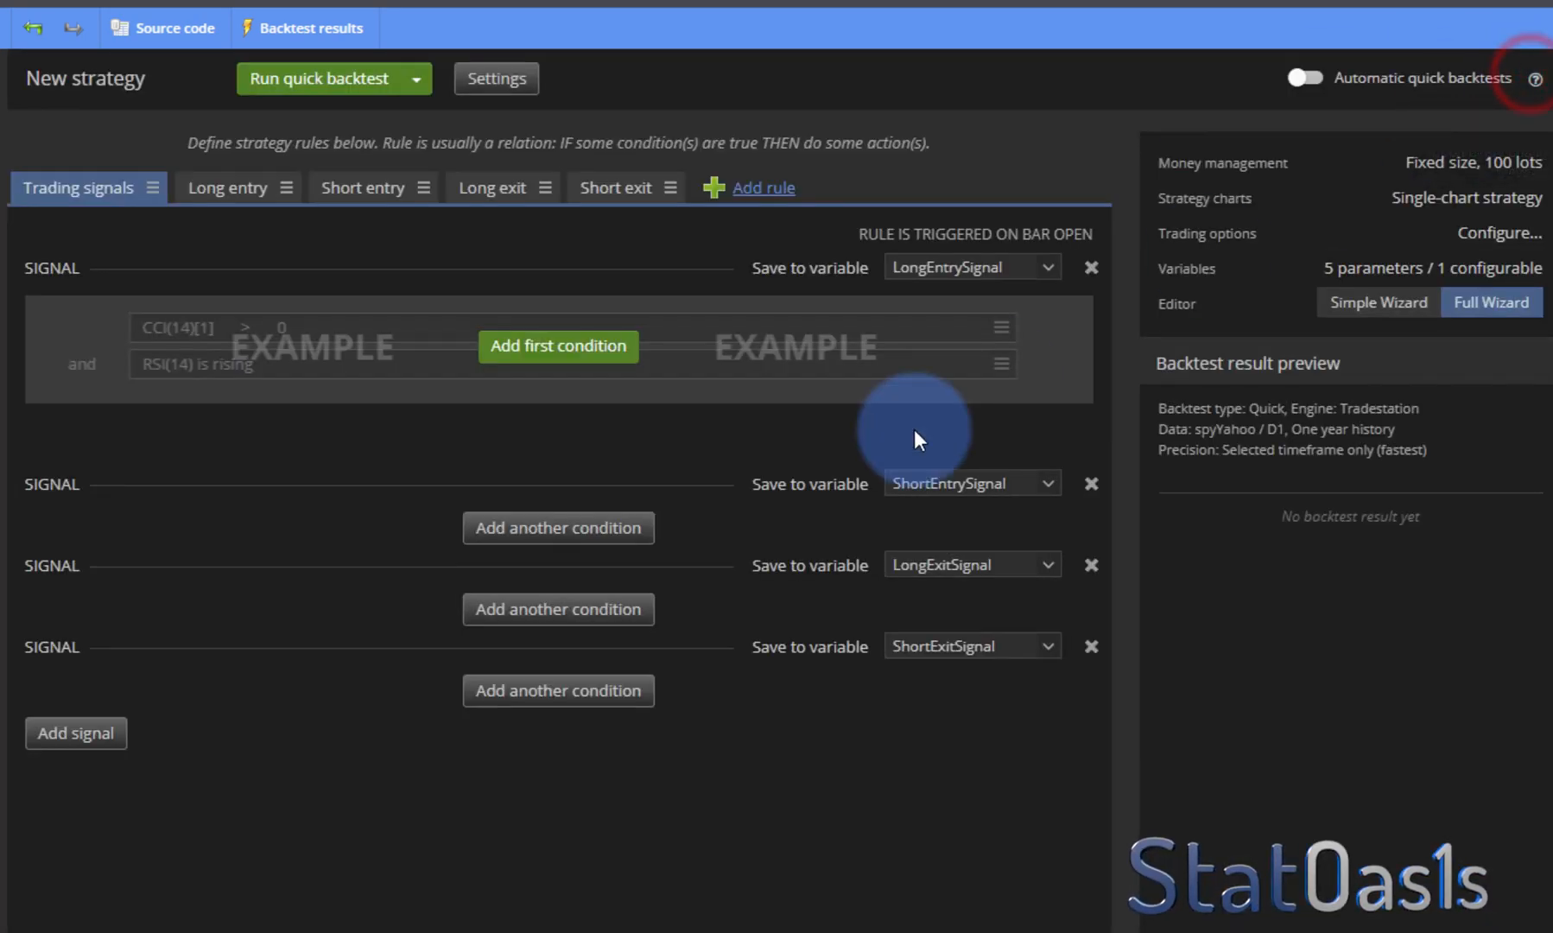
click(558, 608)
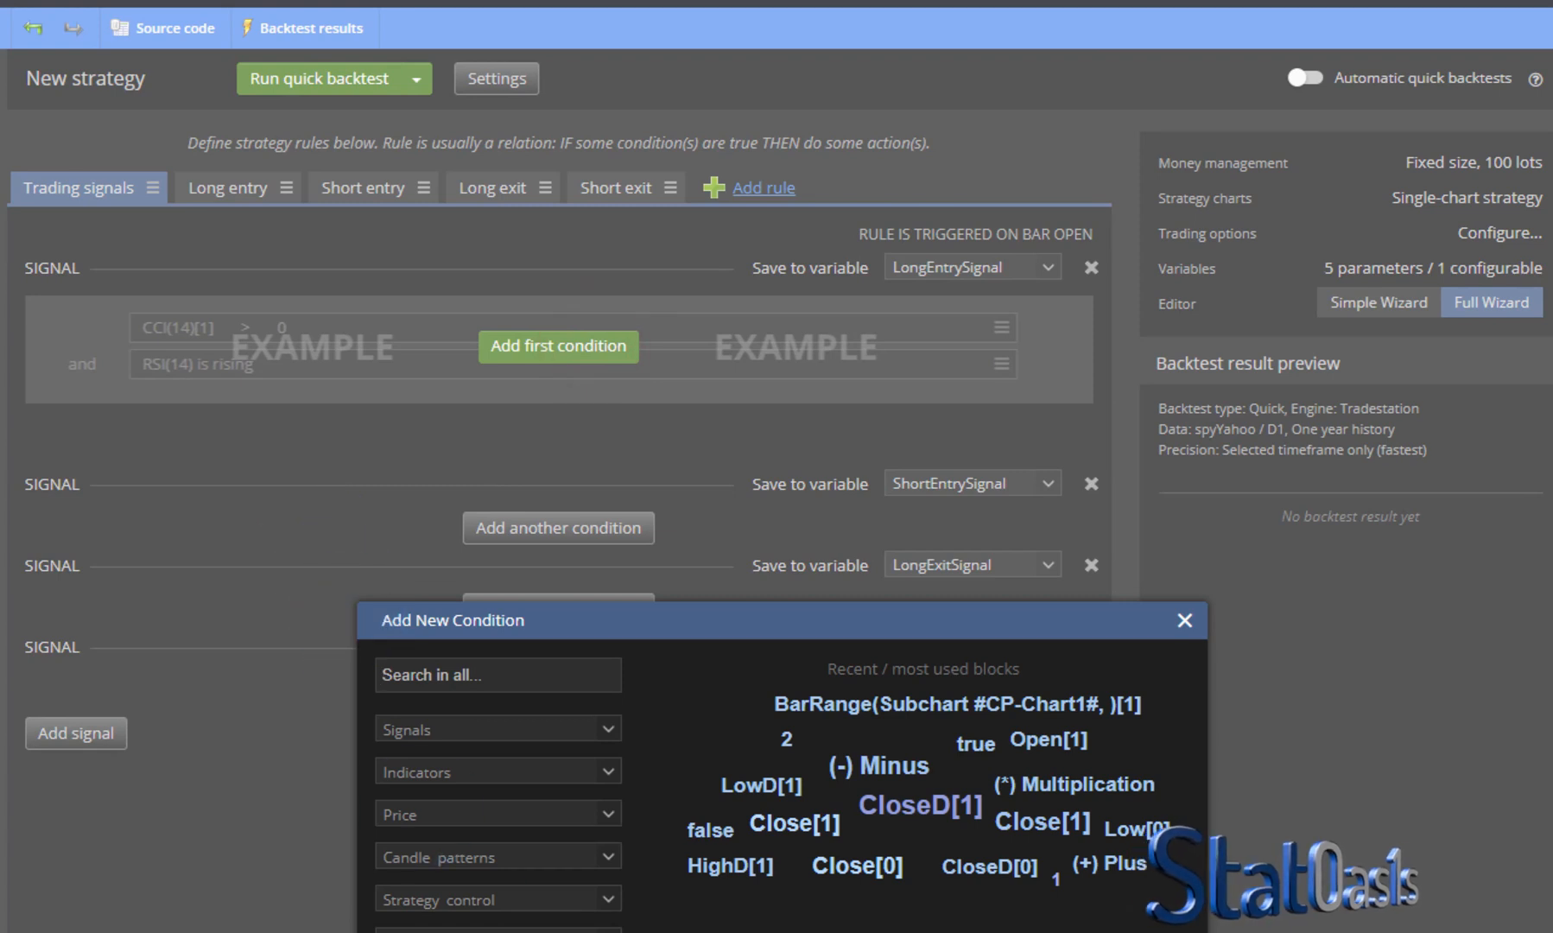
scroll(down, 3)
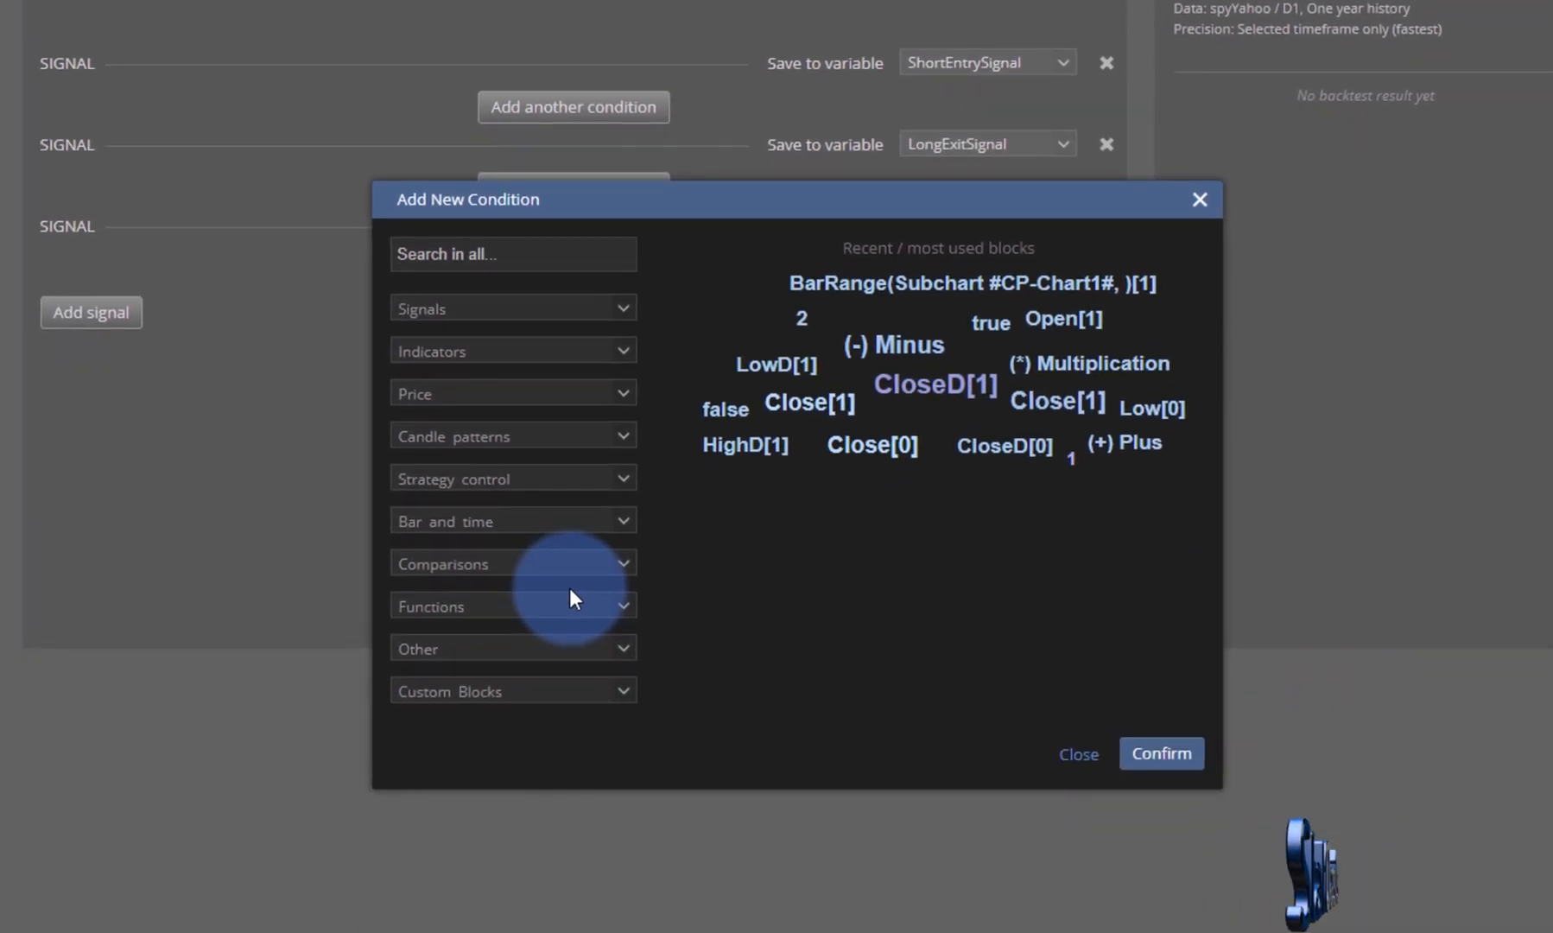
Add StatOasis_IBSD from the custom blocks as the condition's left side with a less-than comparison.
click(511, 691)
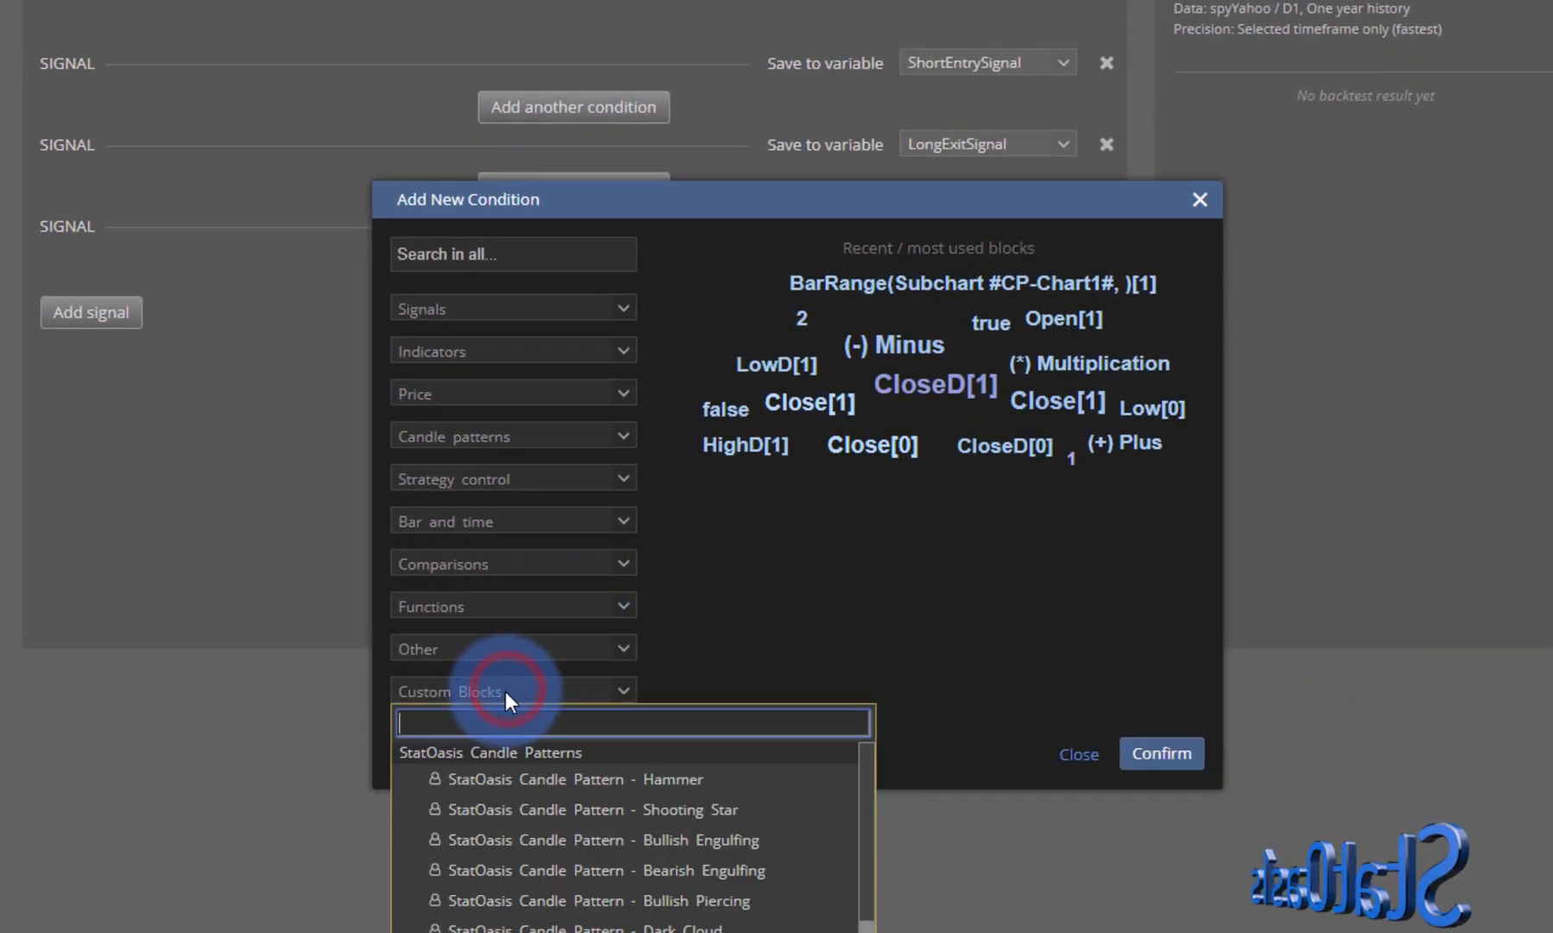
scroll(down, 3)
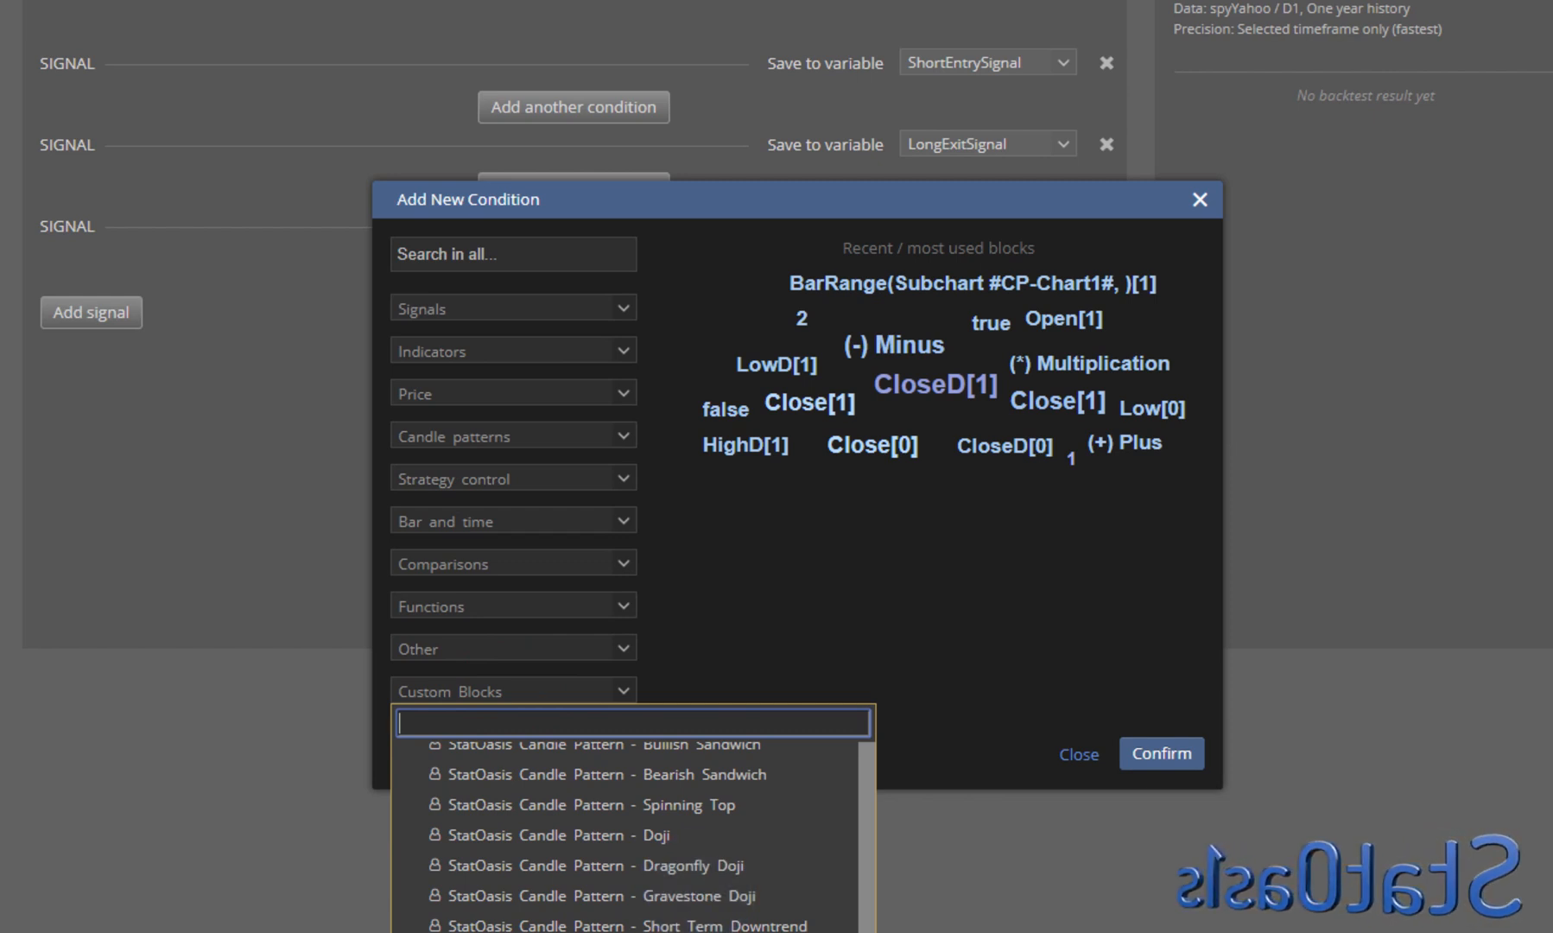
click(513, 692)
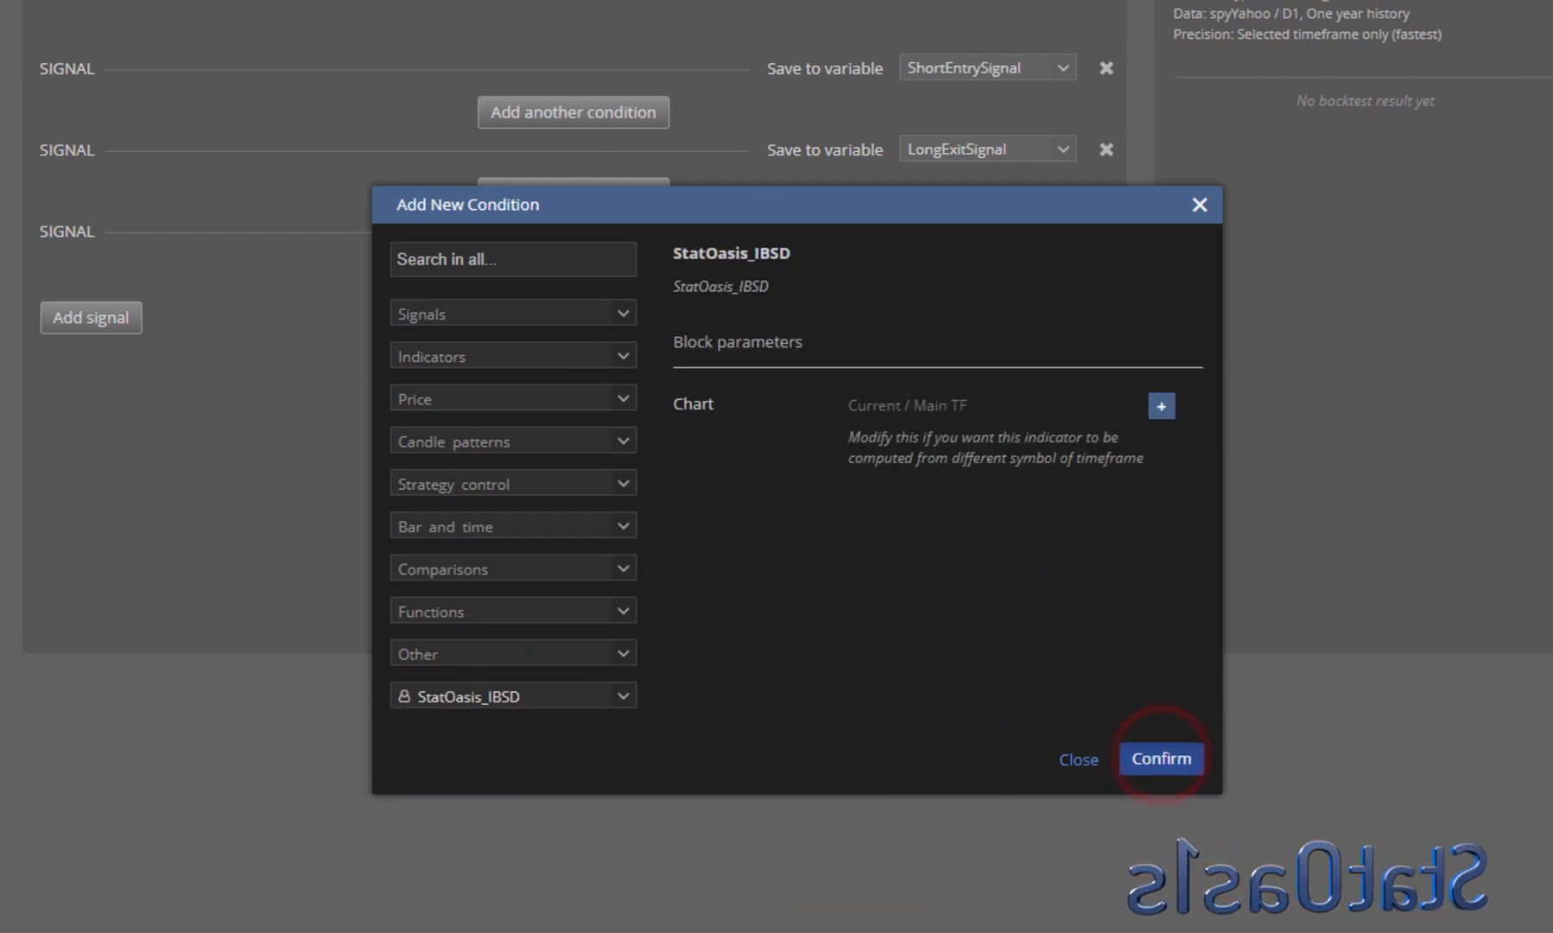
click(1159, 759)
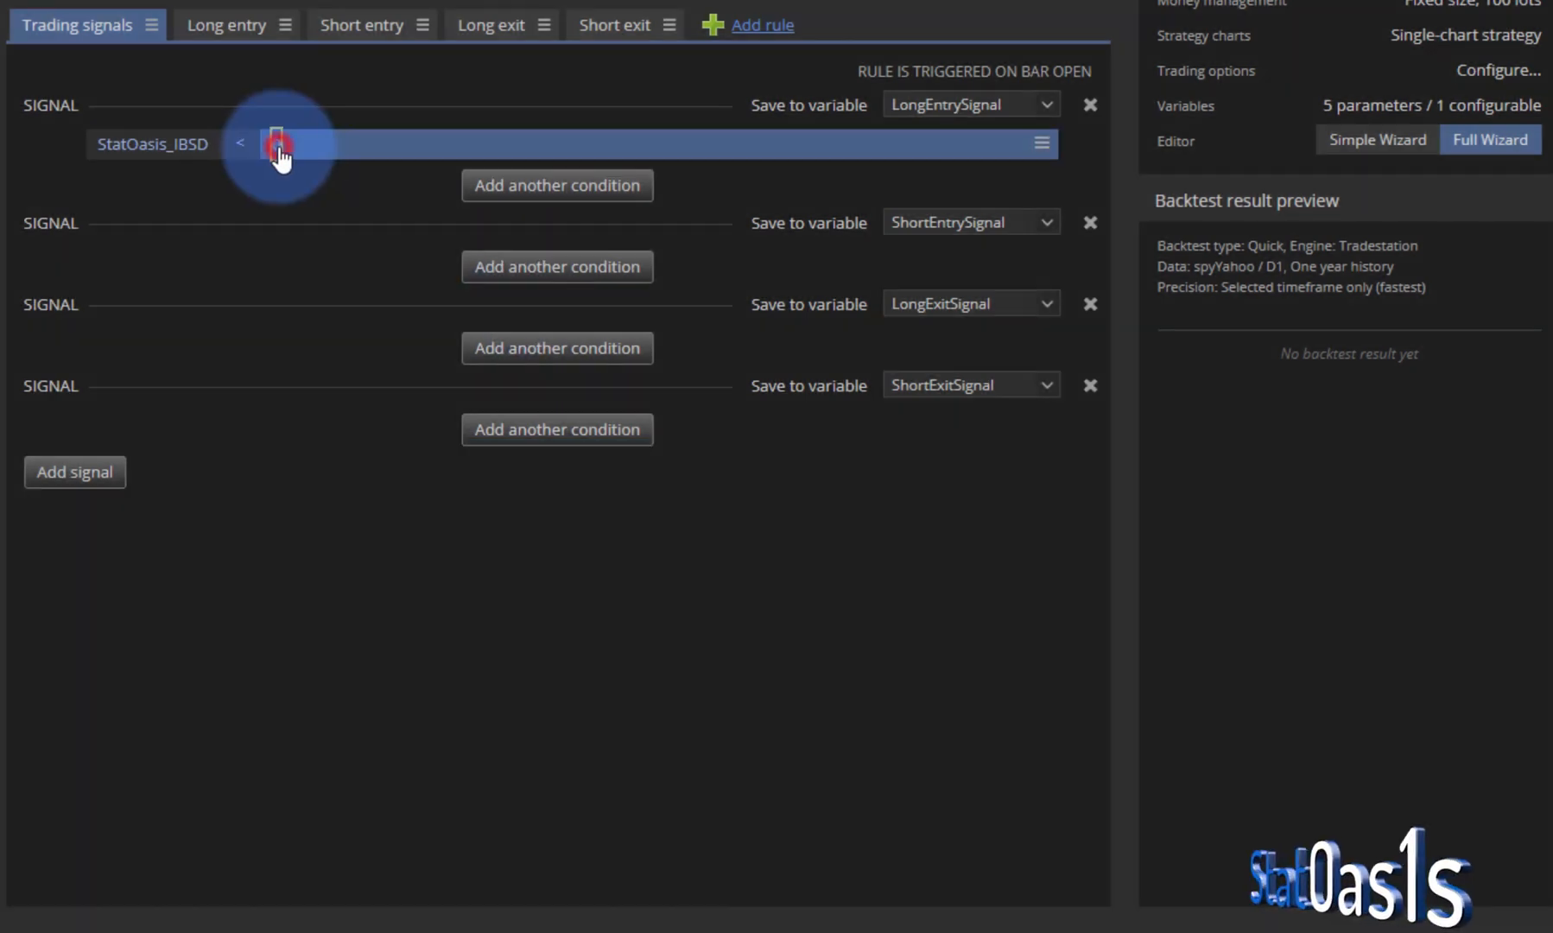
Set the compared value to 0.2 so the condition reads StatOasis_IBSD < 0.2.
click(280, 143)
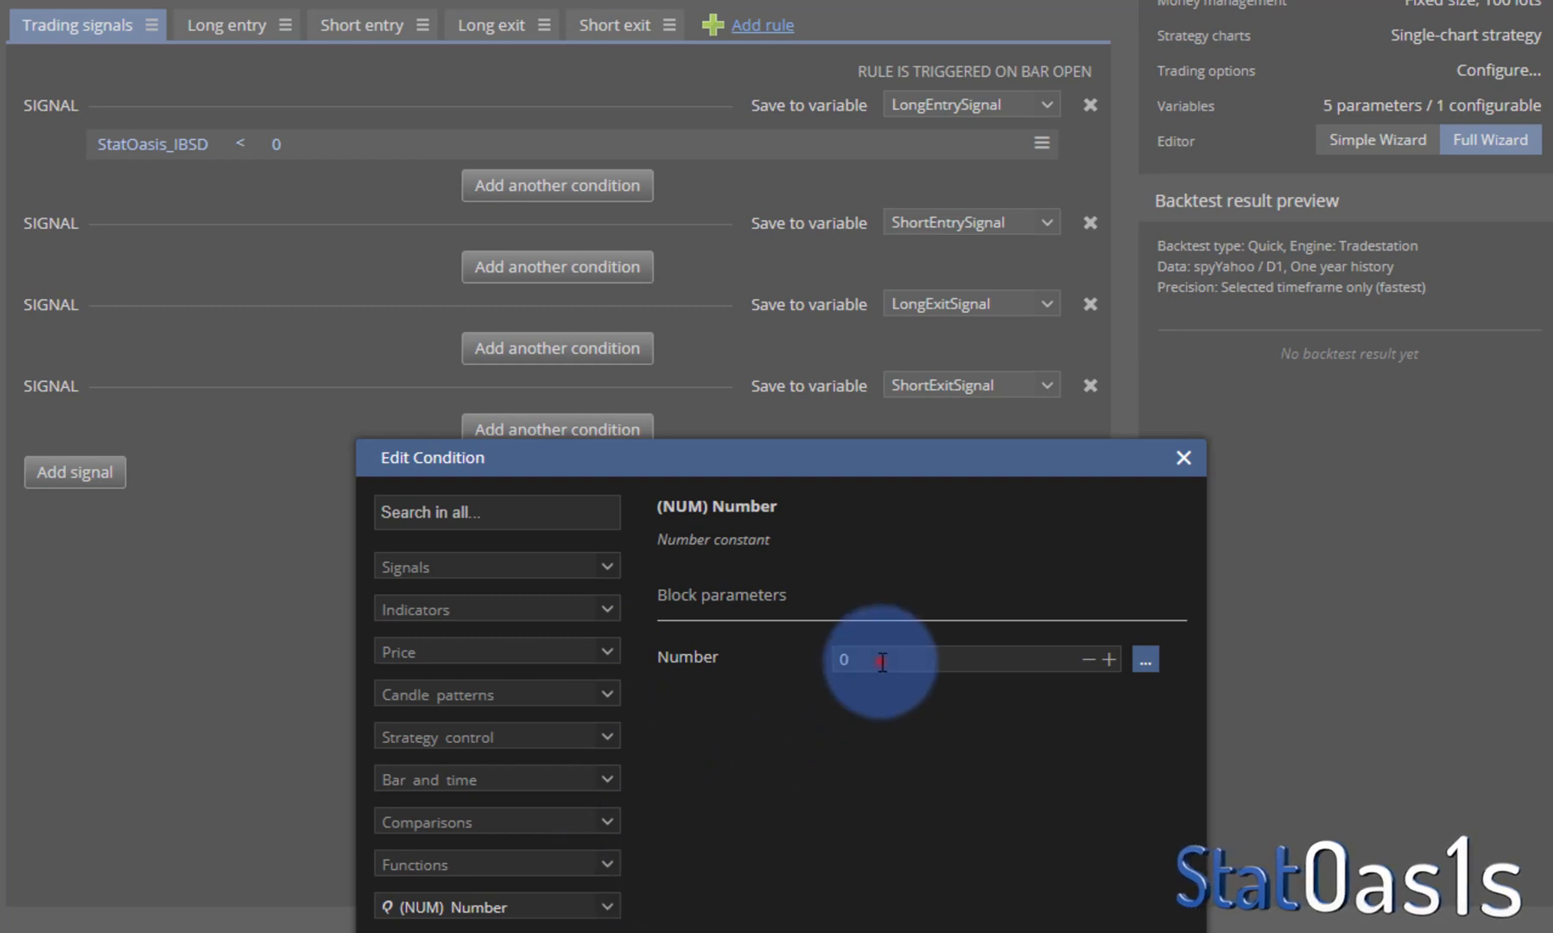
text(0.2)
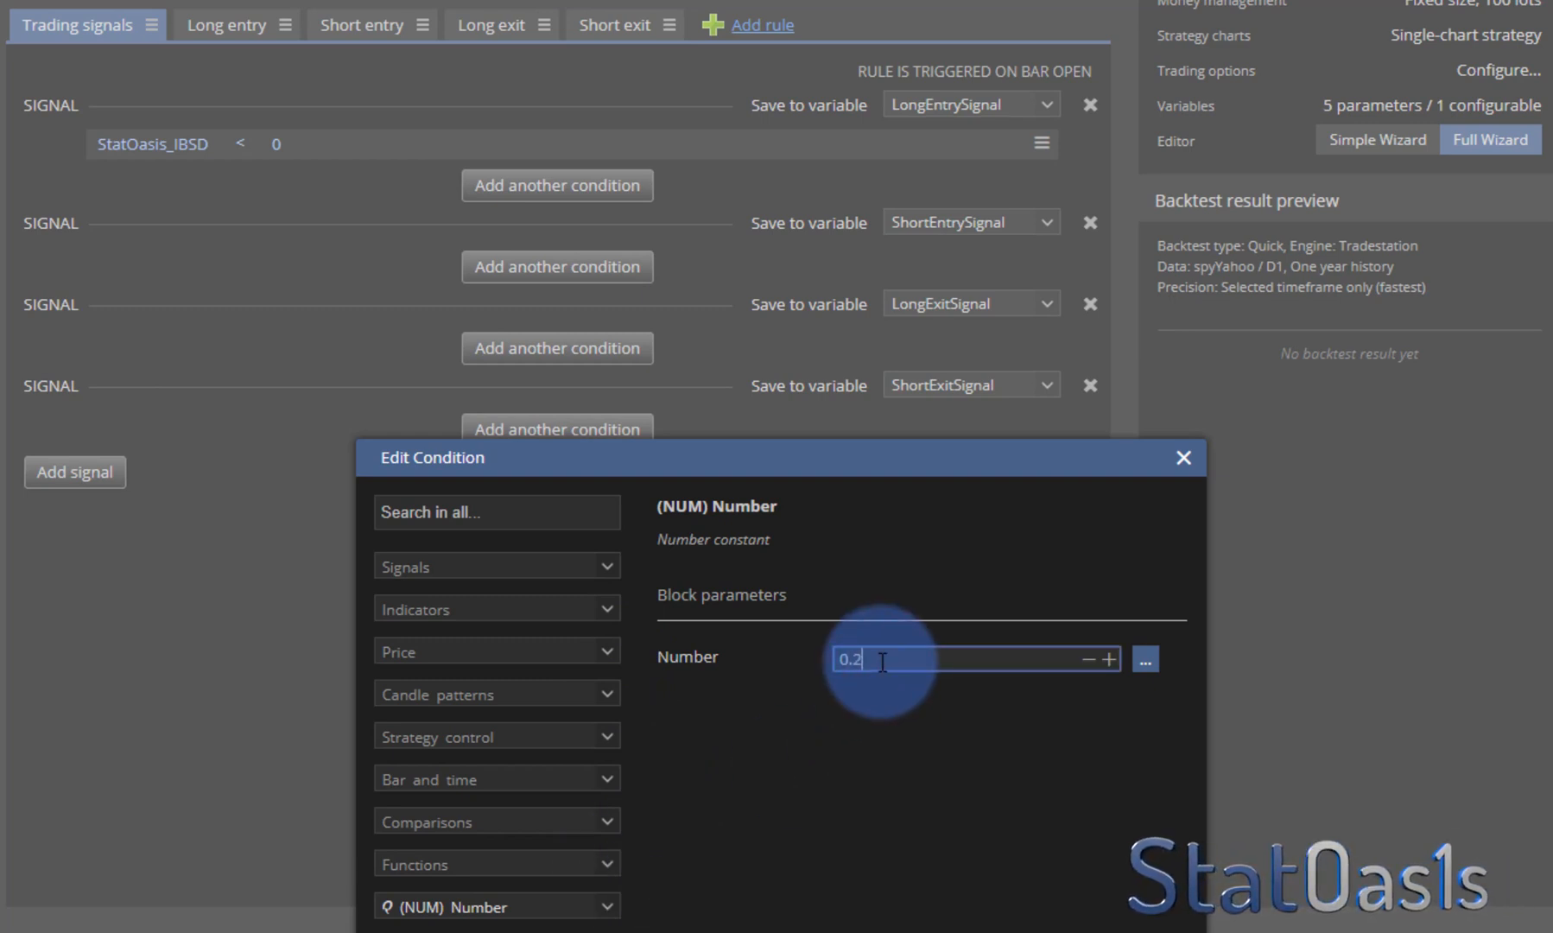
mouse_move(1102, 892)
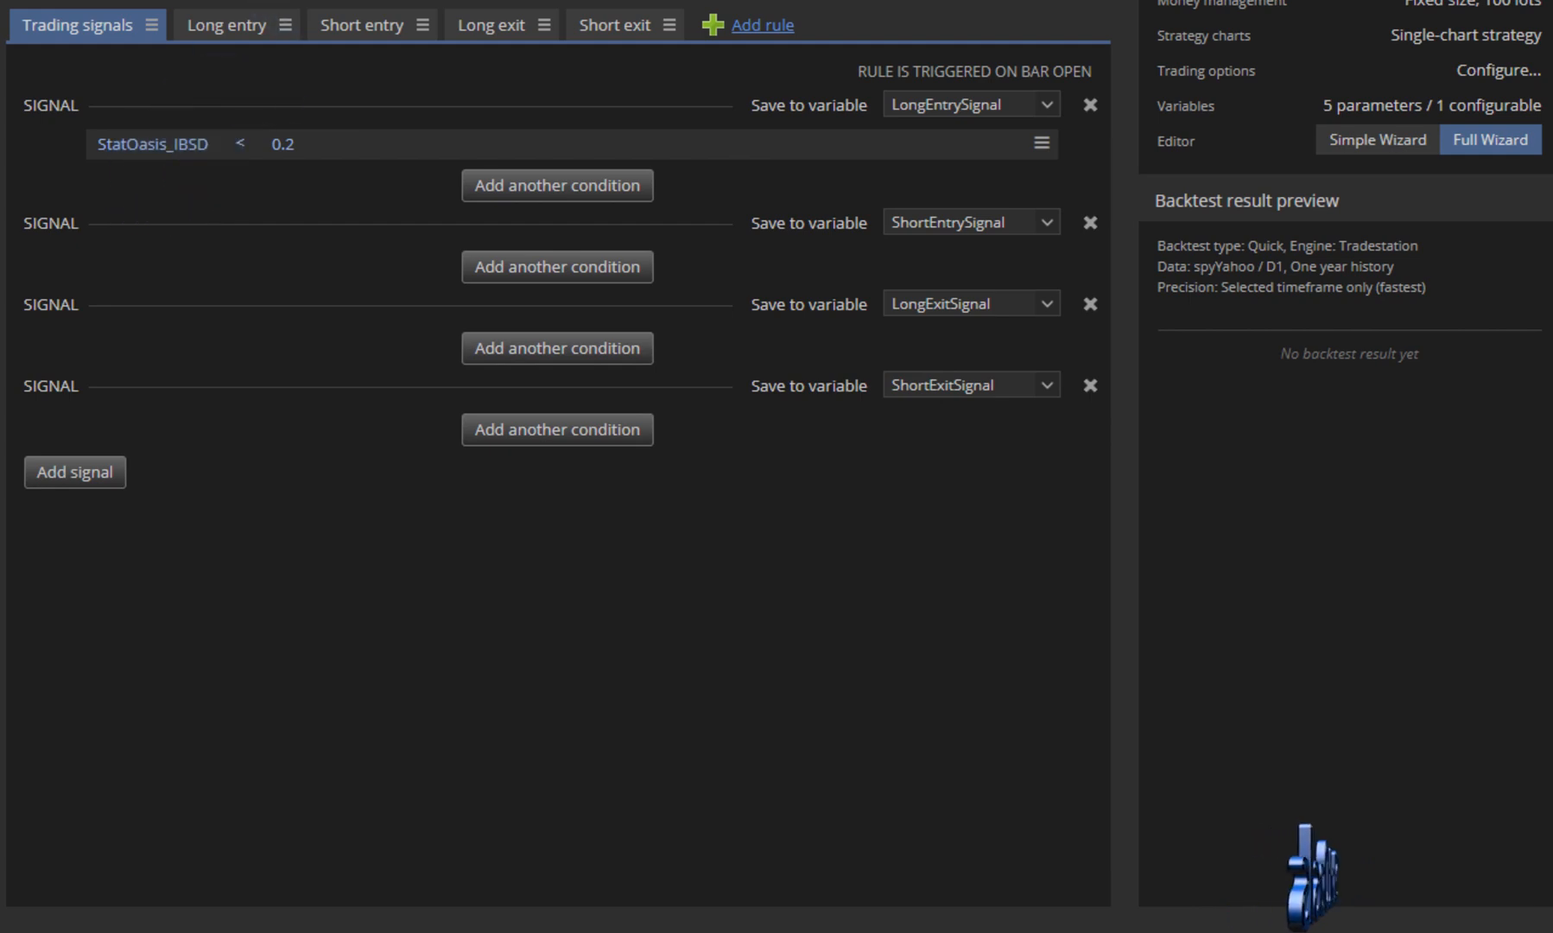
click(465, 24)
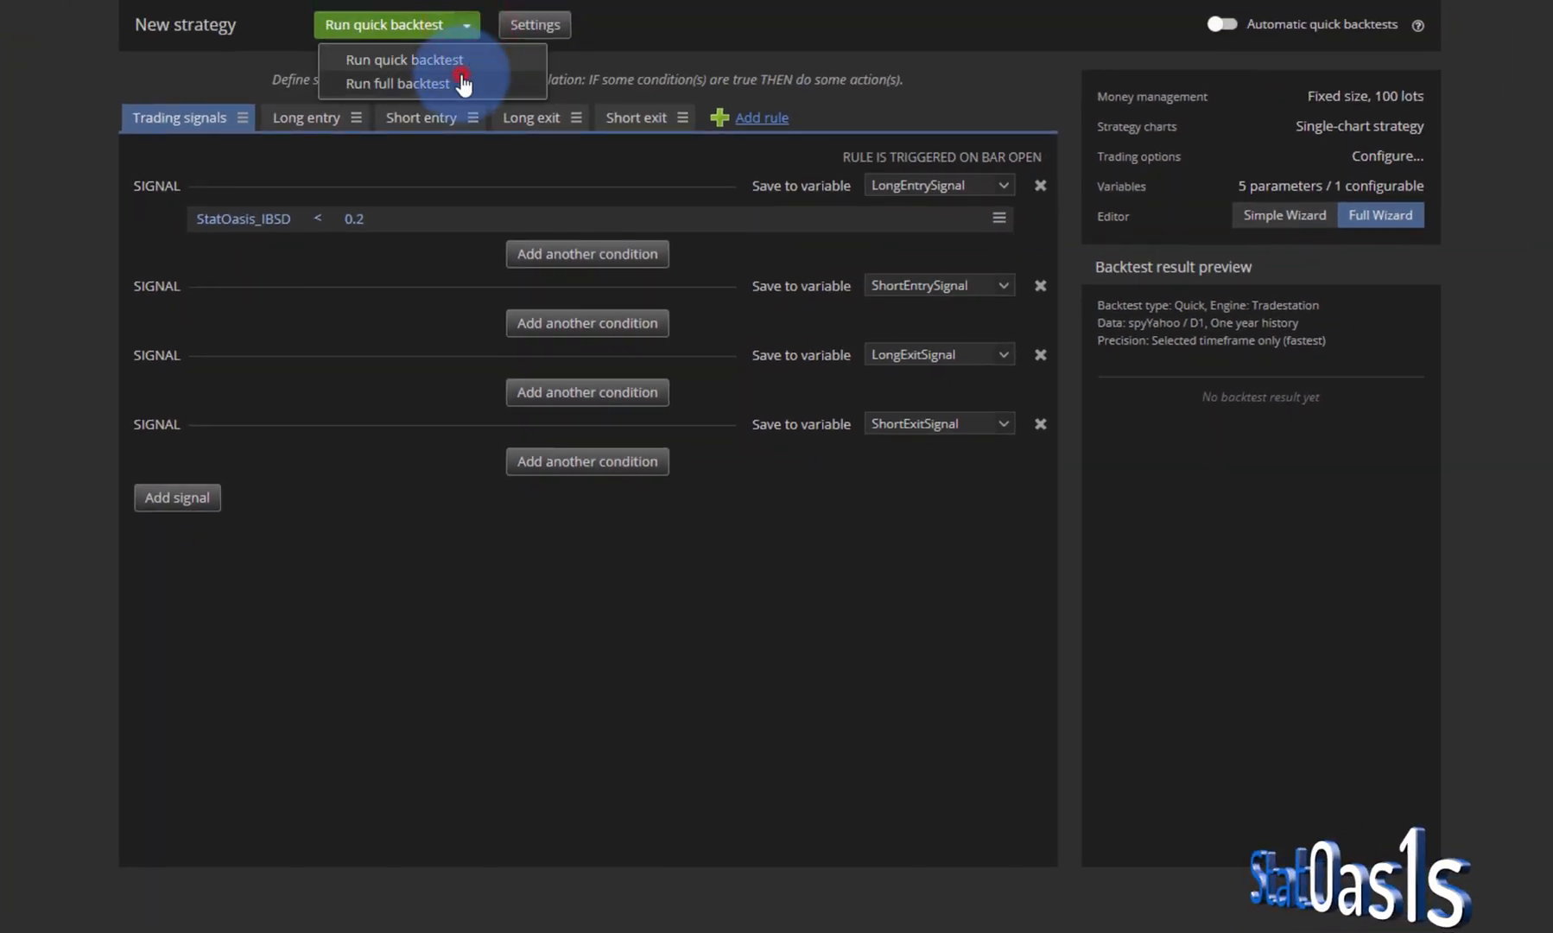
click(397, 83)
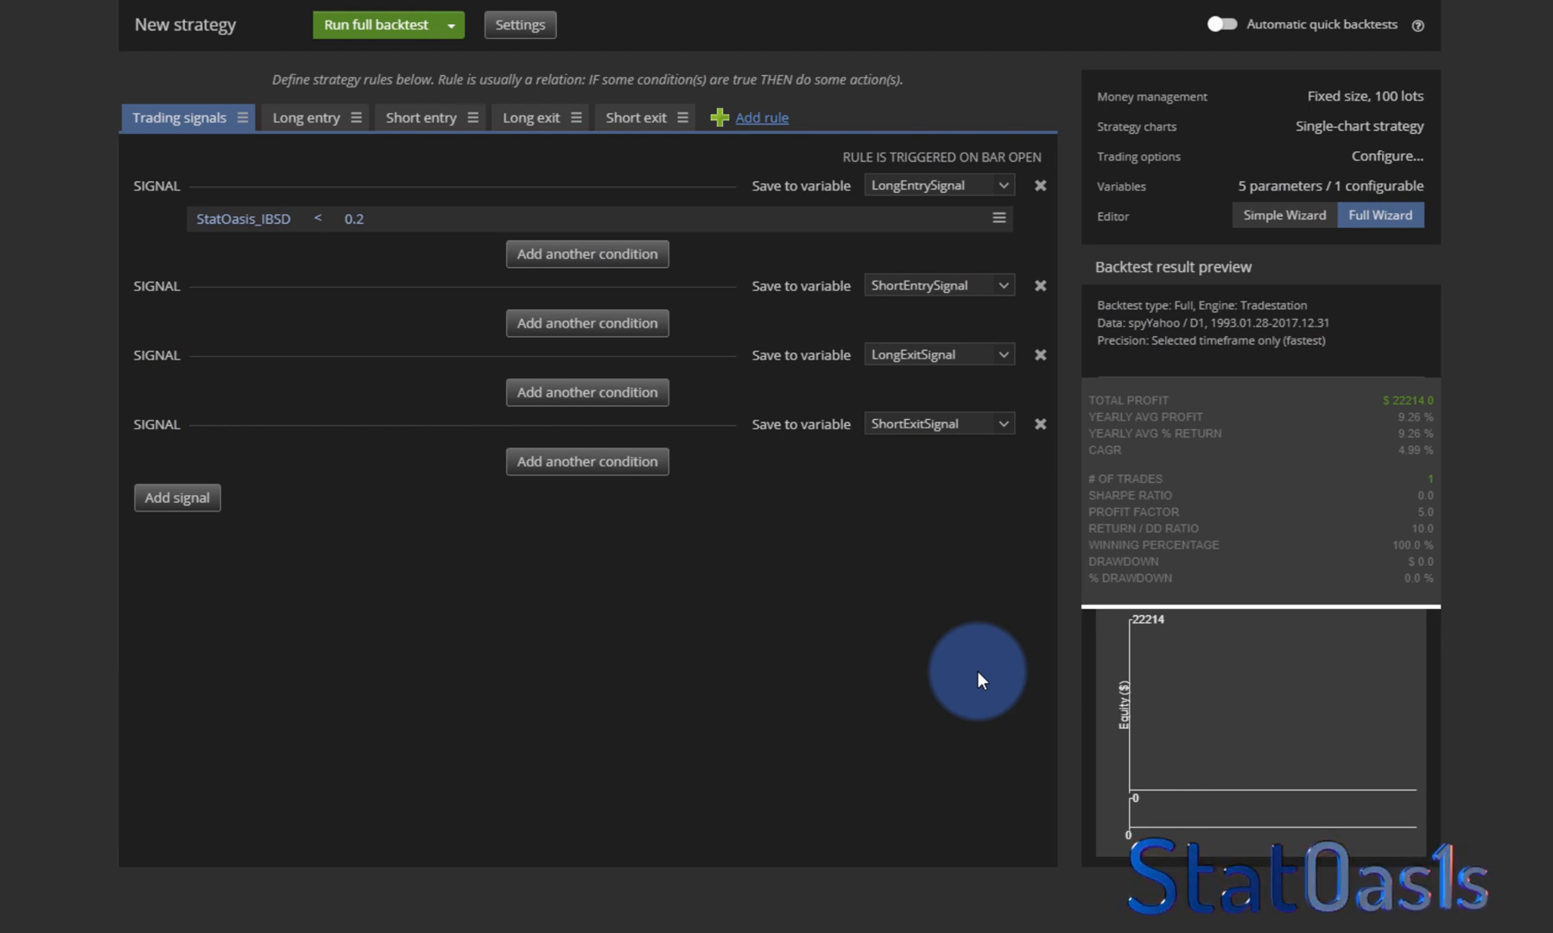
mouse_move(278, 332)
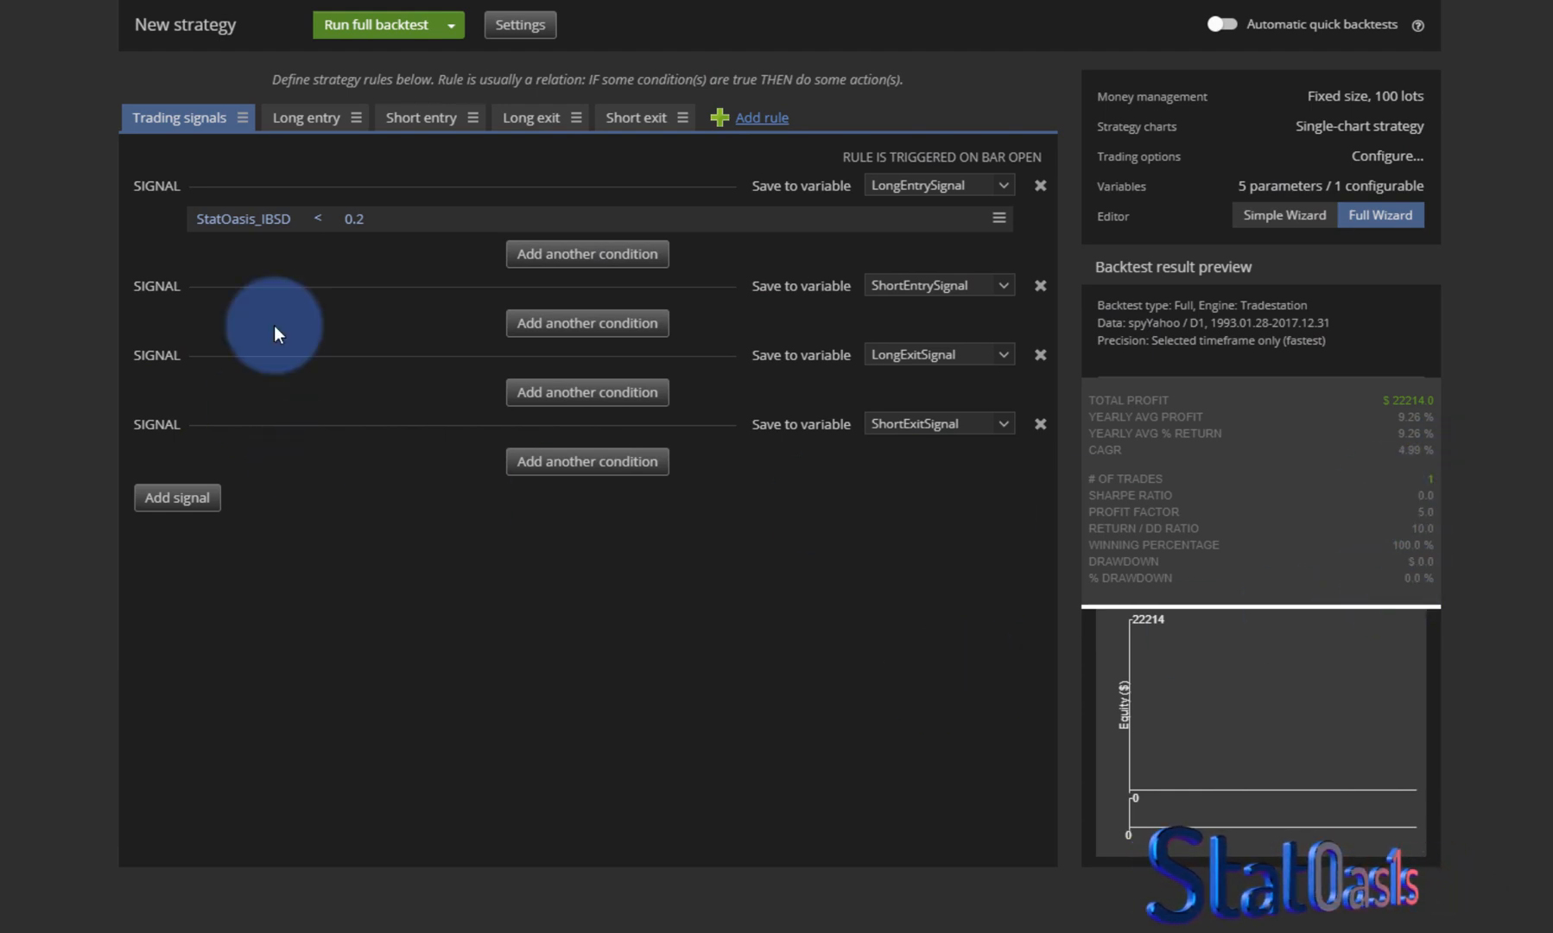
mouse_move(652, 611)
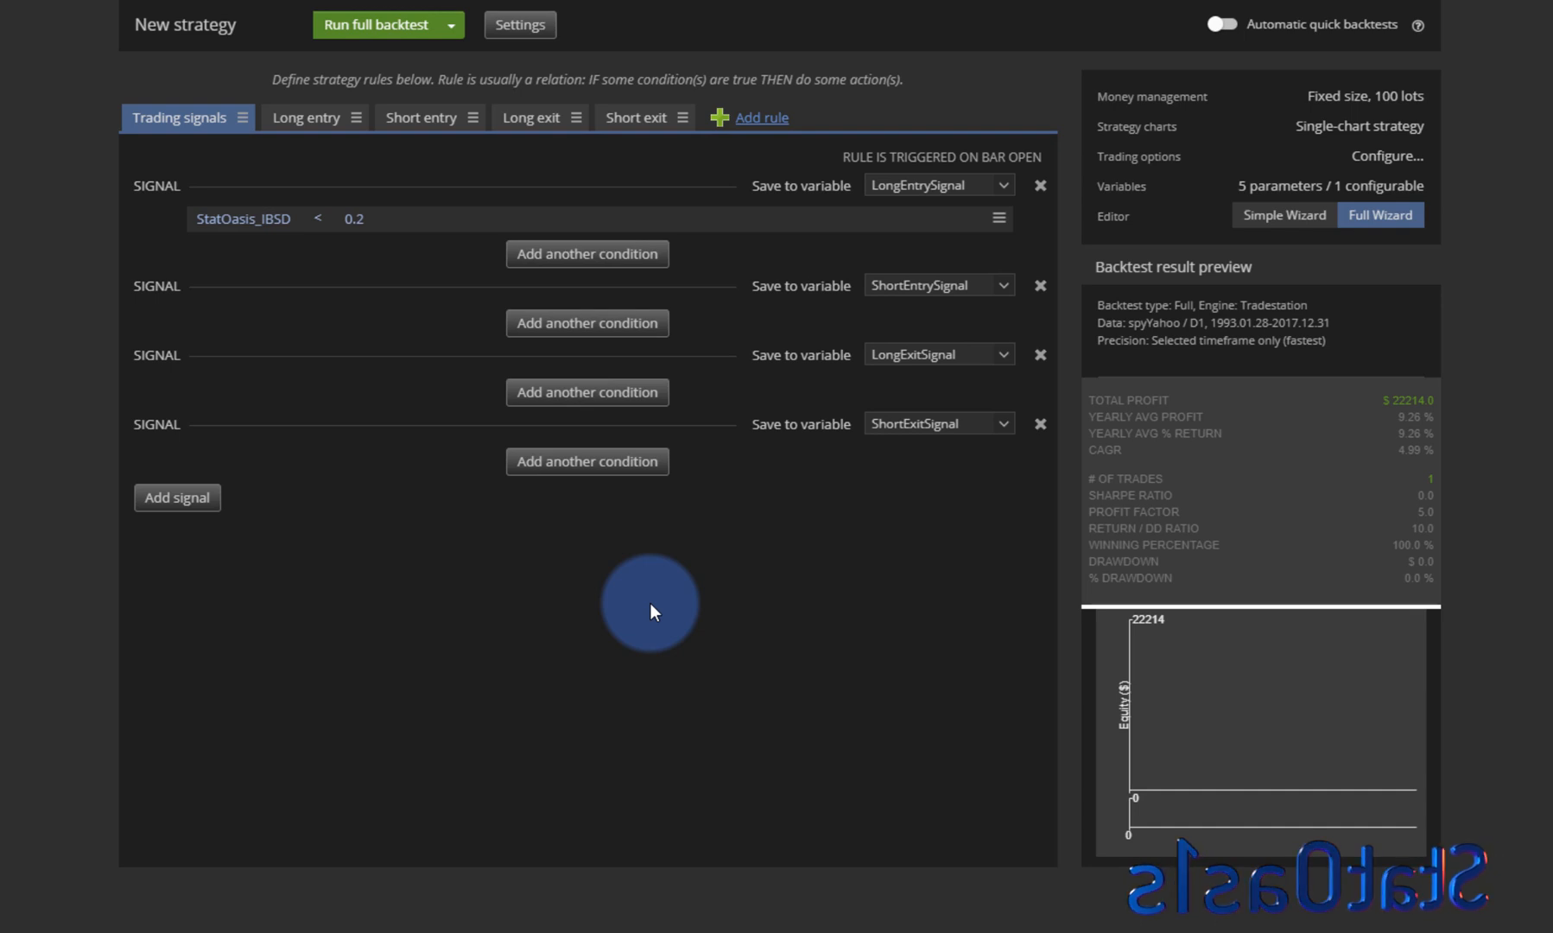
mouse_move(624, 604)
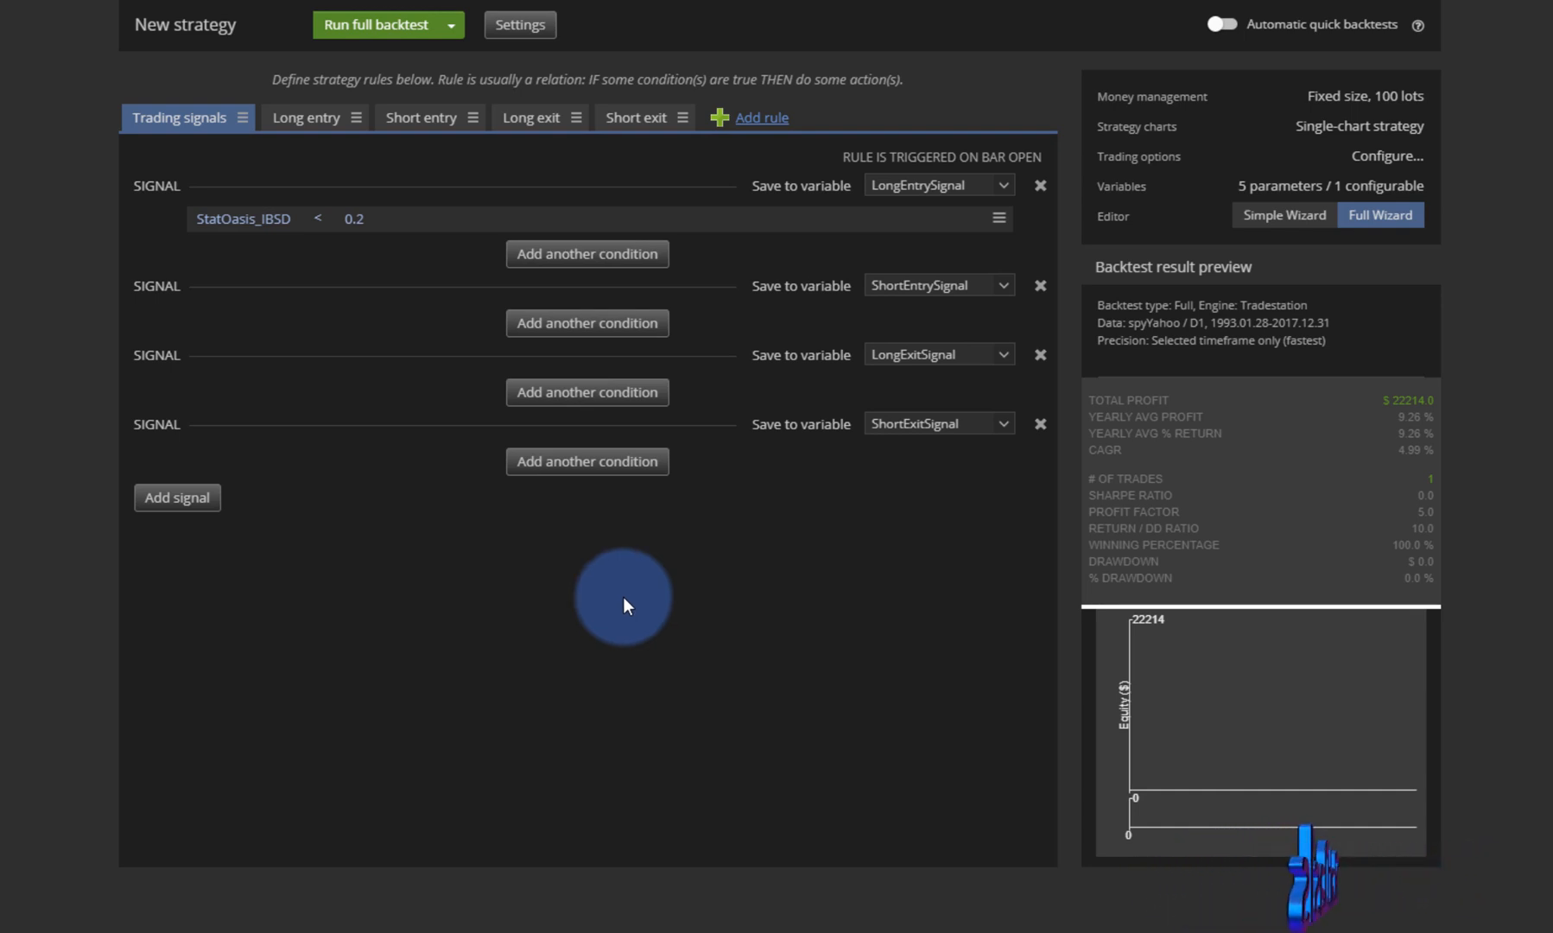
Enable Exit At End Of Day in trading options and launch a new full backtest.
click(520, 24)
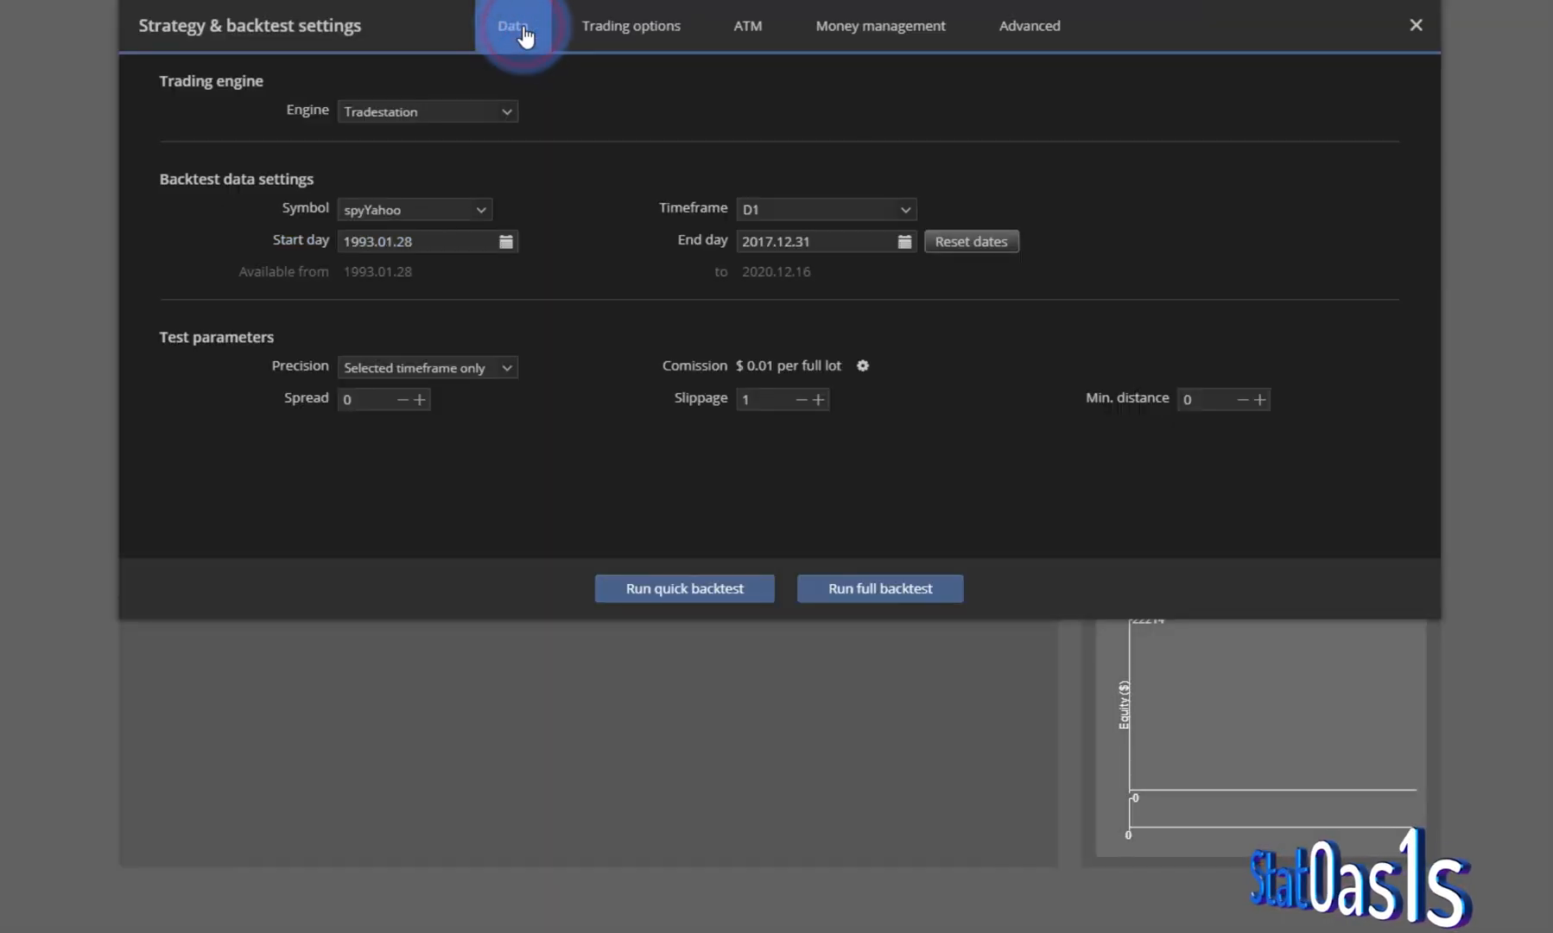
click(630, 24)
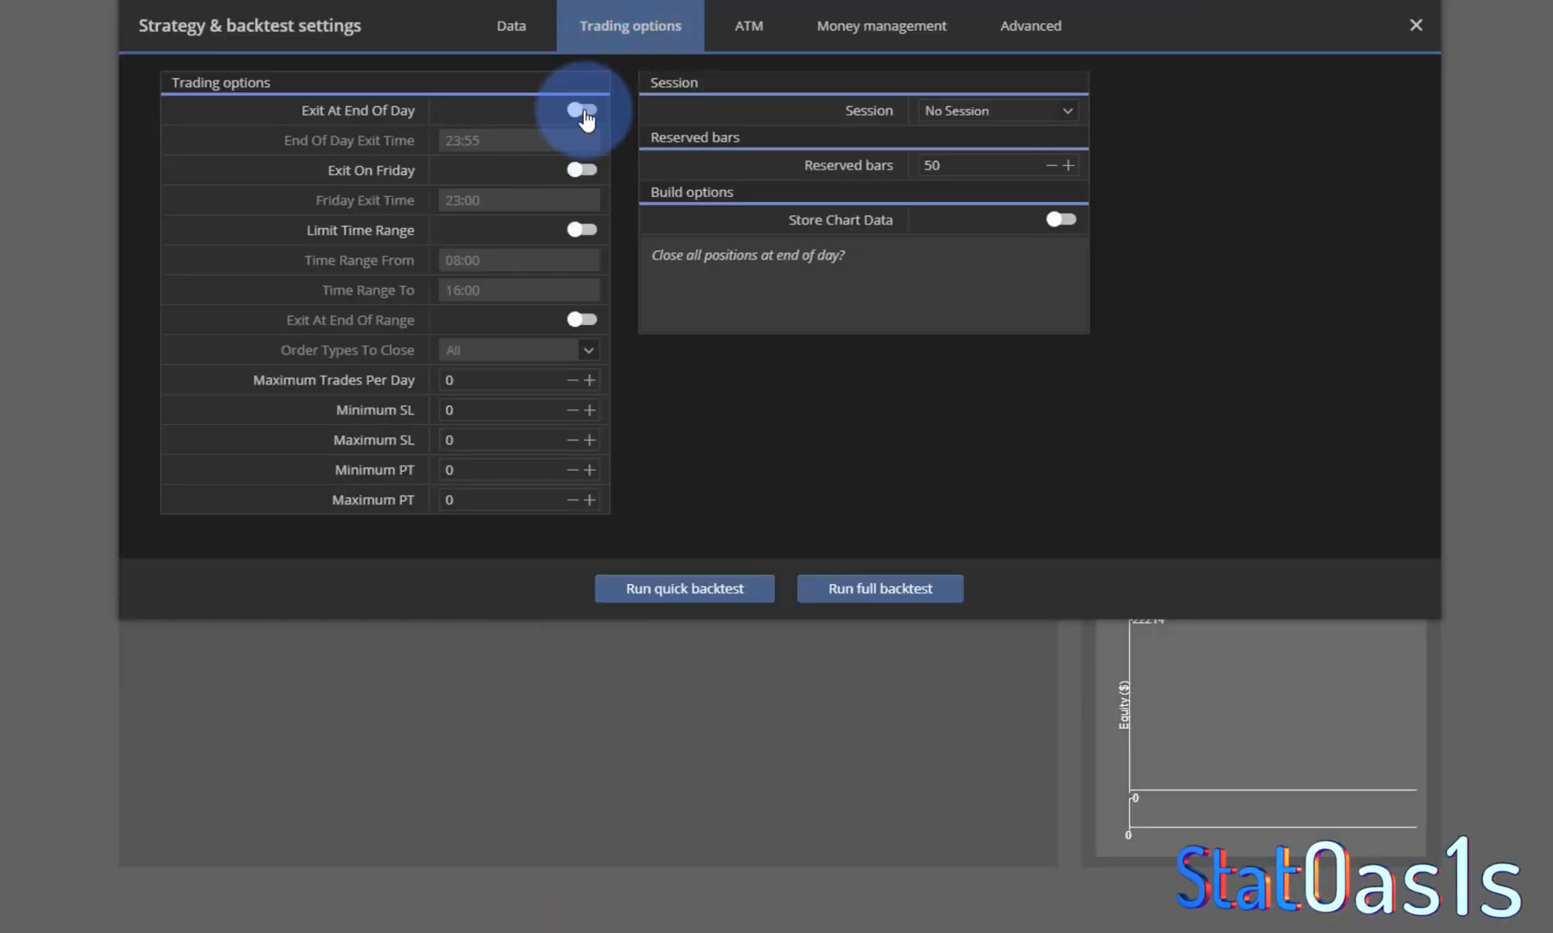
click(582, 111)
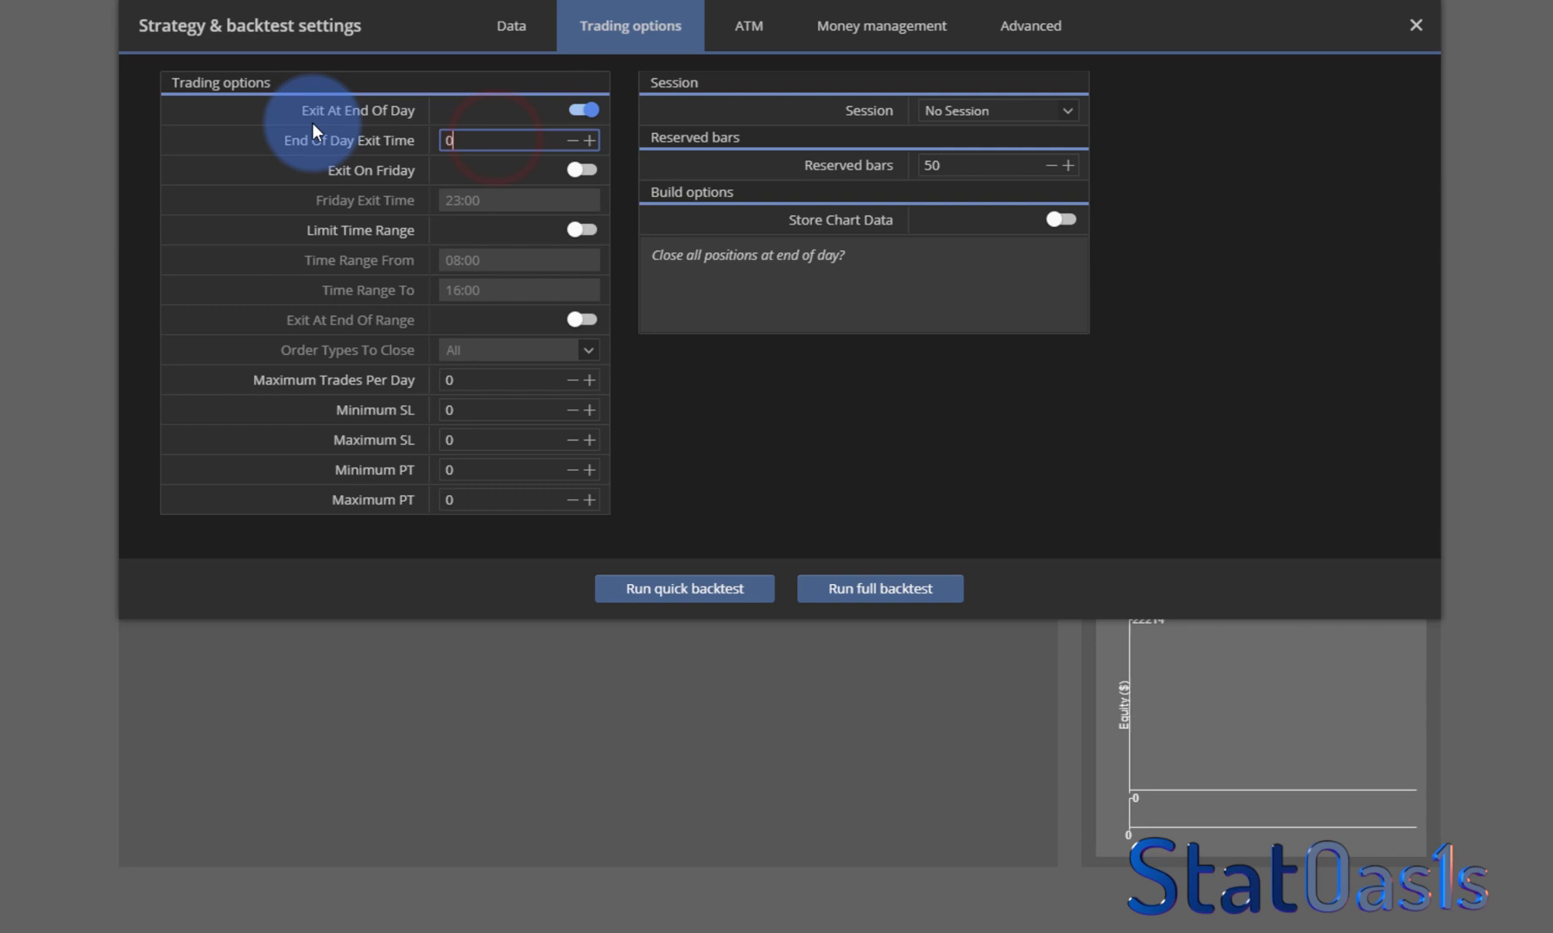
mouse_move(879, 589)
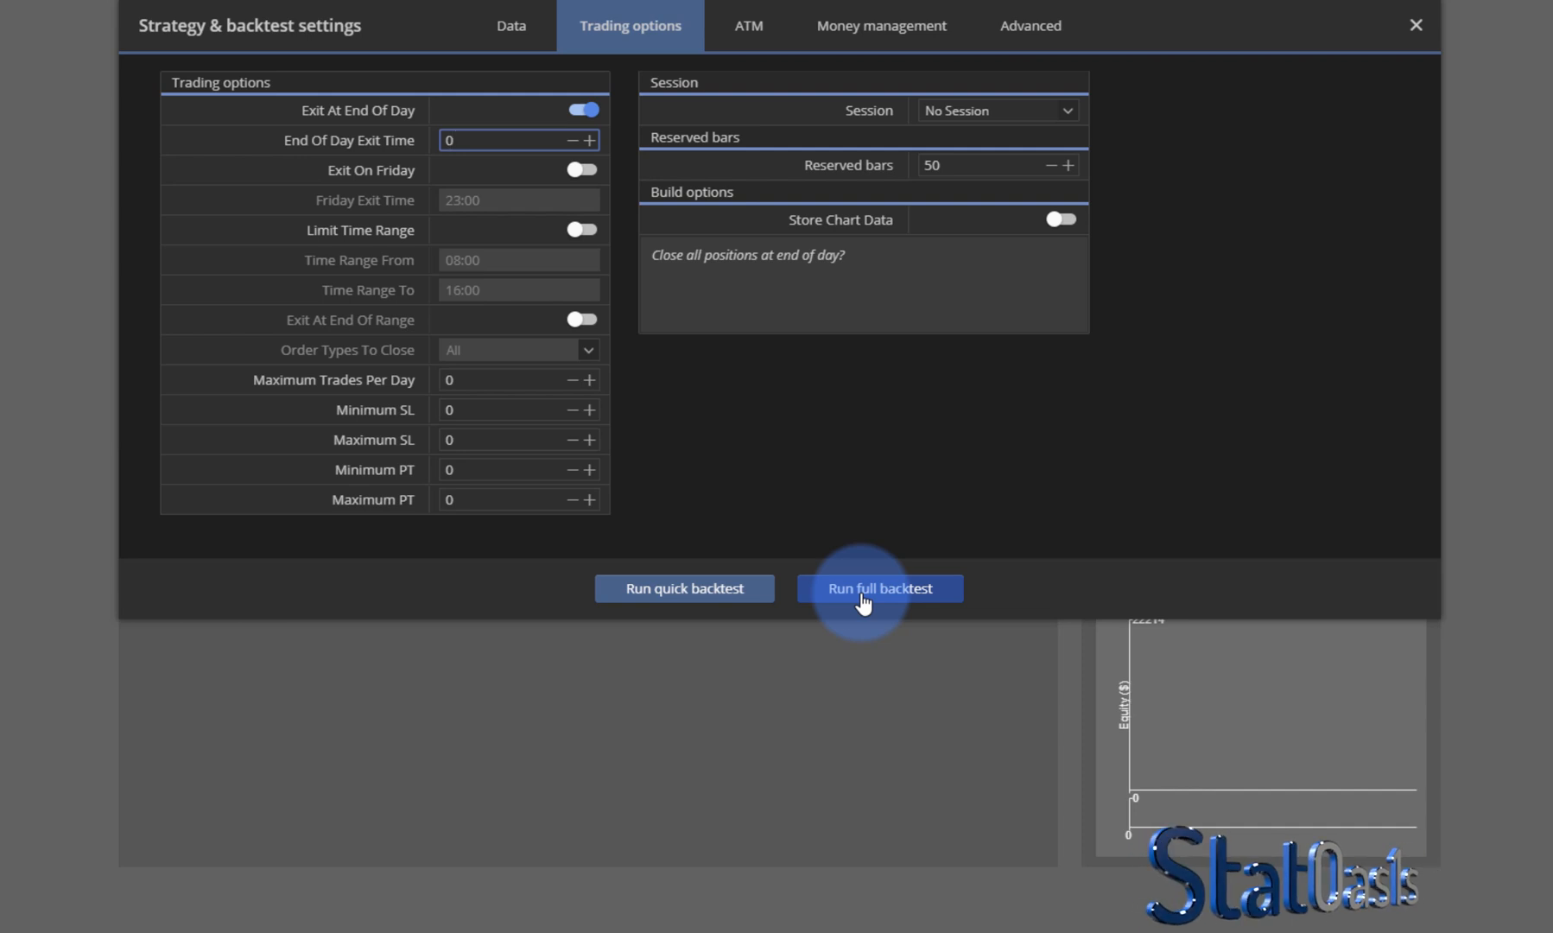
click(880, 589)
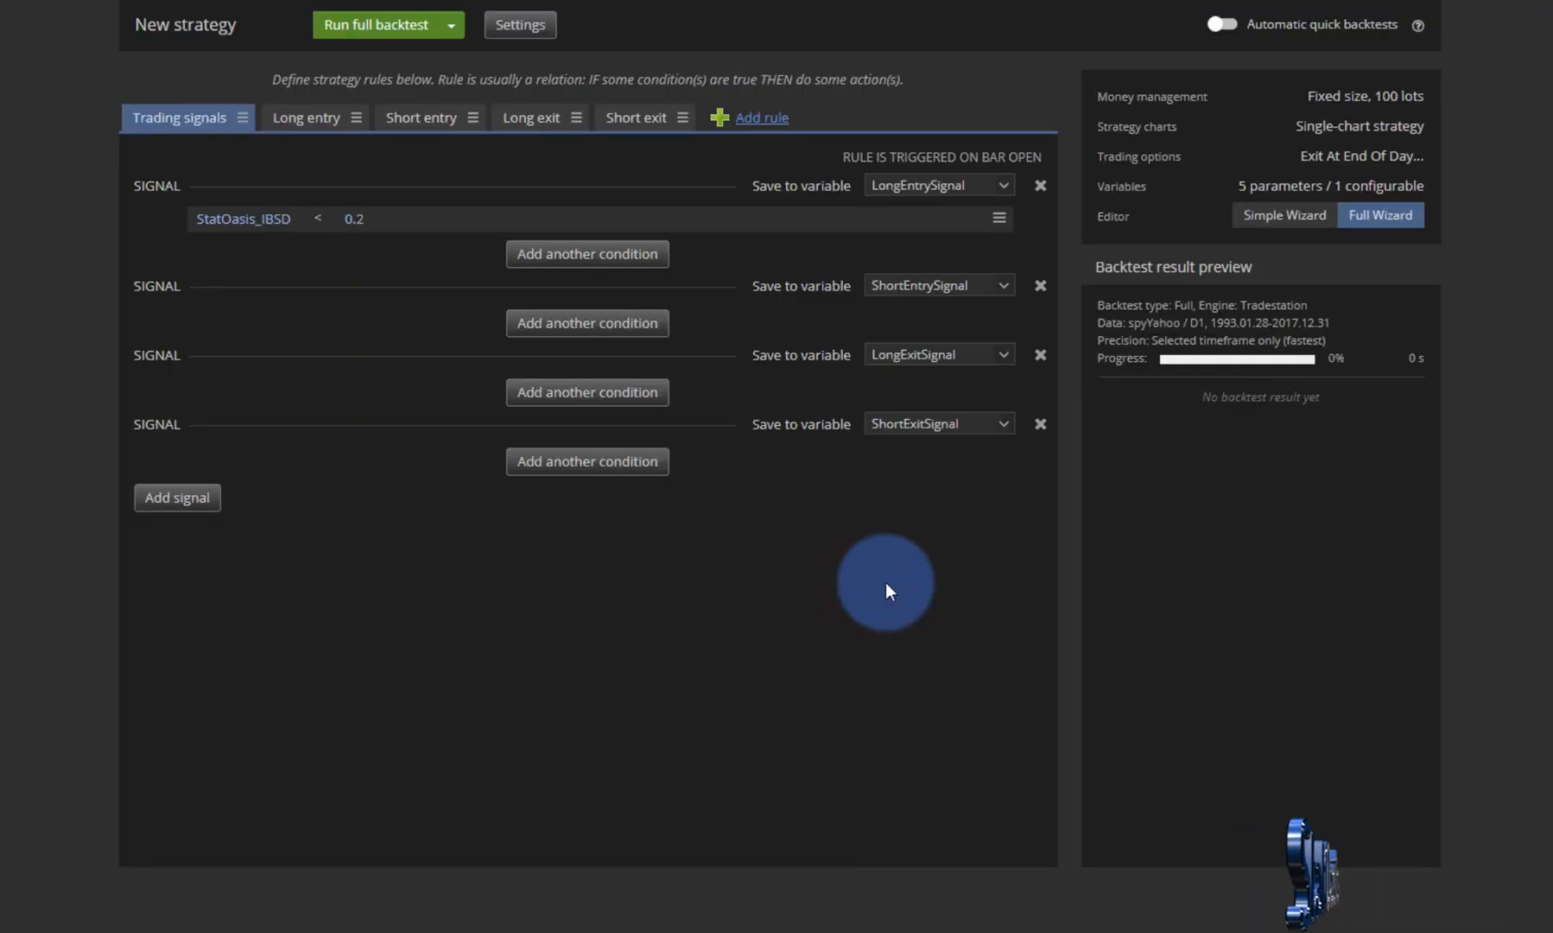
View the list of trades and check the first same-day long spyYahoo trade's open and close times.
click(375, 24)
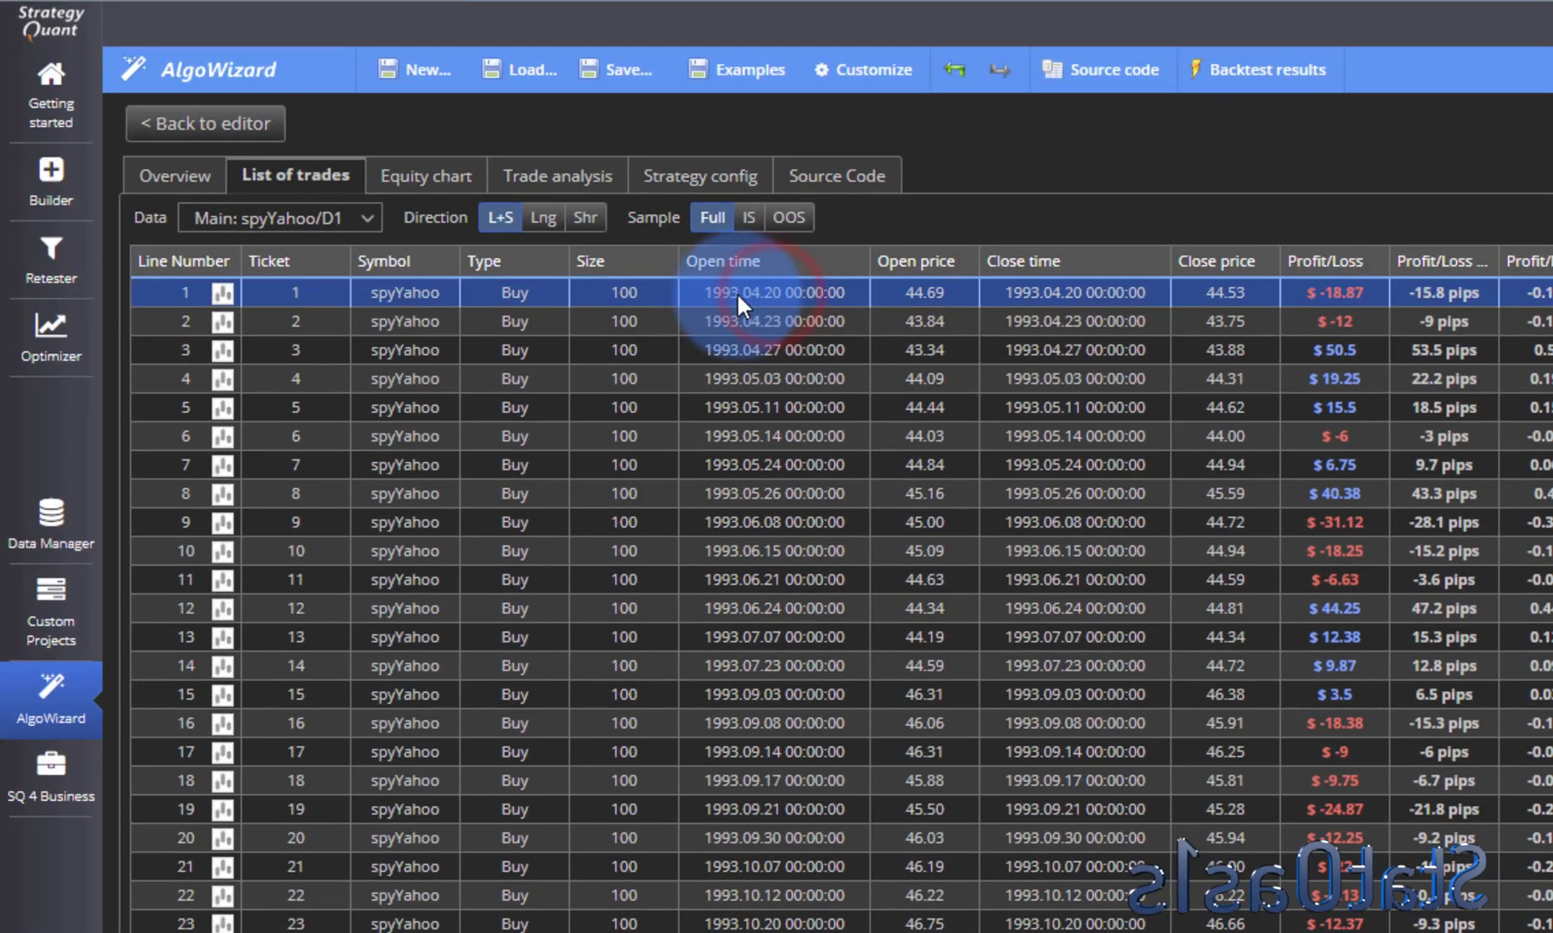
mouse_move(1052, 301)
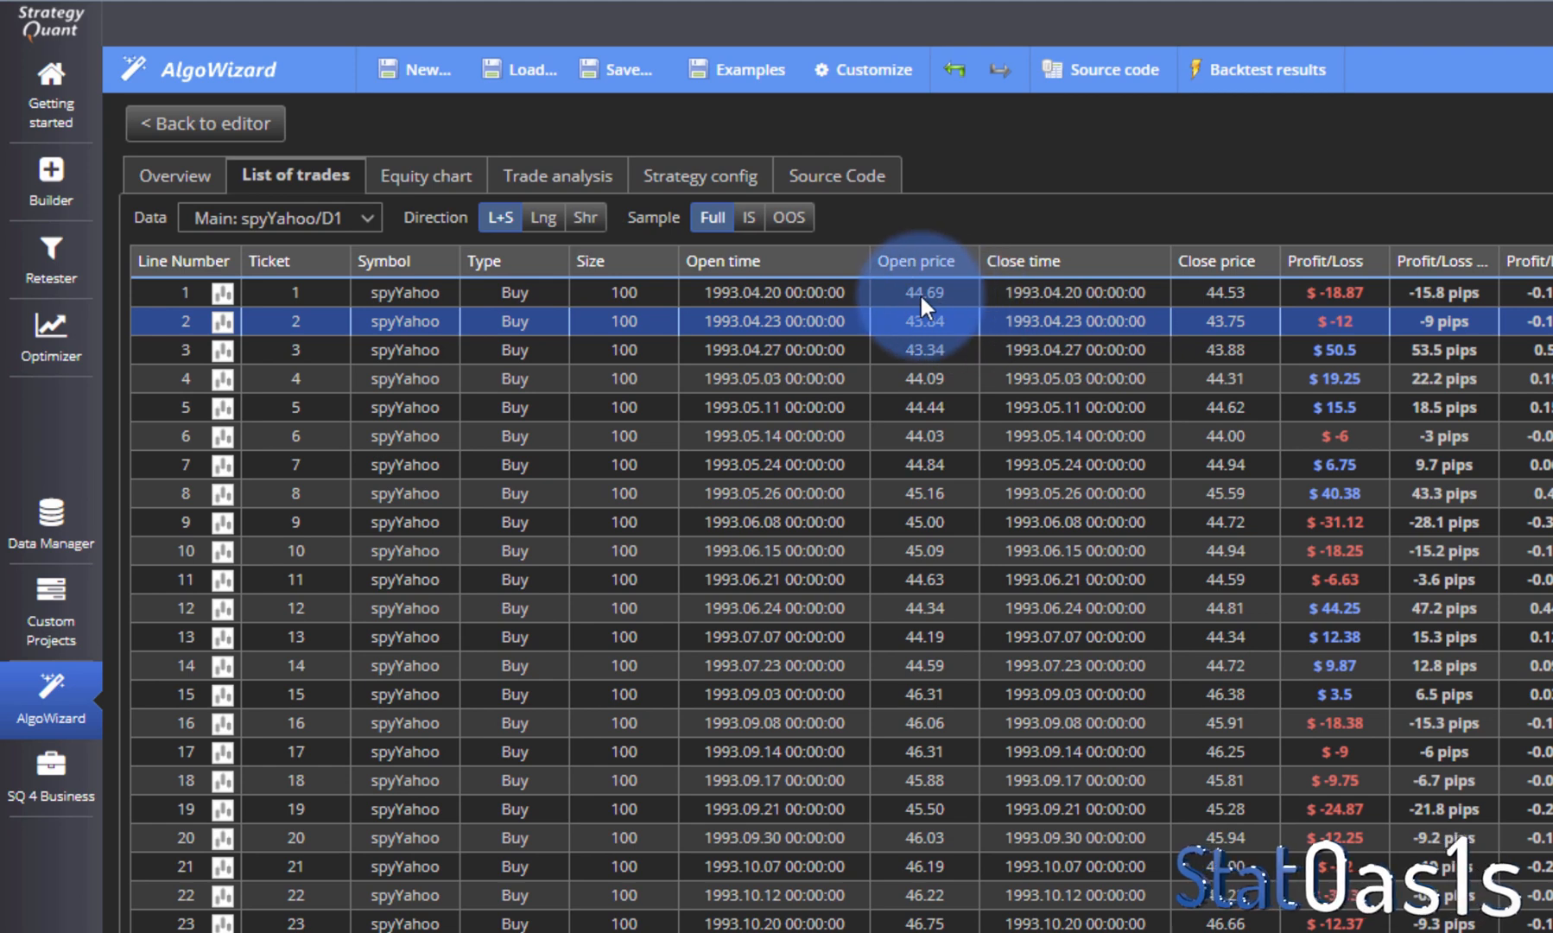
mouse_move(1224, 292)
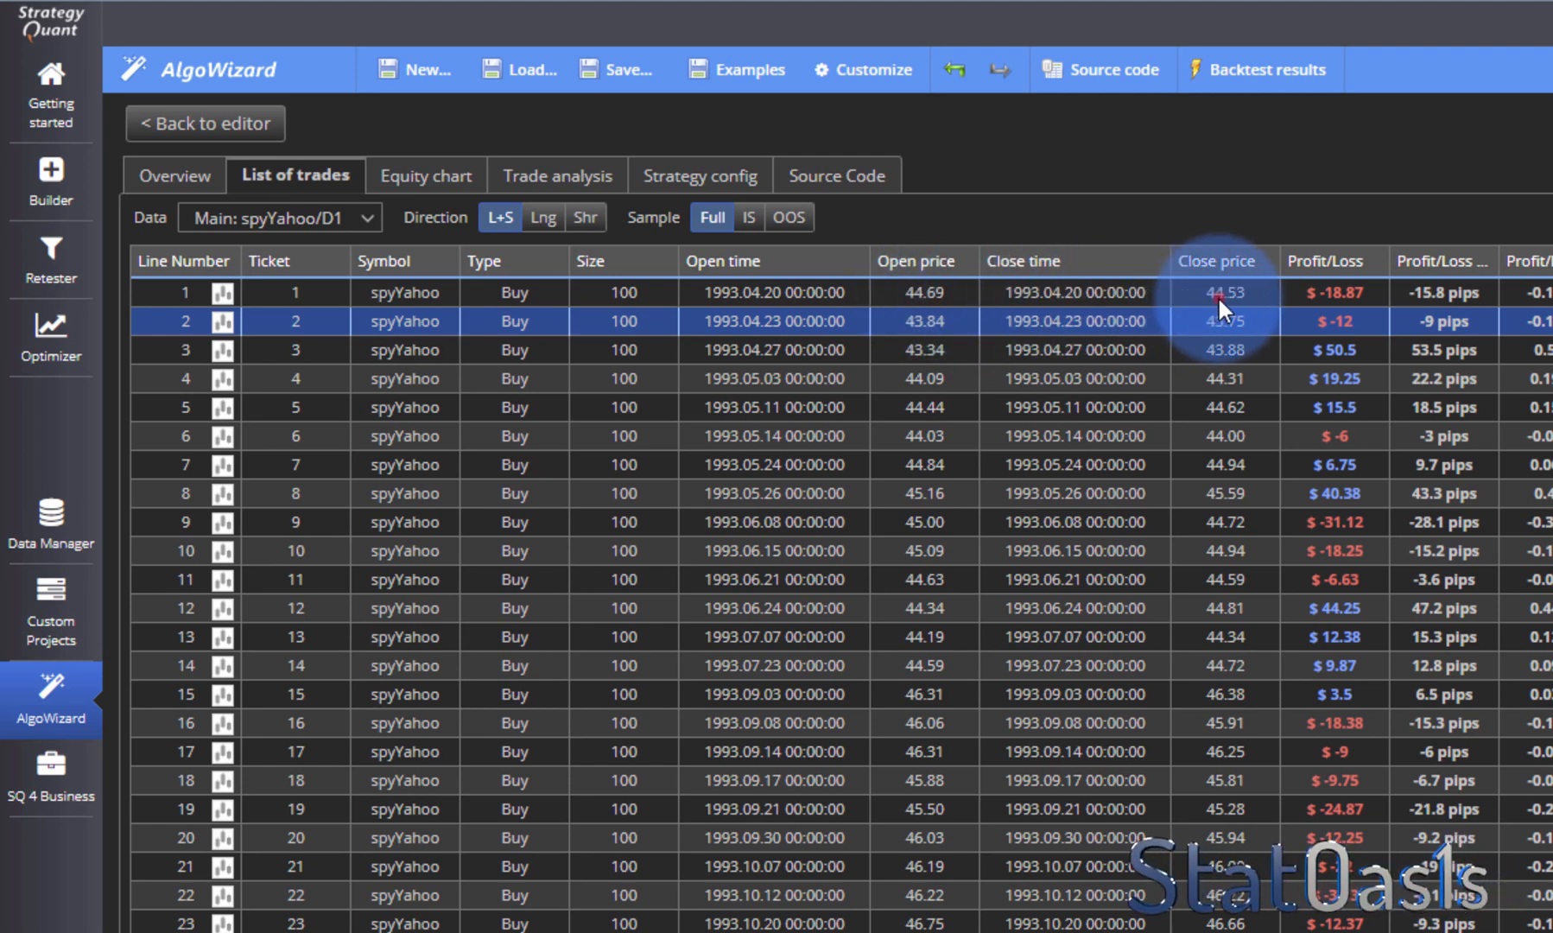
click(772, 292)
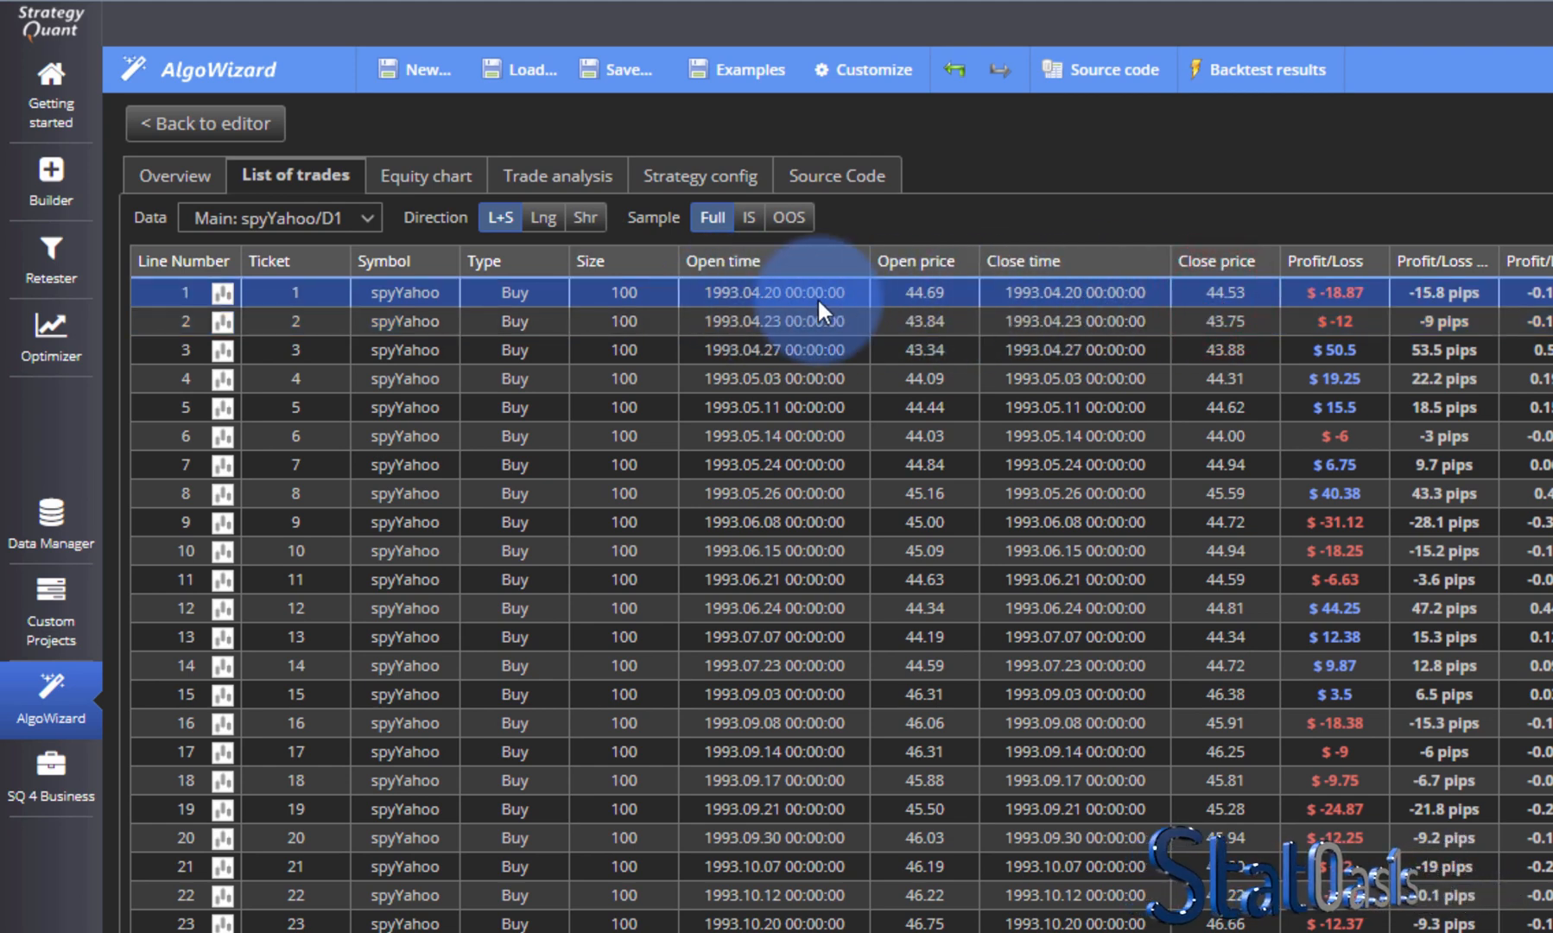
mouse_move(1000, 441)
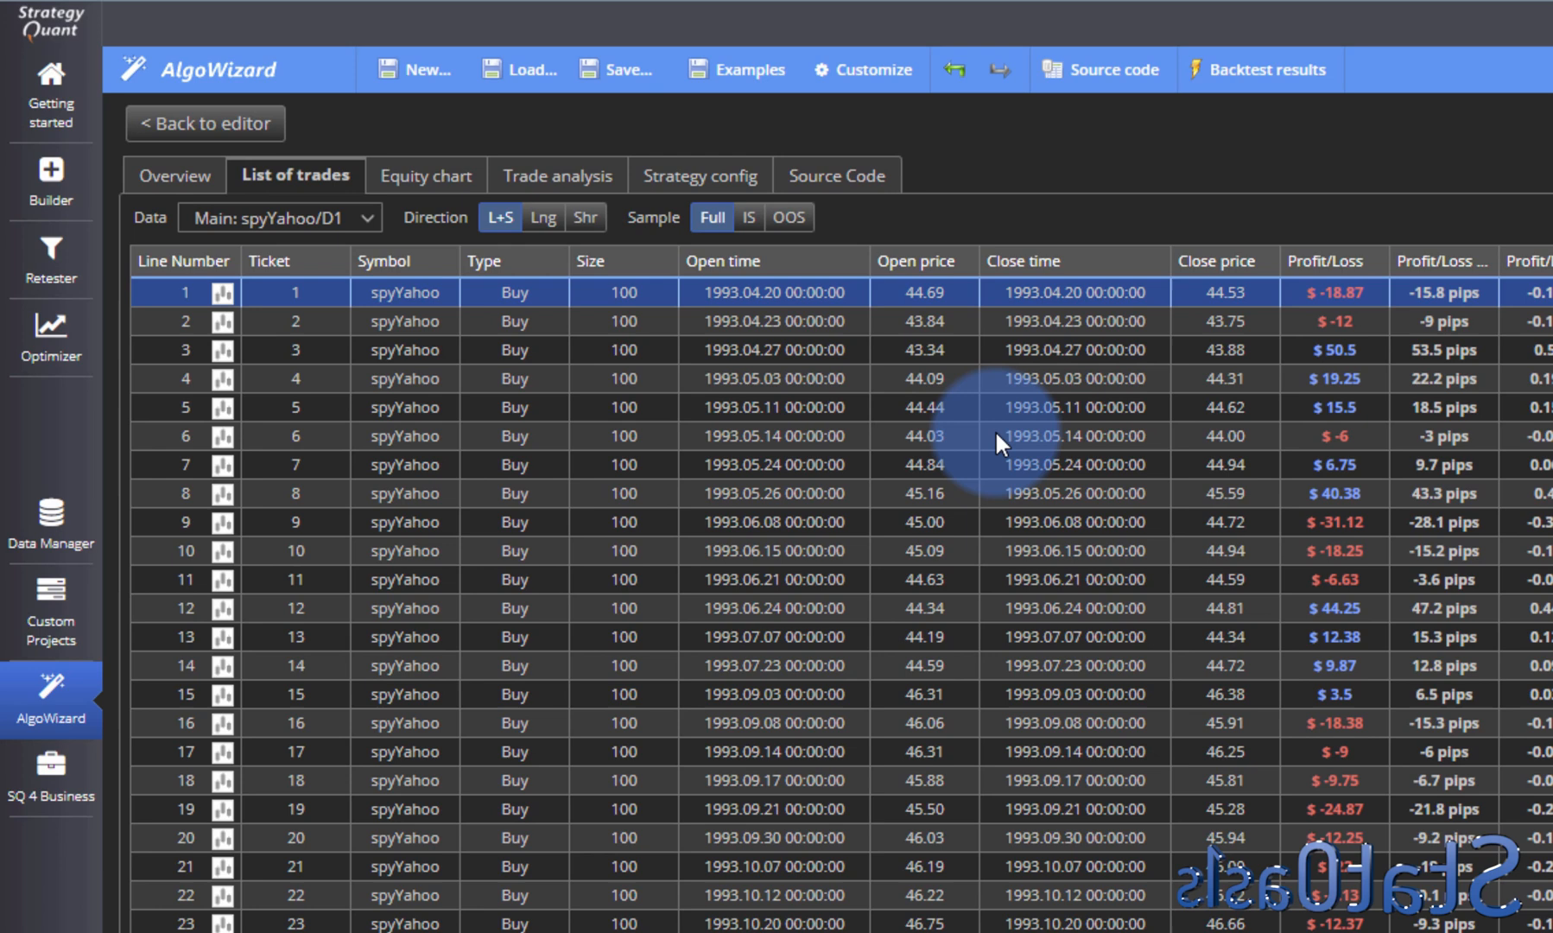
mouse_move(1085, 320)
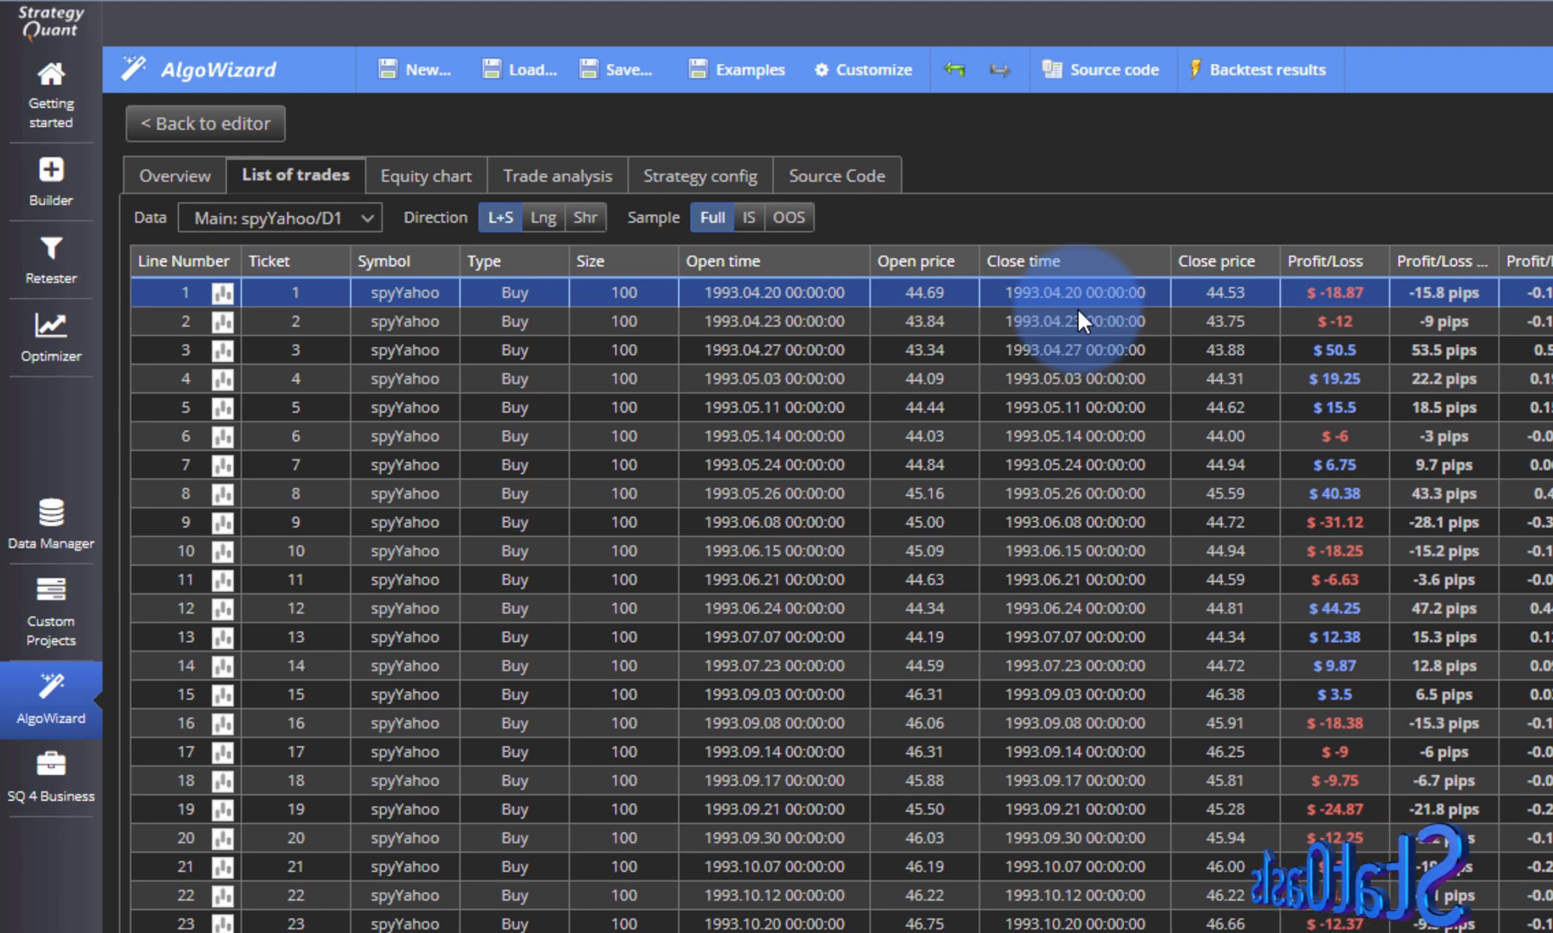
mouse_move(1040, 266)
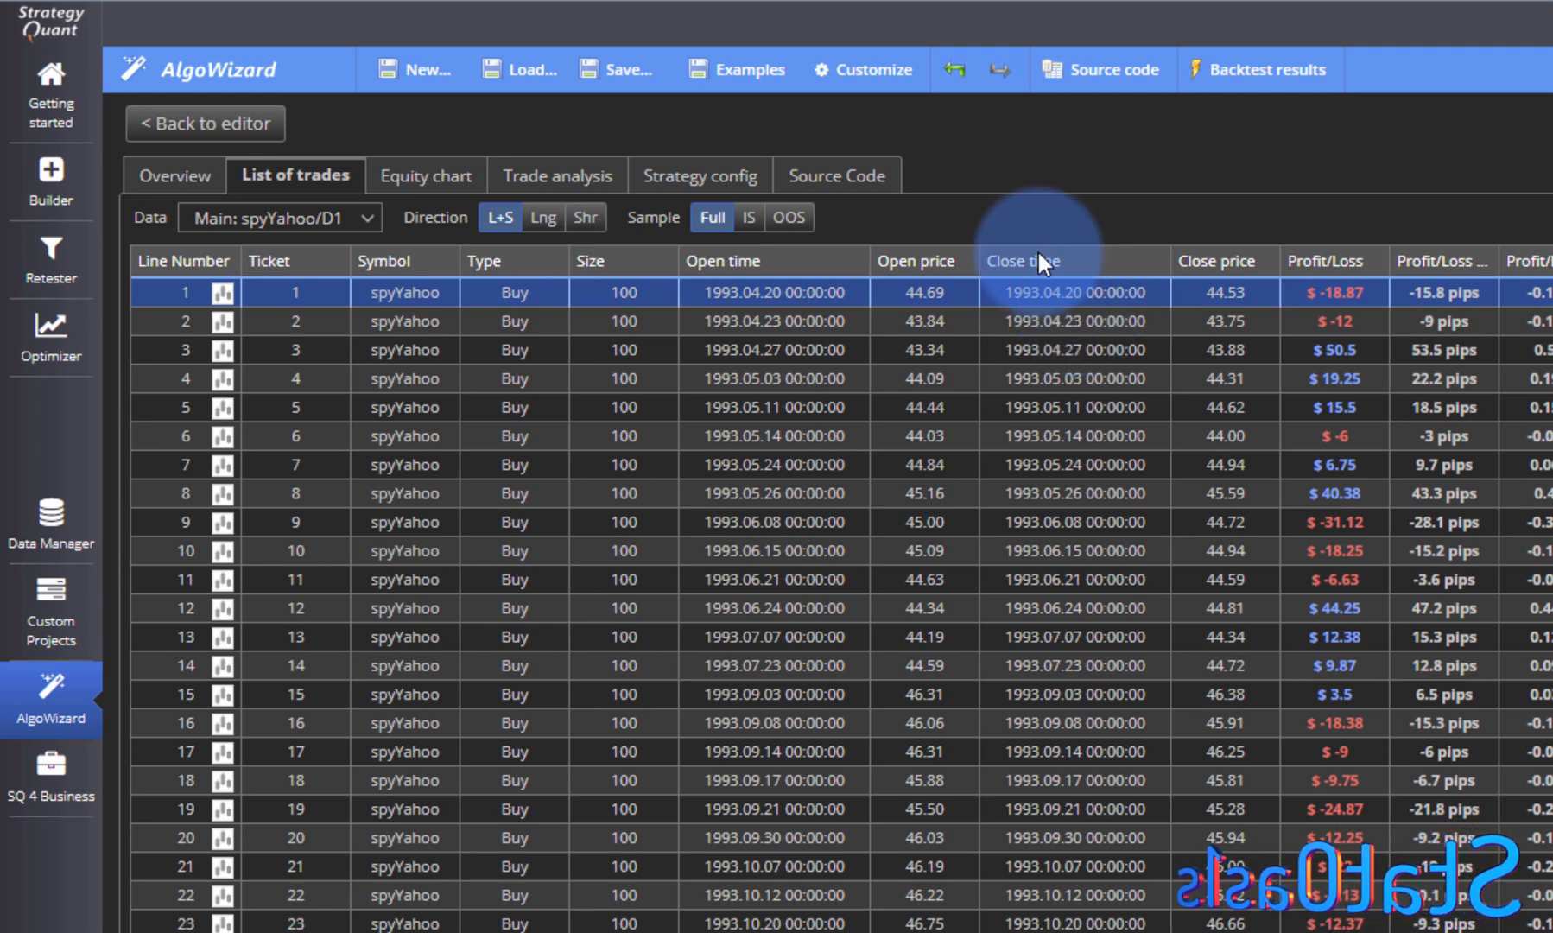
Go back to the strategy editor showing 1024 trades and $8415.81 total profit.
click(205, 124)
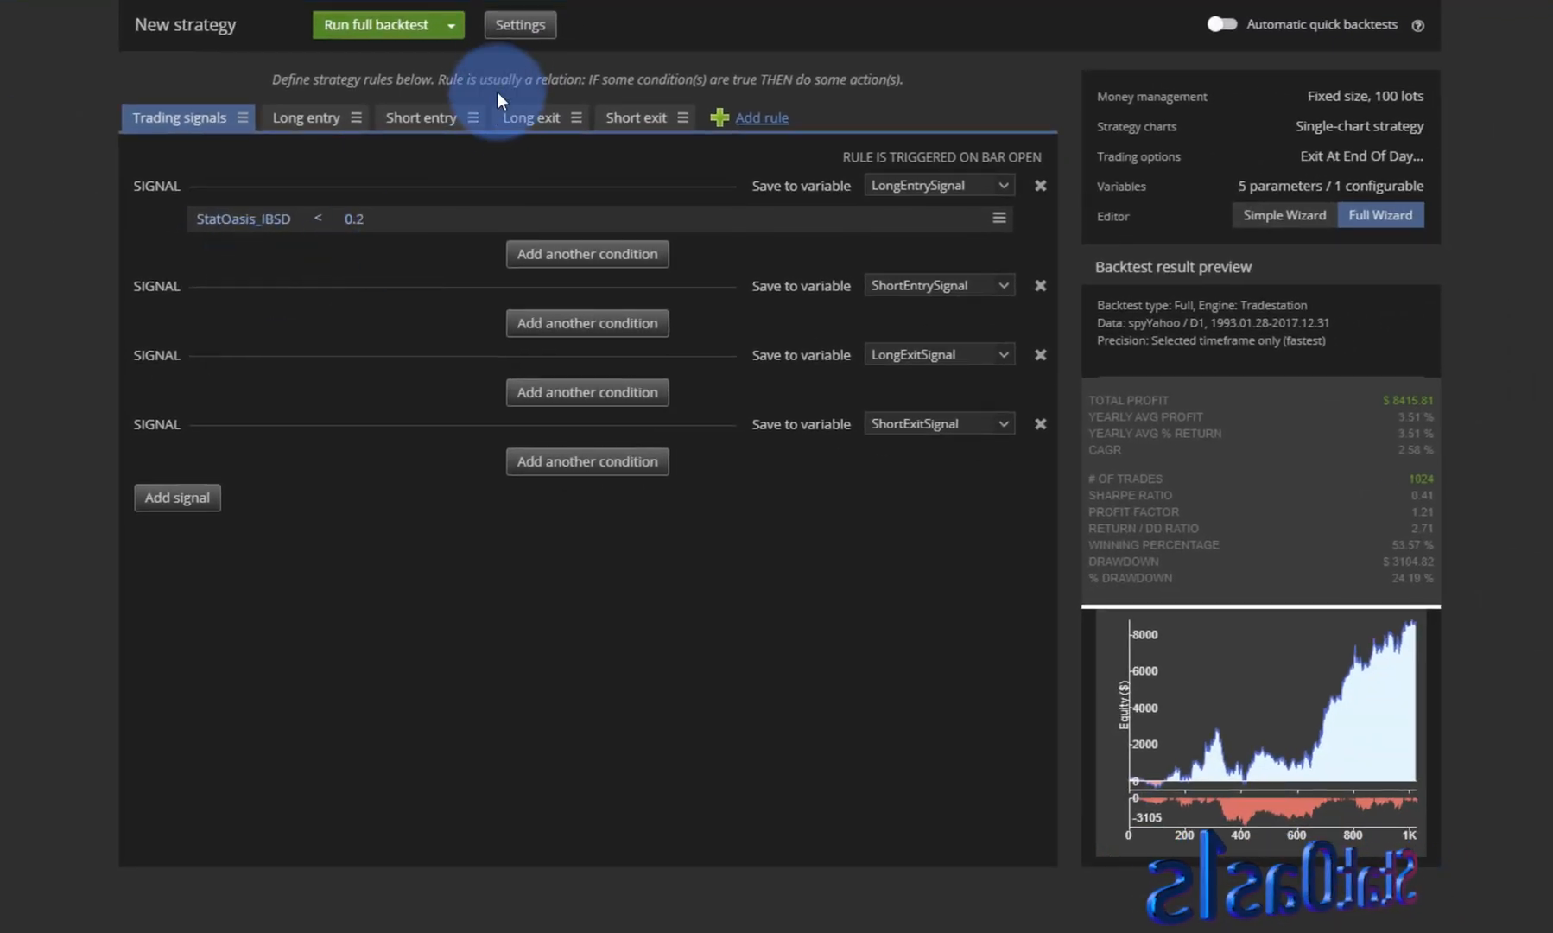
mouse_move(513, 75)
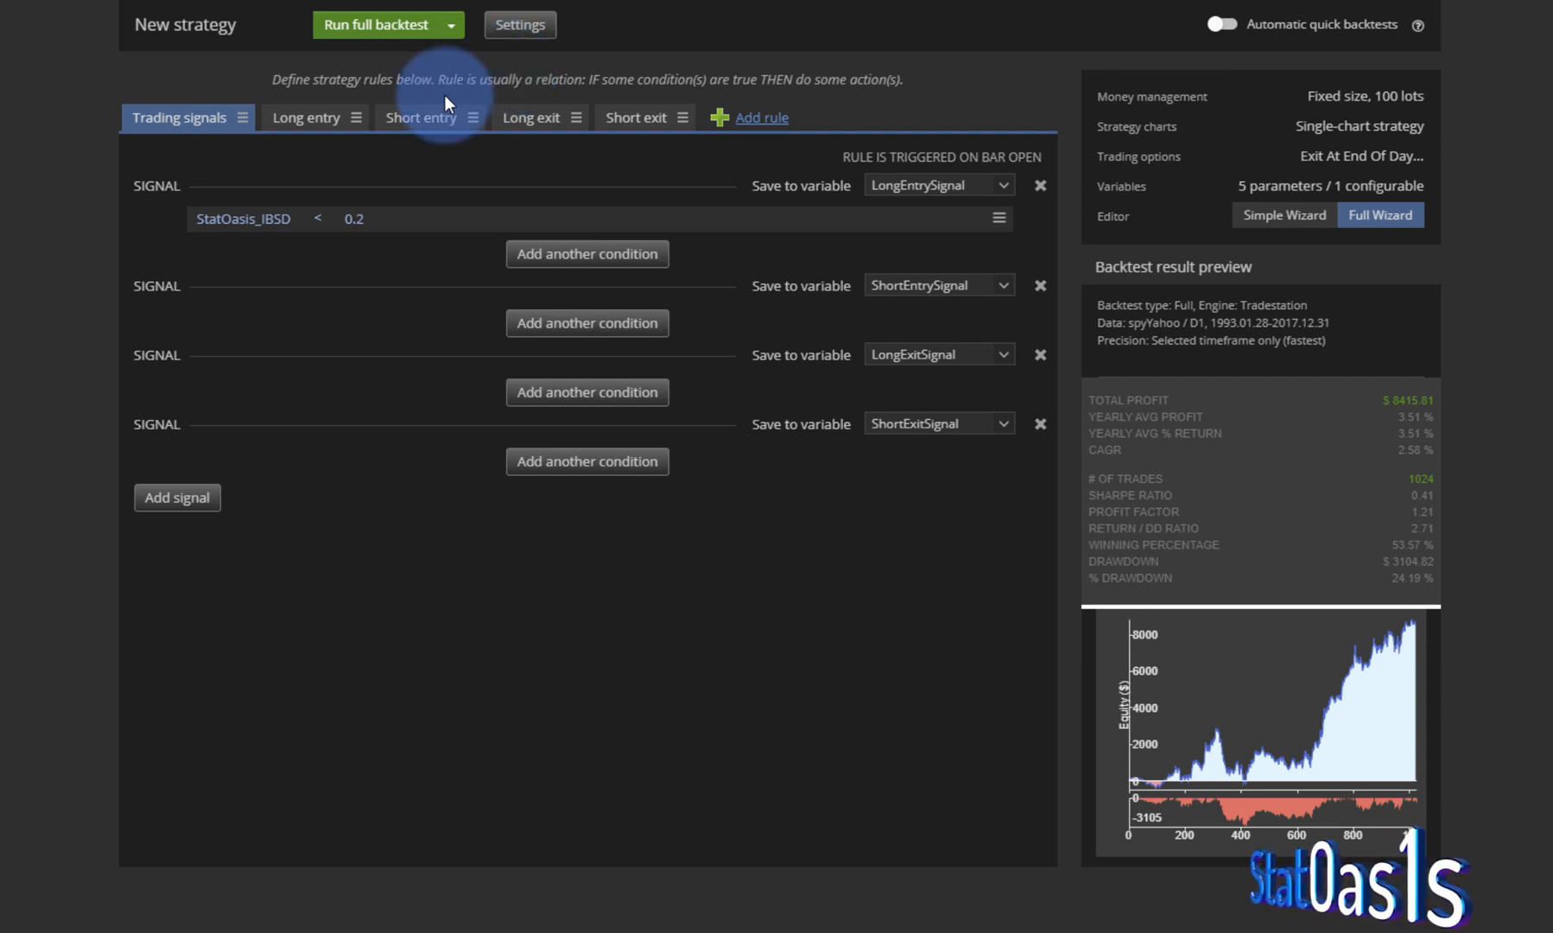
Enable Exit After Bars of 1 on the EnterAtMarket long order and check the trading signals.
click(305, 117)
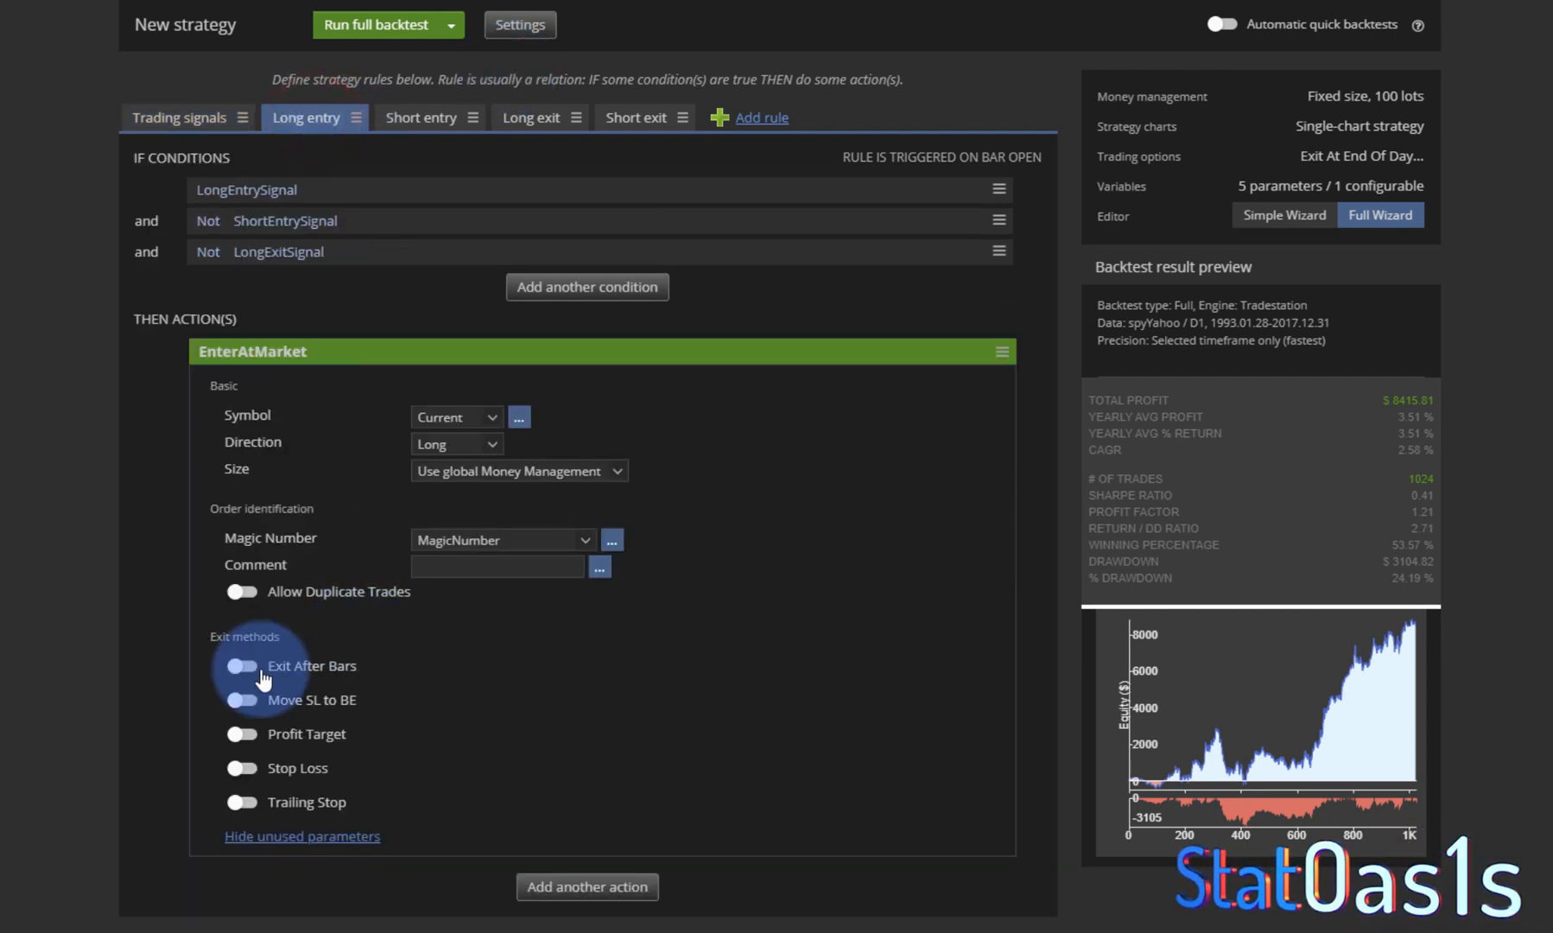
click(240, 665)
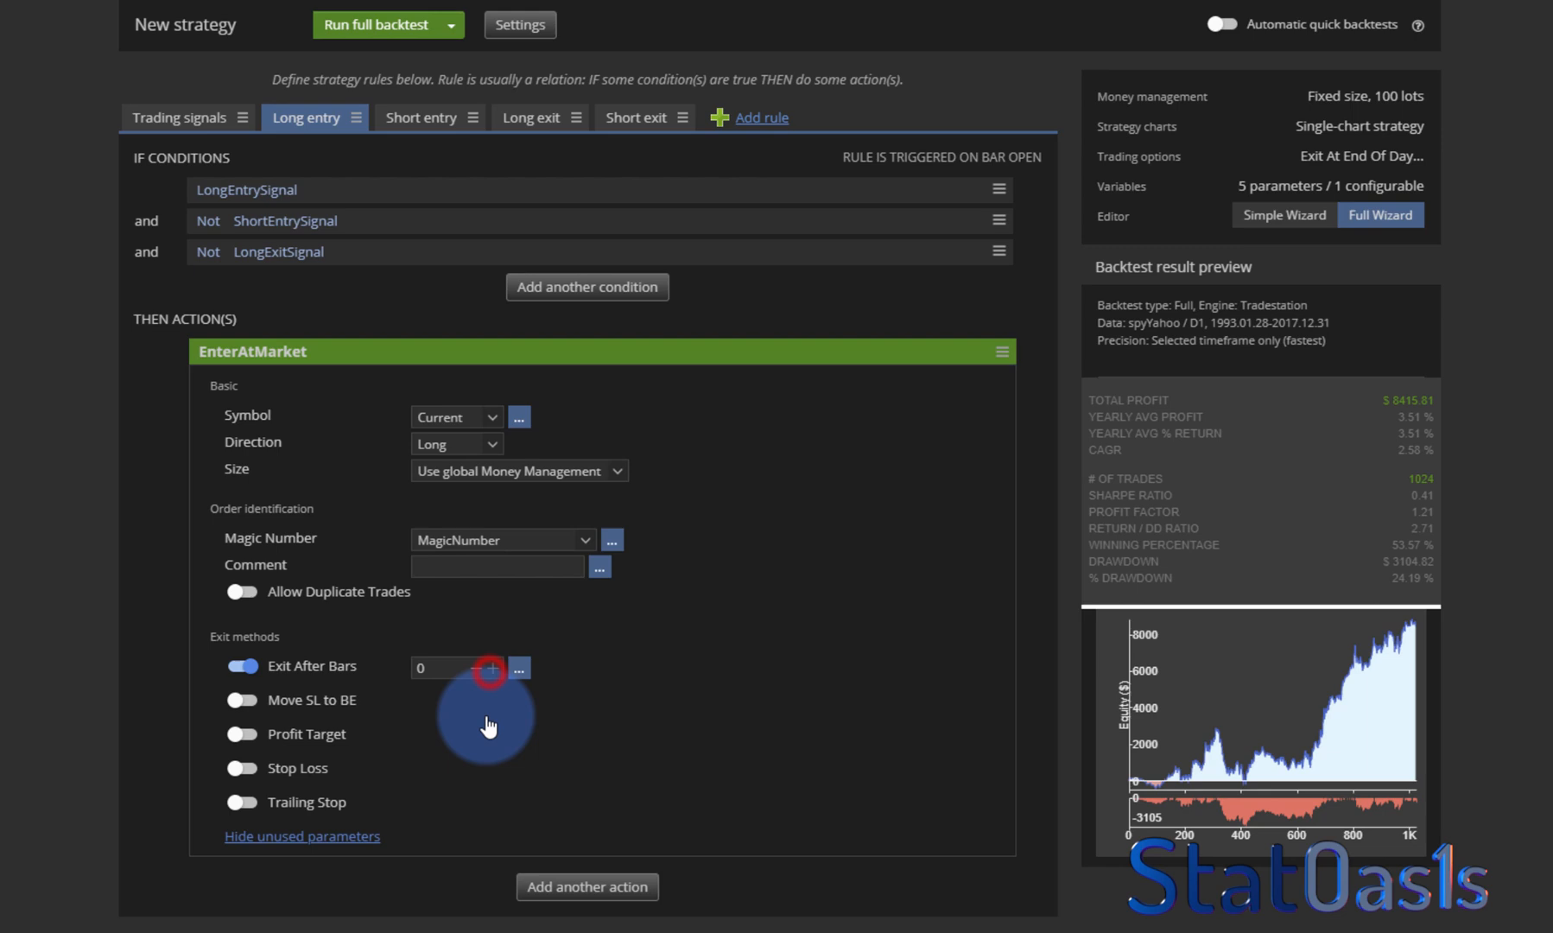
click(492, 670)
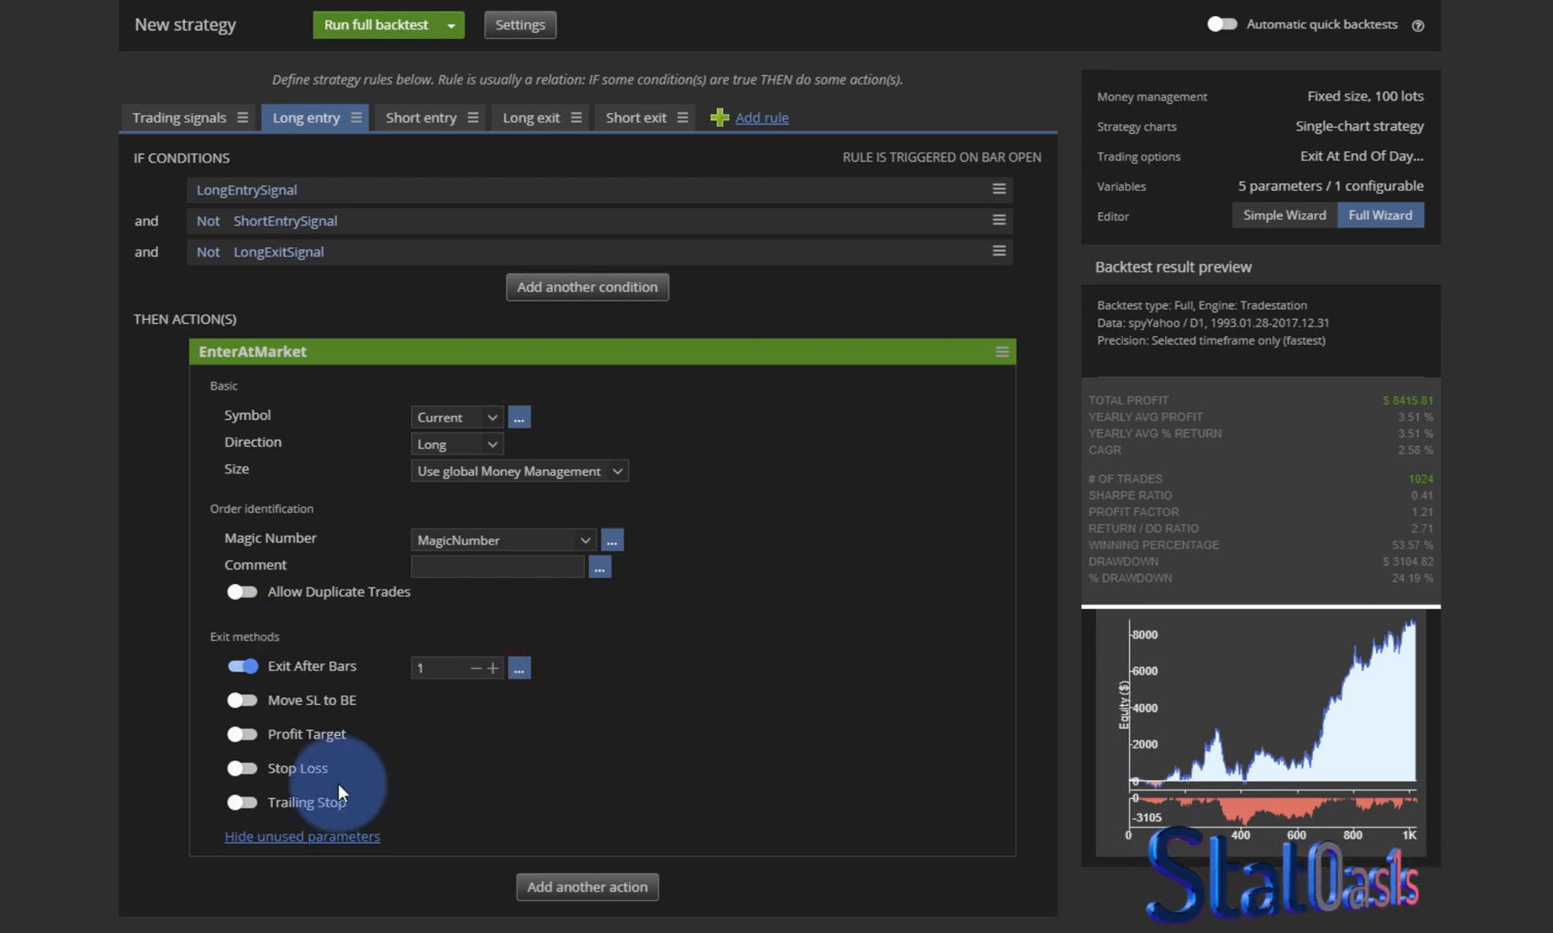
mouse_move(678, 703)
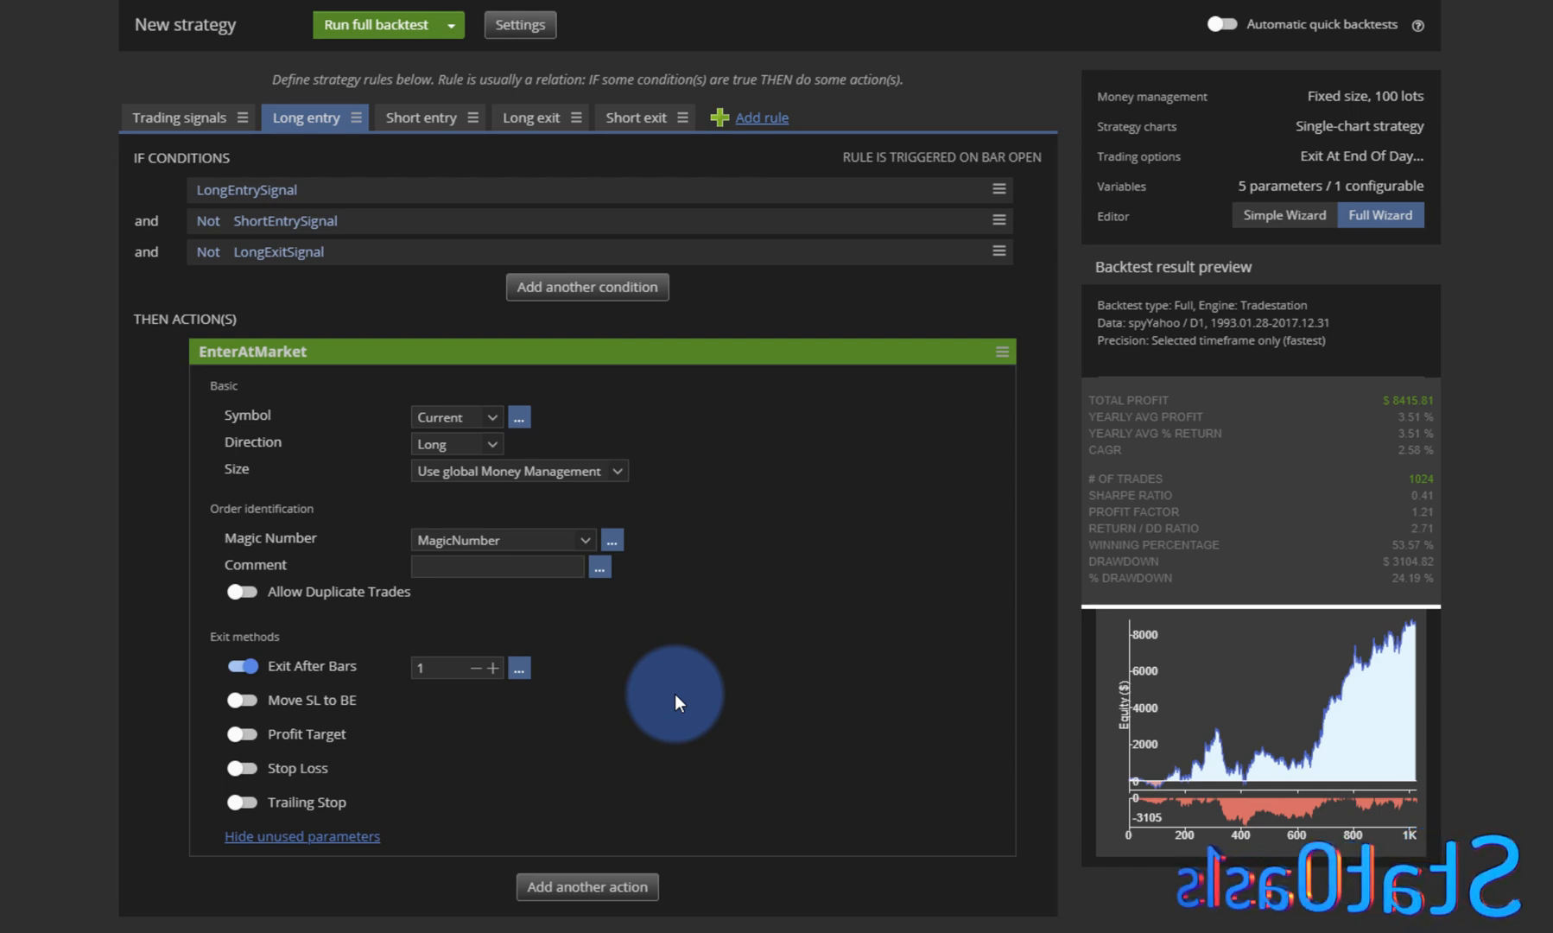
click(180, 117)
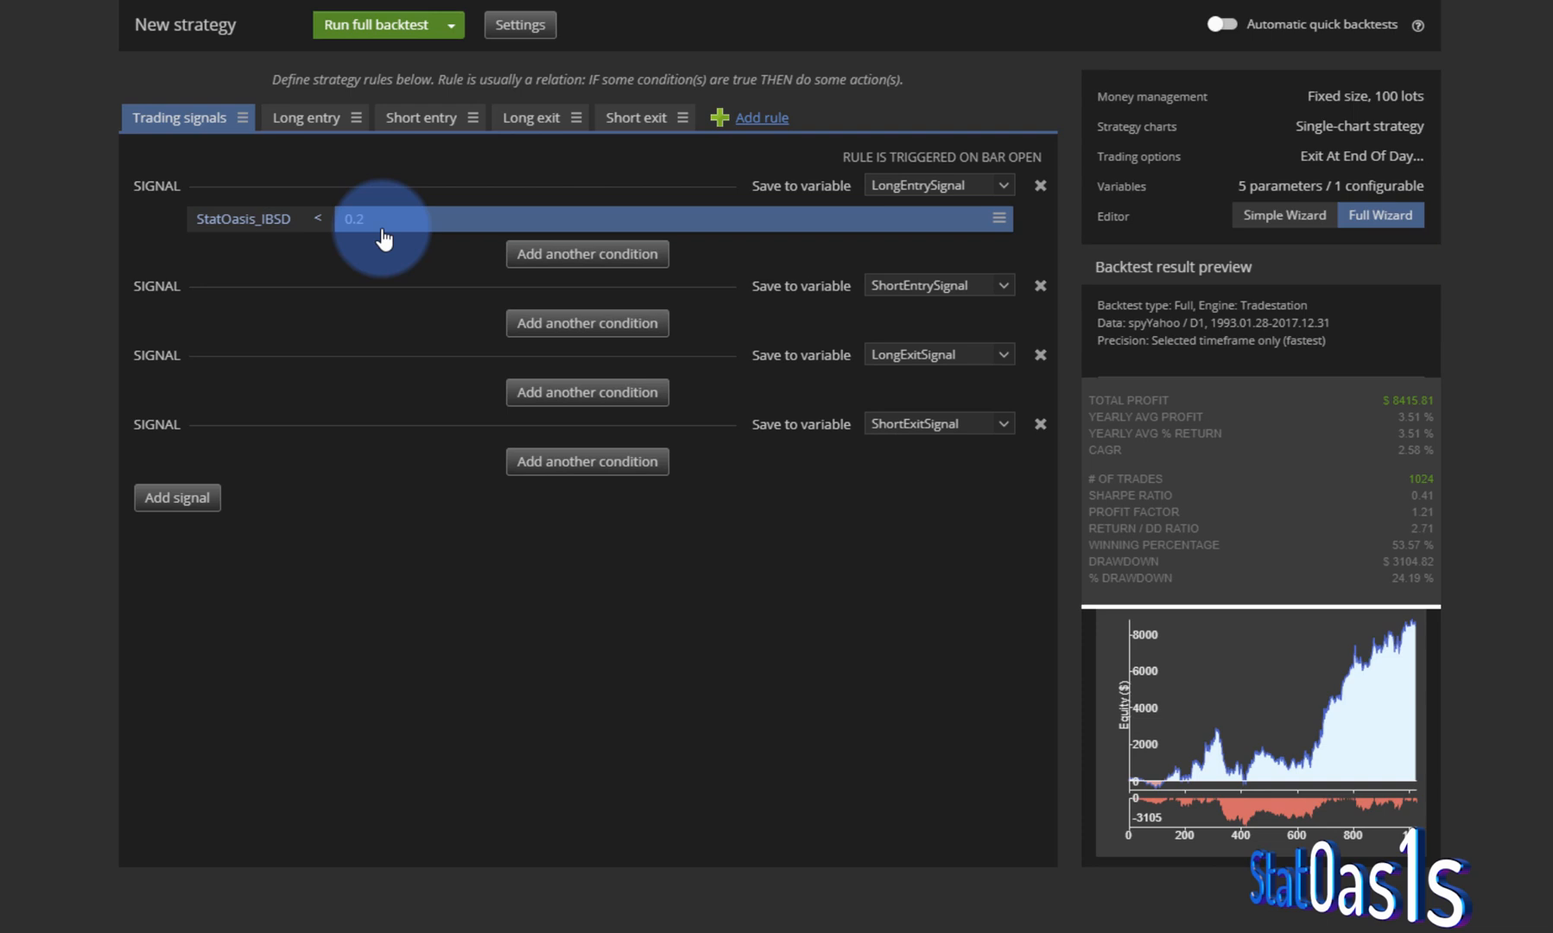
click(306, 117)
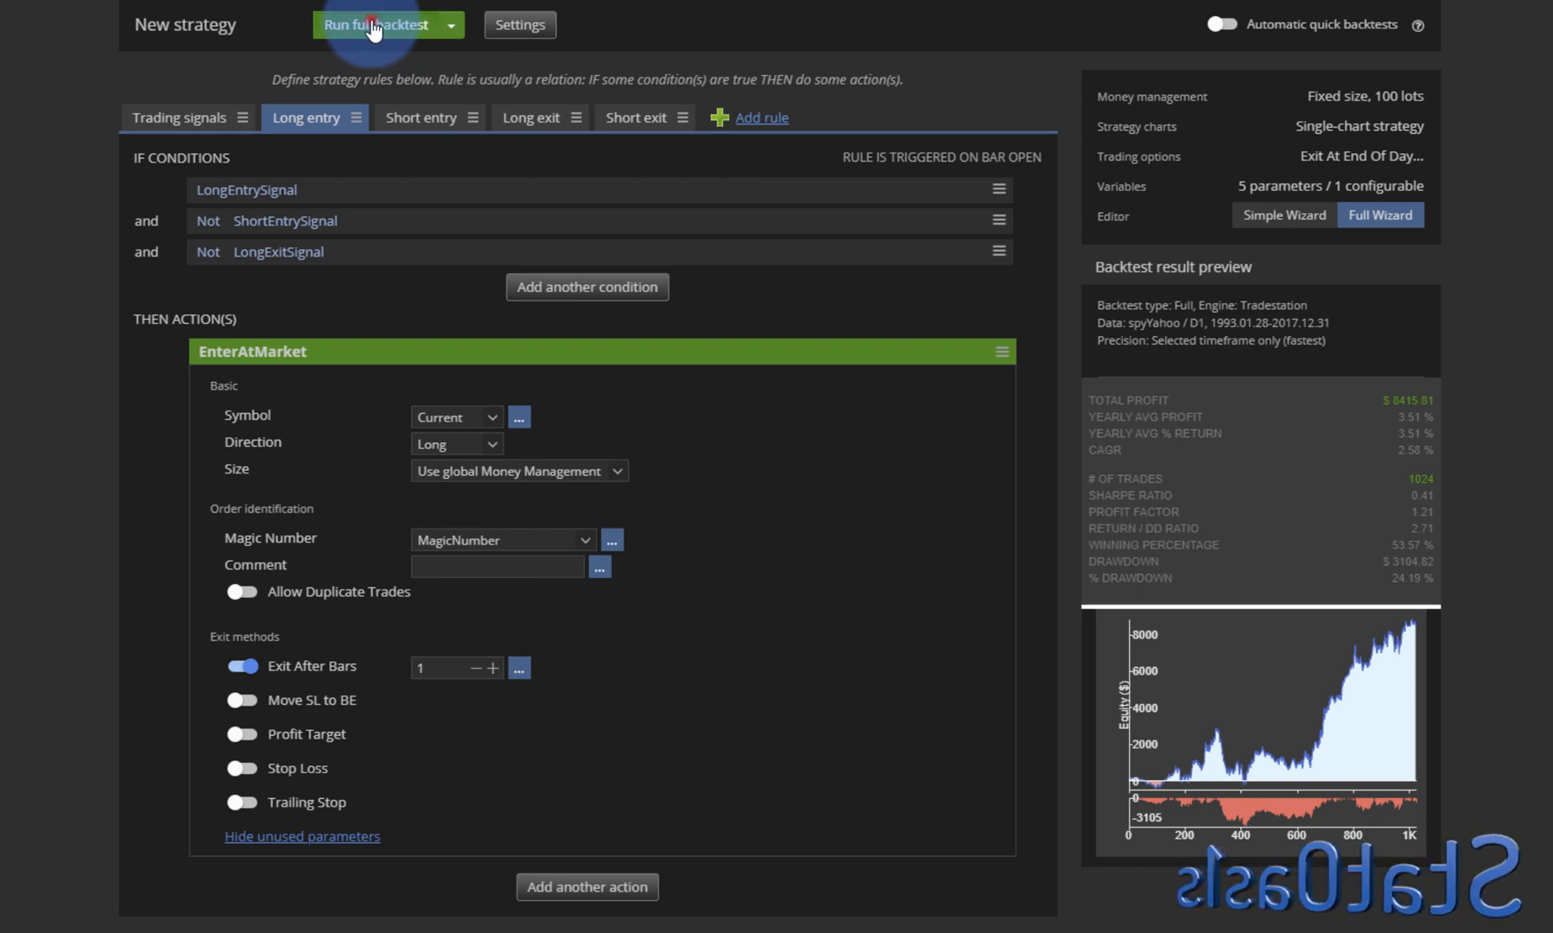
Turn off Exit At End Of Day in the strategy's trading options.
click(375, 24)
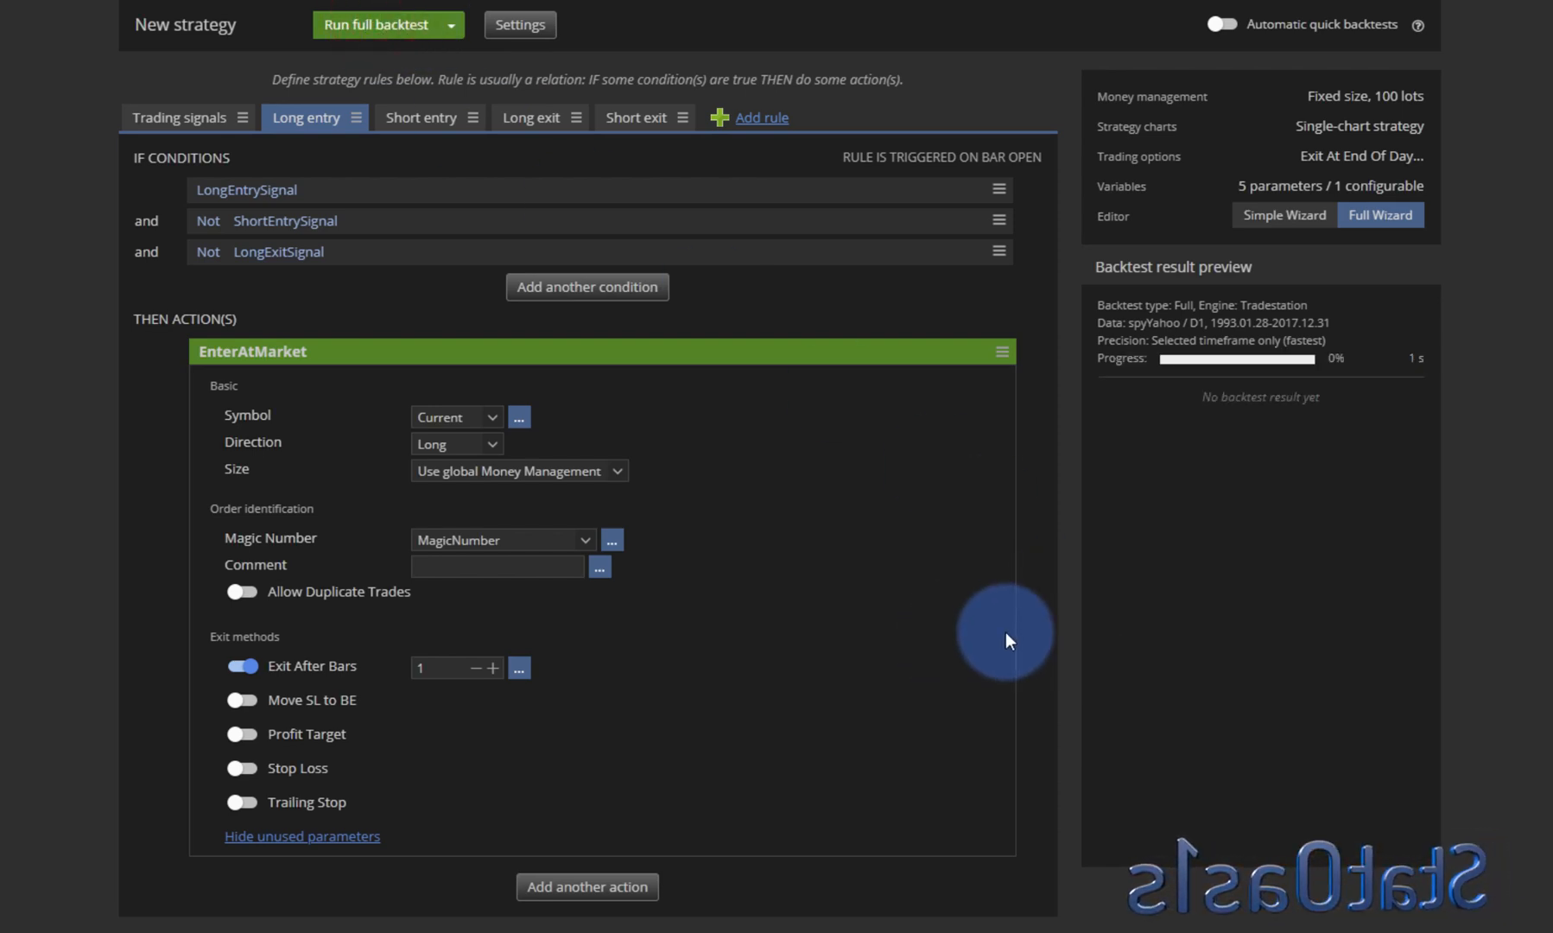
click(375, 24)
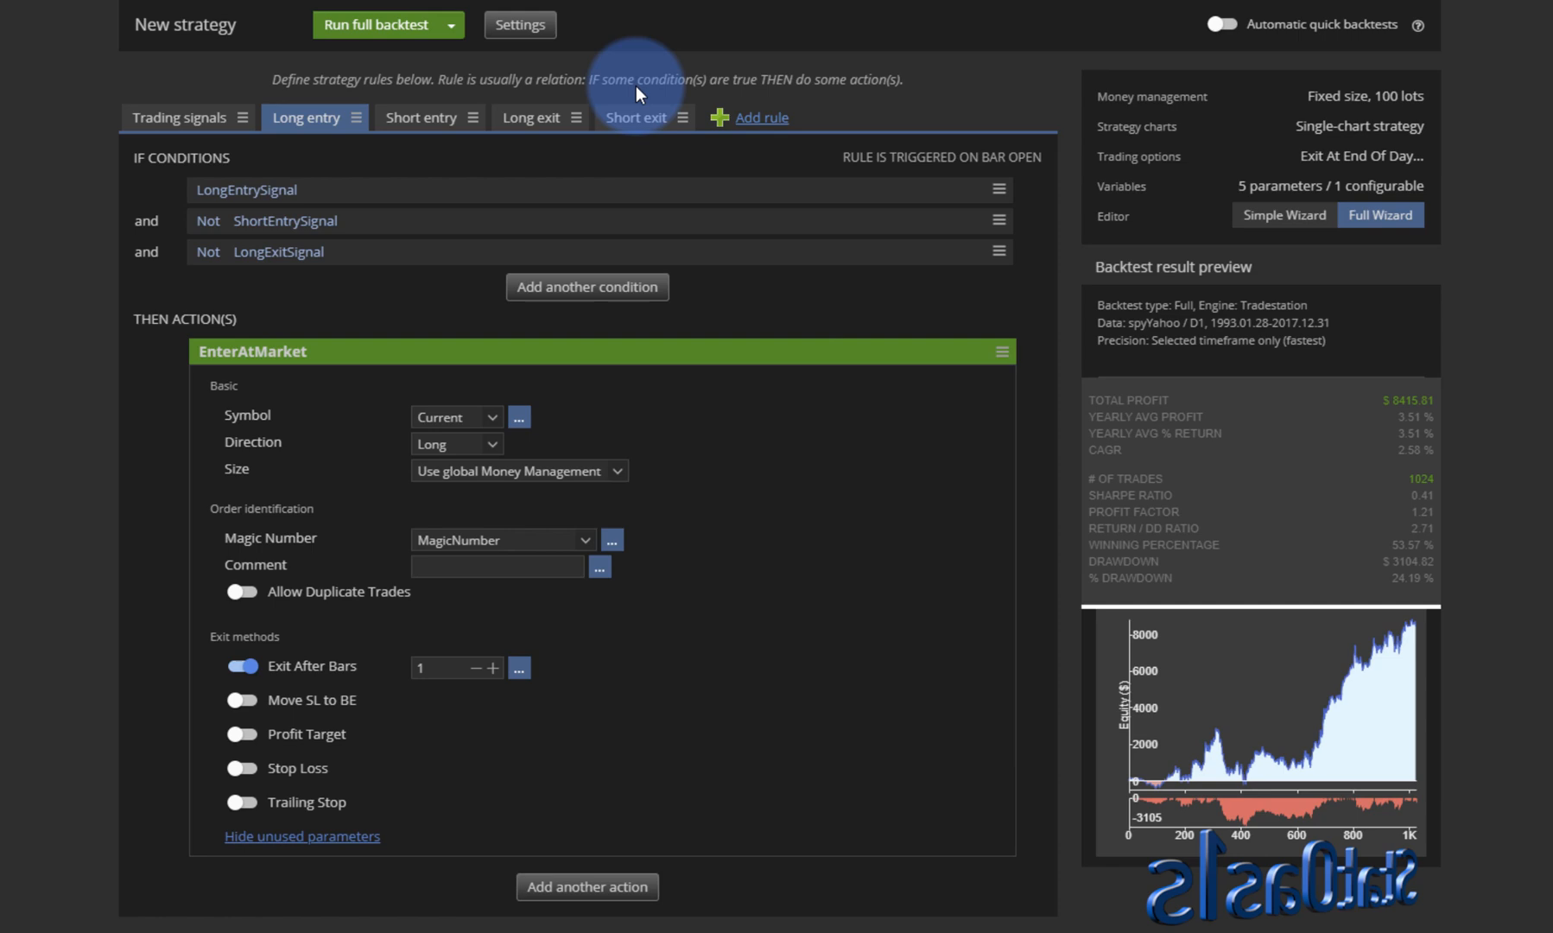
click(519, 24)
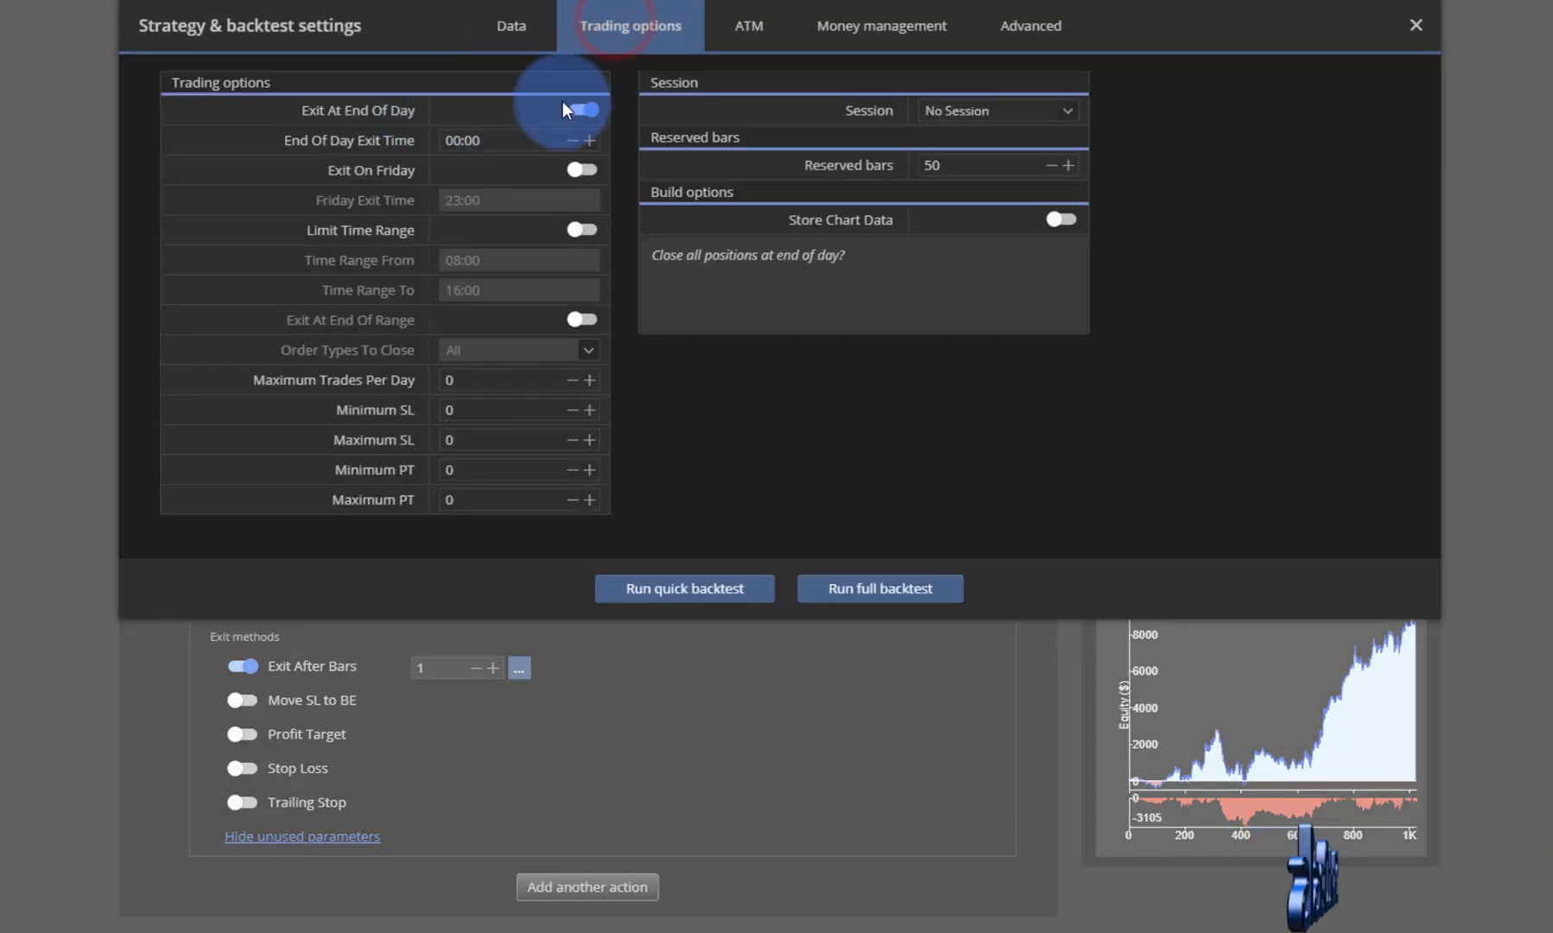
Rerun the full backtest and show its list of trades, now held overnight.
click(1415, 24)
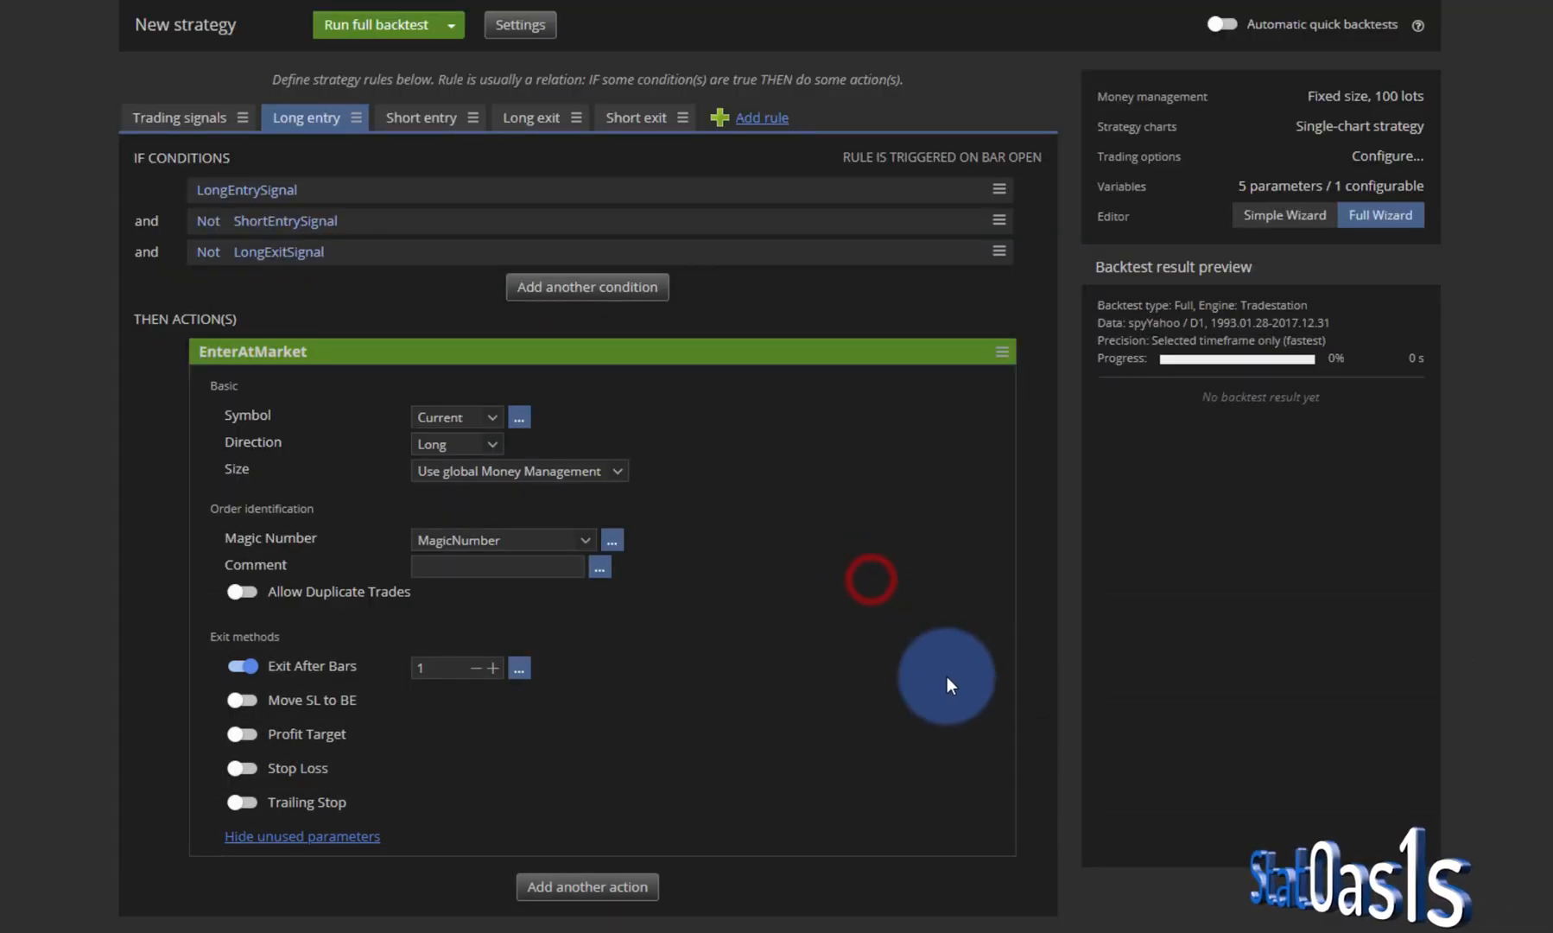
click(375, 24)
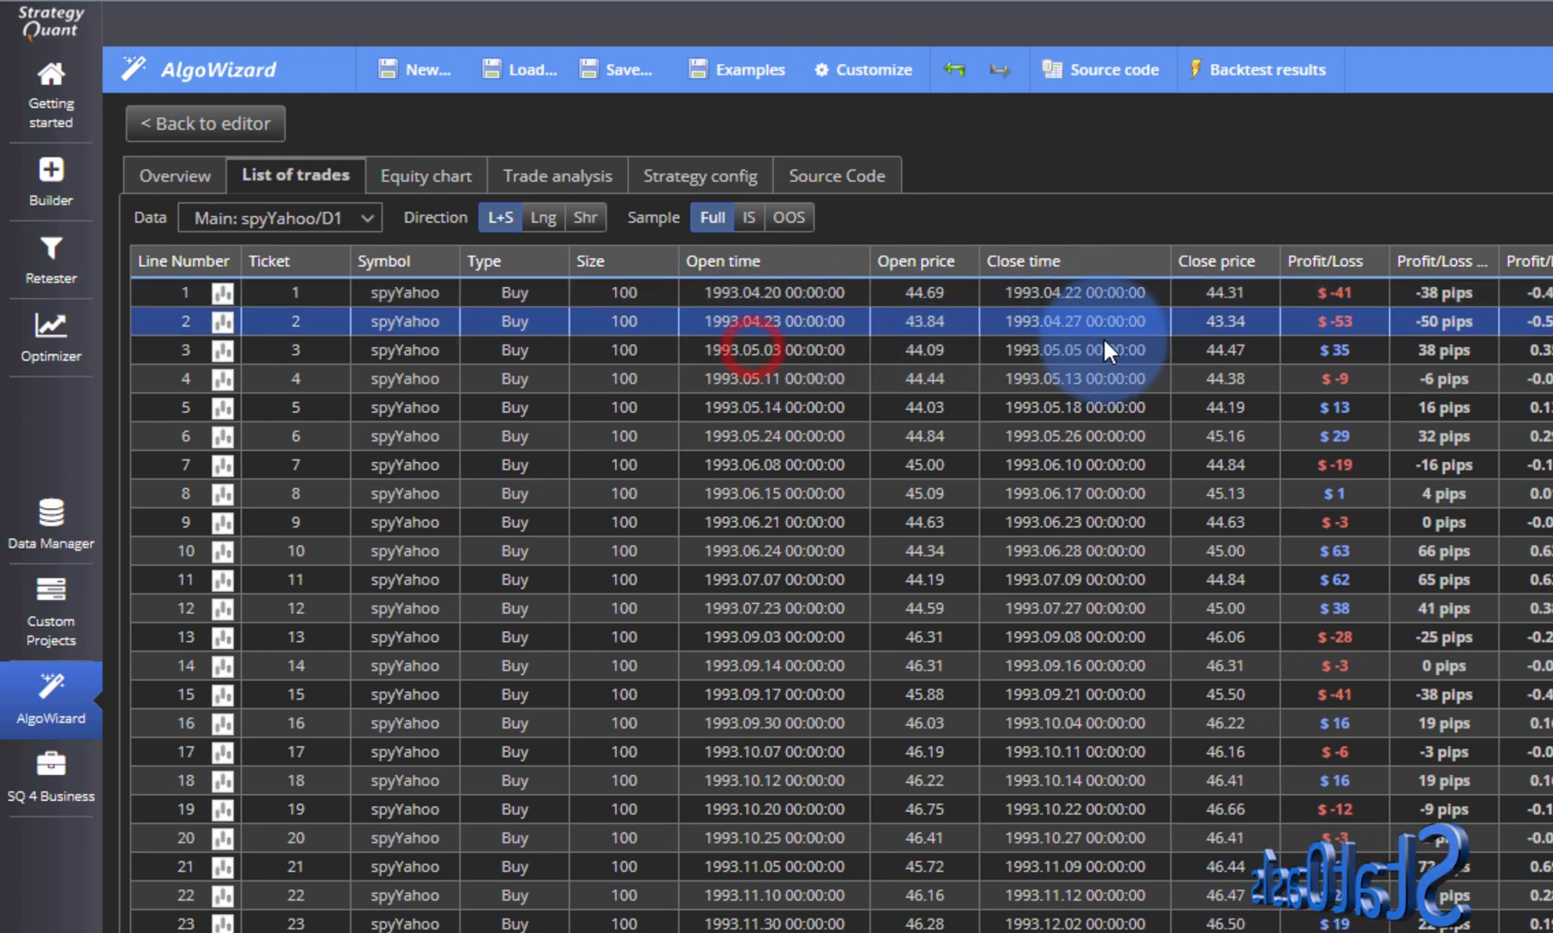
Inspect the third and fourth trades' multi-day dates in the trade list.
click(783, 349)
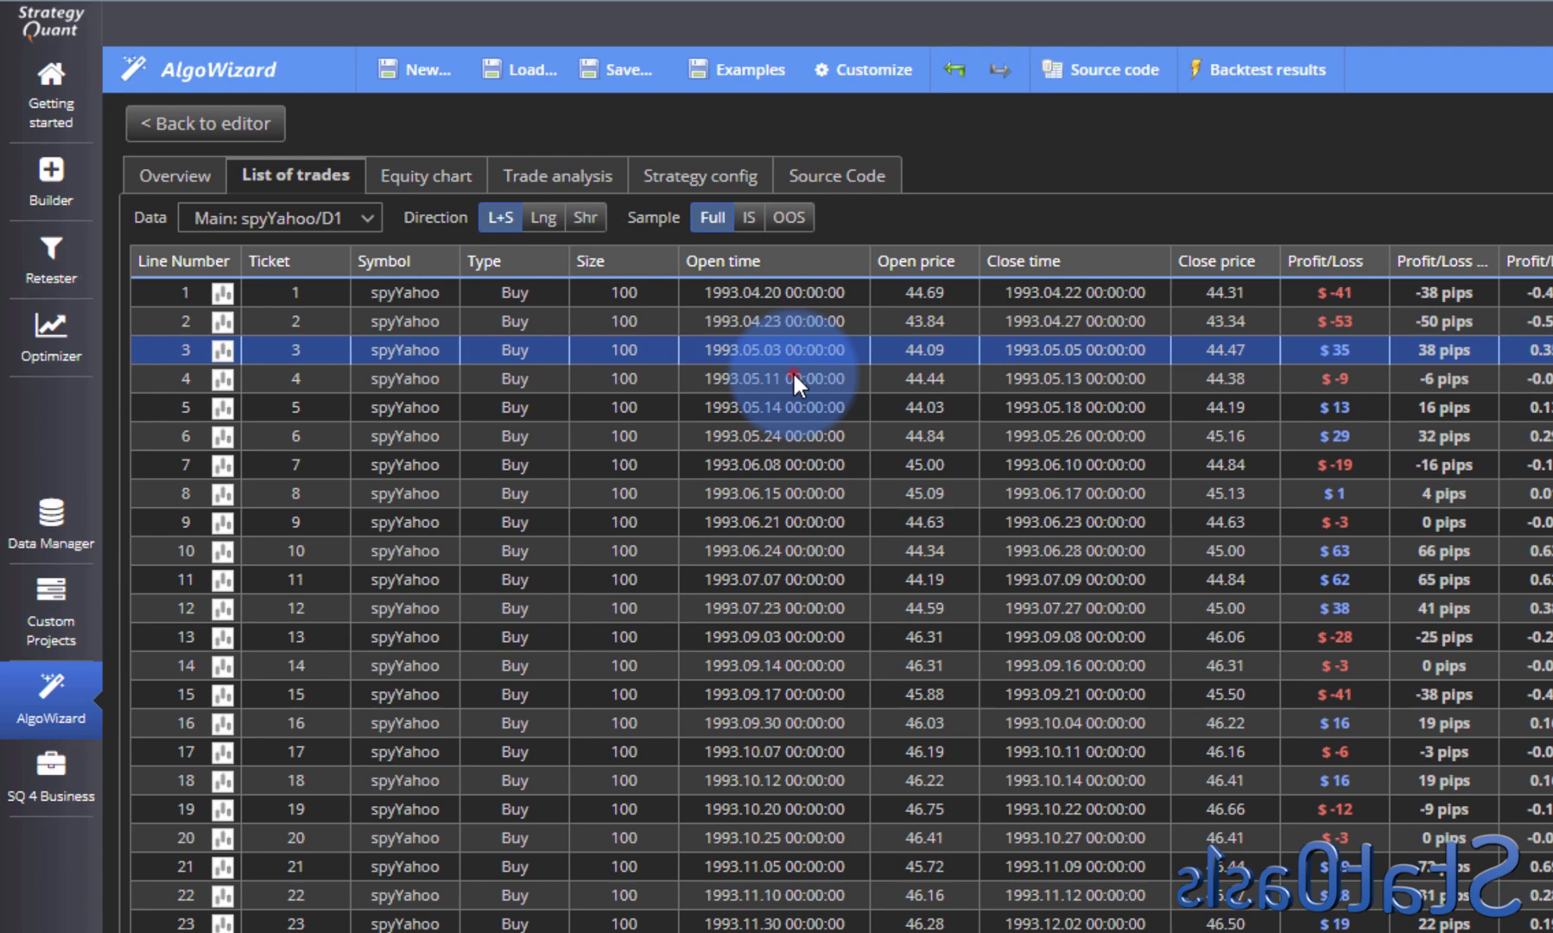
click(773, 379)
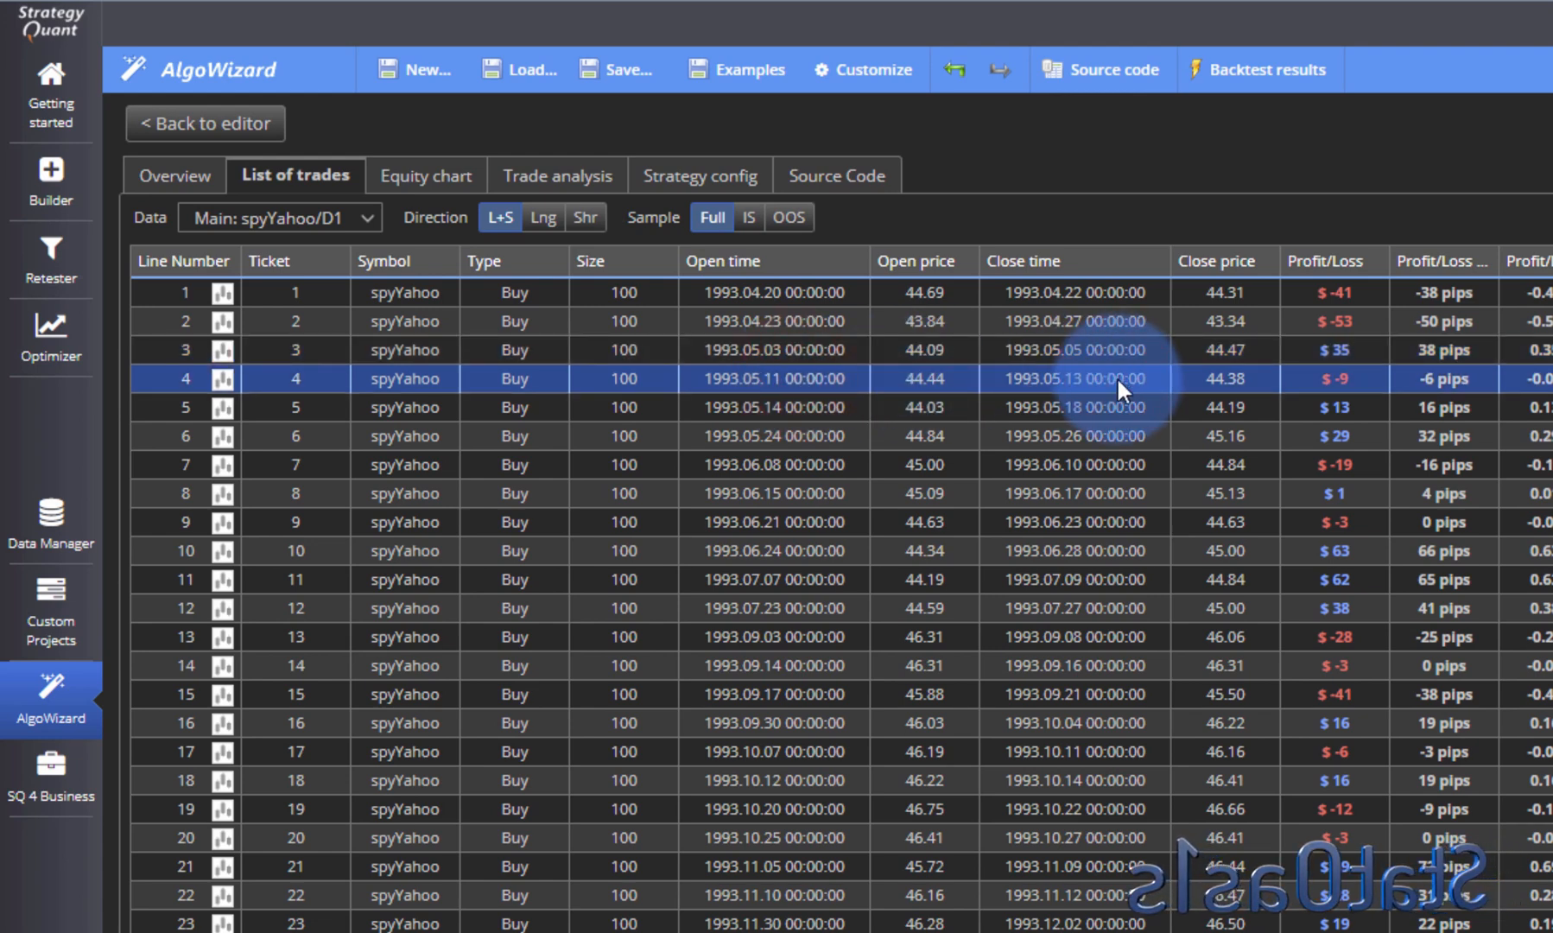
mouse_move(1075, 401)
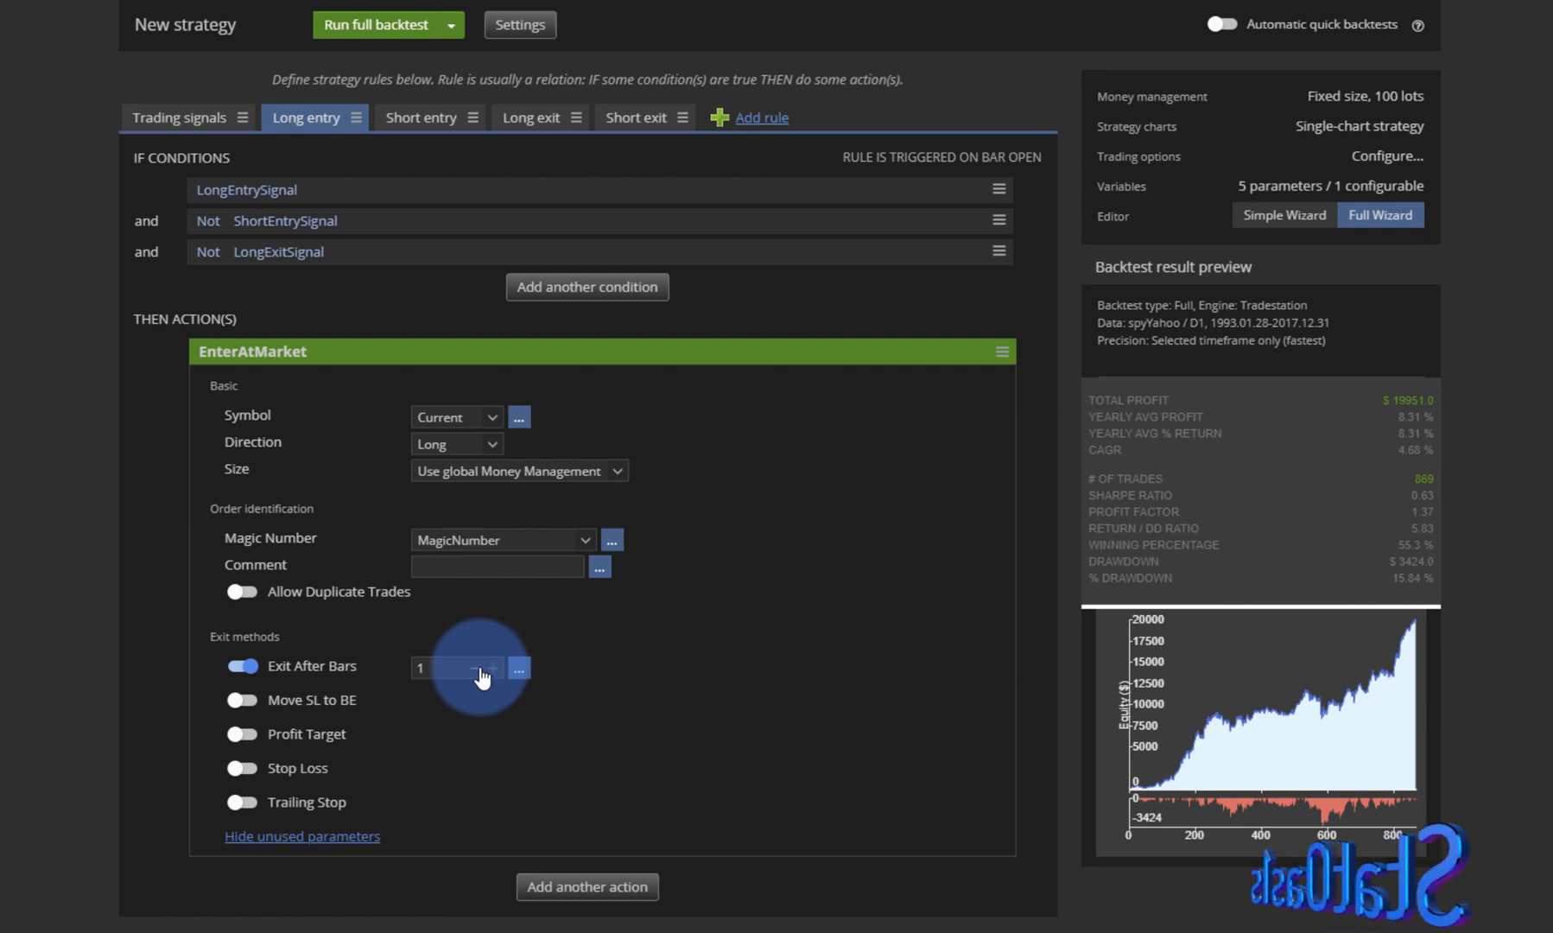
Stop exiting long trades after bars and compare the long exit rule with the signal definitions.
click(240, 665)
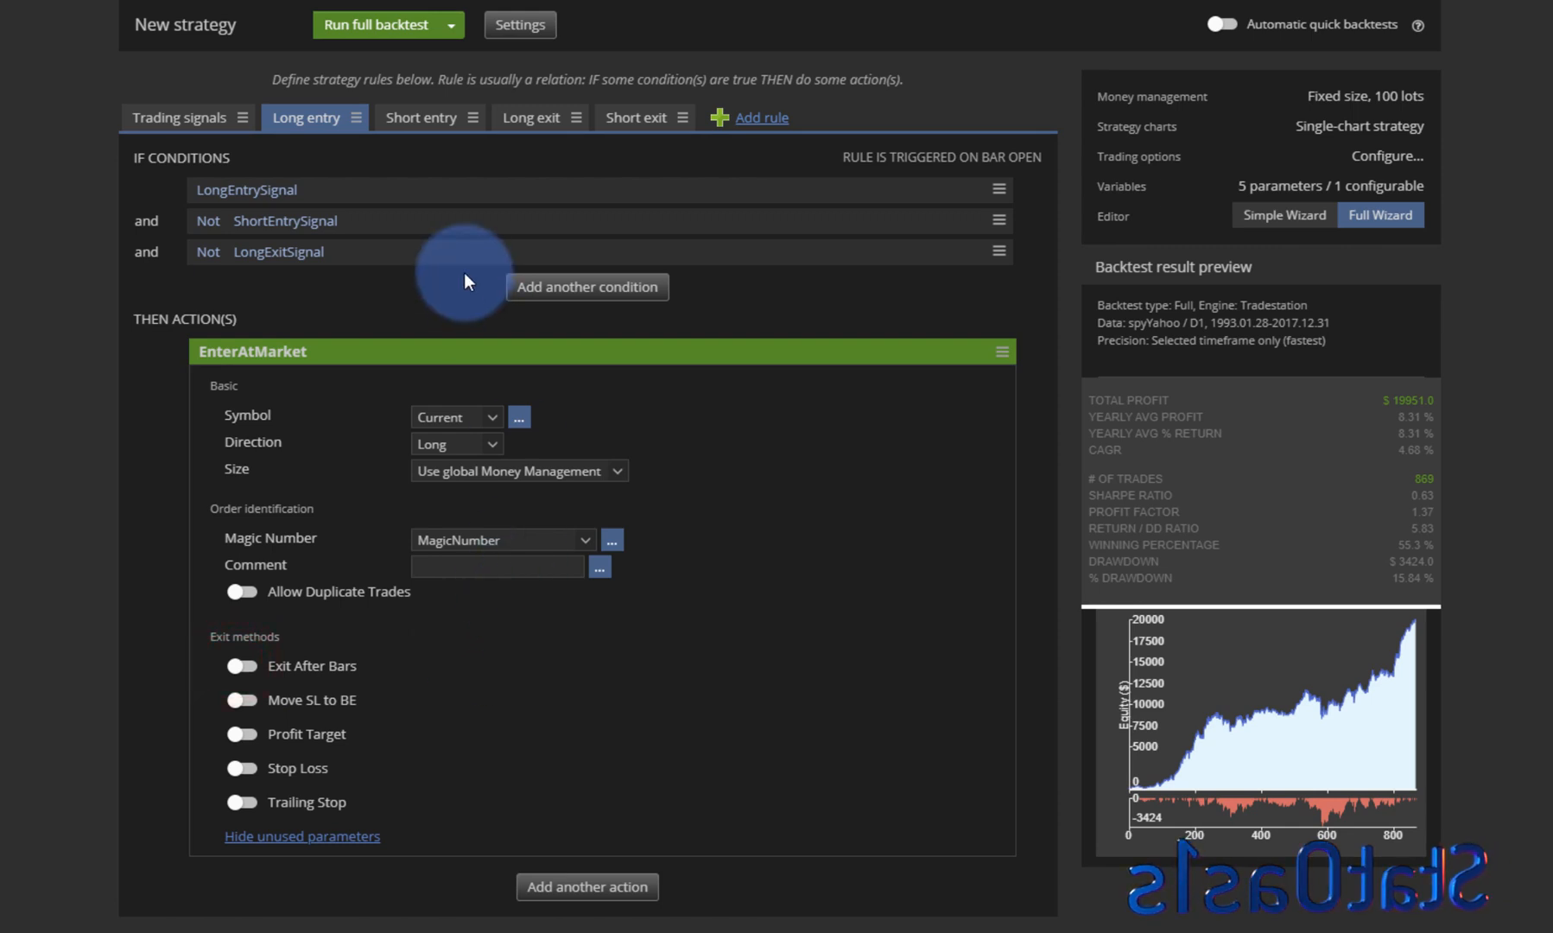
mouse_move(180, 117)
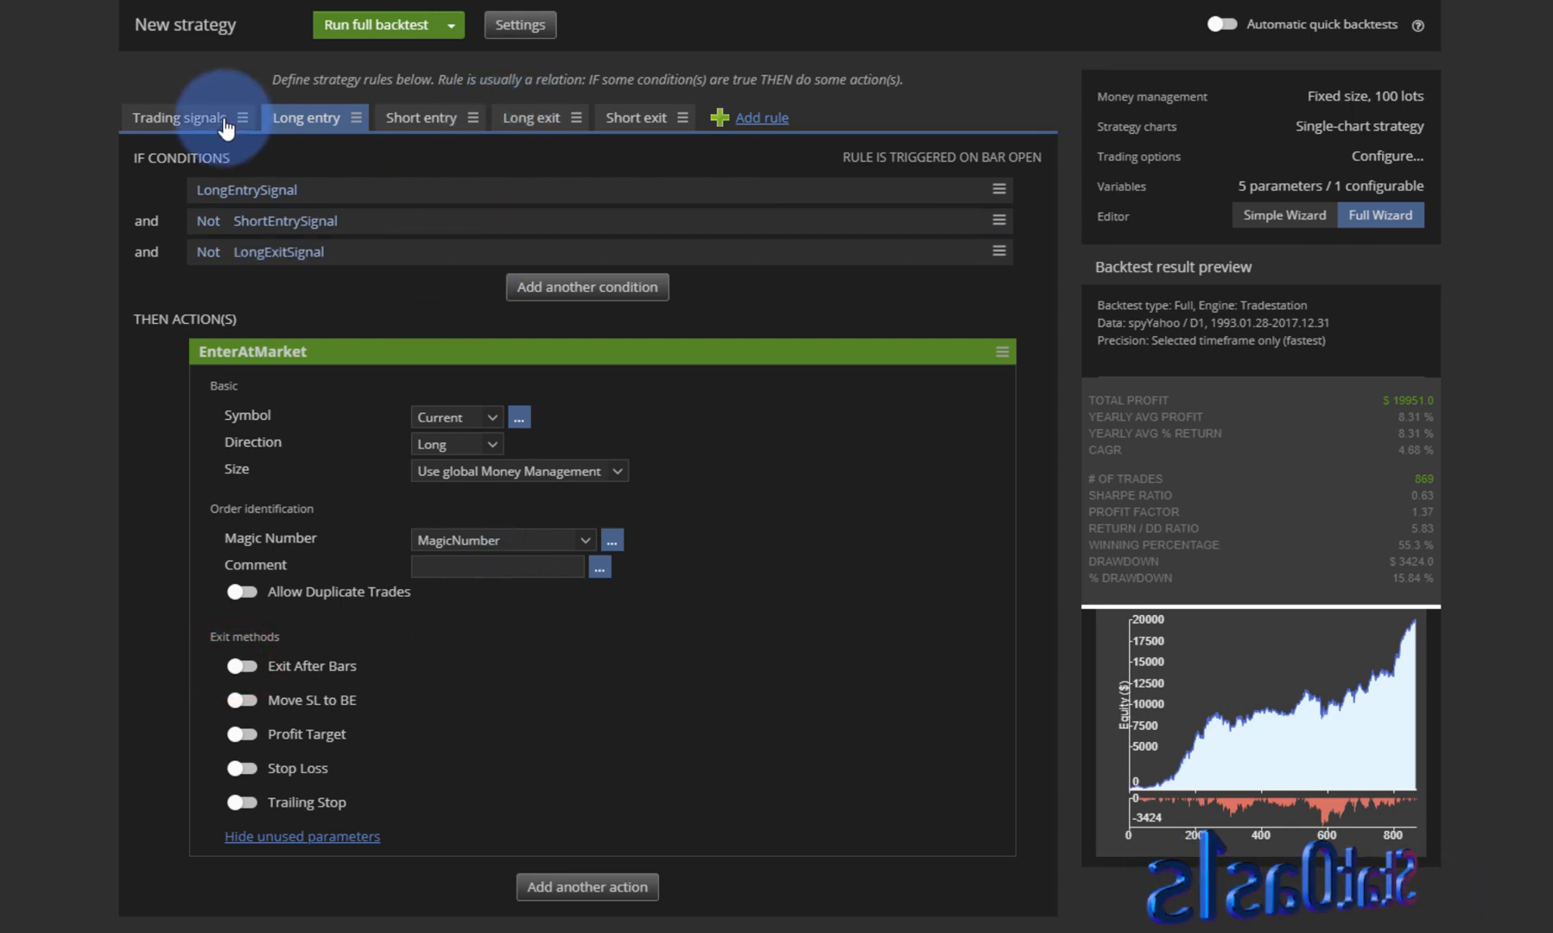
click(531, 117)
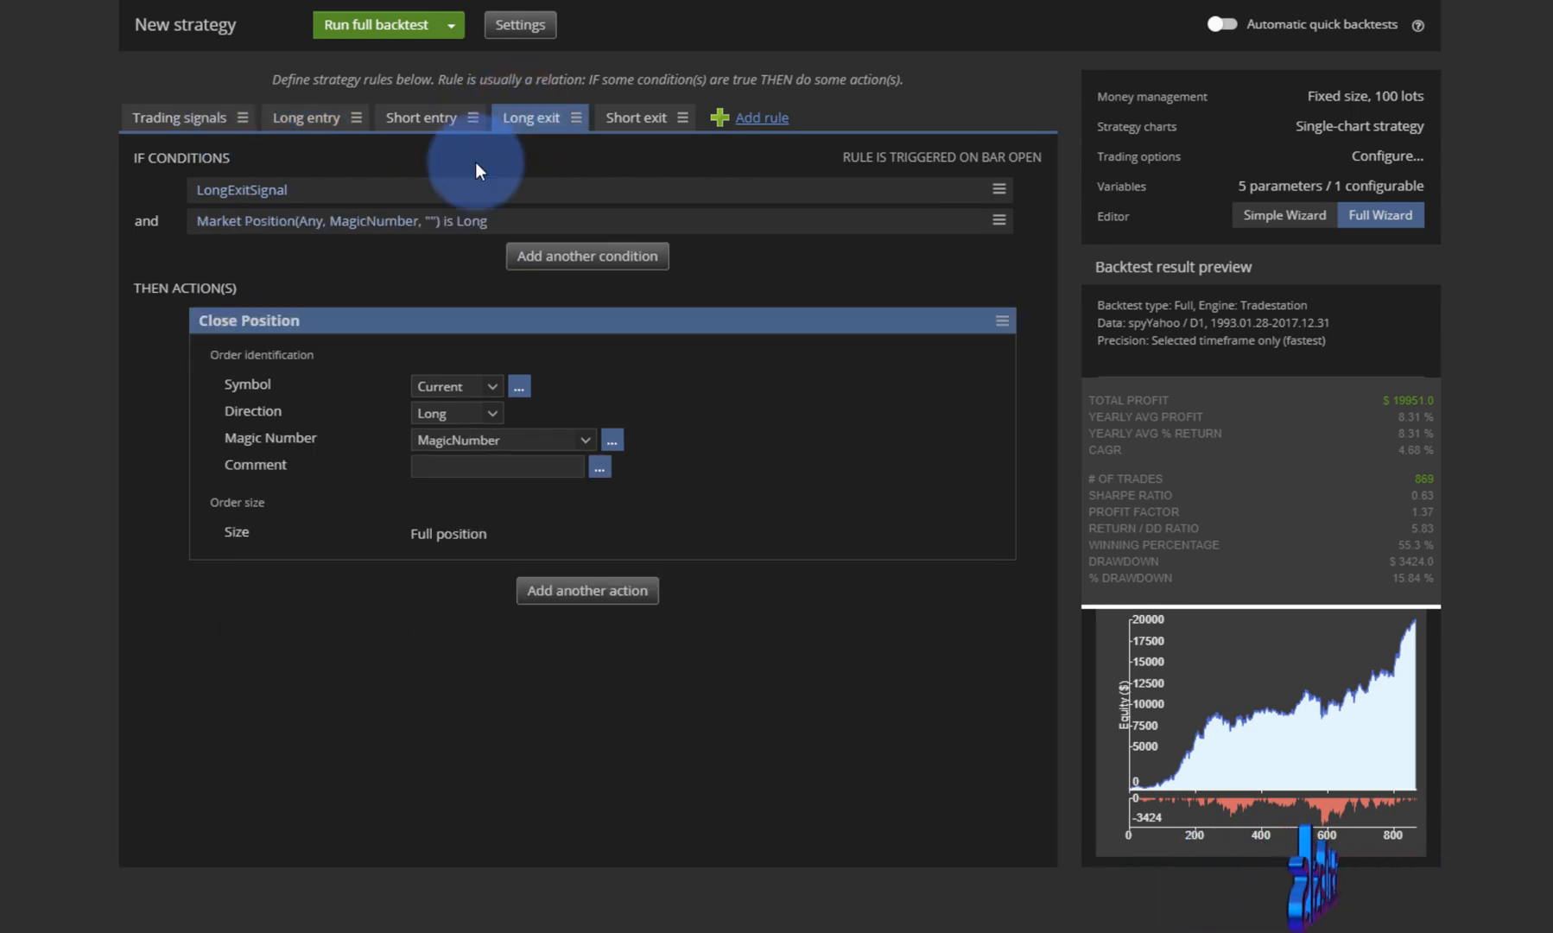
click(179, 118)
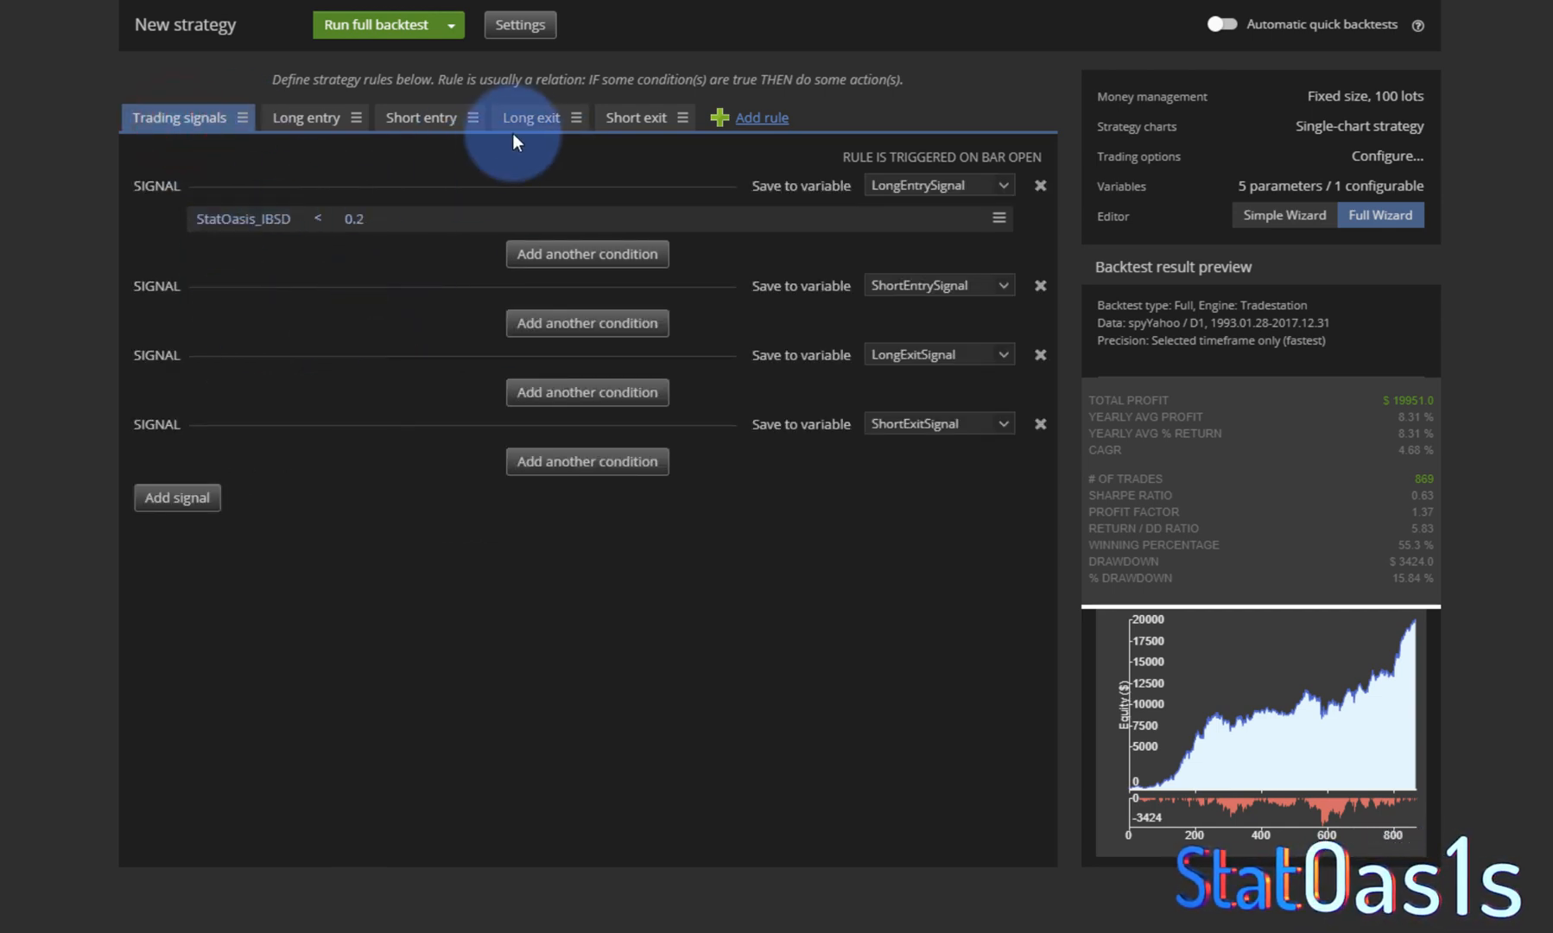
click(530, 118)
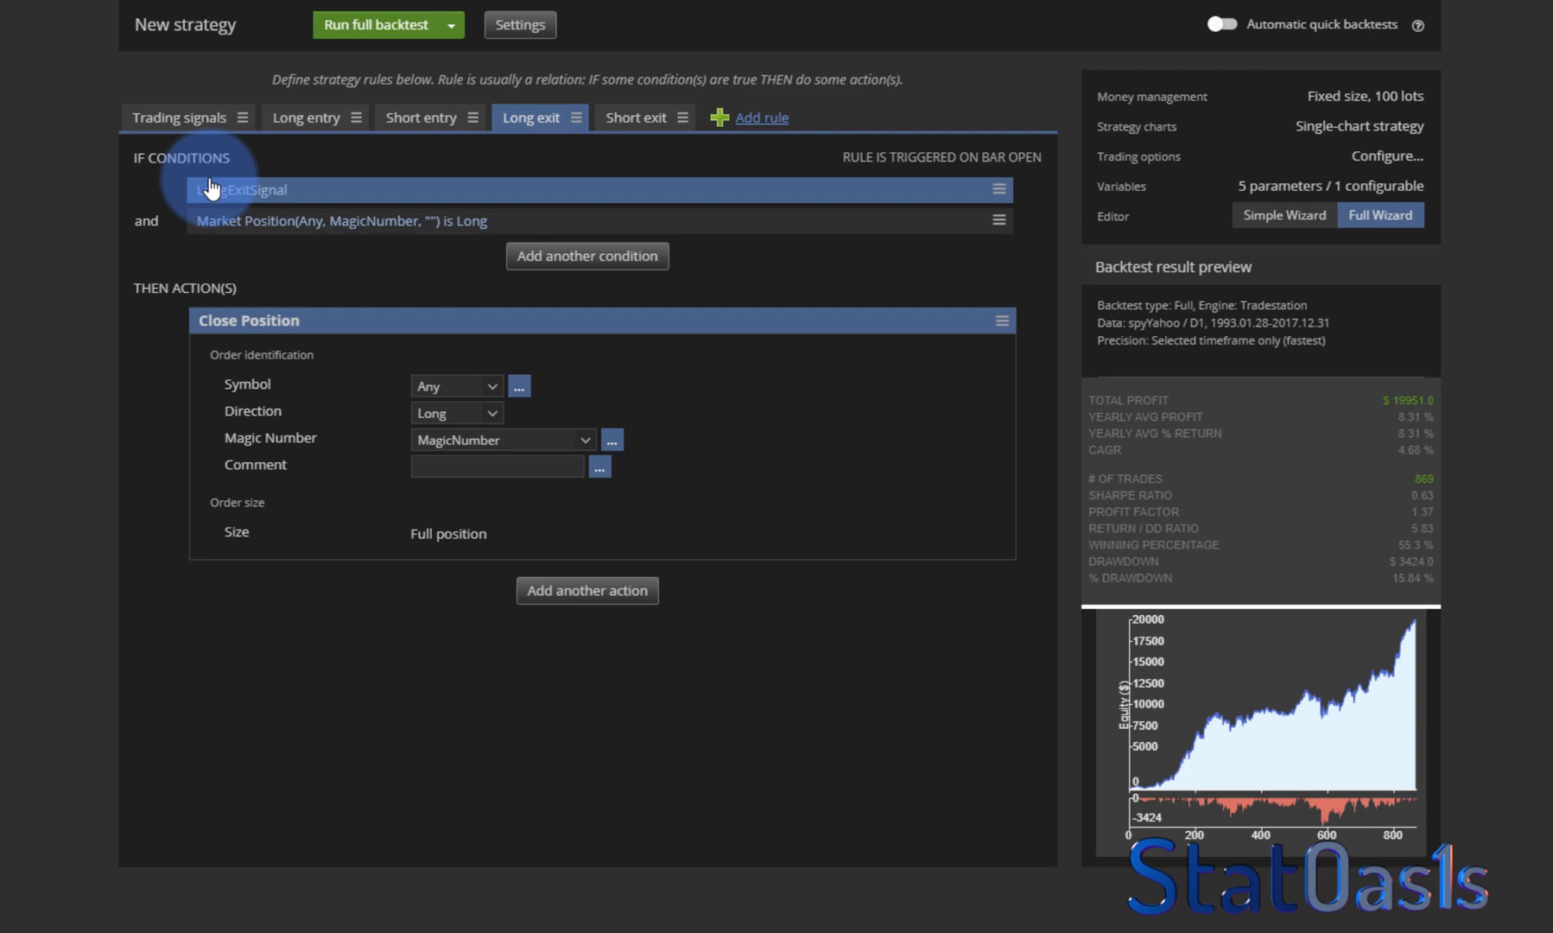
mouse_move(207, 145)
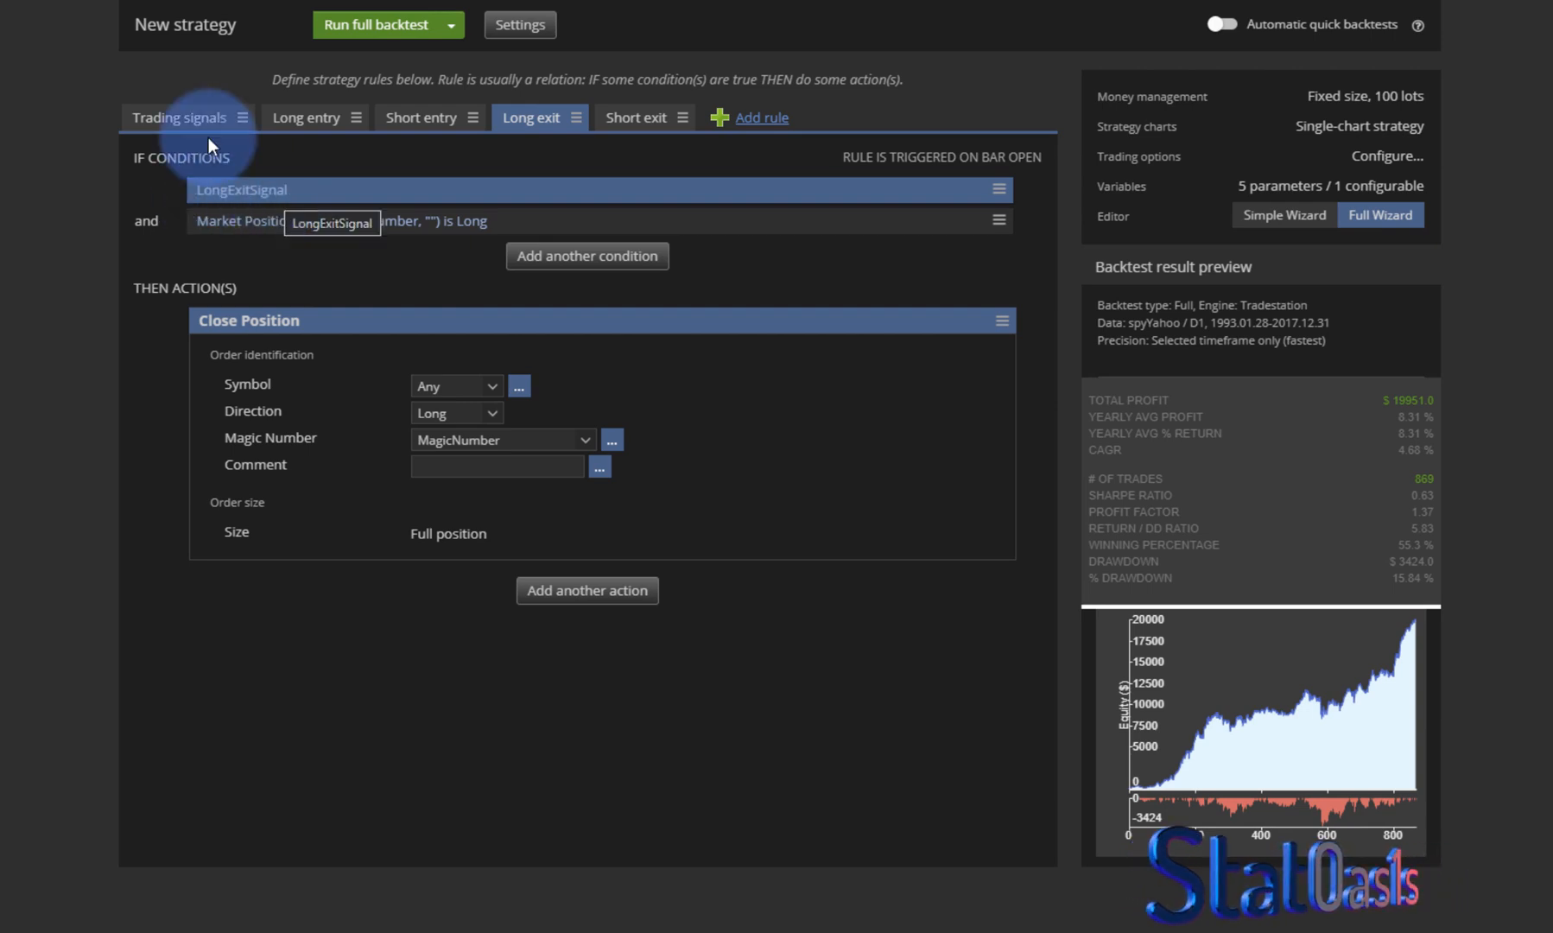
click(179, 118)
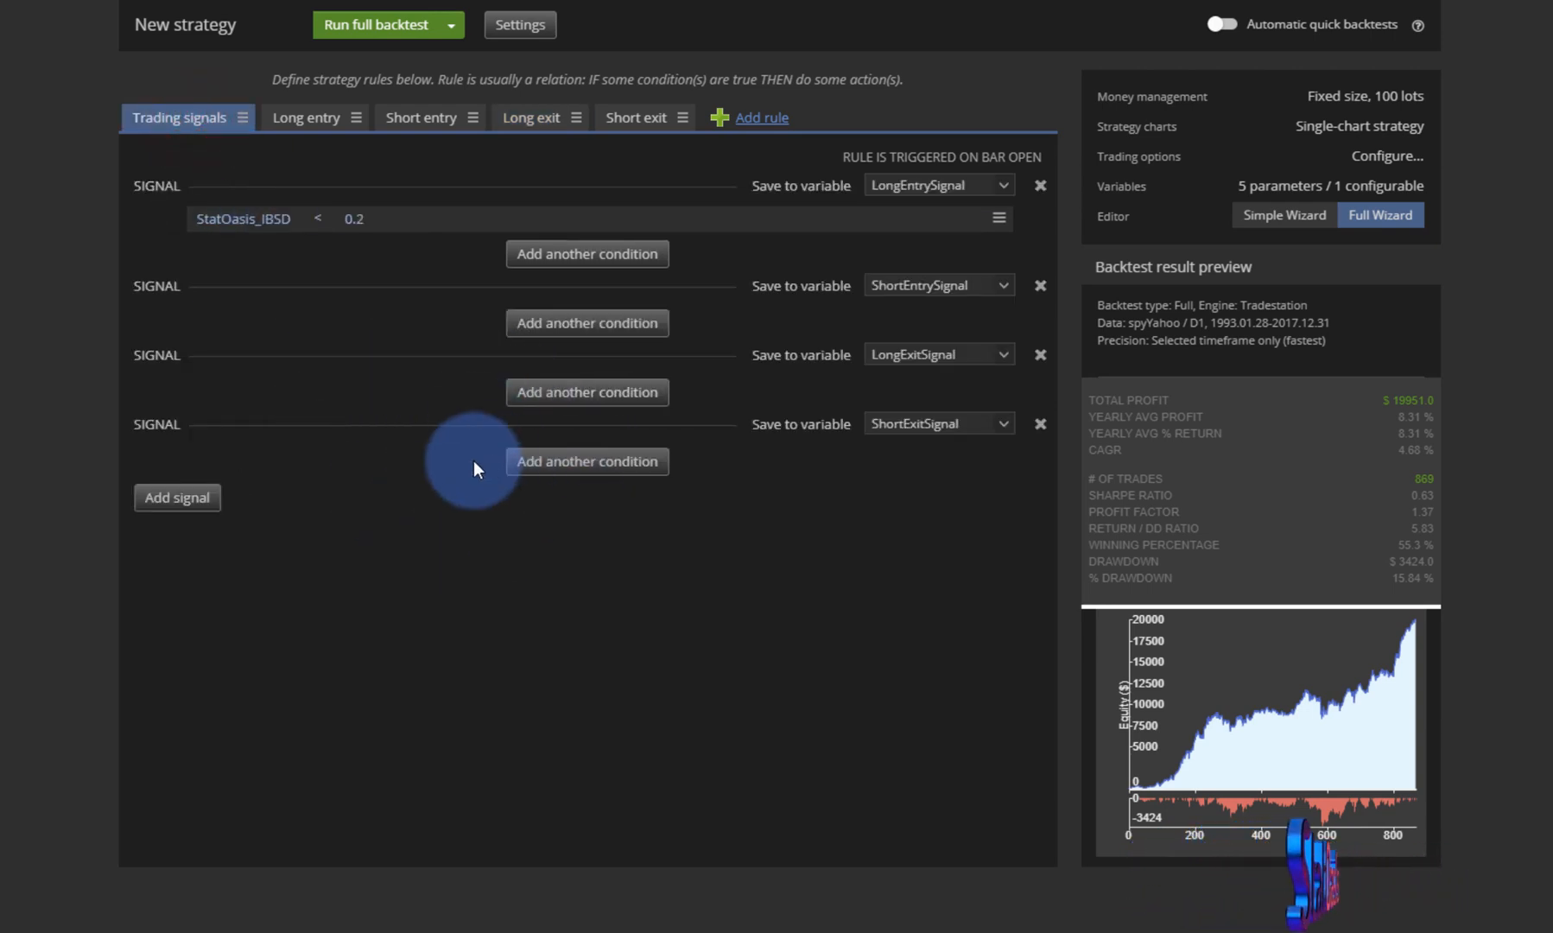
click(530, 118)
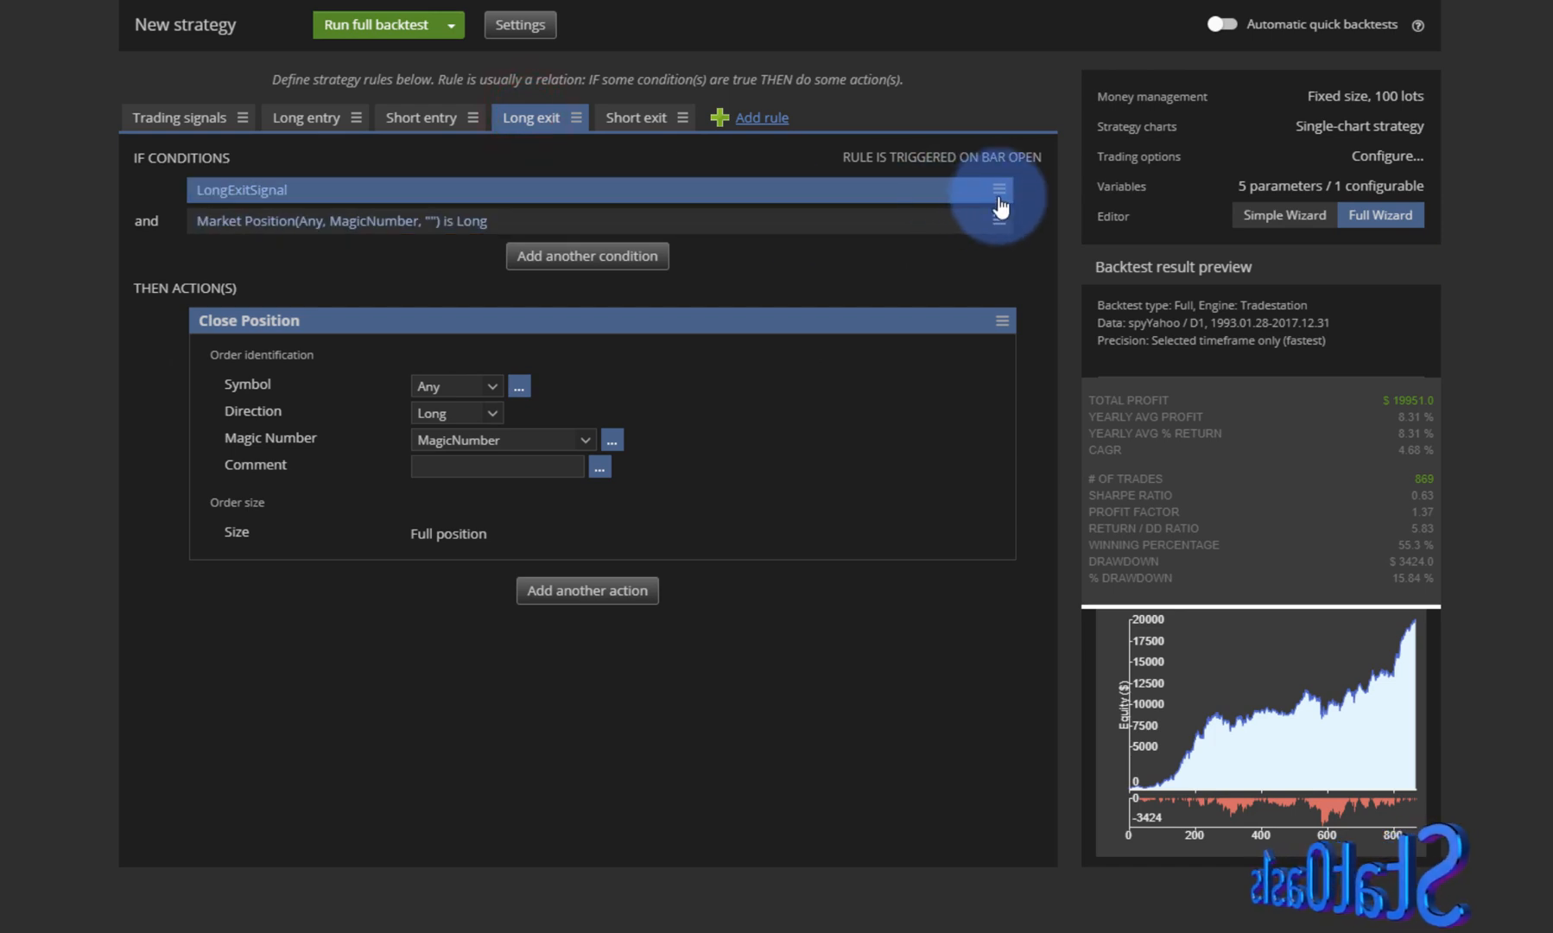
Delete the LongExitSignal condition, leaving only Market Position is Long.
click(997, 188)
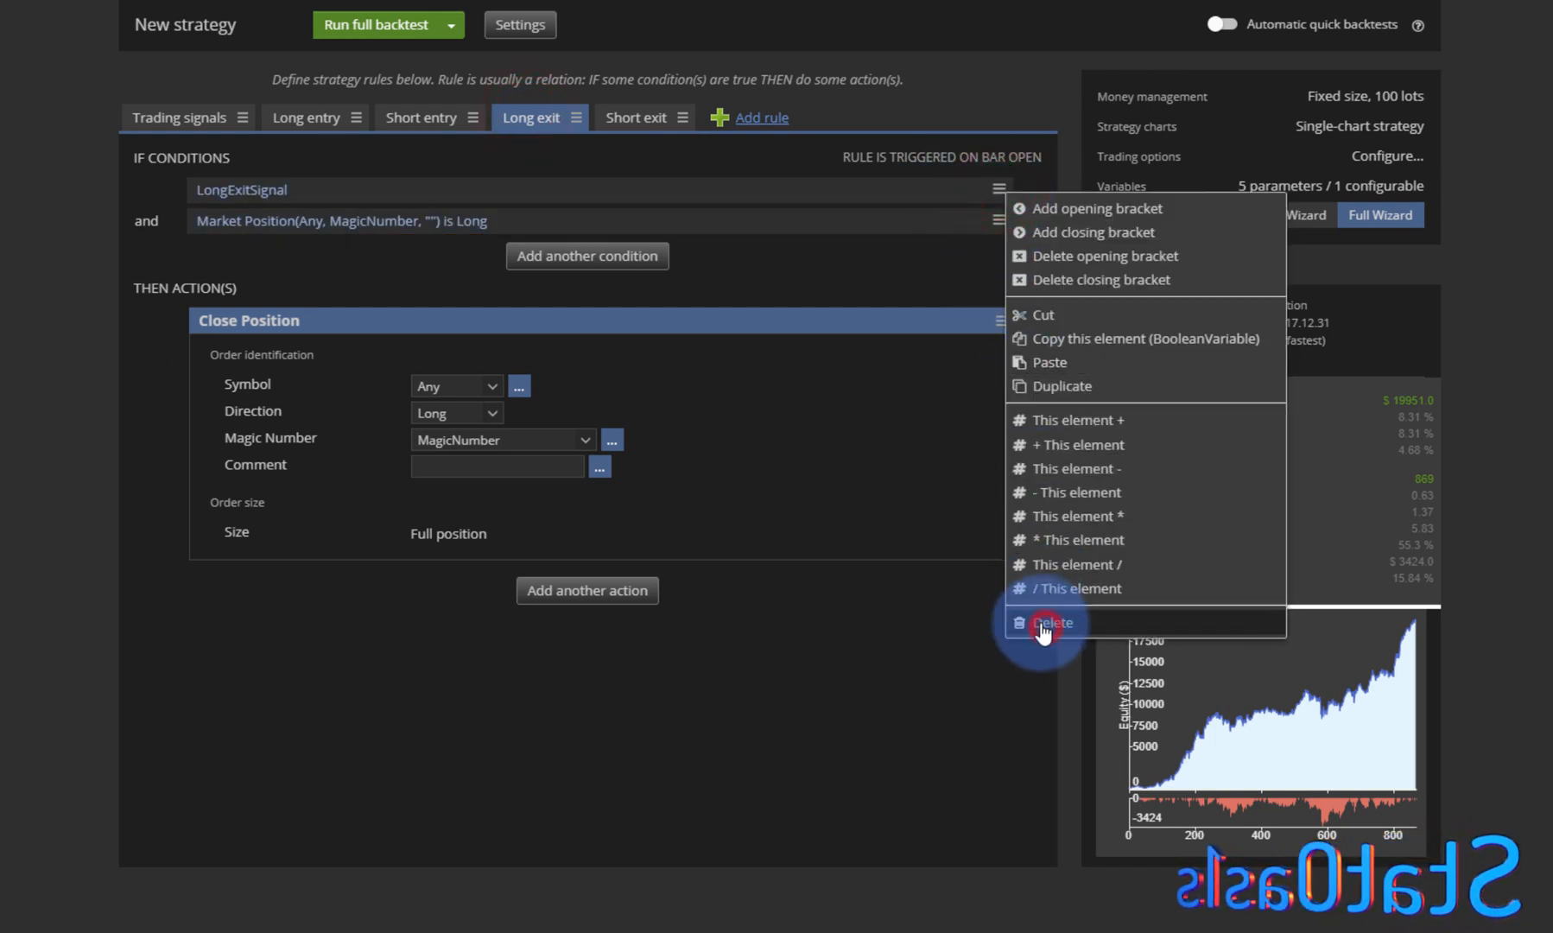
click(1049, 622)
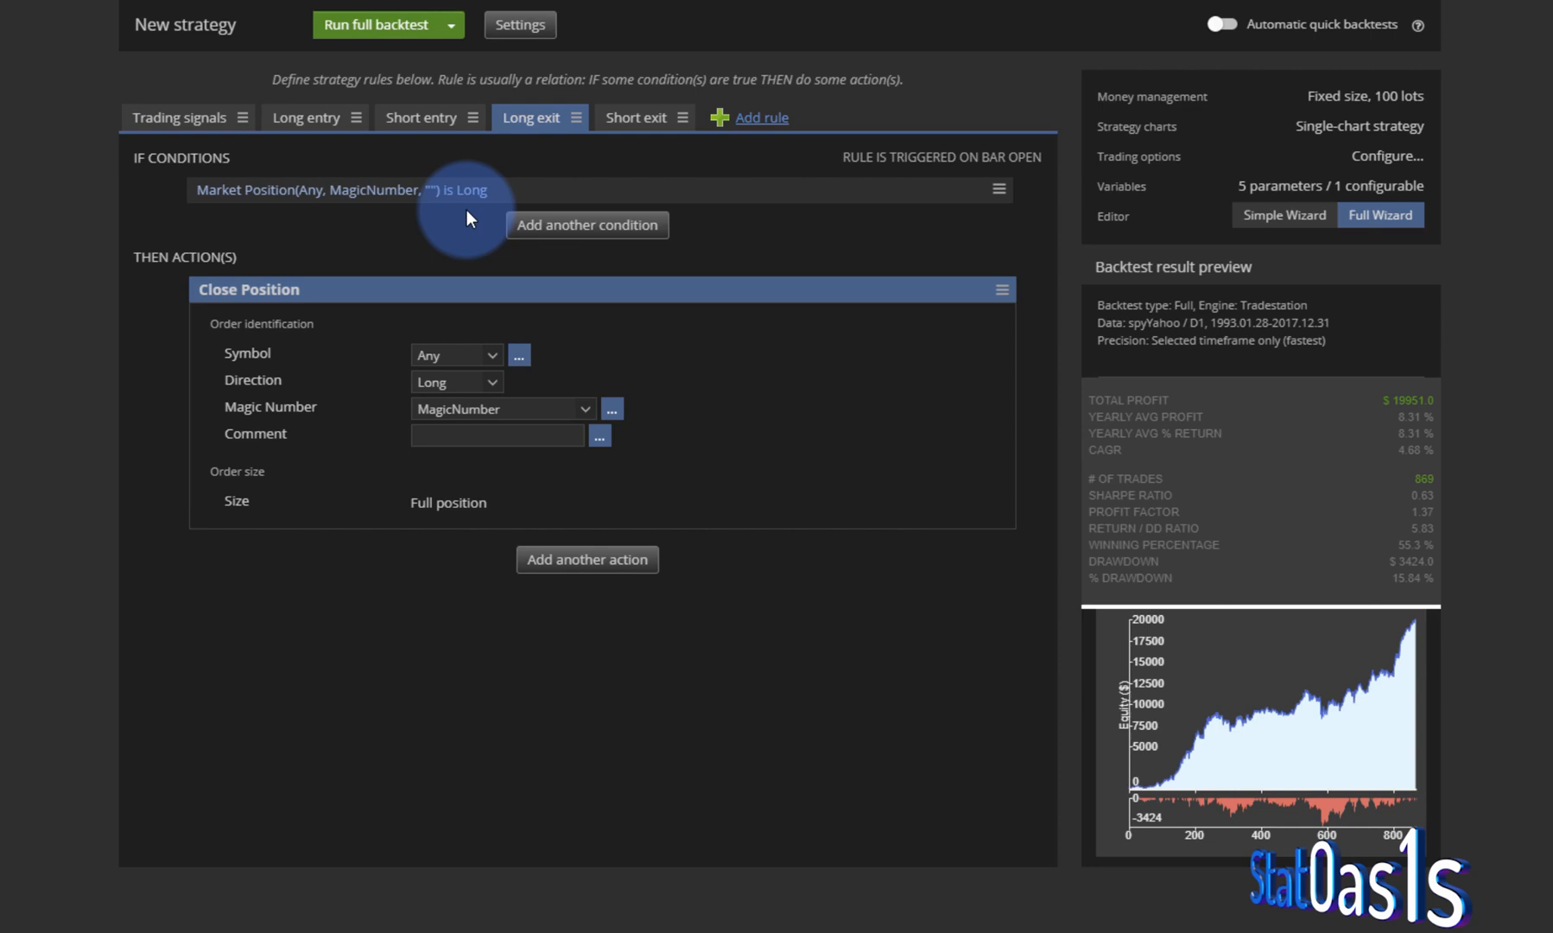
mouse_move(579, 138)
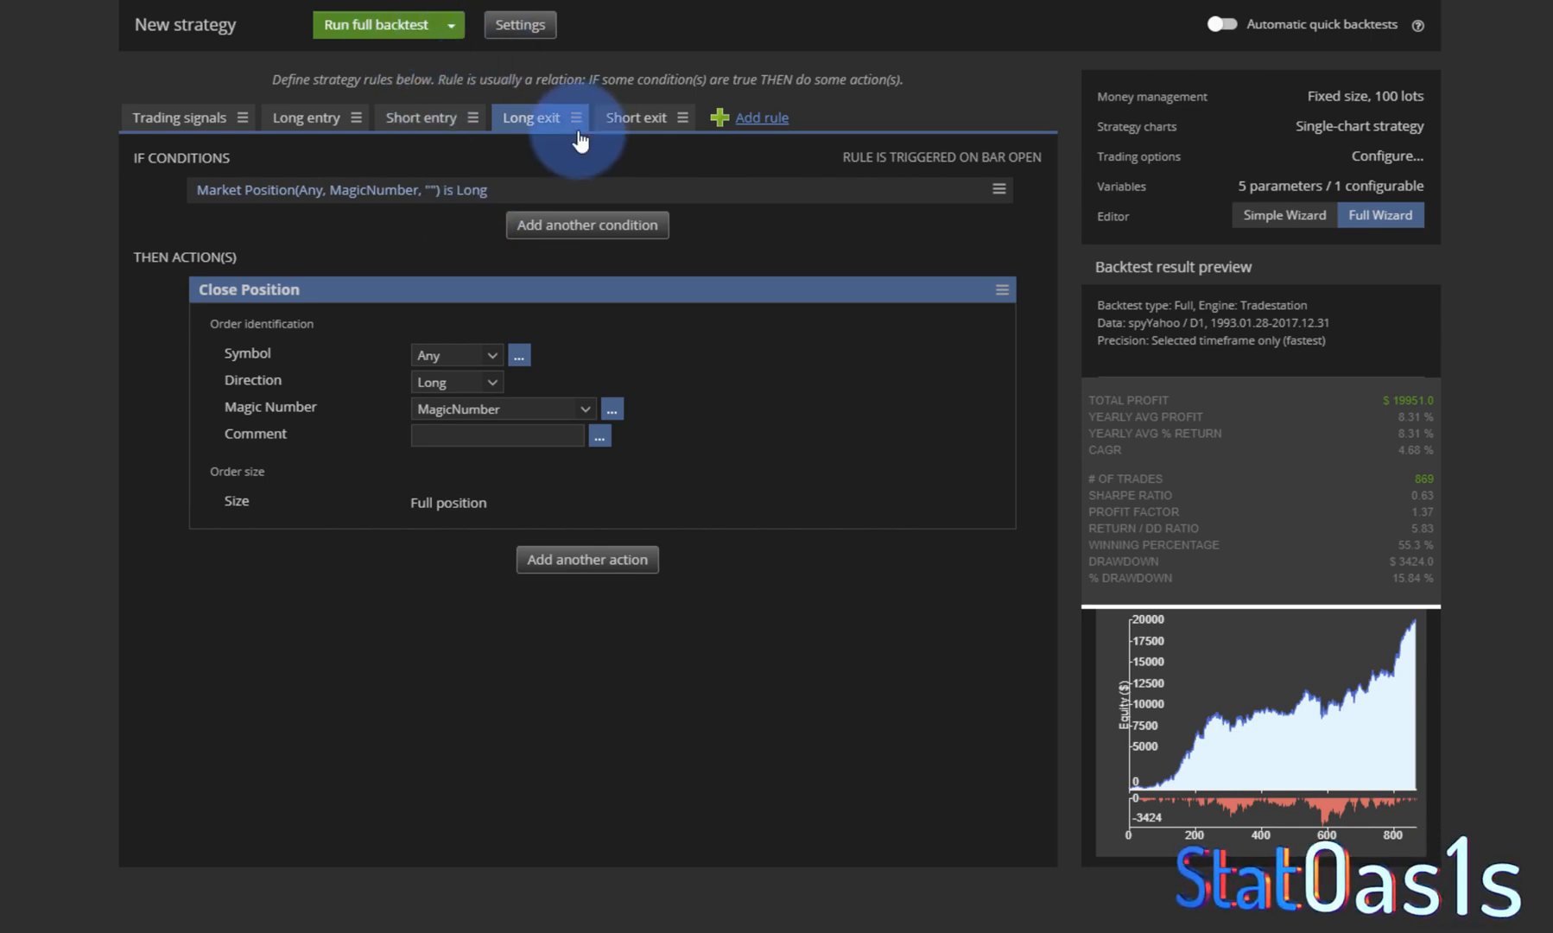
Check the long entry and exit rules, then run a full backtest of the strategy.
click(306, 118)
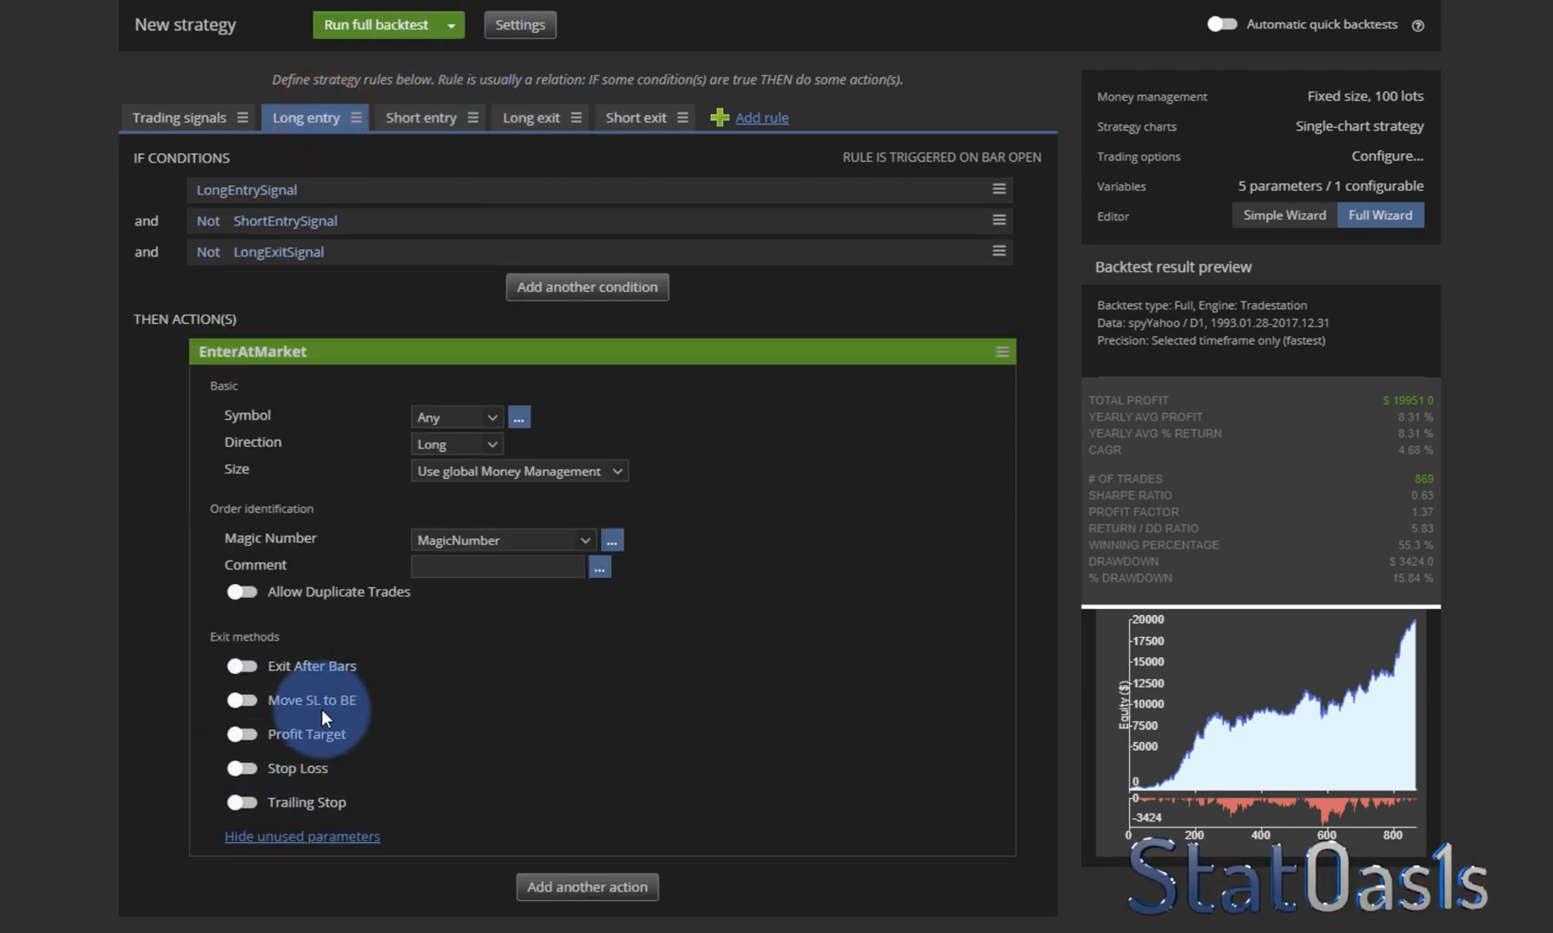
mouse_move(421, 94)
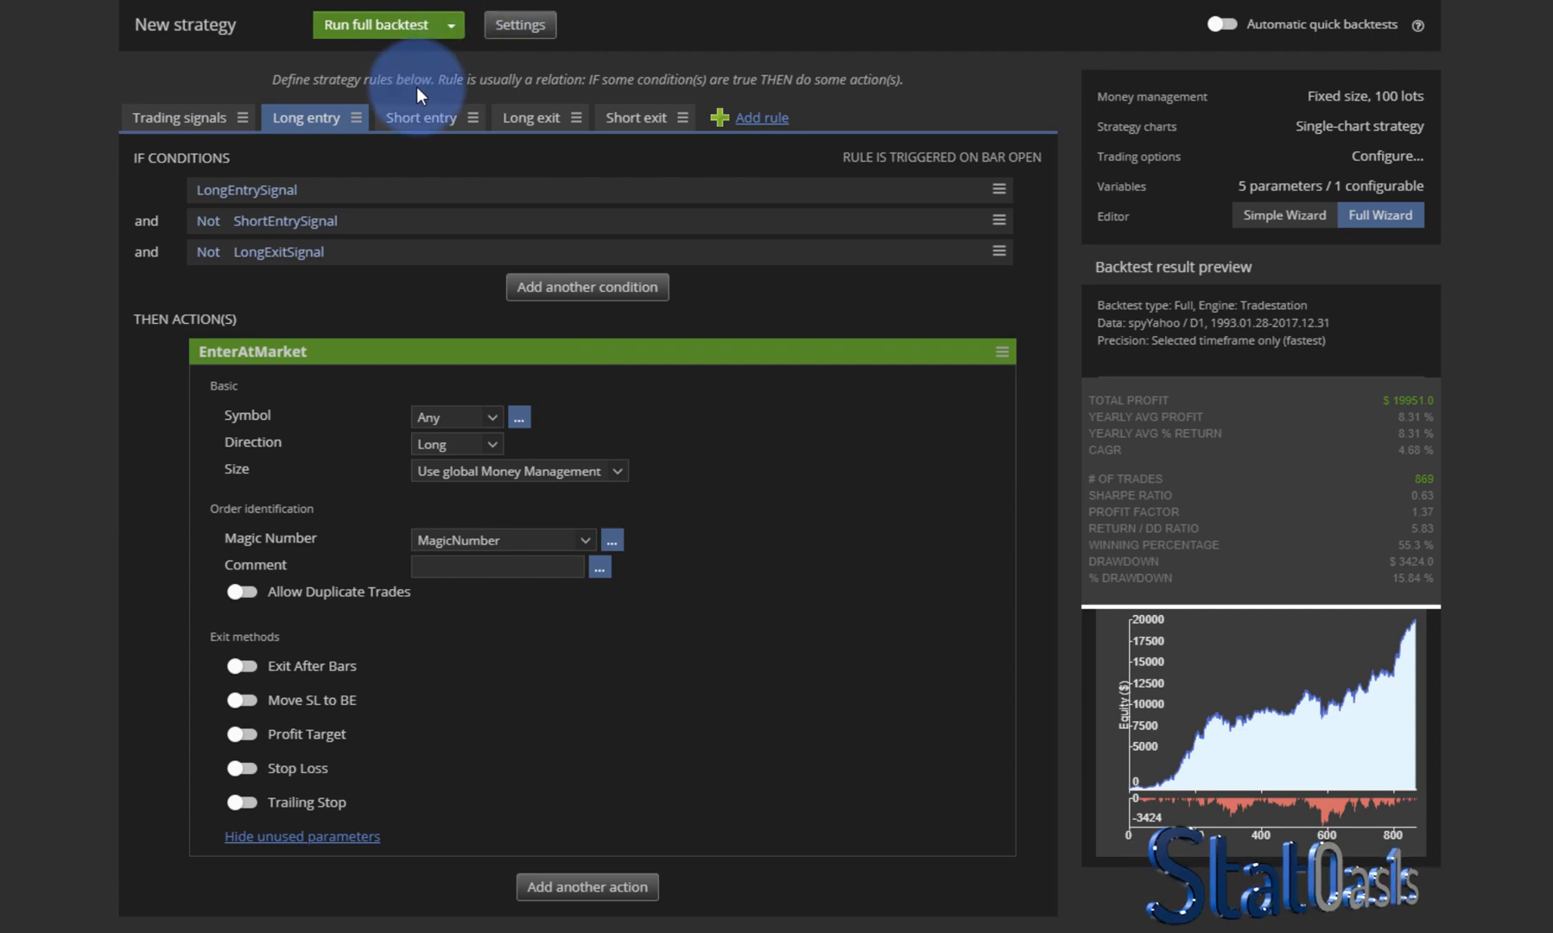
click(530, 118)
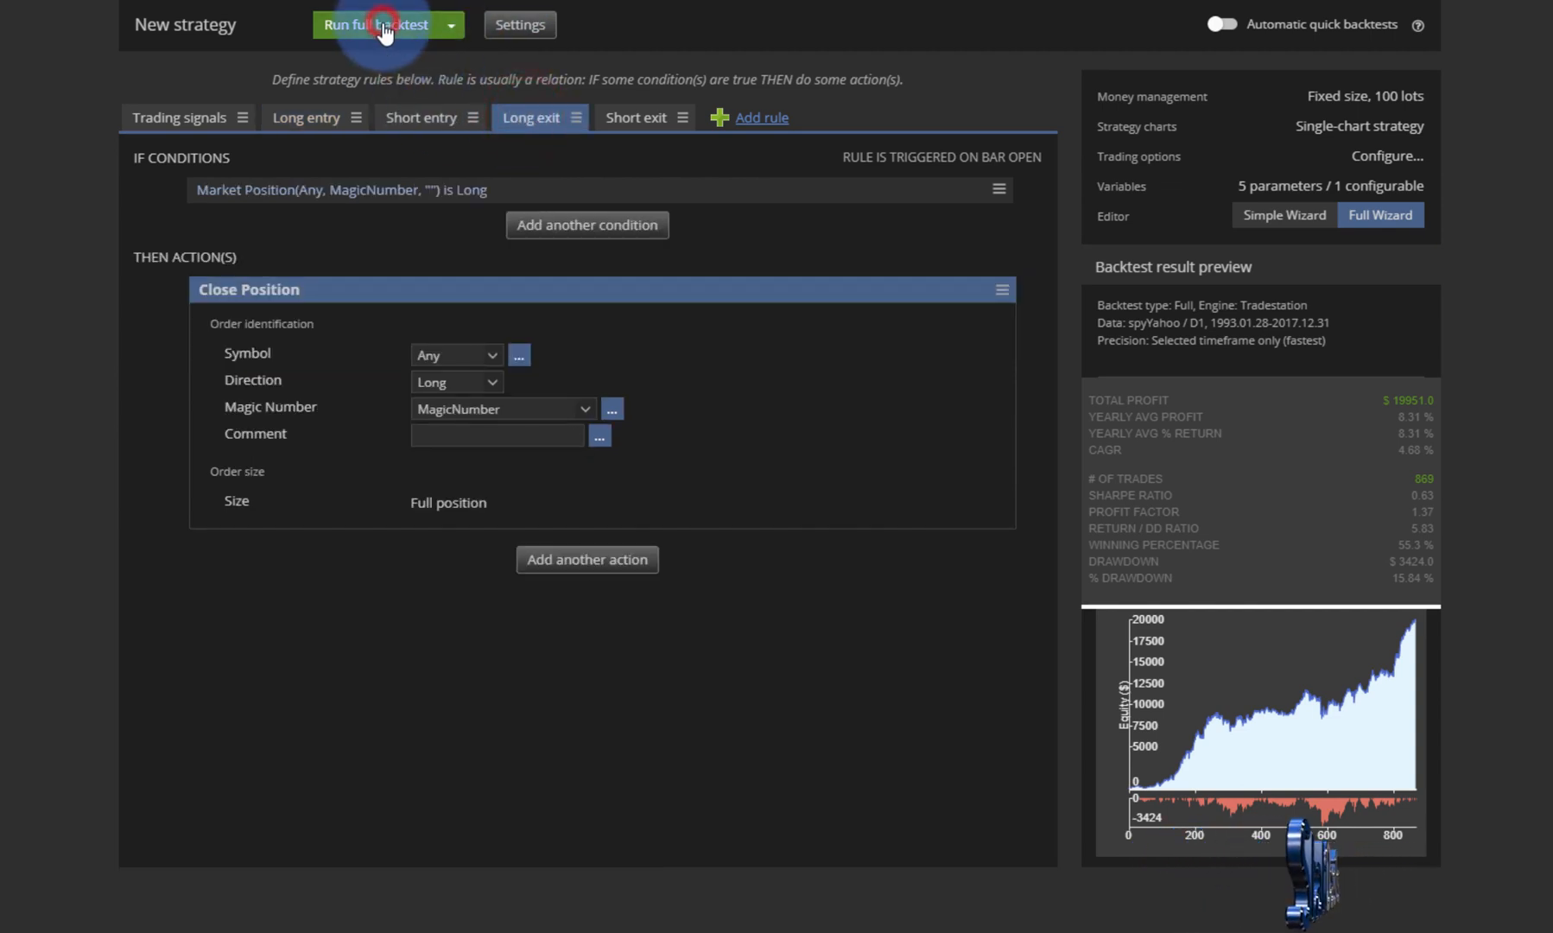
click(377, 24)
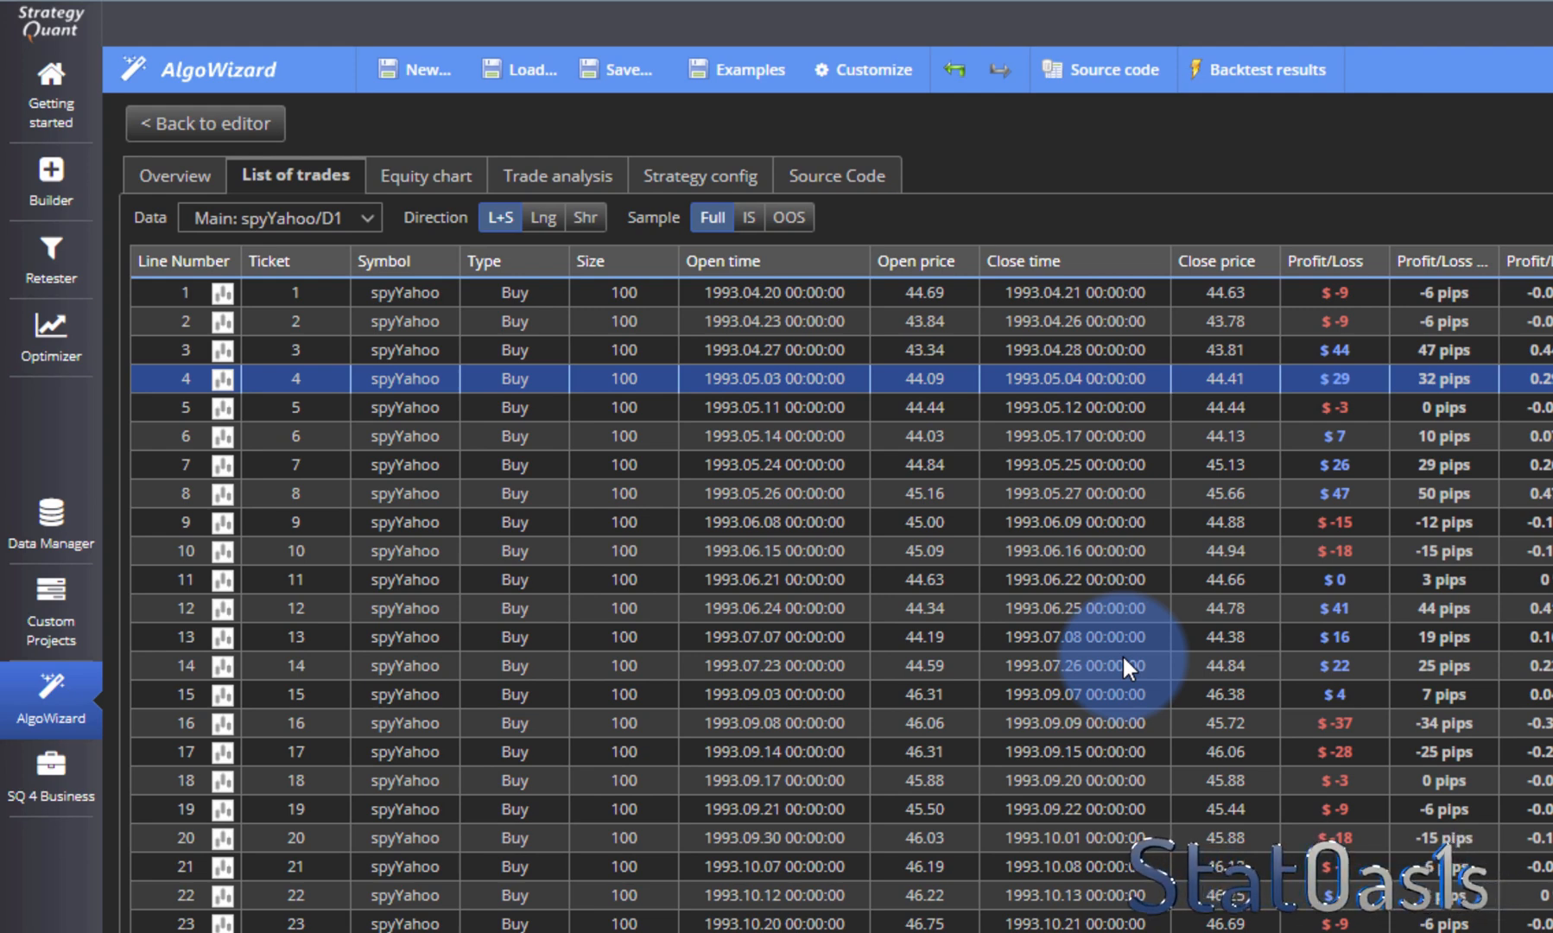
mouse_move(995, 387)
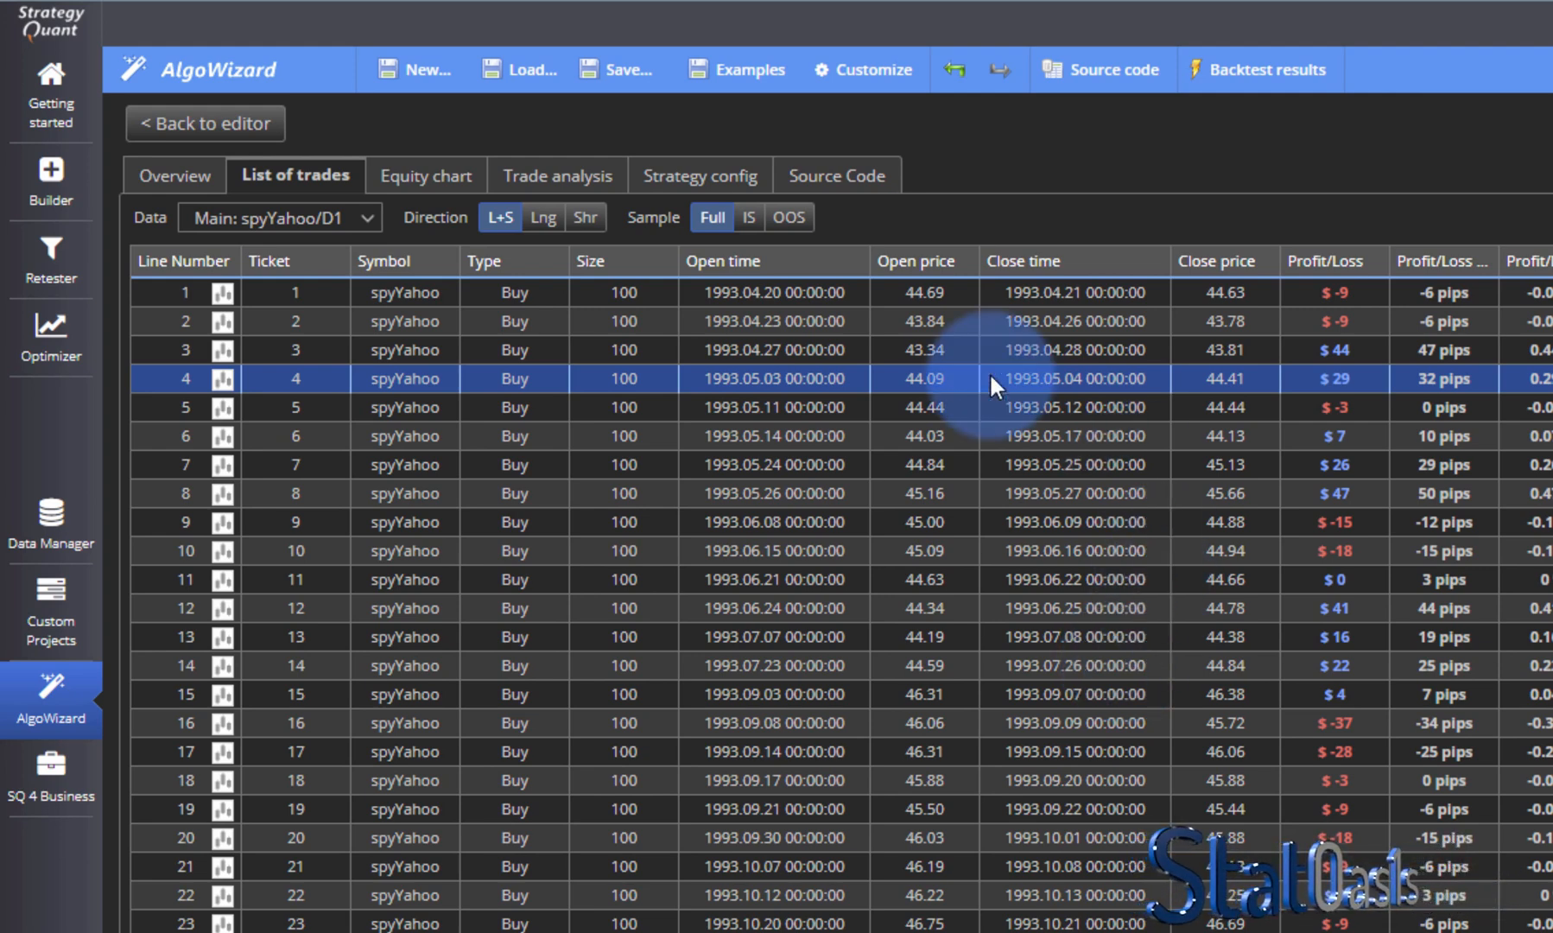
mouse_move(911, 441)
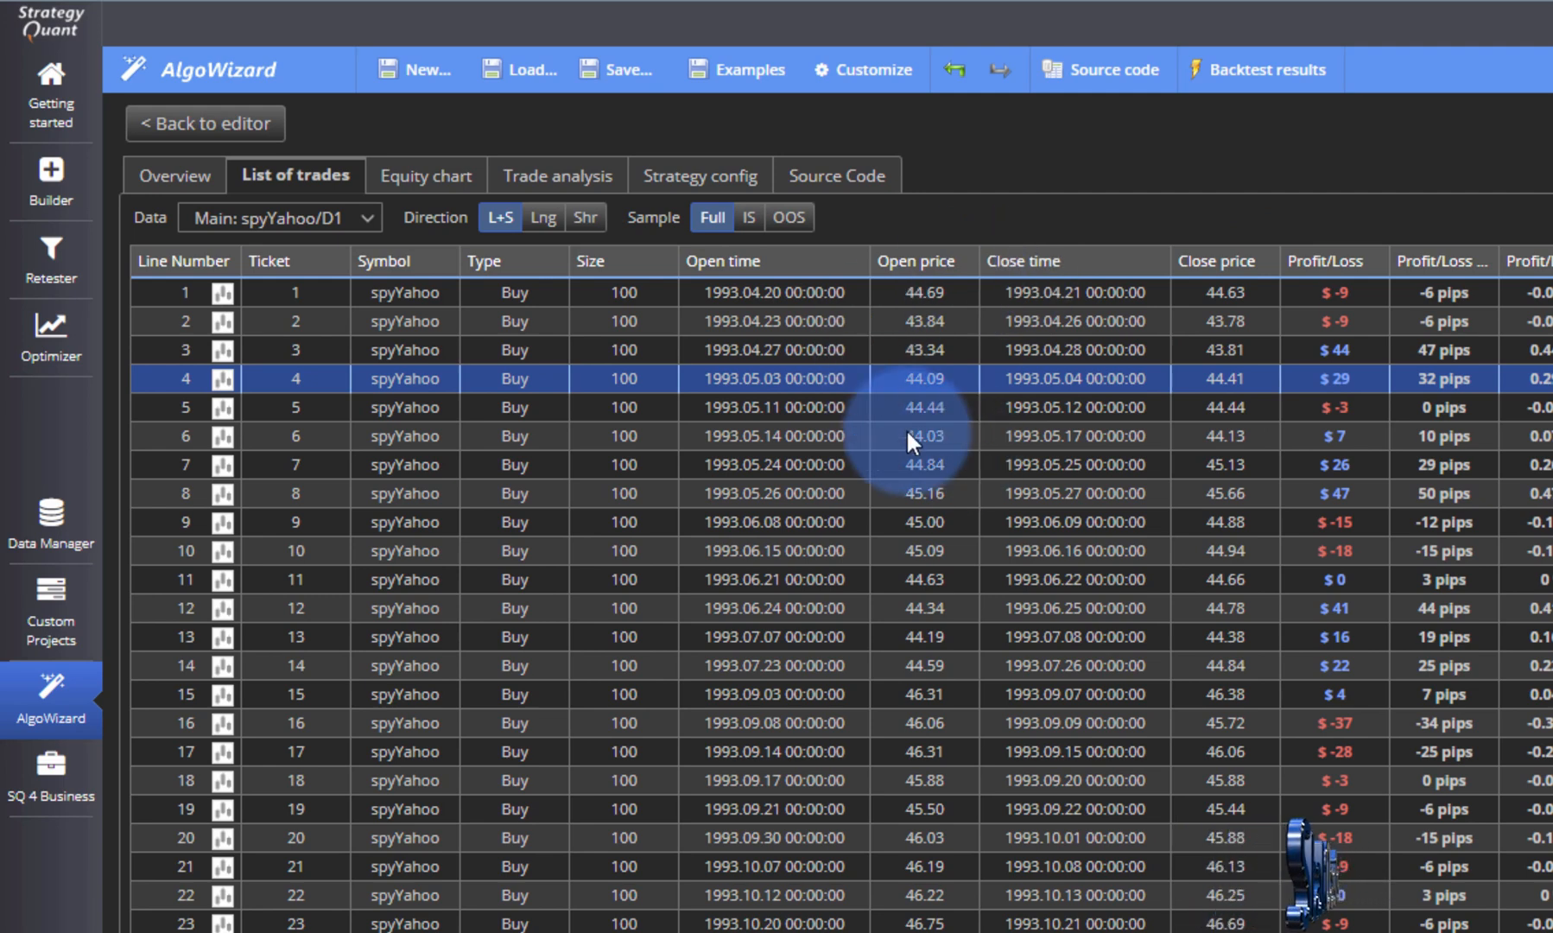
Return from the trade list to the strategy editor's long exit rule.
click(205, 122)
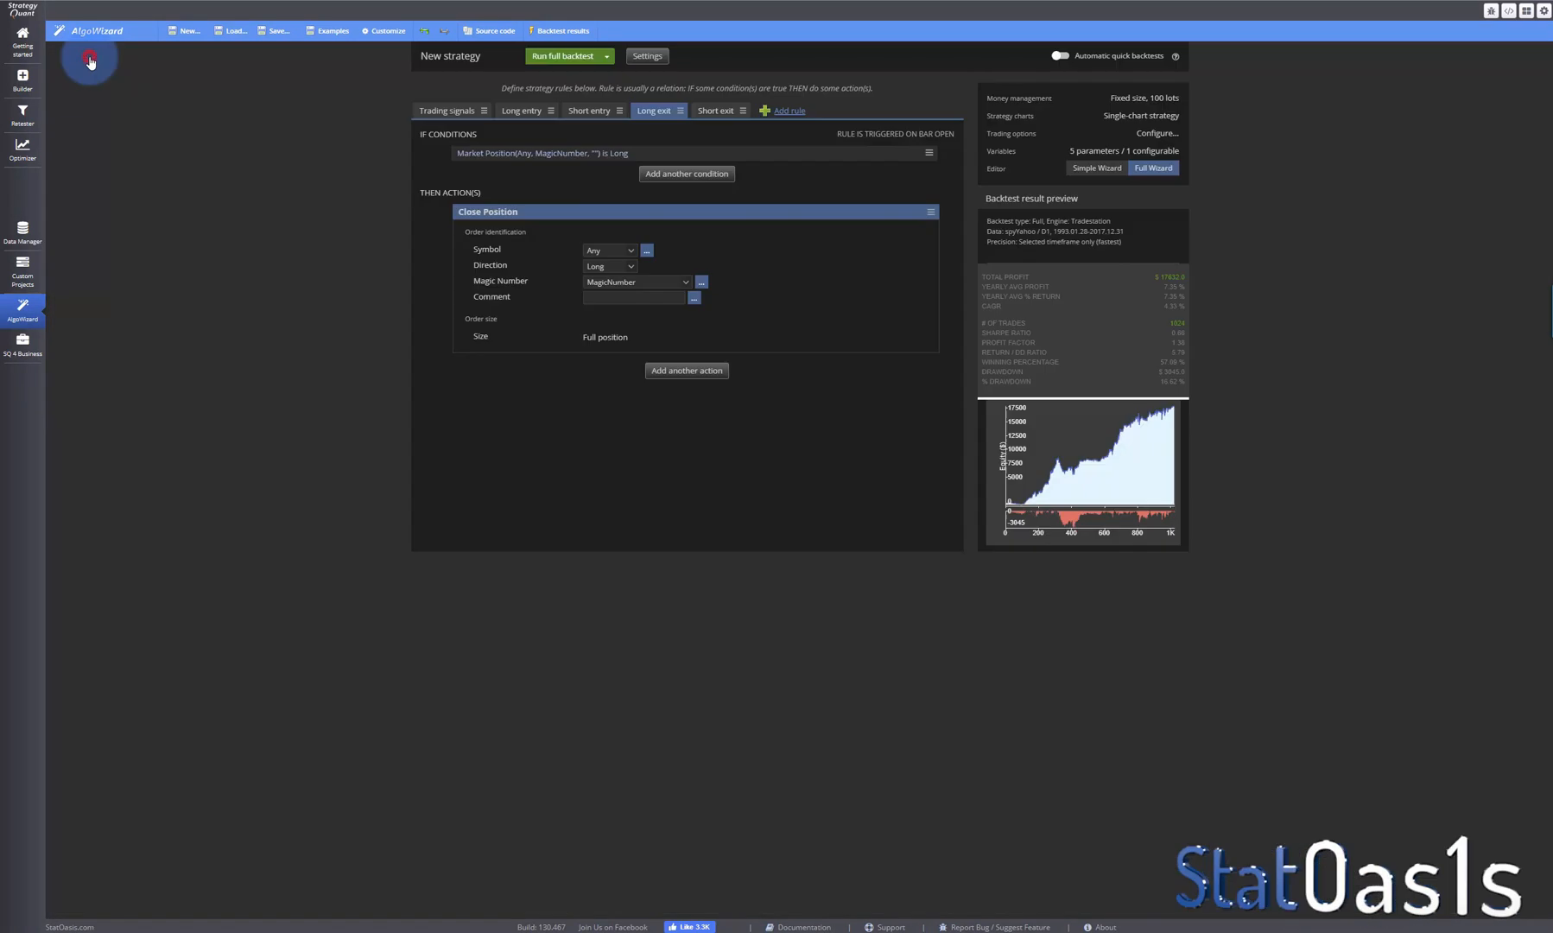
View the backtest's full equity chart from Settings, then return to the trading signal definitions.
click(447, 111)
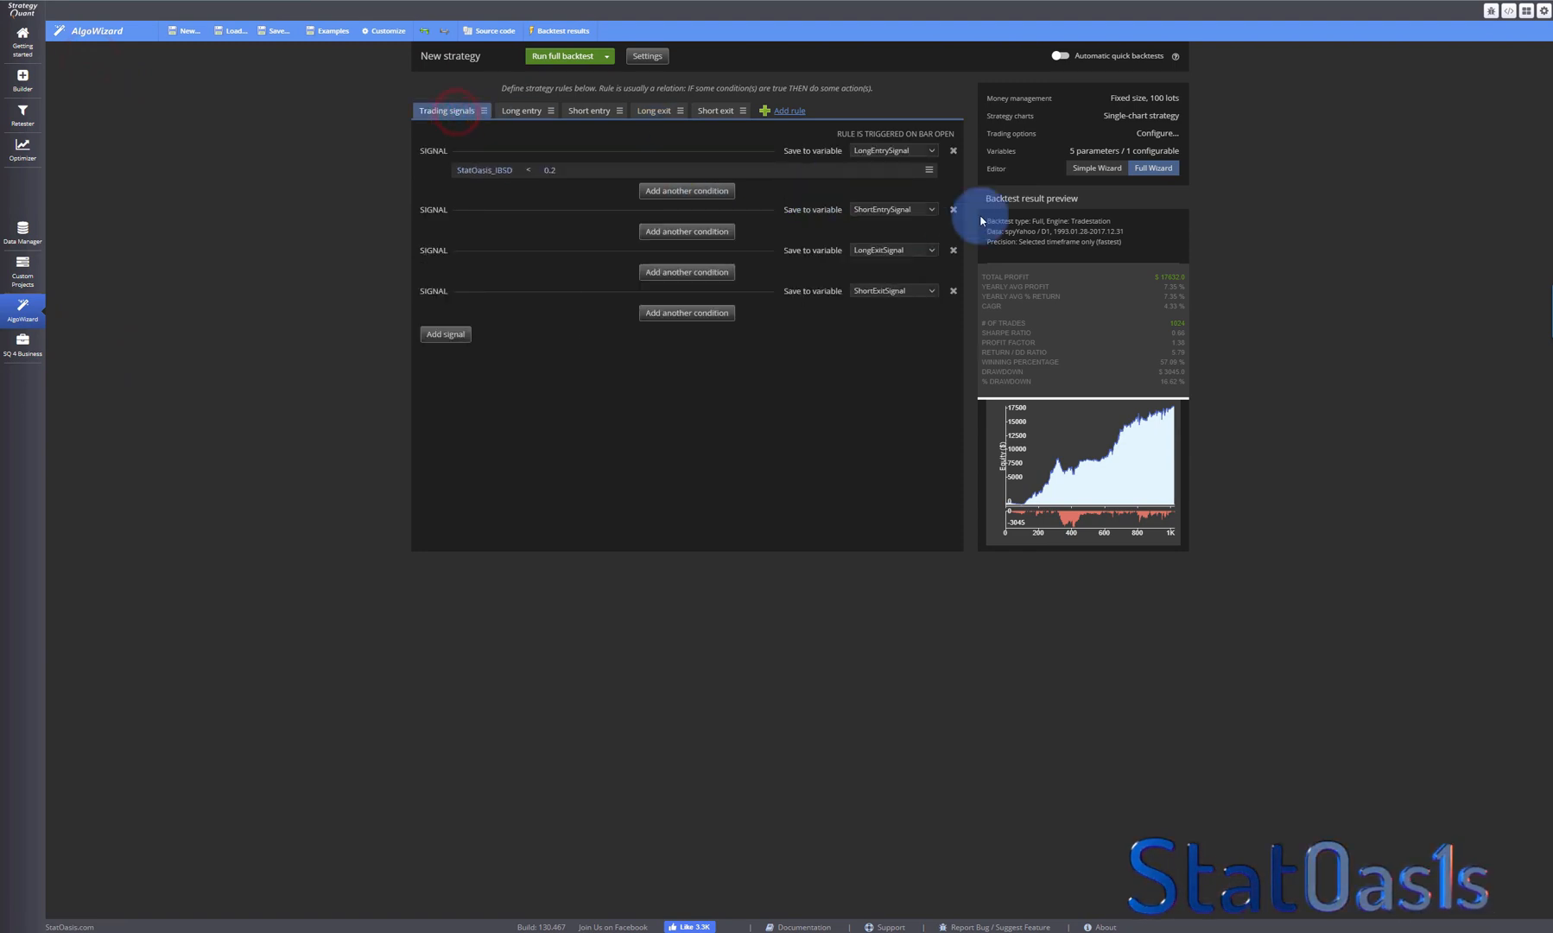
click(646, 56)
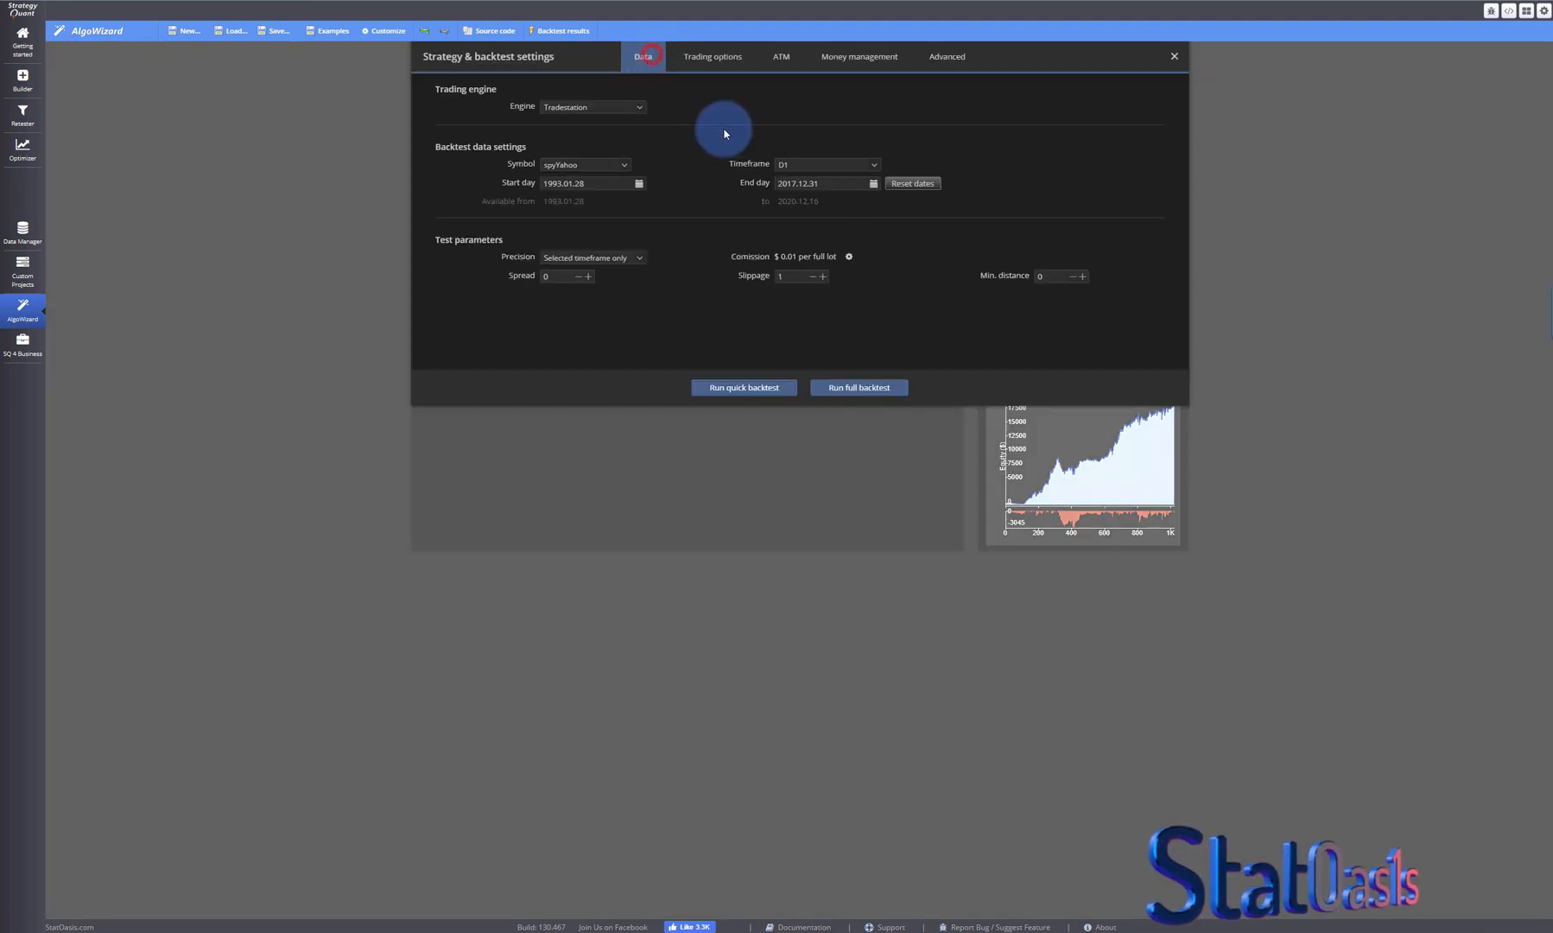
mouse_move(910, 183)
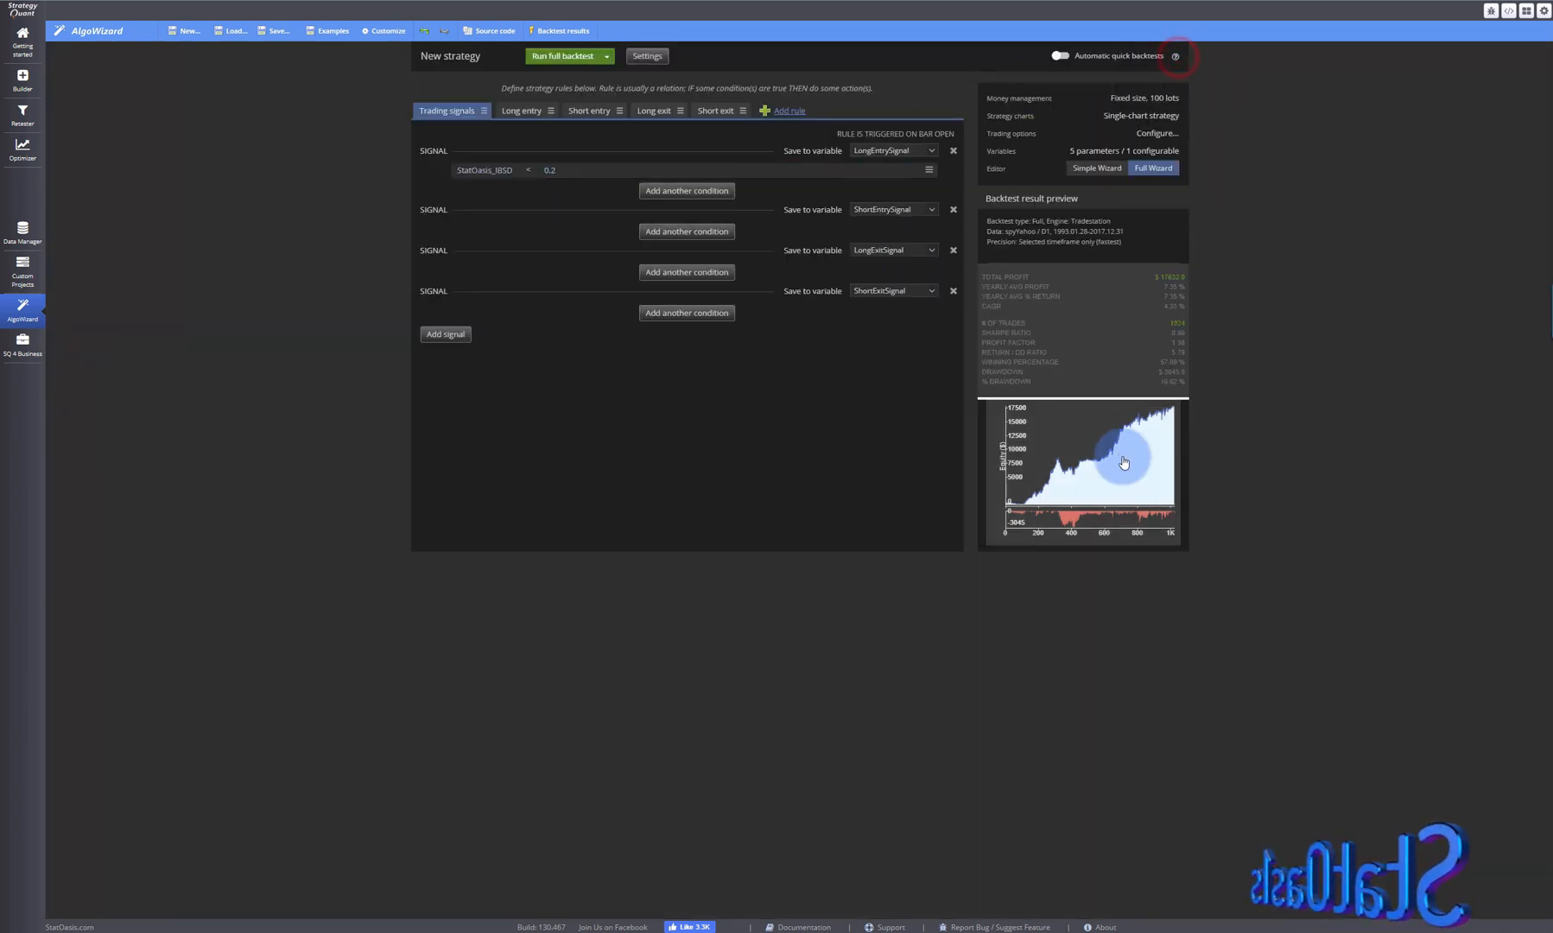
click(1084, 474)
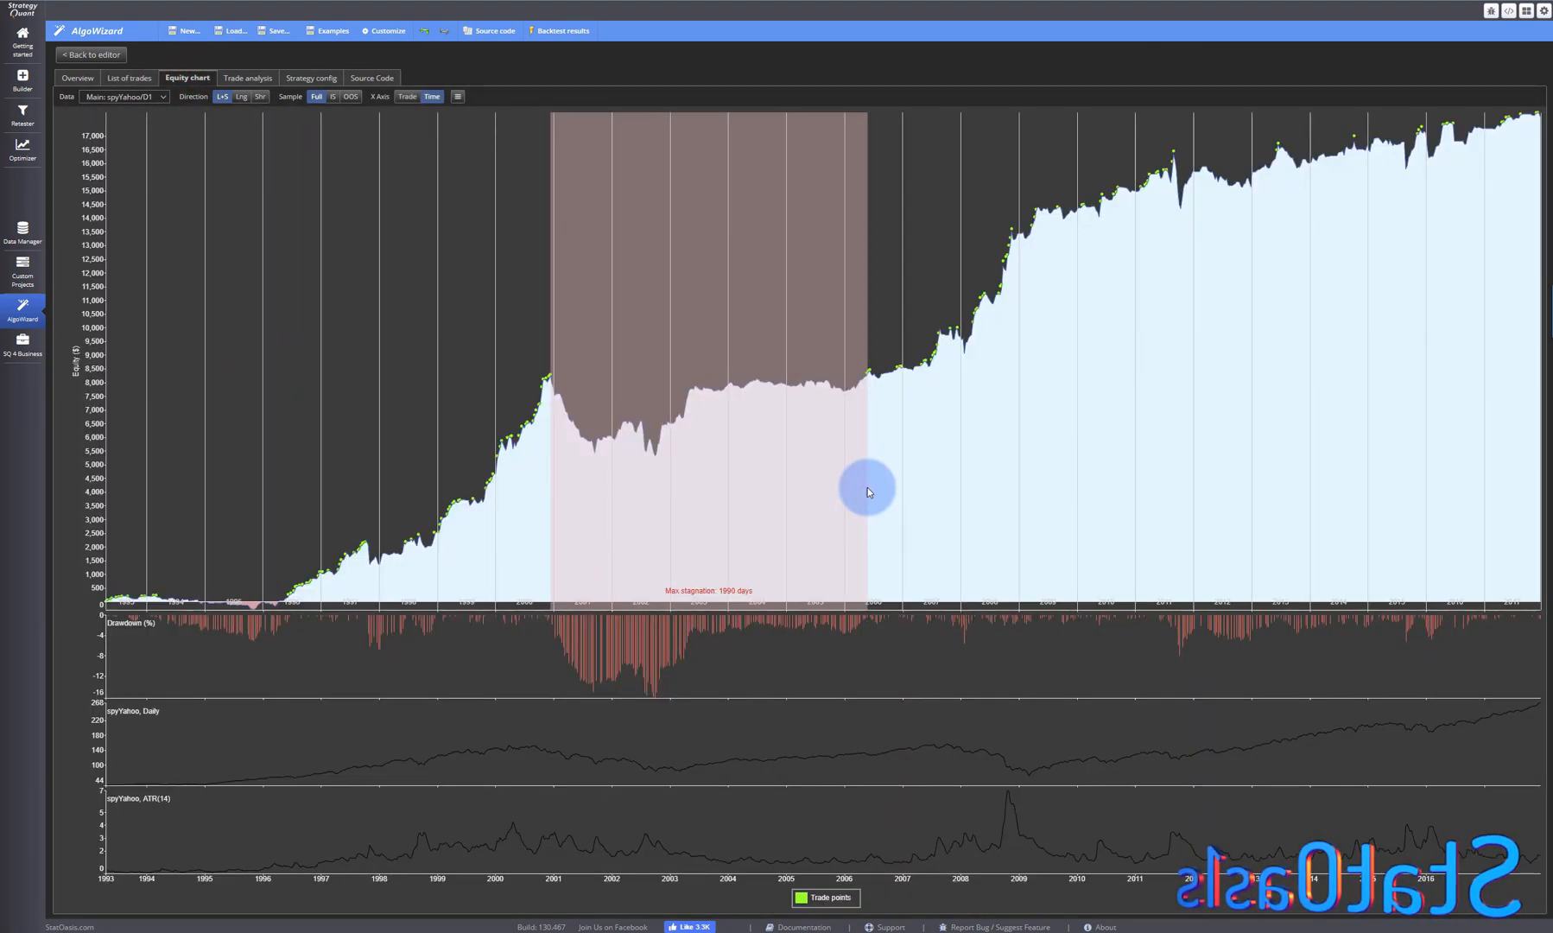
mouse_move(1512, 610)
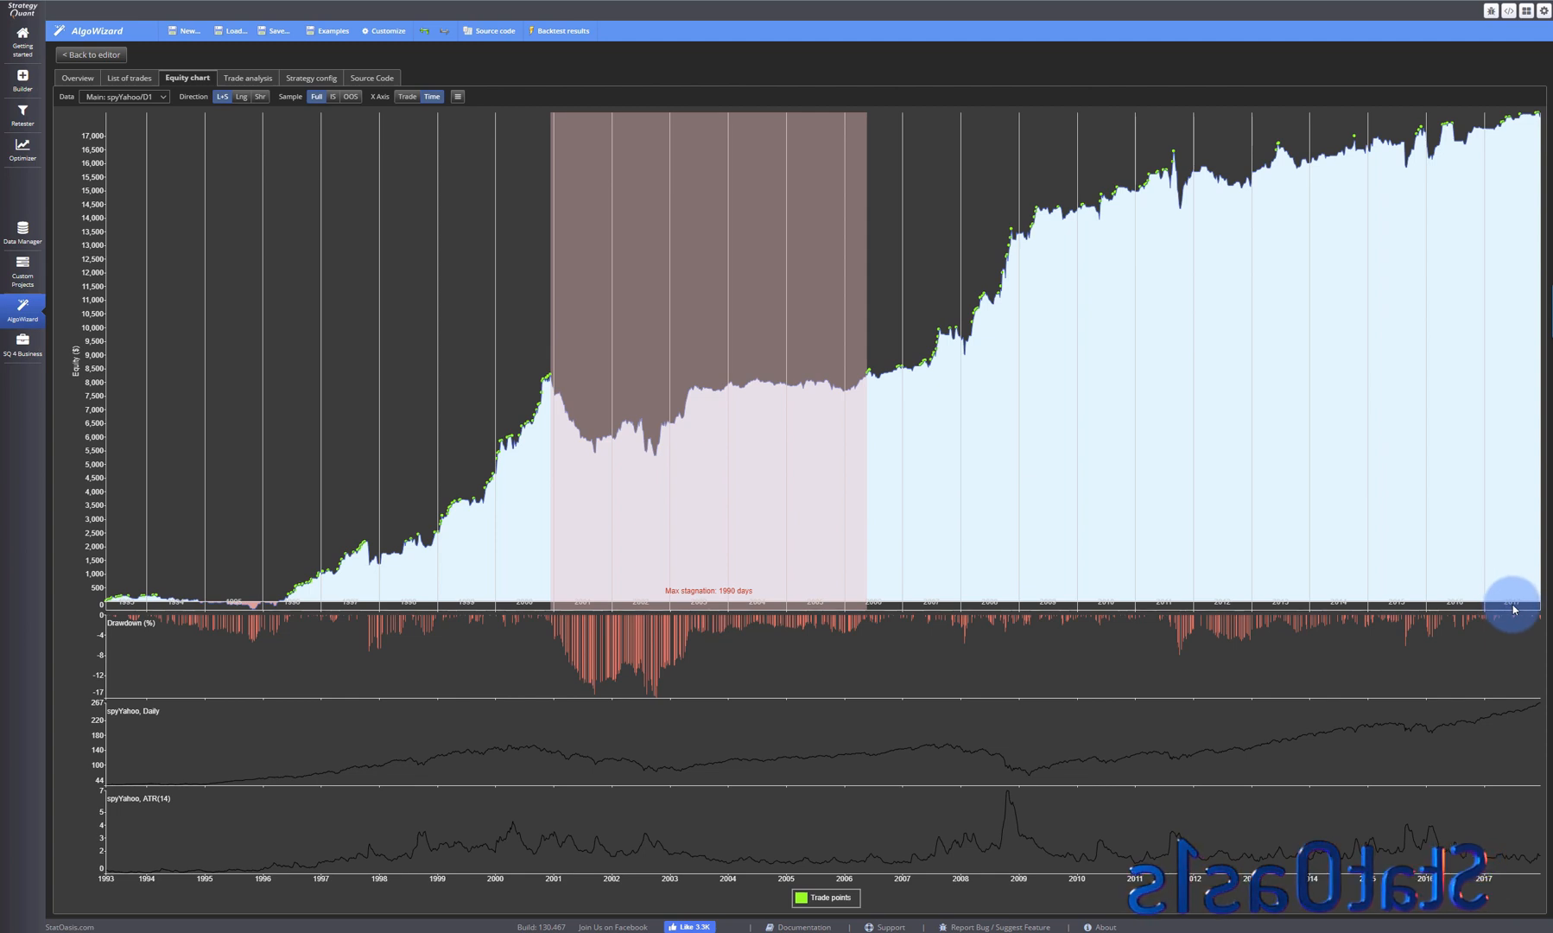
mouse_move(1531, 123)
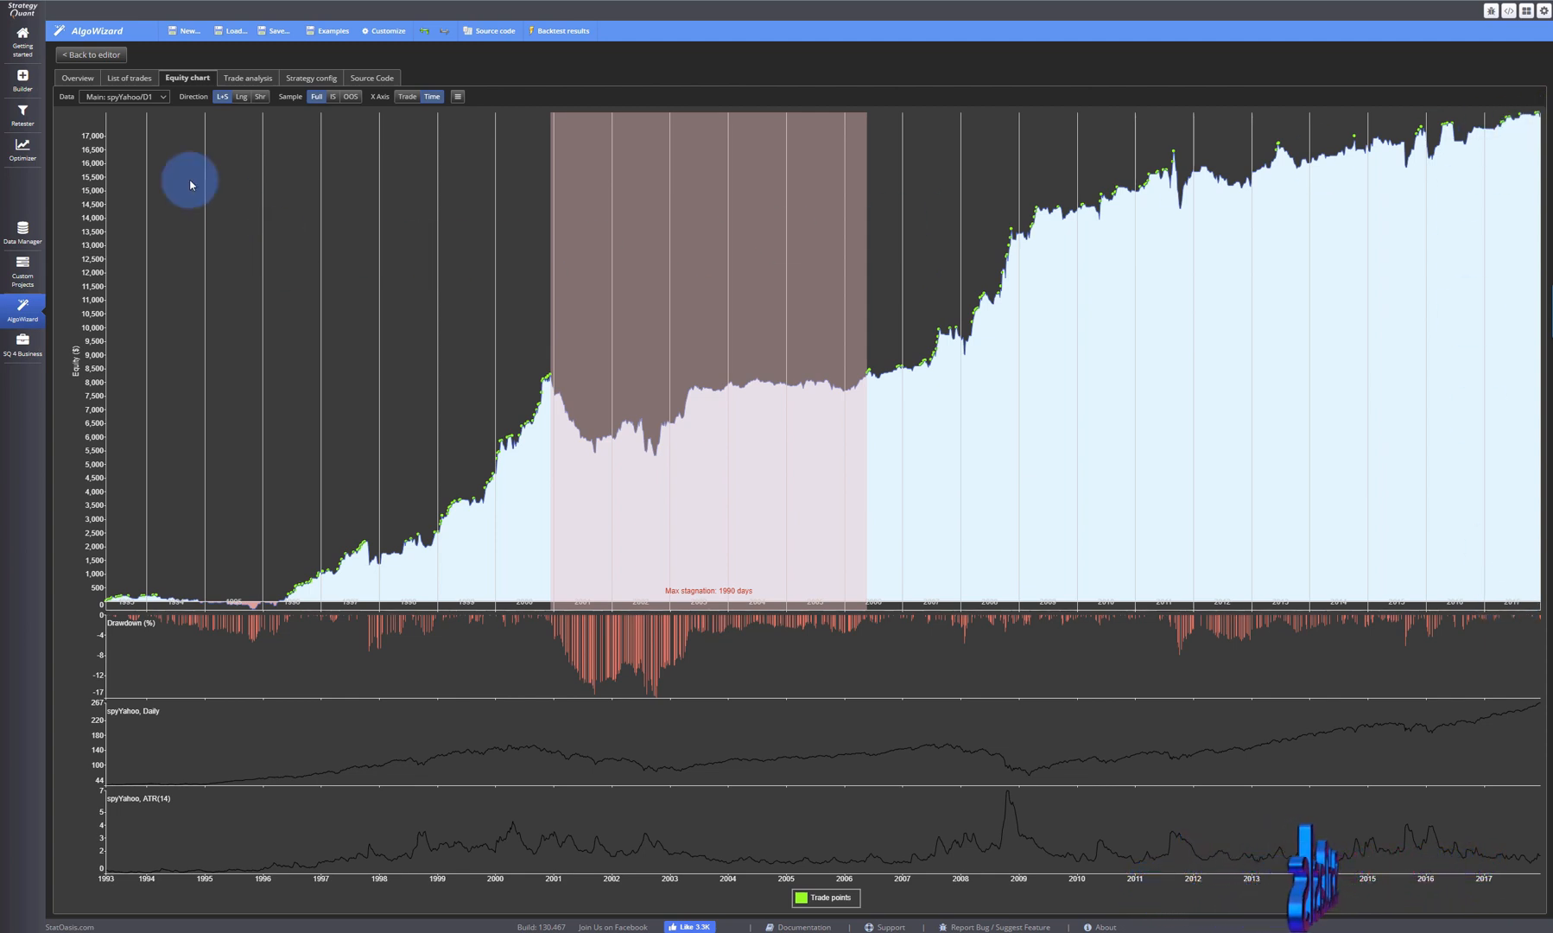
click(90, 56)
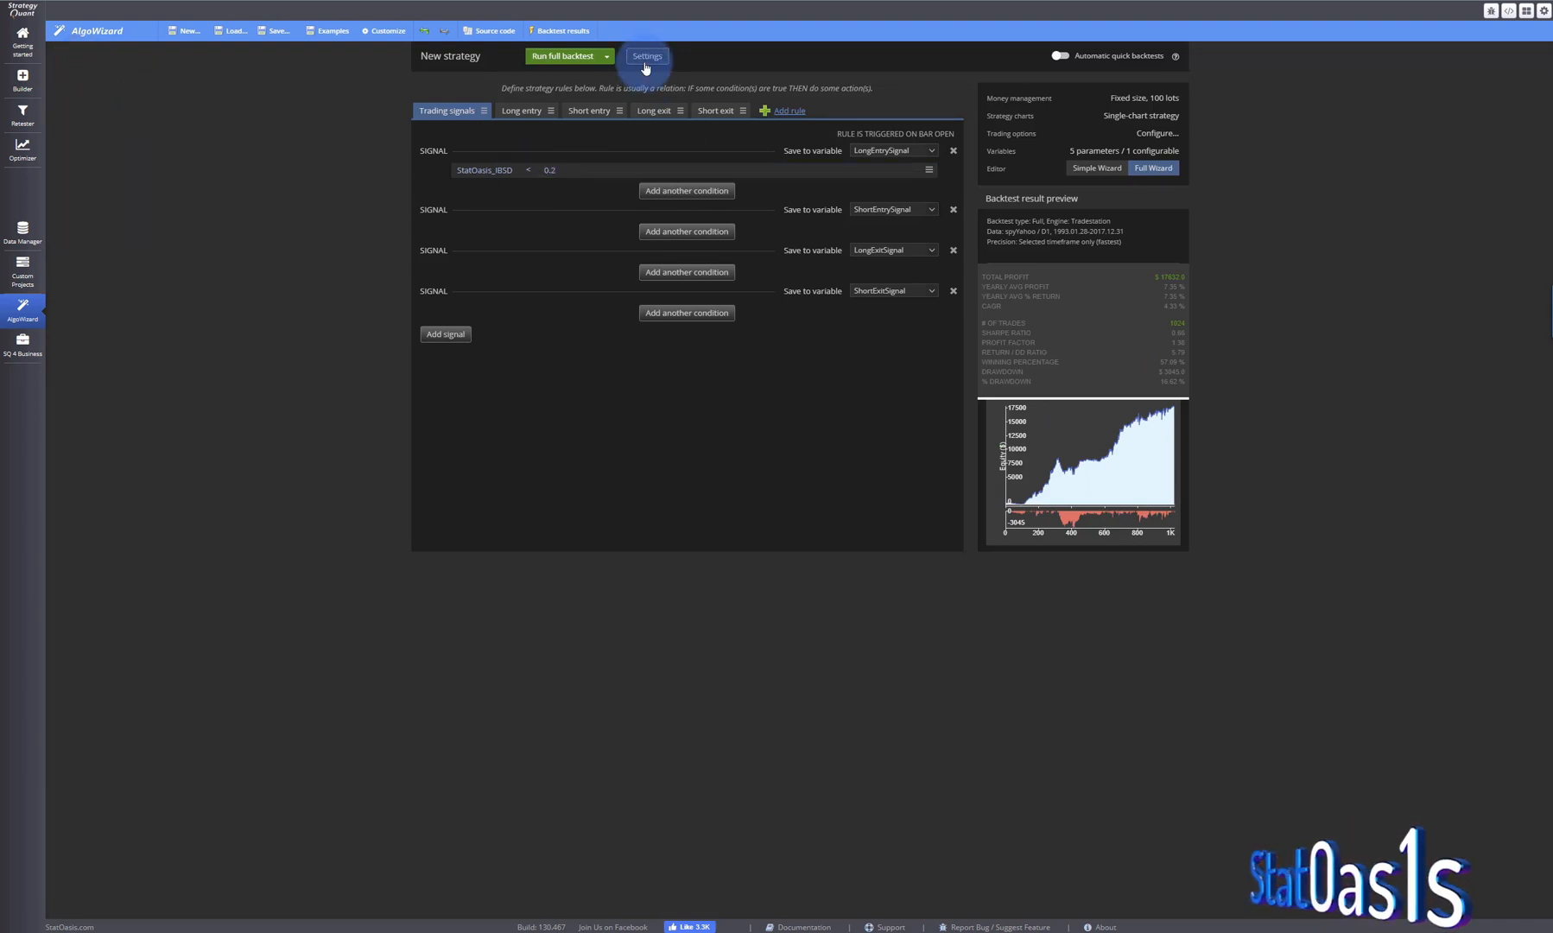
click(646, 55)
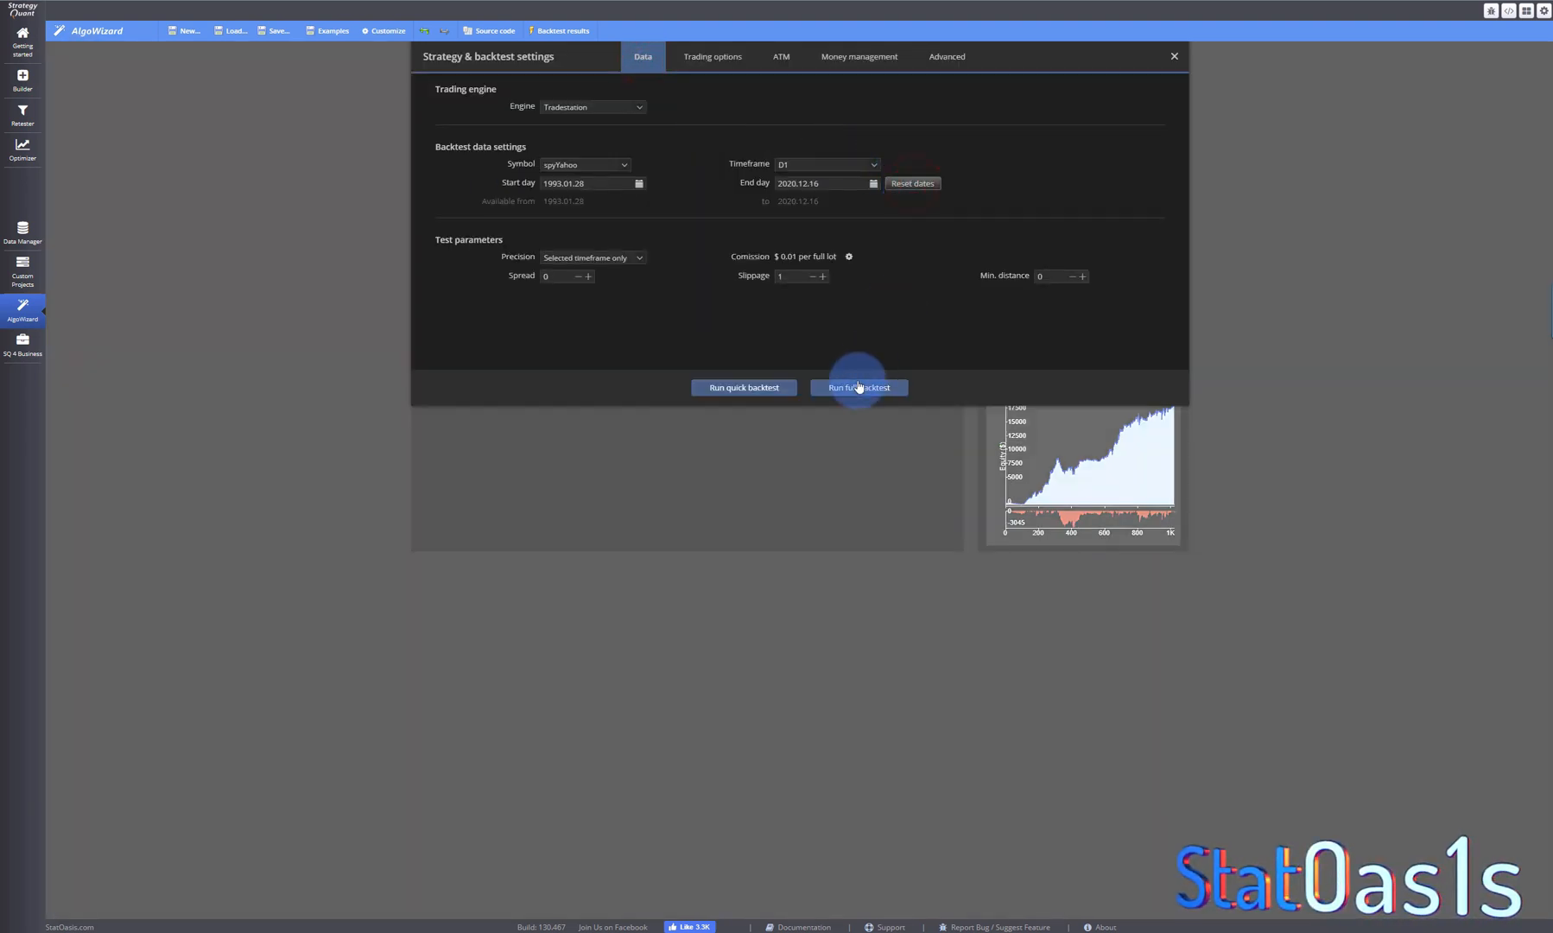
click(859, 387)
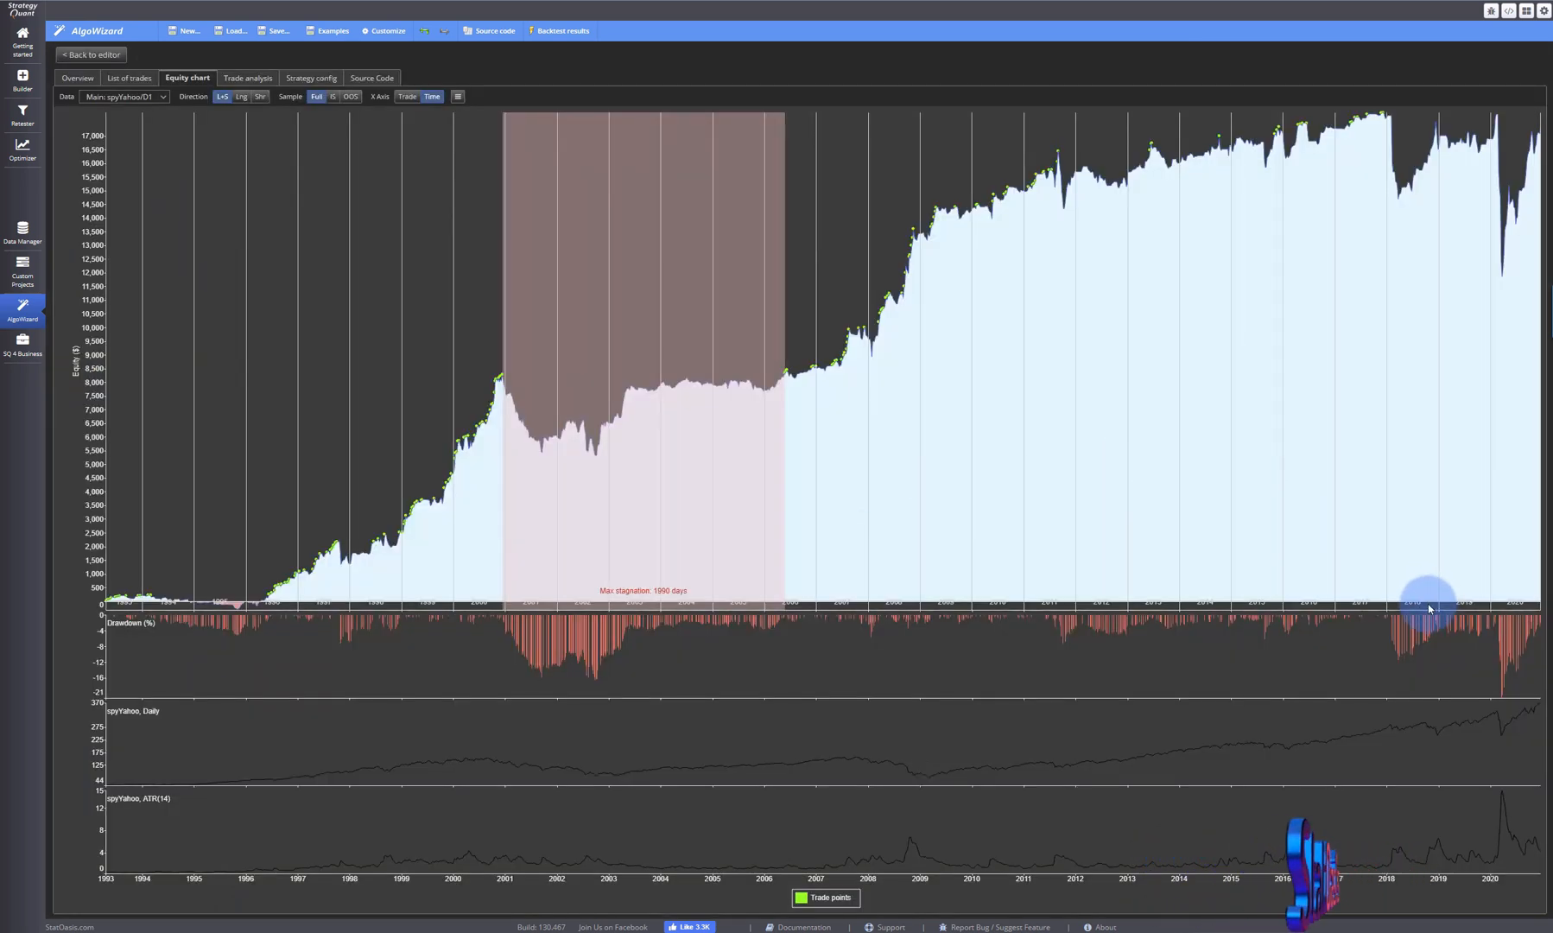
mouse_move(1384, 120)
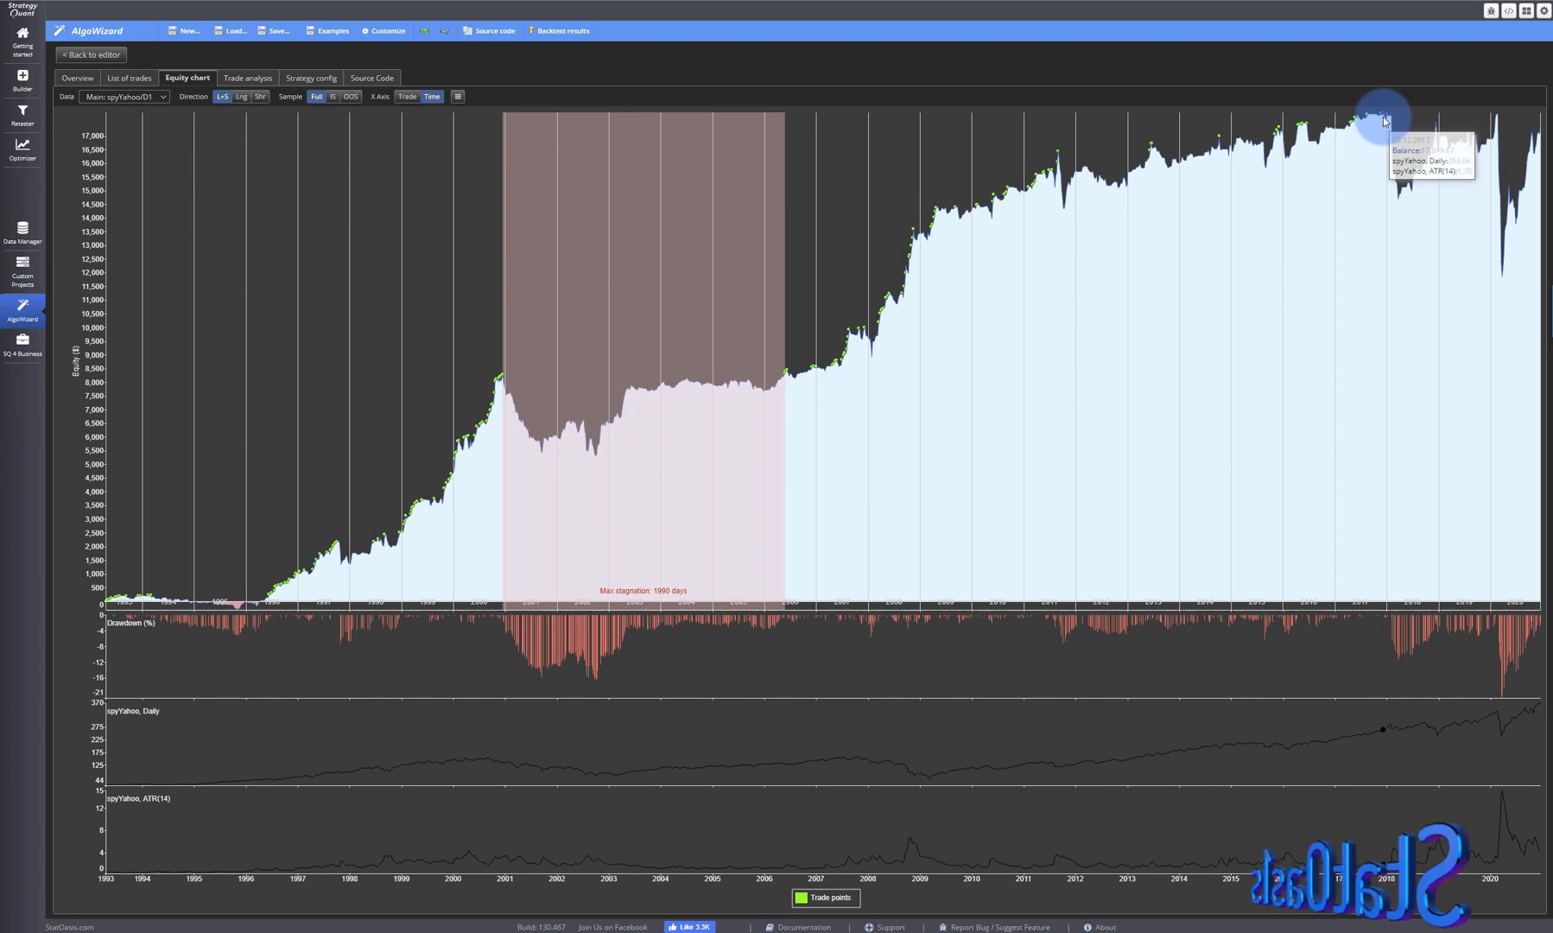
mouse_move(1516, 166)
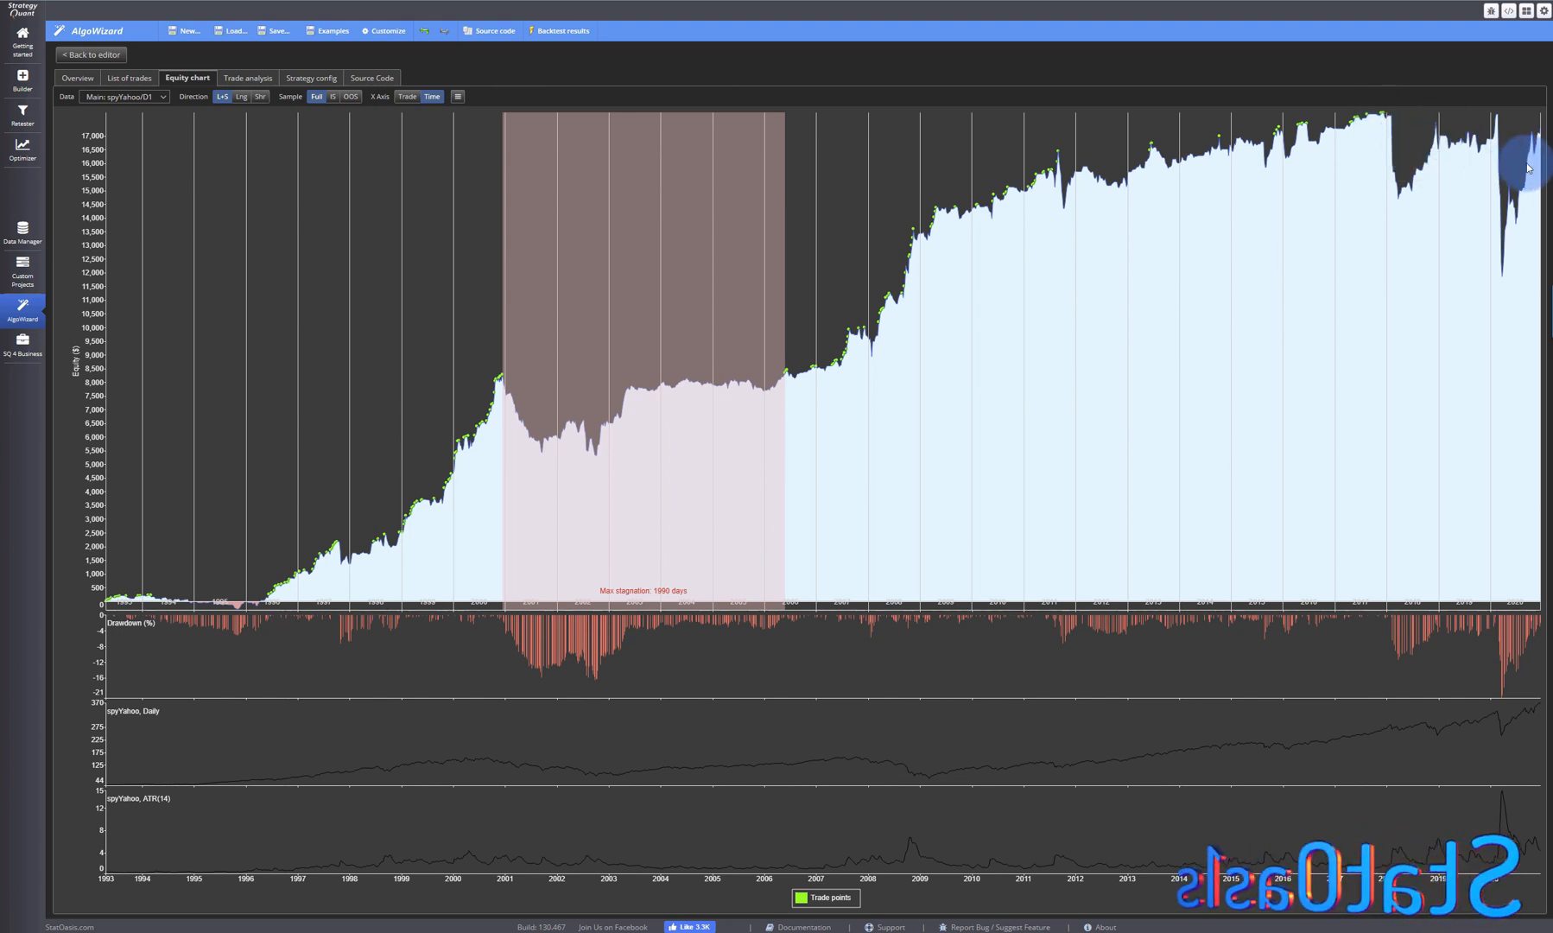
mouse_move(1443, 491)
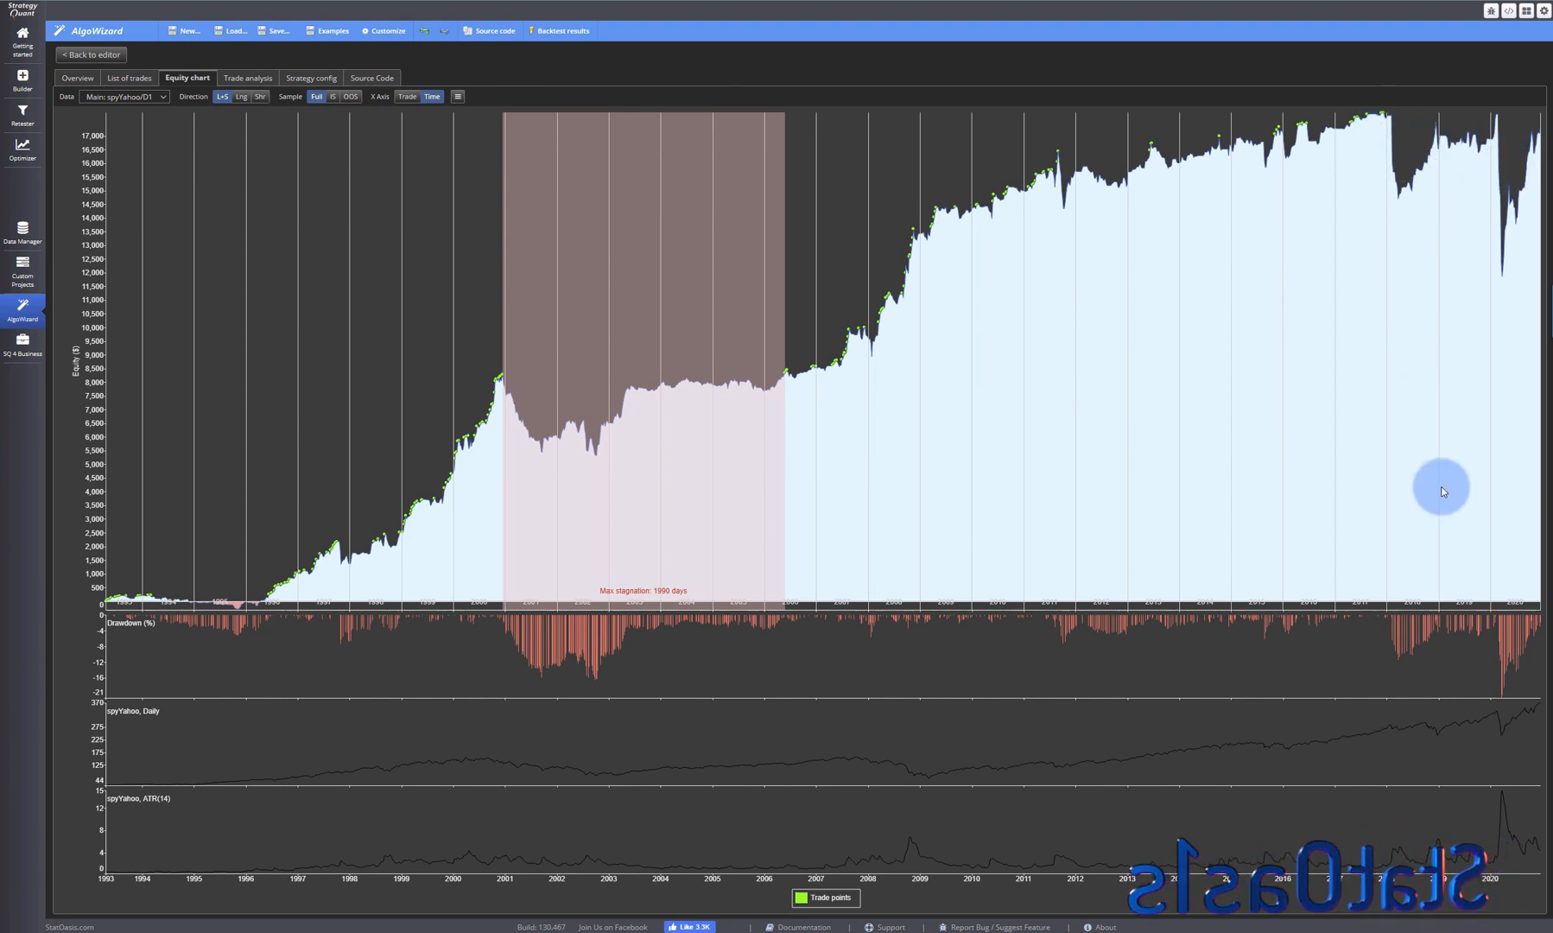
mouse_move(1137, 268)
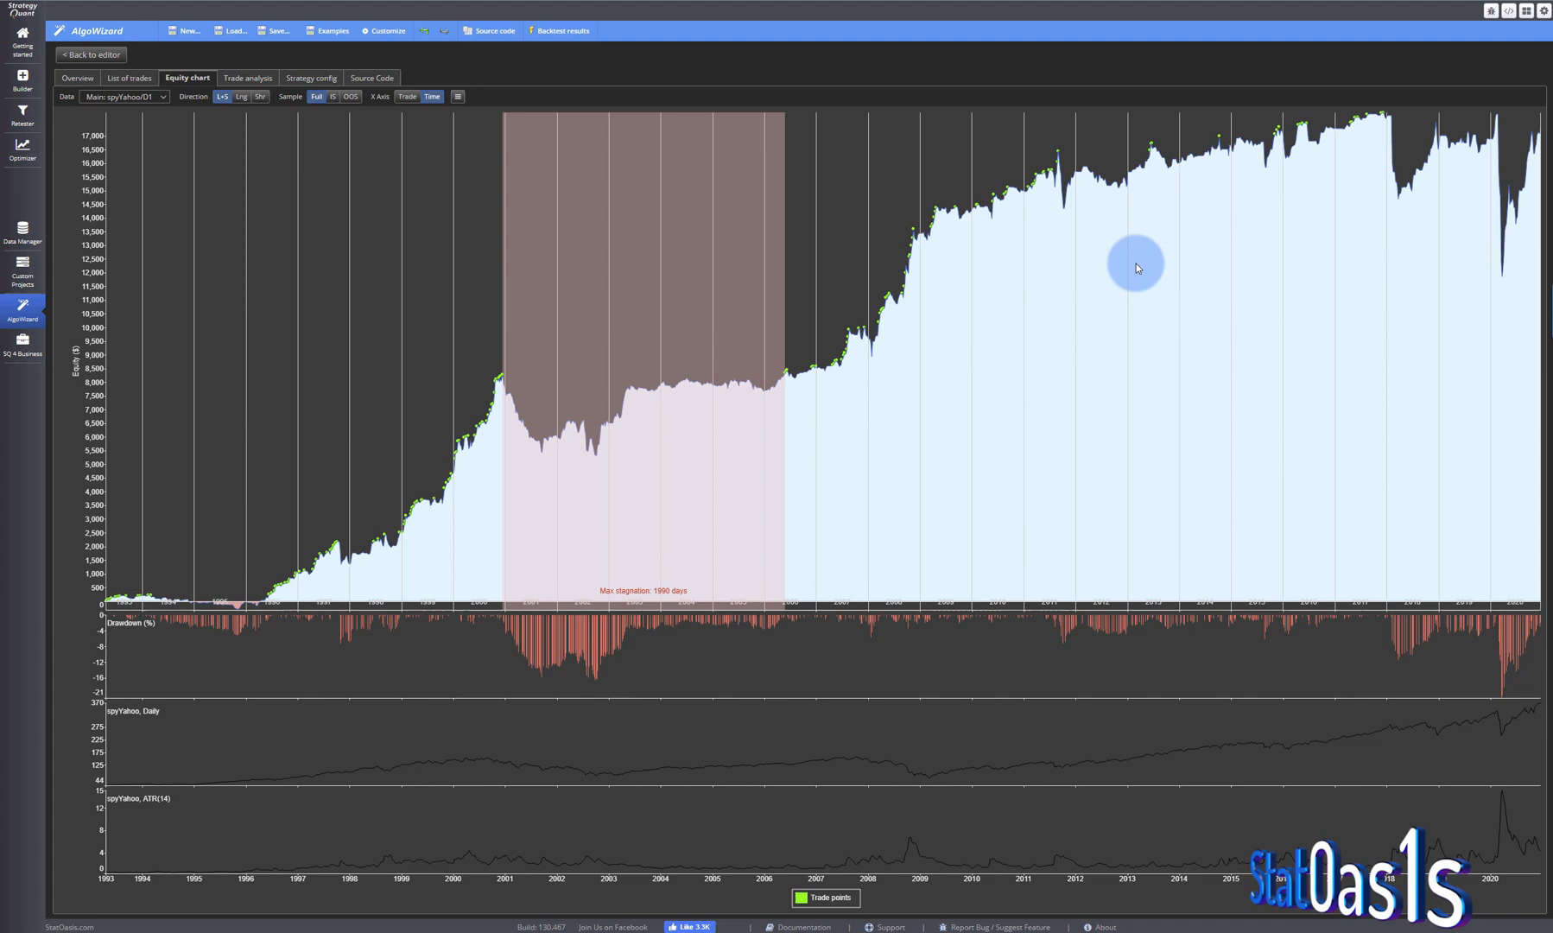
mouse_move(1530, 157)
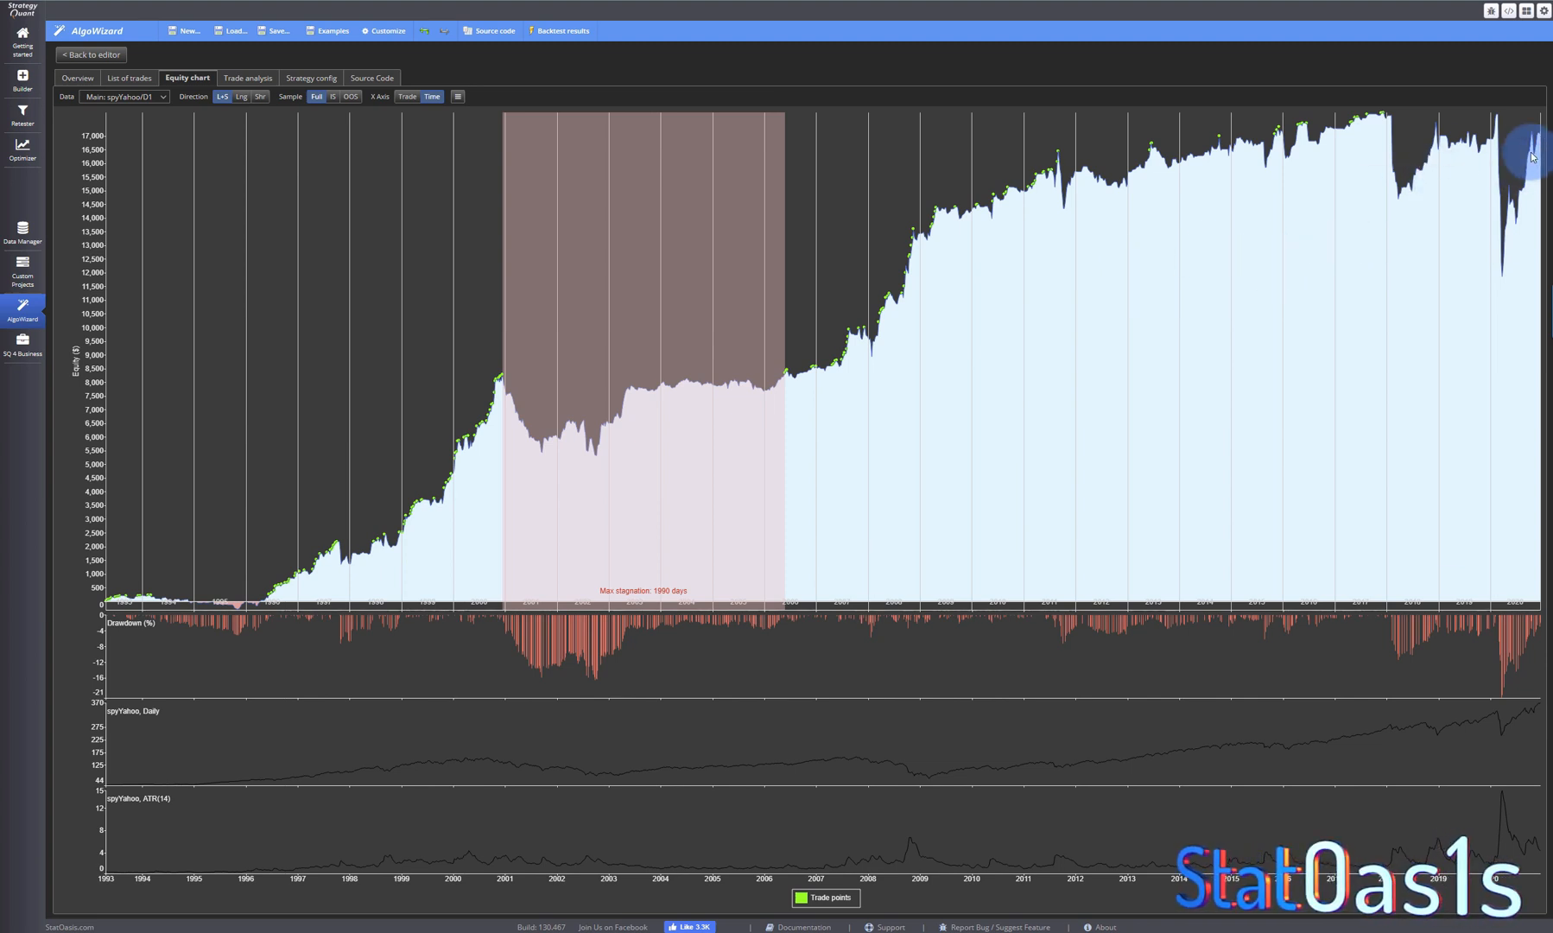
mouse_move(1401, 136)
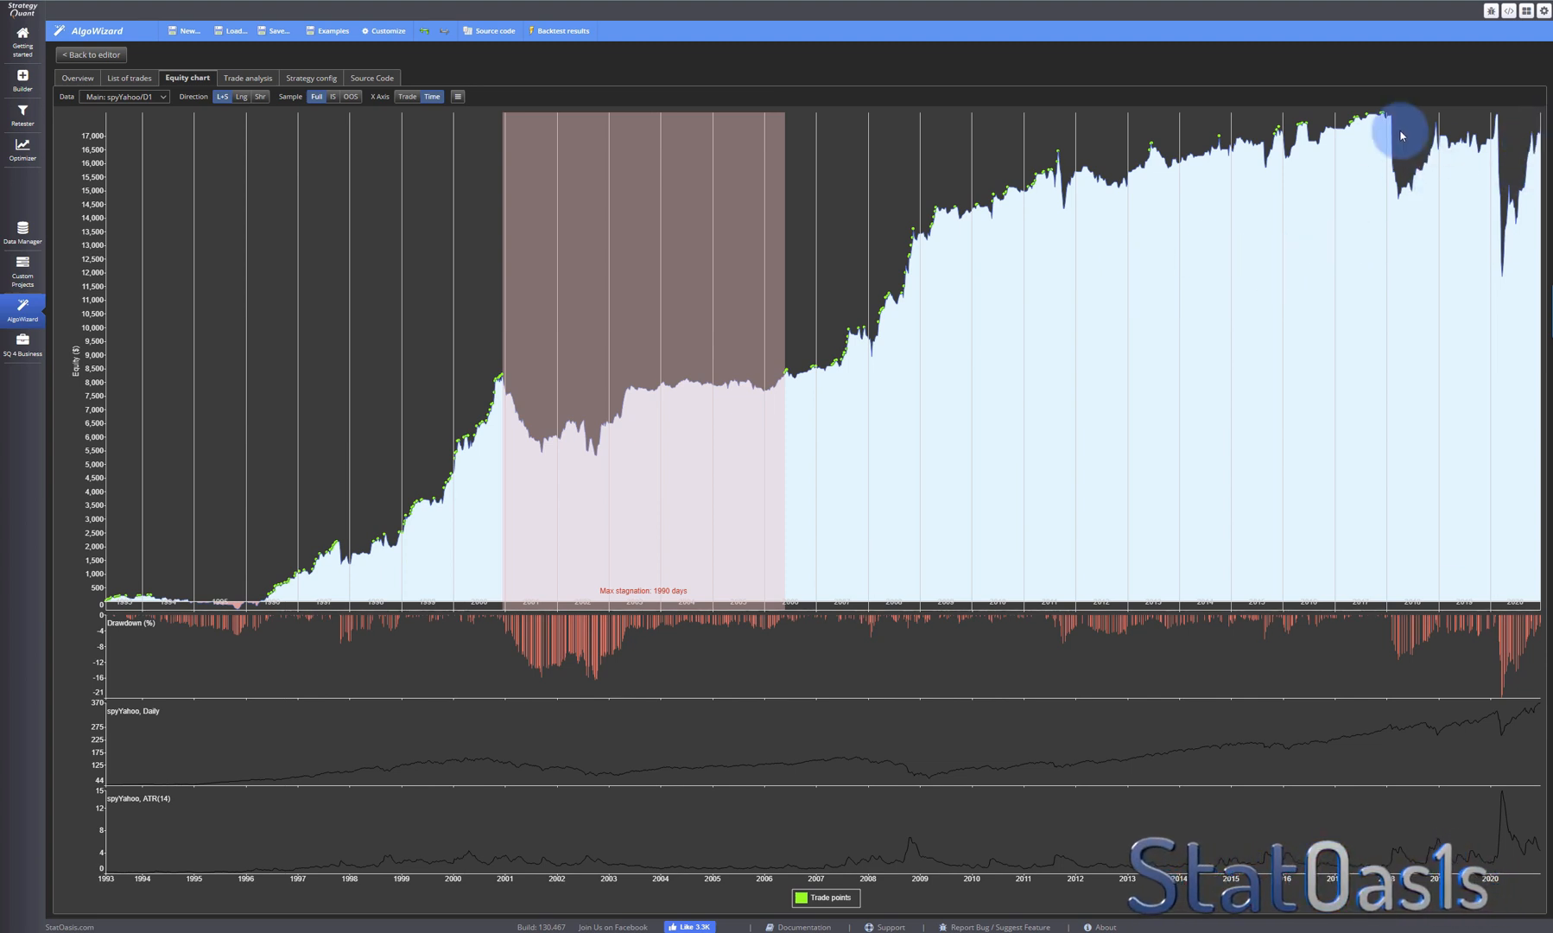
mouse_move(1531, 145)
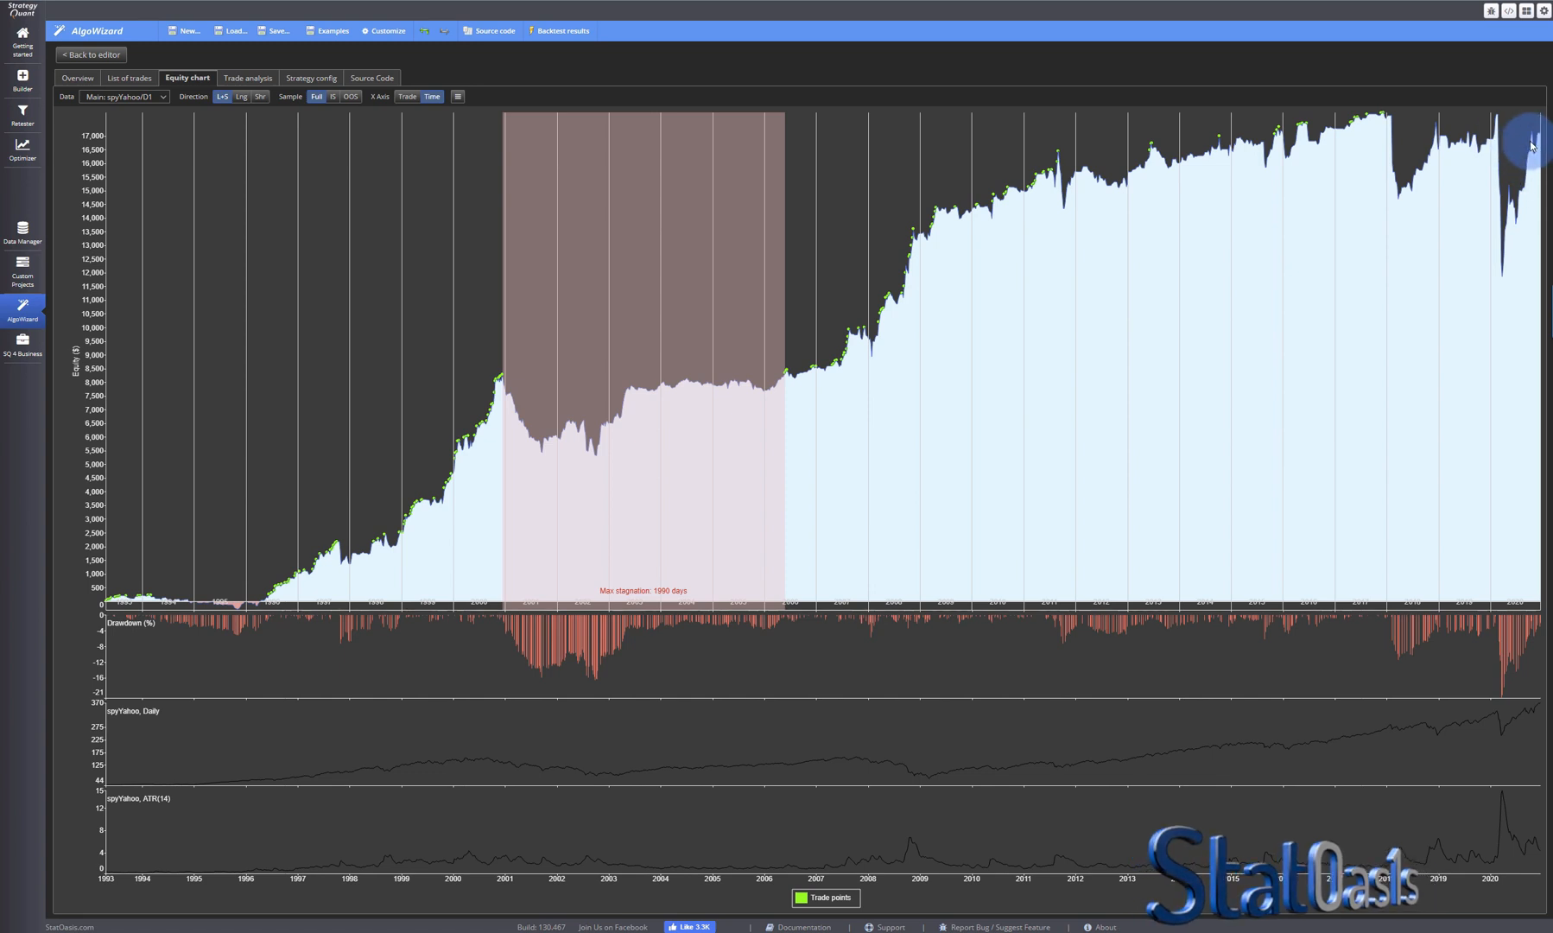
mouse_move(1481, 226)
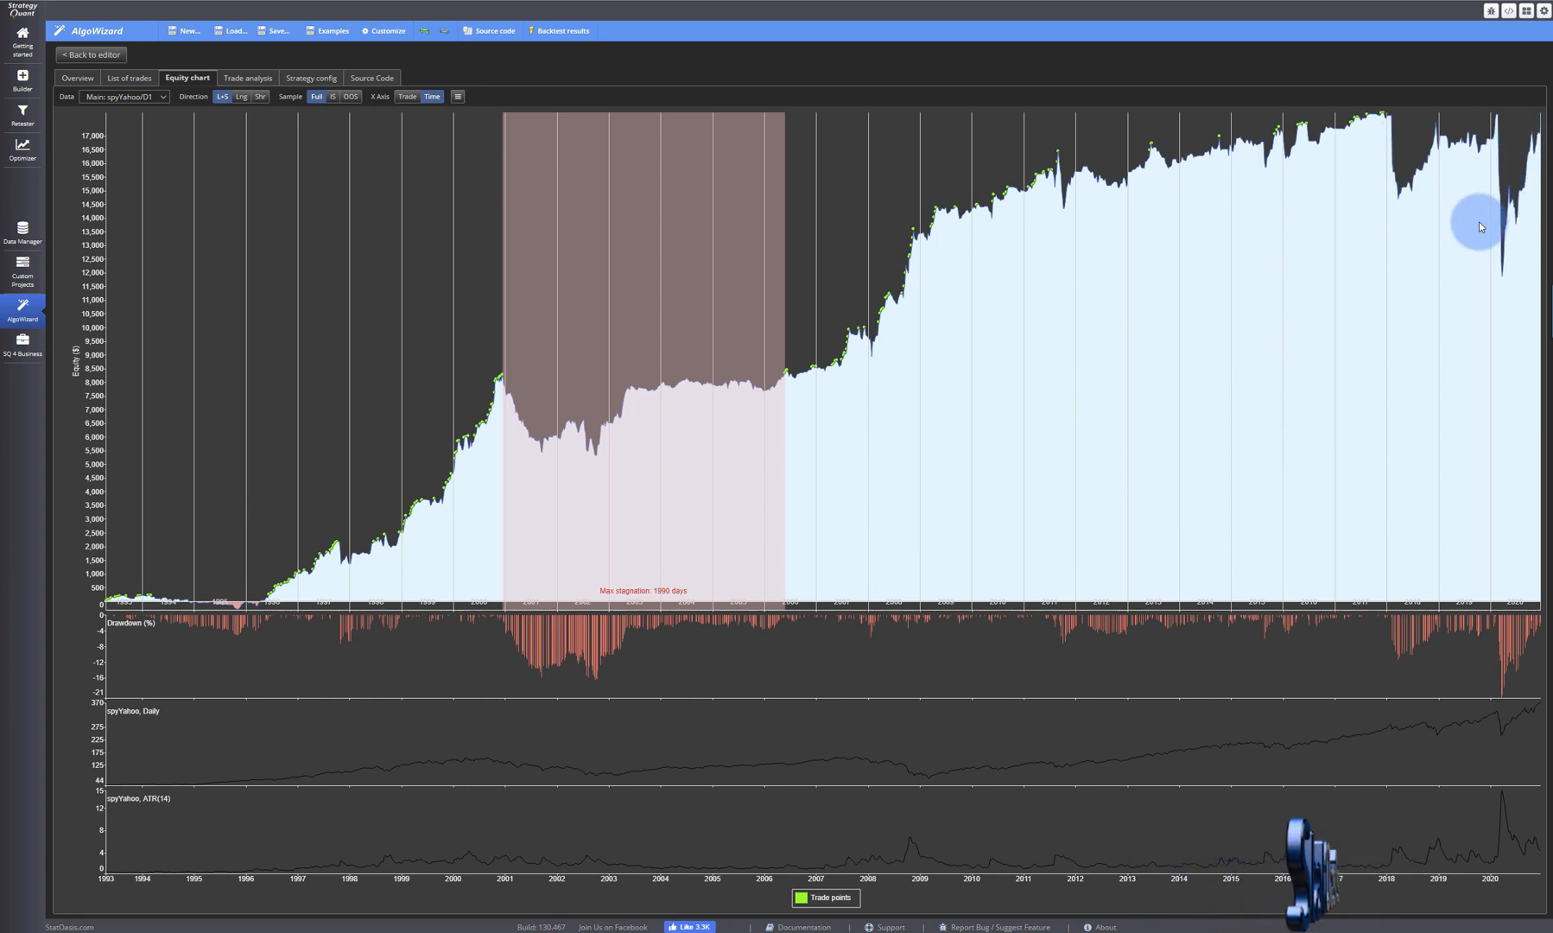
mouse_move(1509, 687)
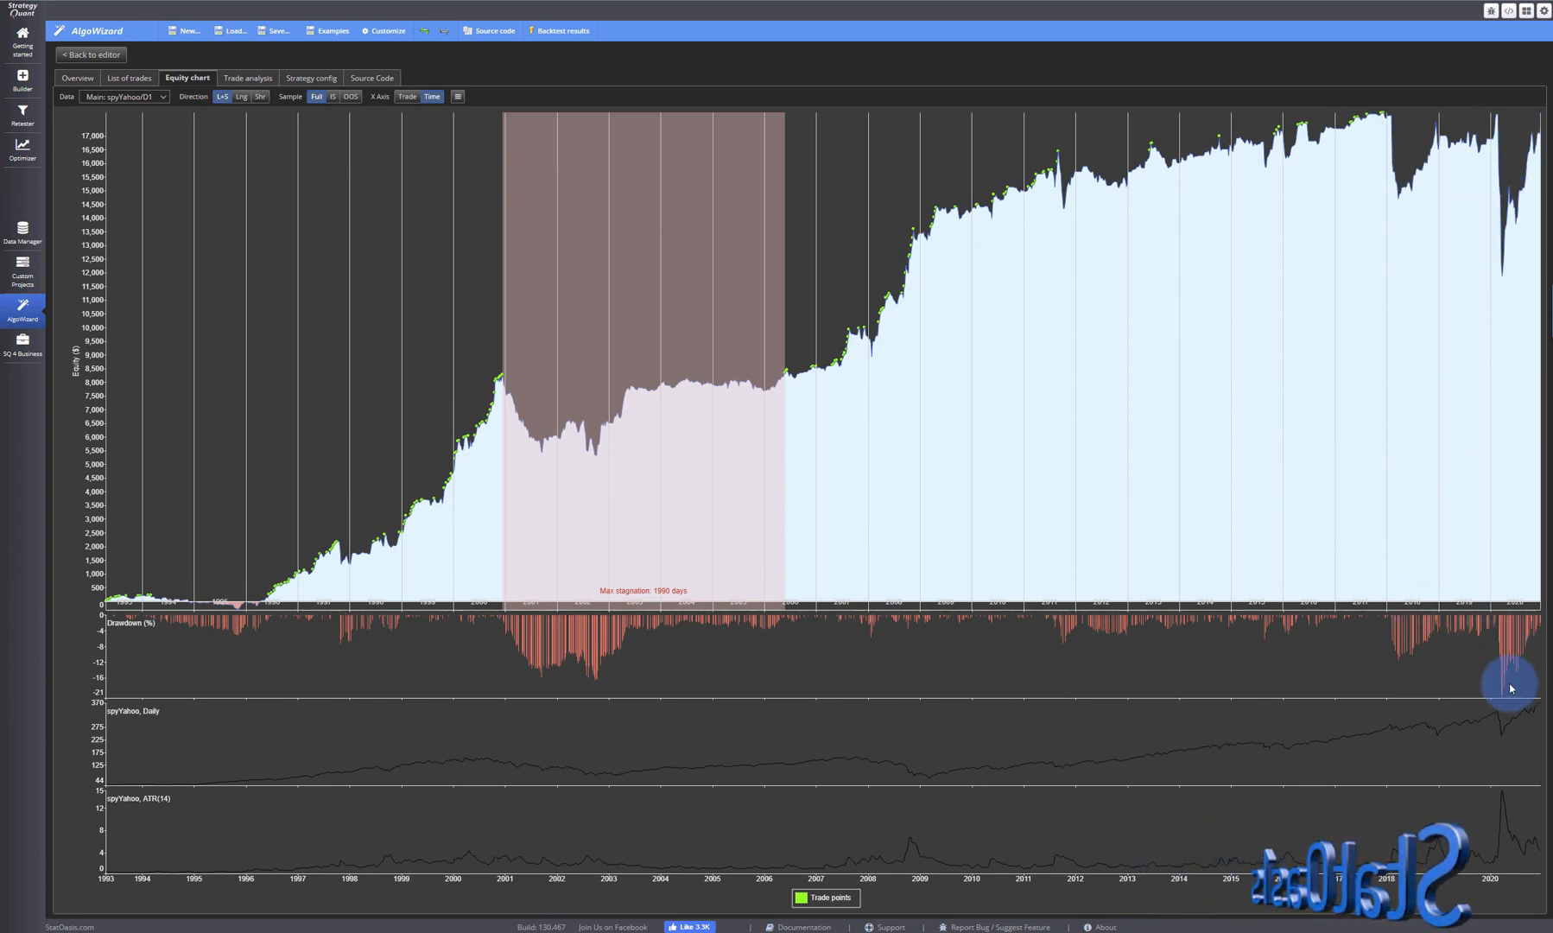
mouse_move(1447, 644)
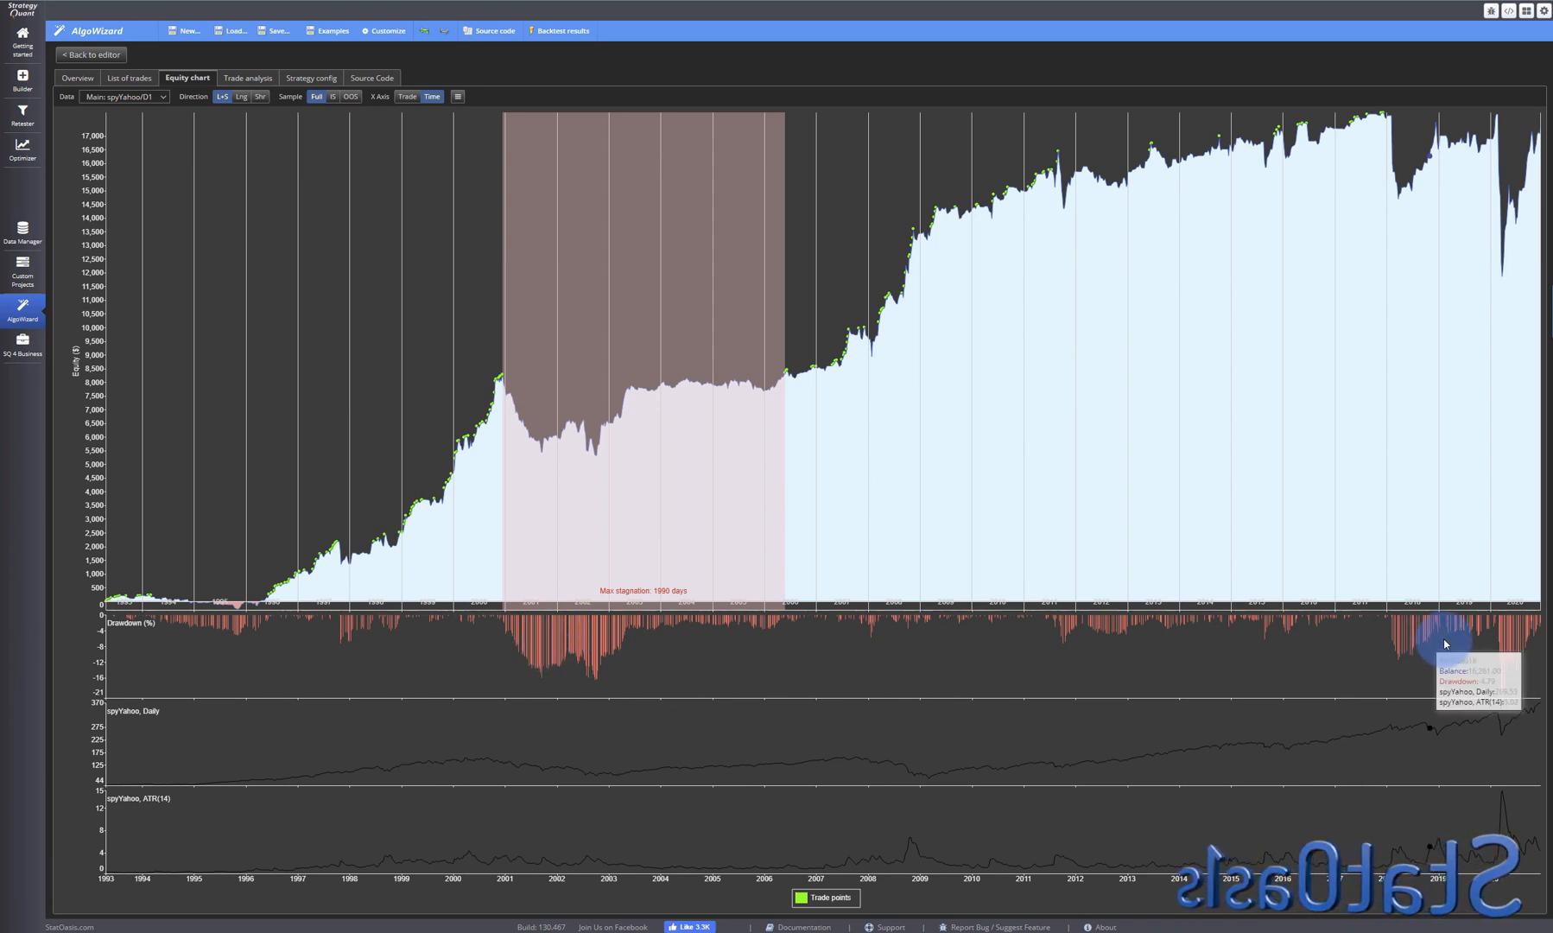
mouse_move(1514, 693)
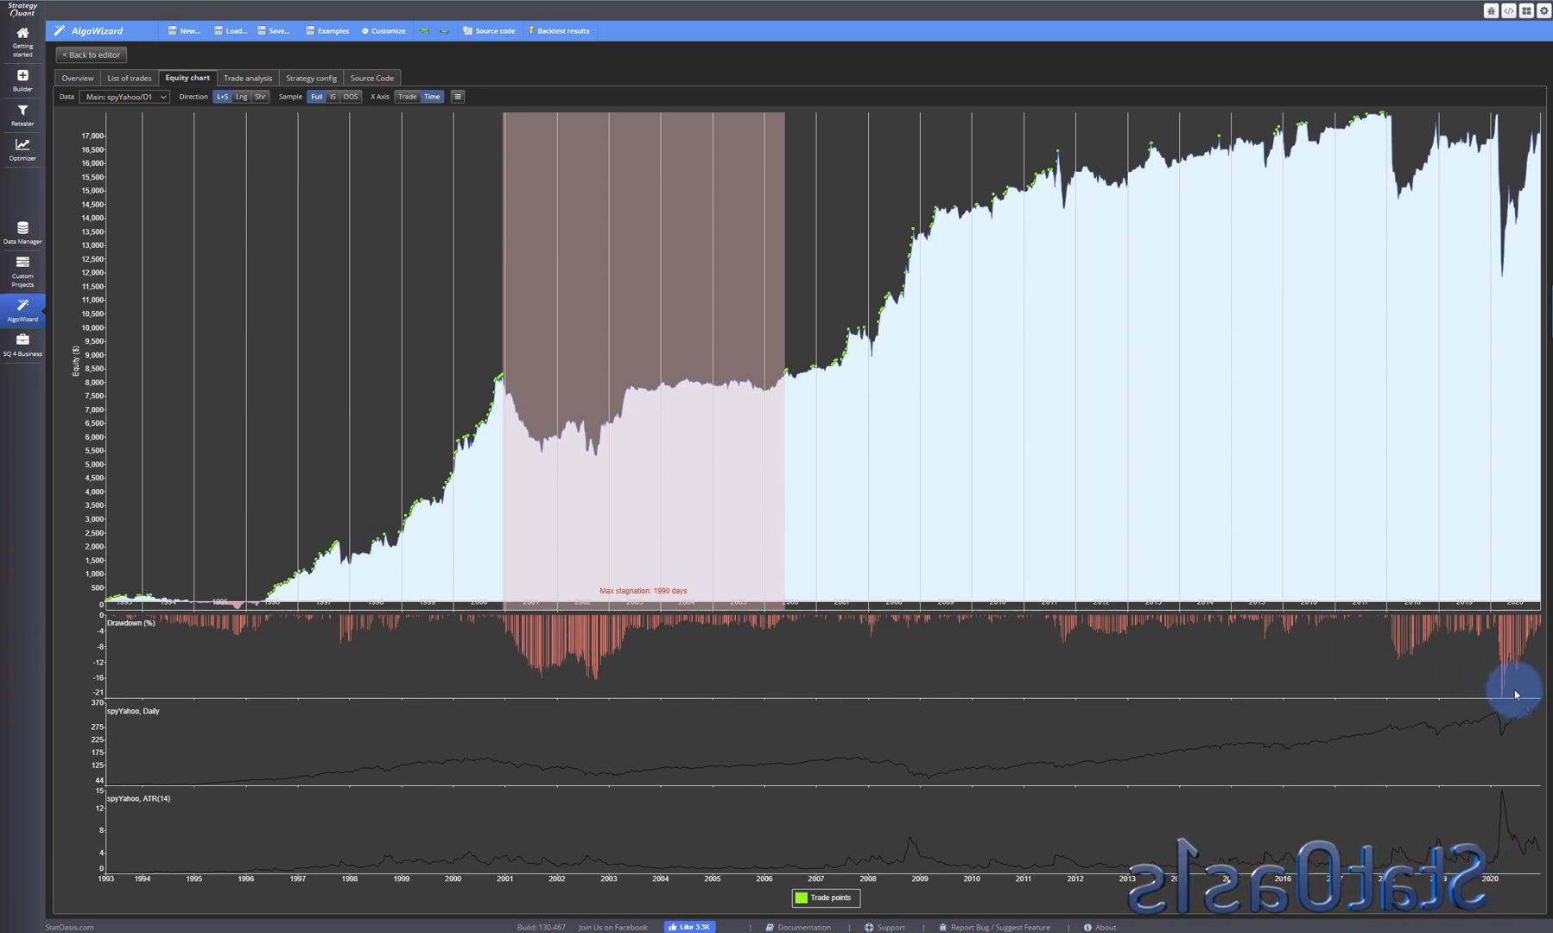
mouse_move(1348, 651)
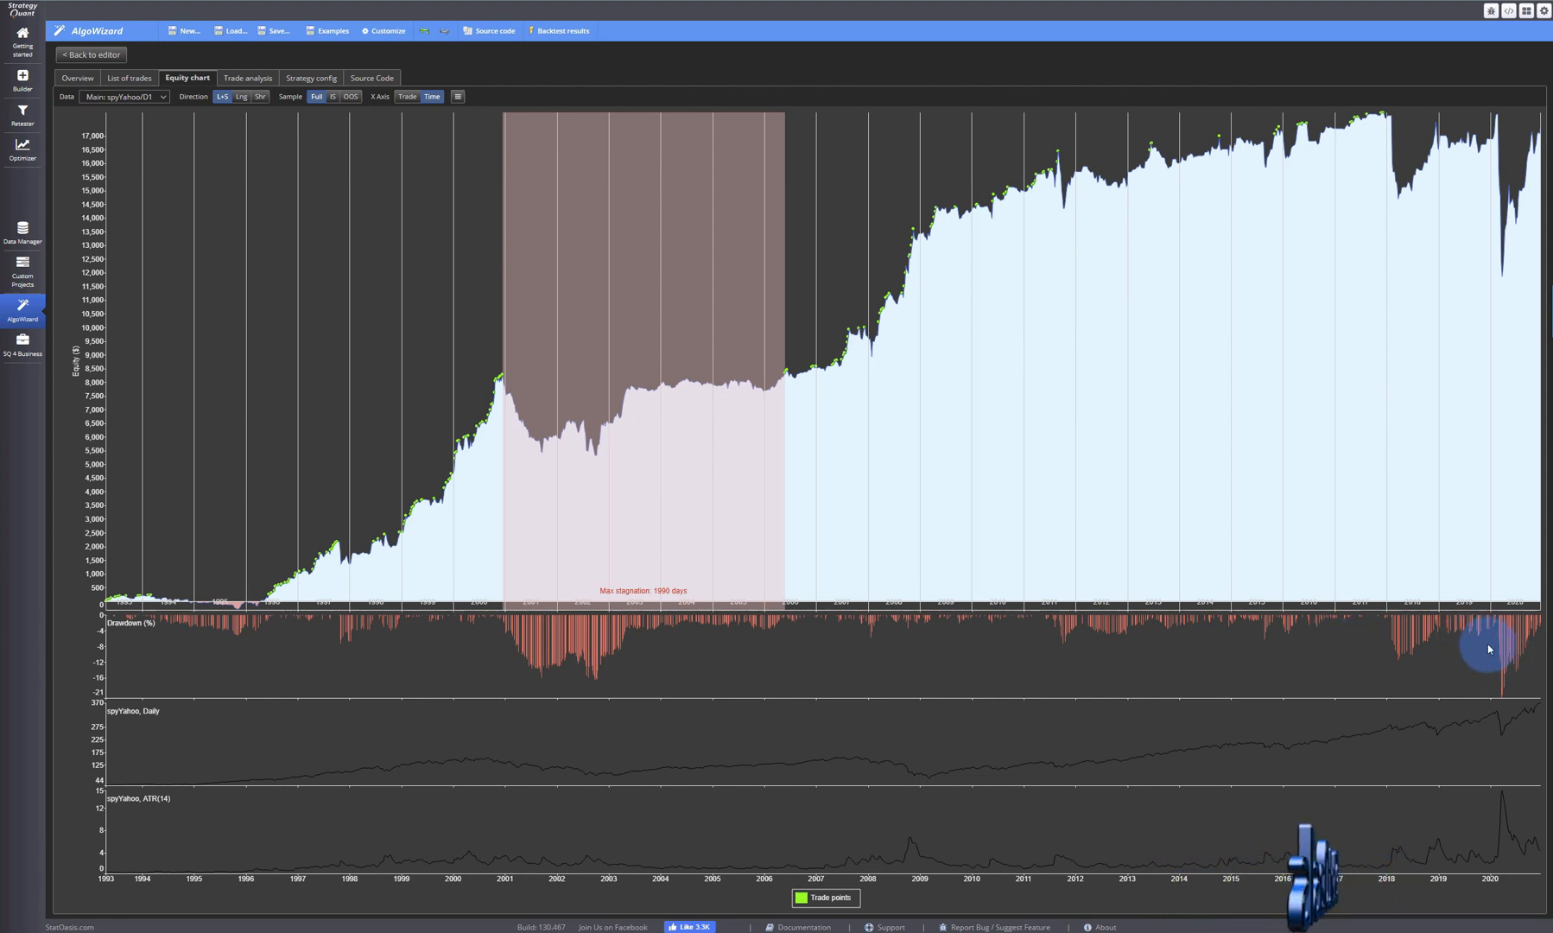
Add a StatOasis_IBSD > number condition to LongExitSignal in the rules editor.
click(90, 55)
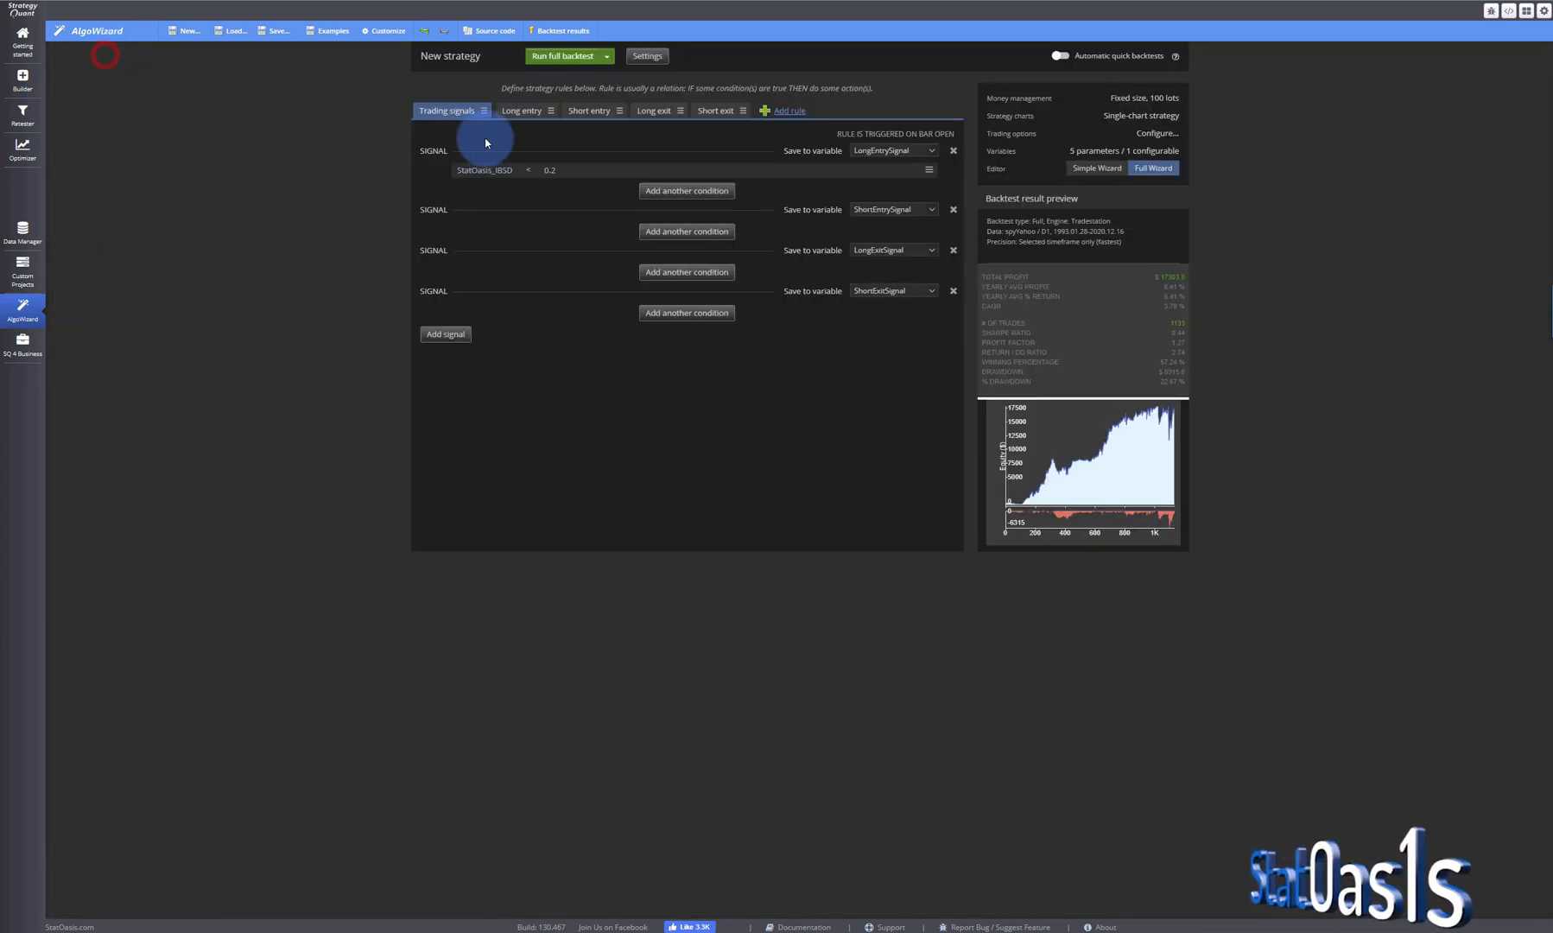
mouse_move(582, 200)
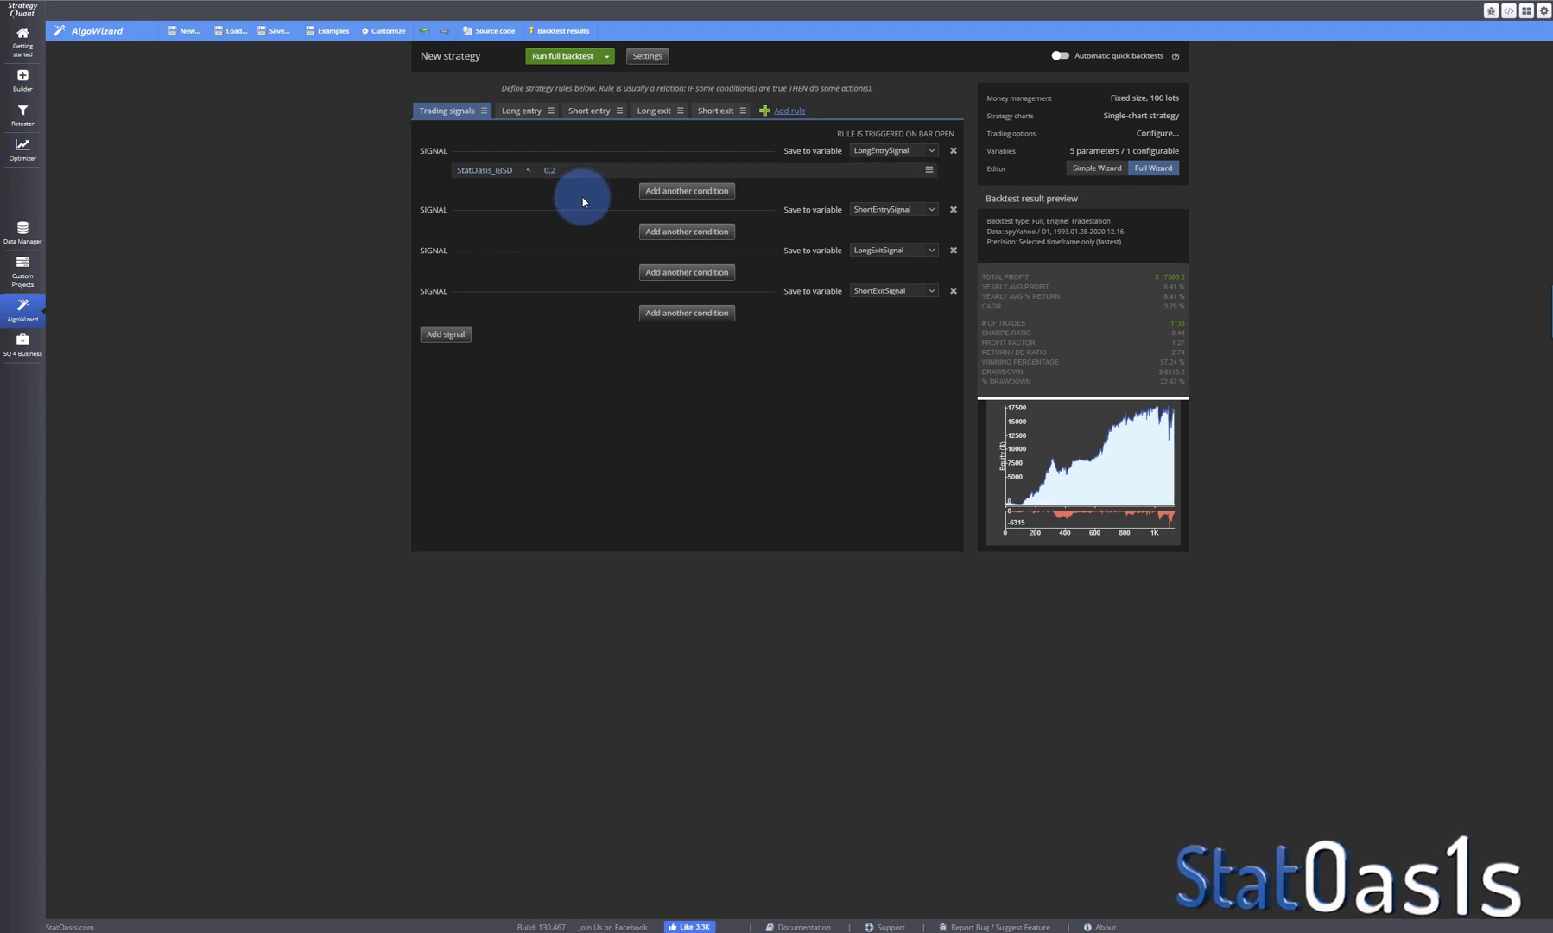
mouse_move(686, 190)
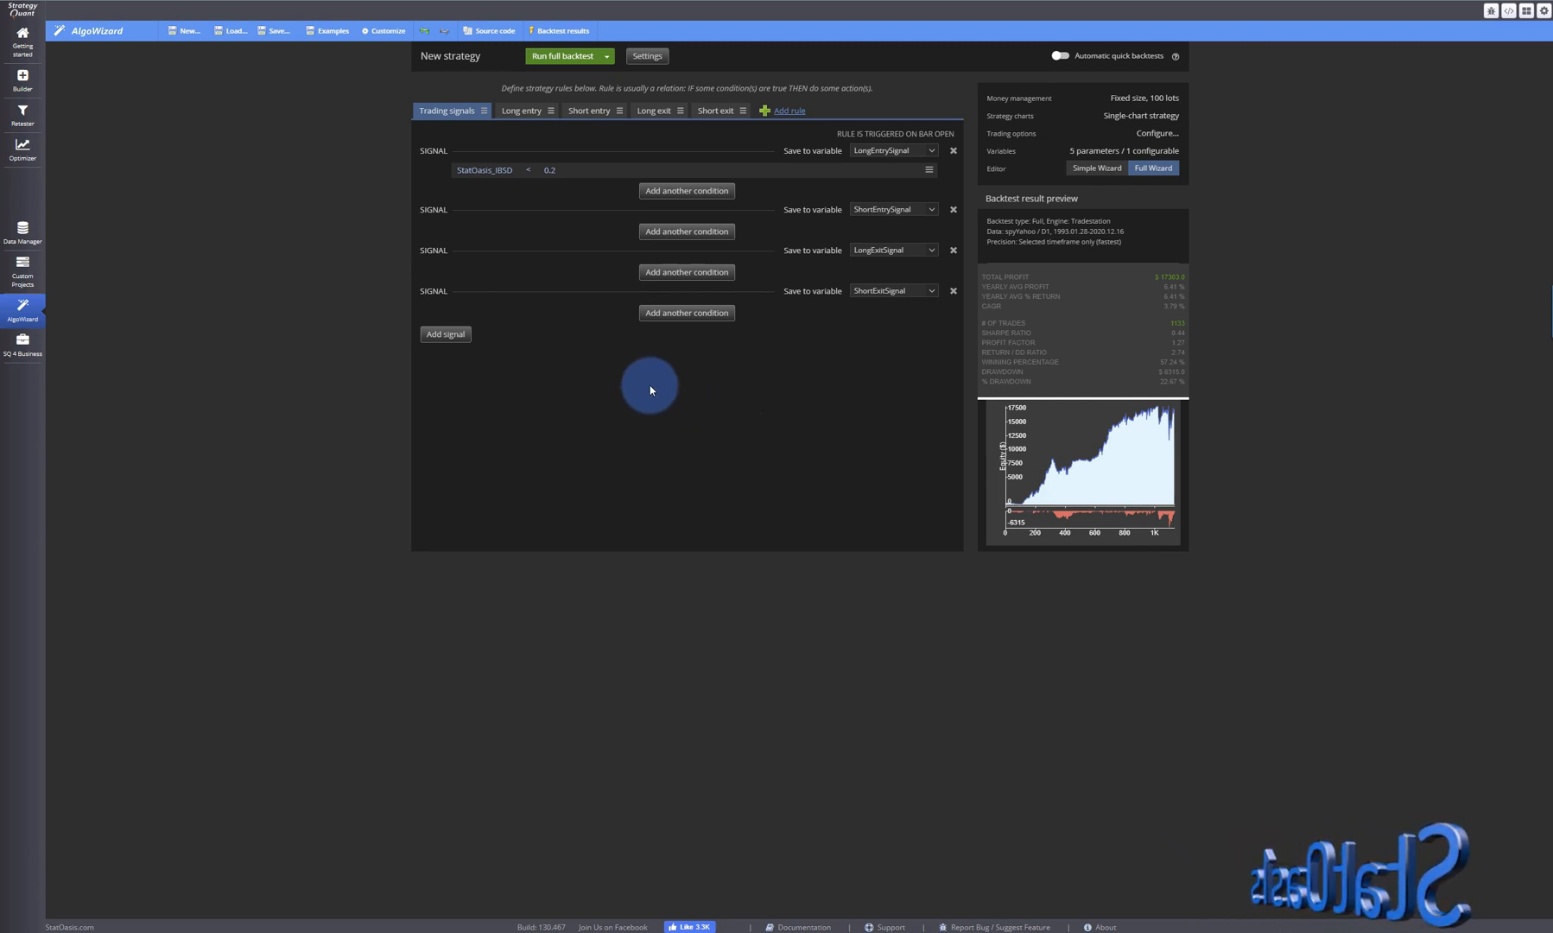
mouse_move(586, 194)
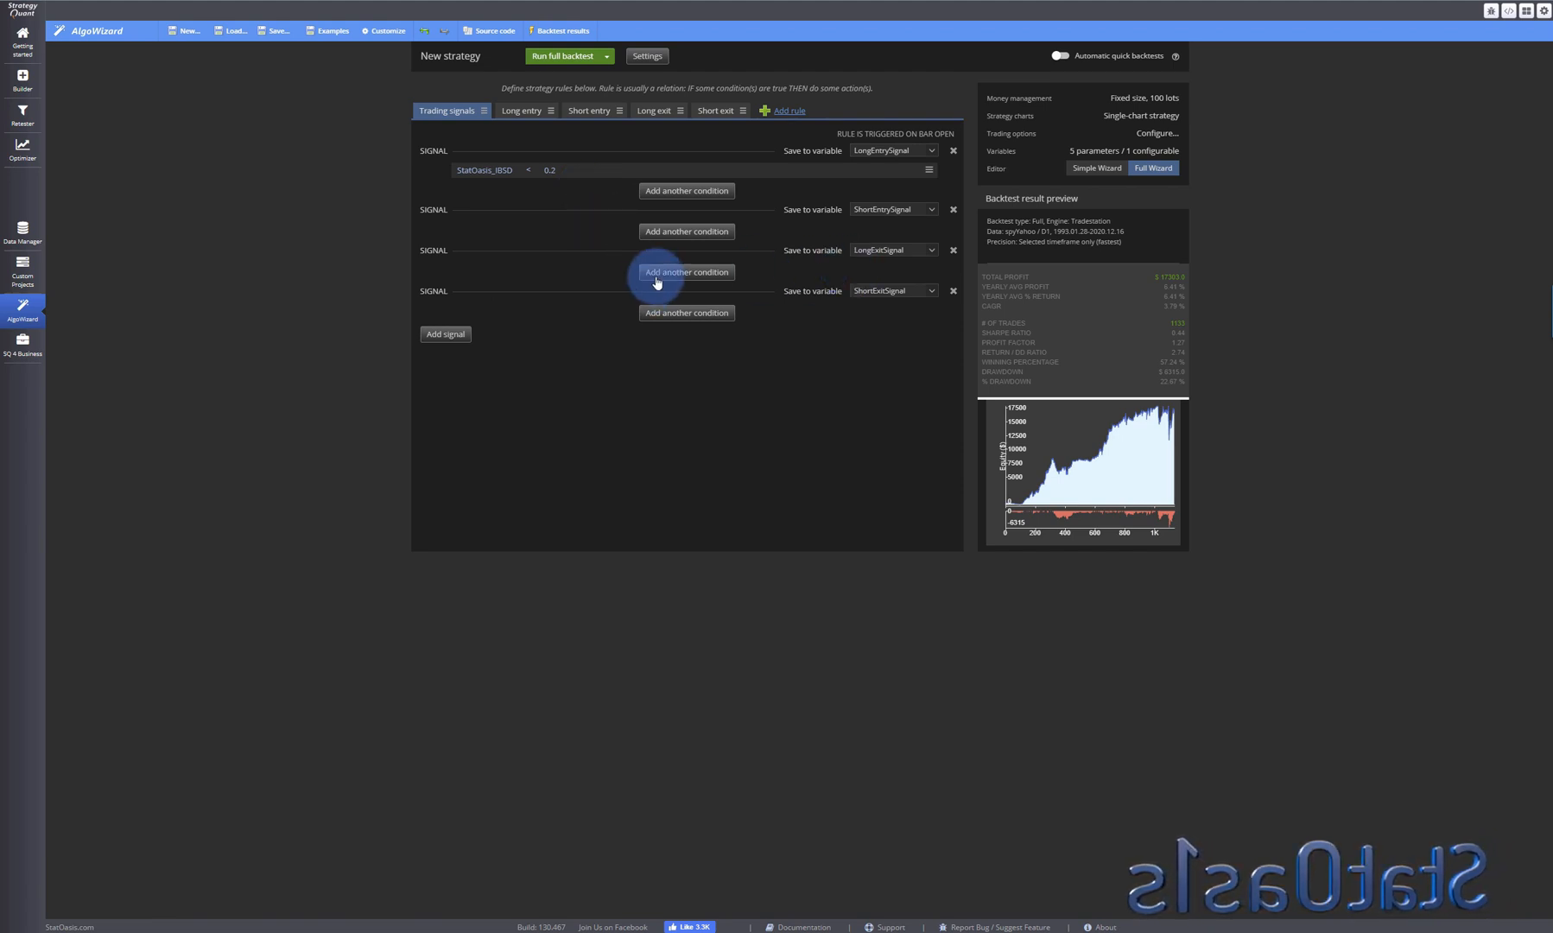
click(686, 273)
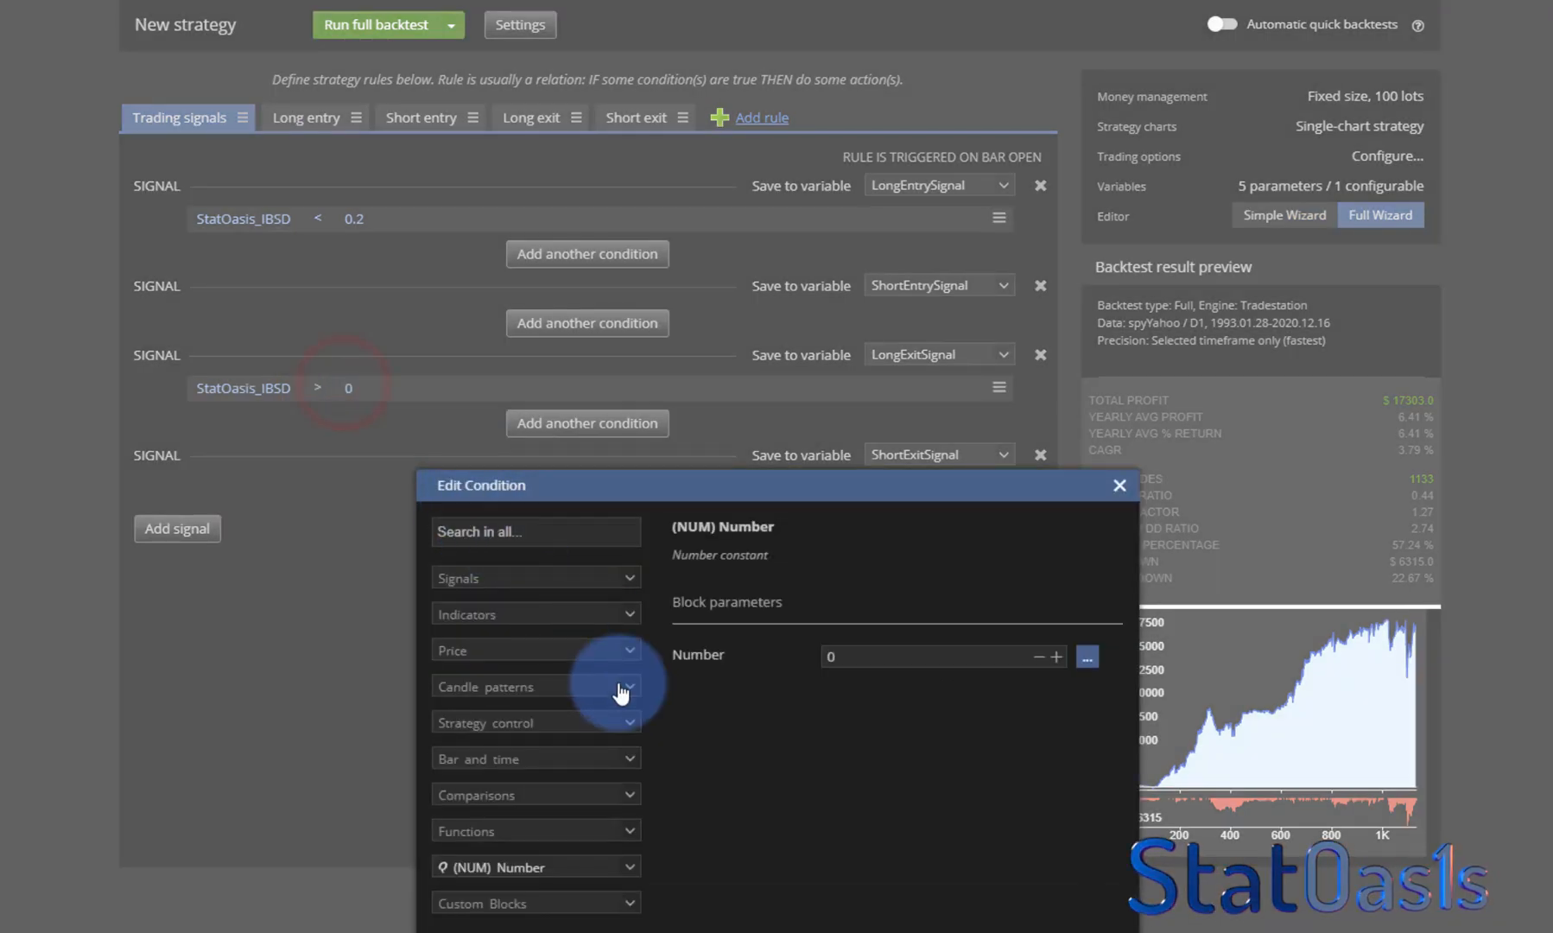
Set the LongExitSignal comparison number to 0.9.
click(881, 655)
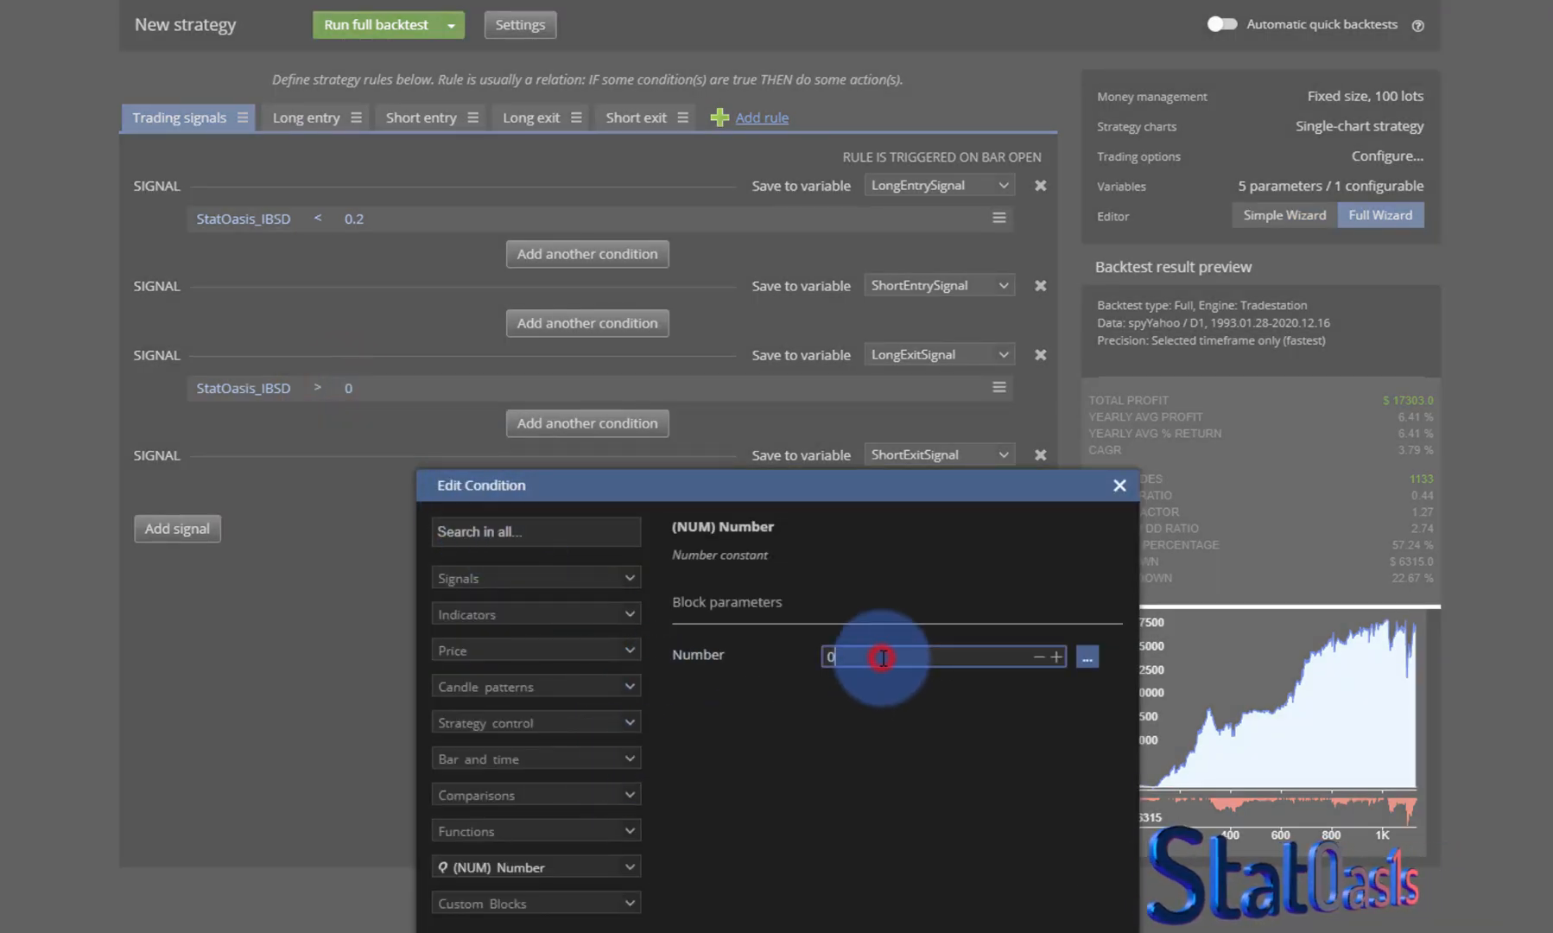
text(.9)
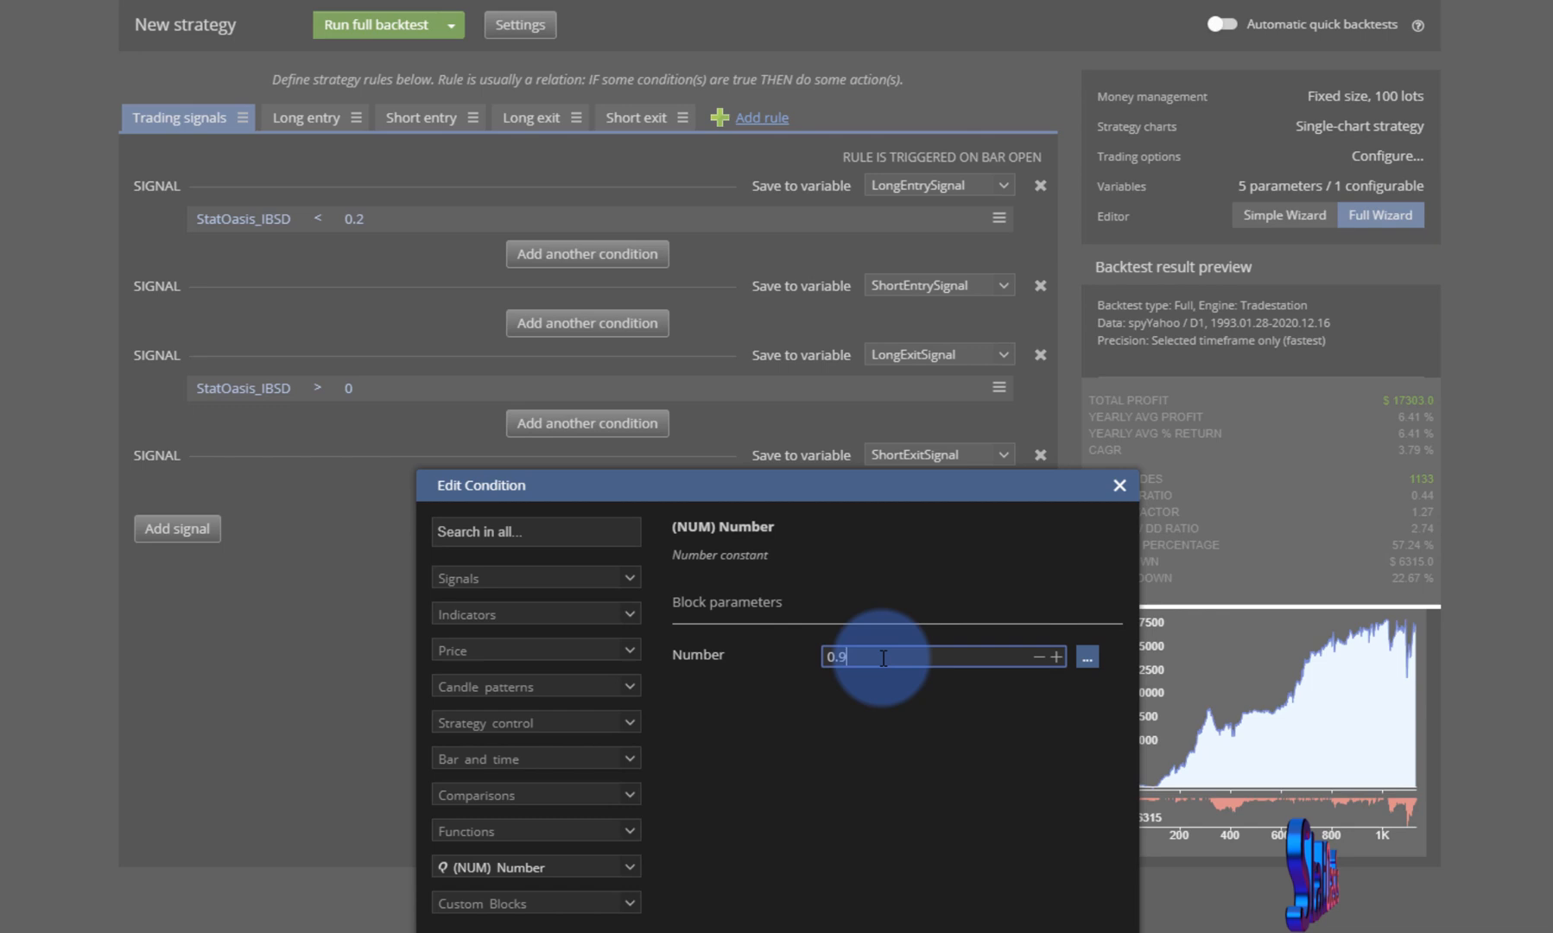
mouse_move(396, 470)
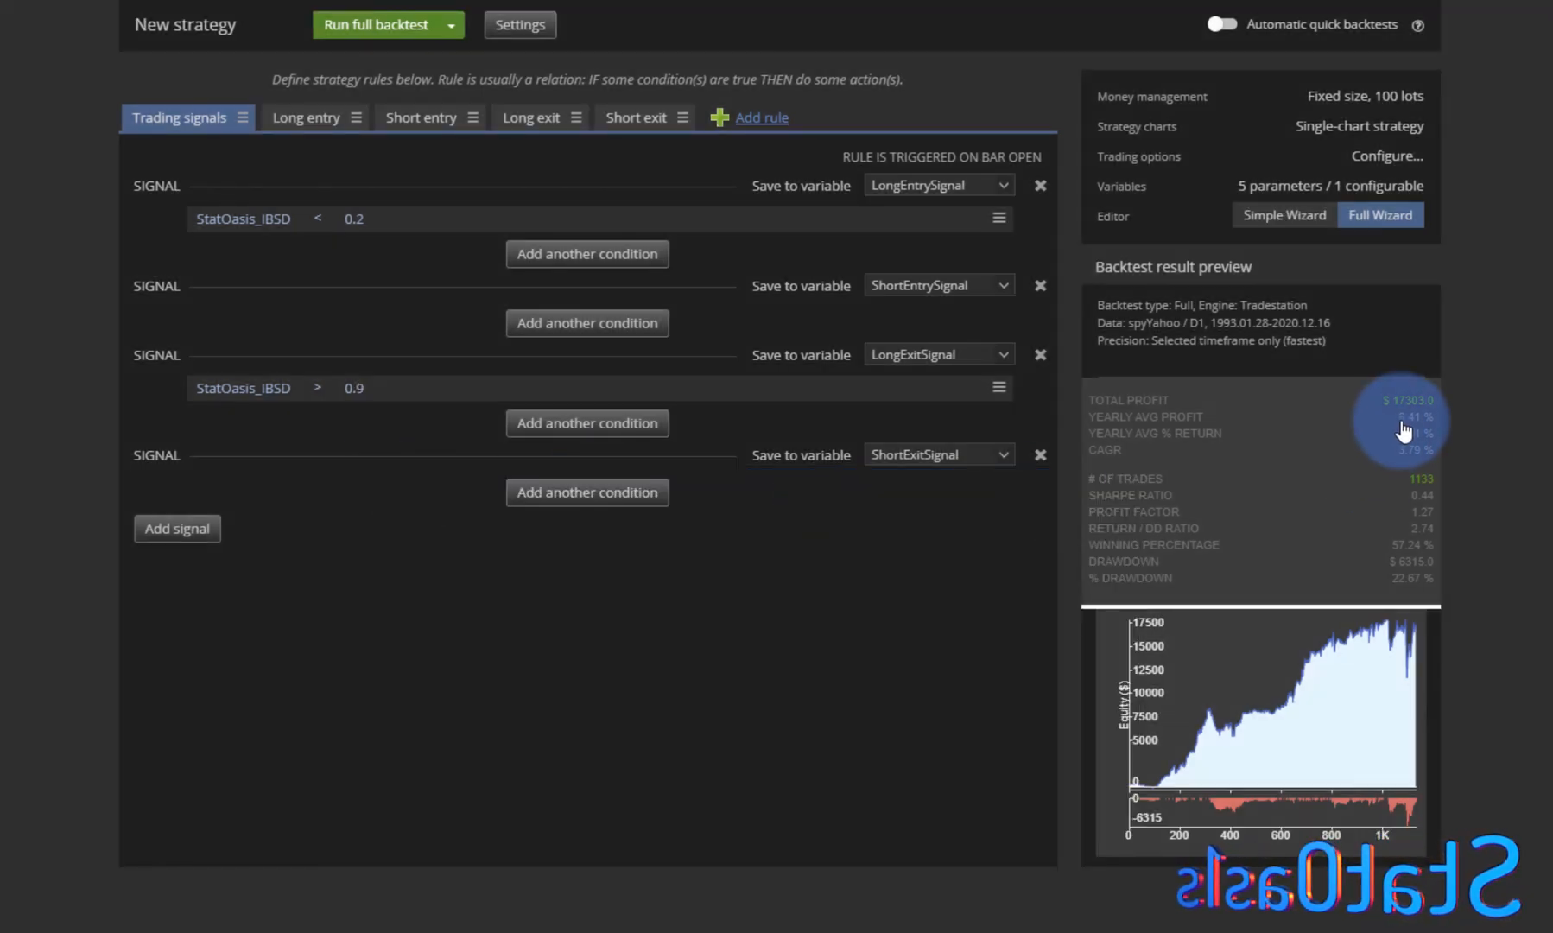
mouse_move(1415, 593)
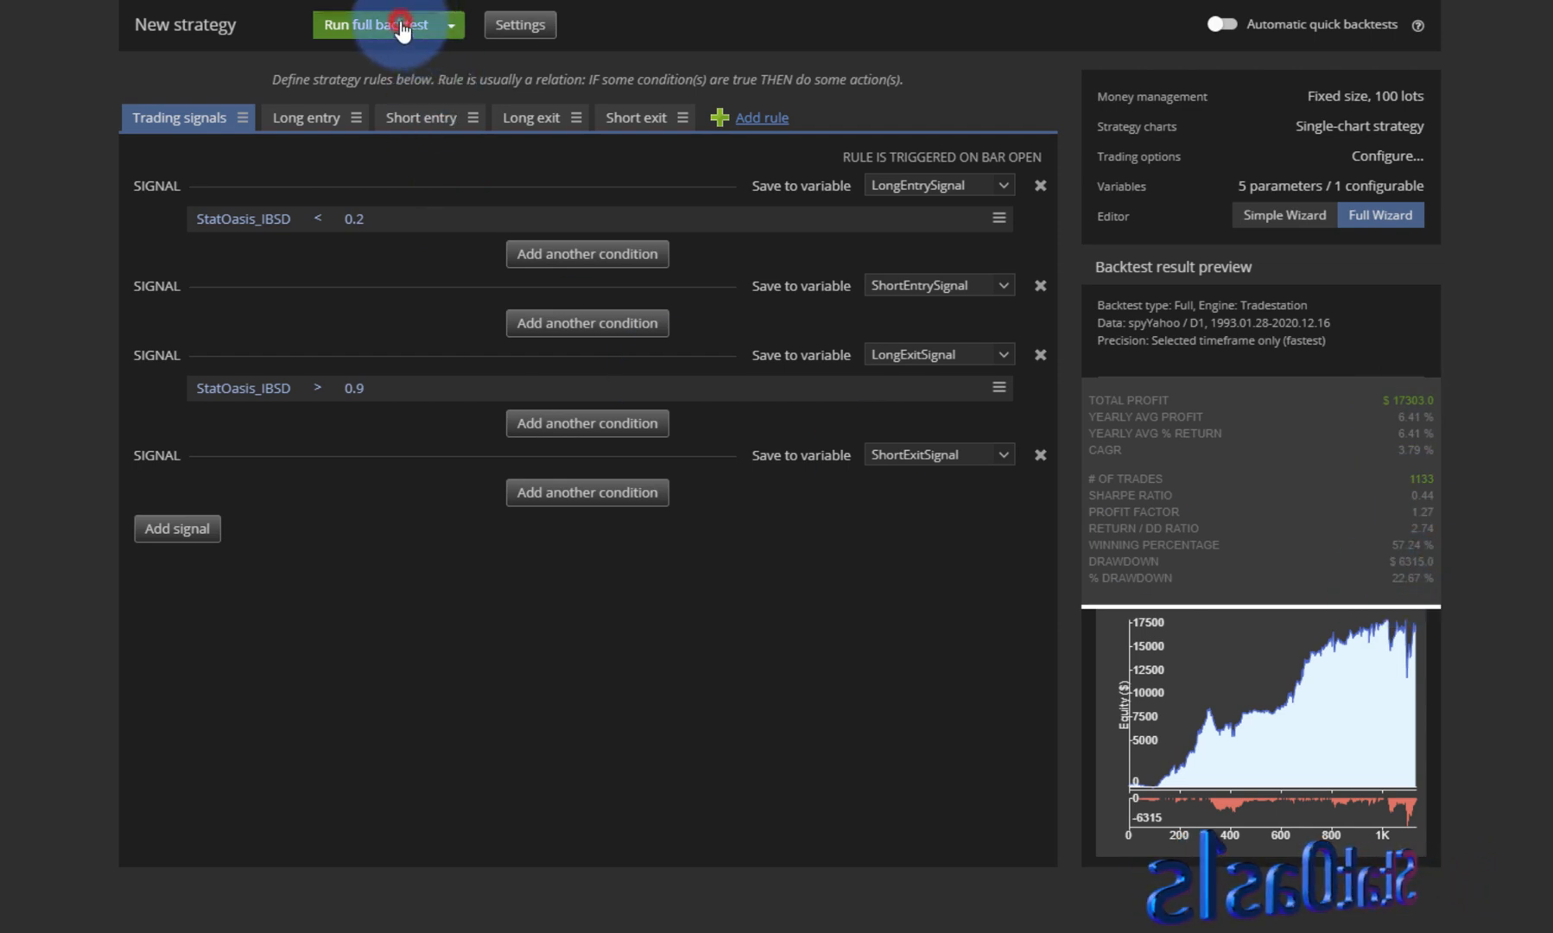
Run a full backtest of the IBSD > 0.9 strategy, yielding 615 trades.
click(375, 24)
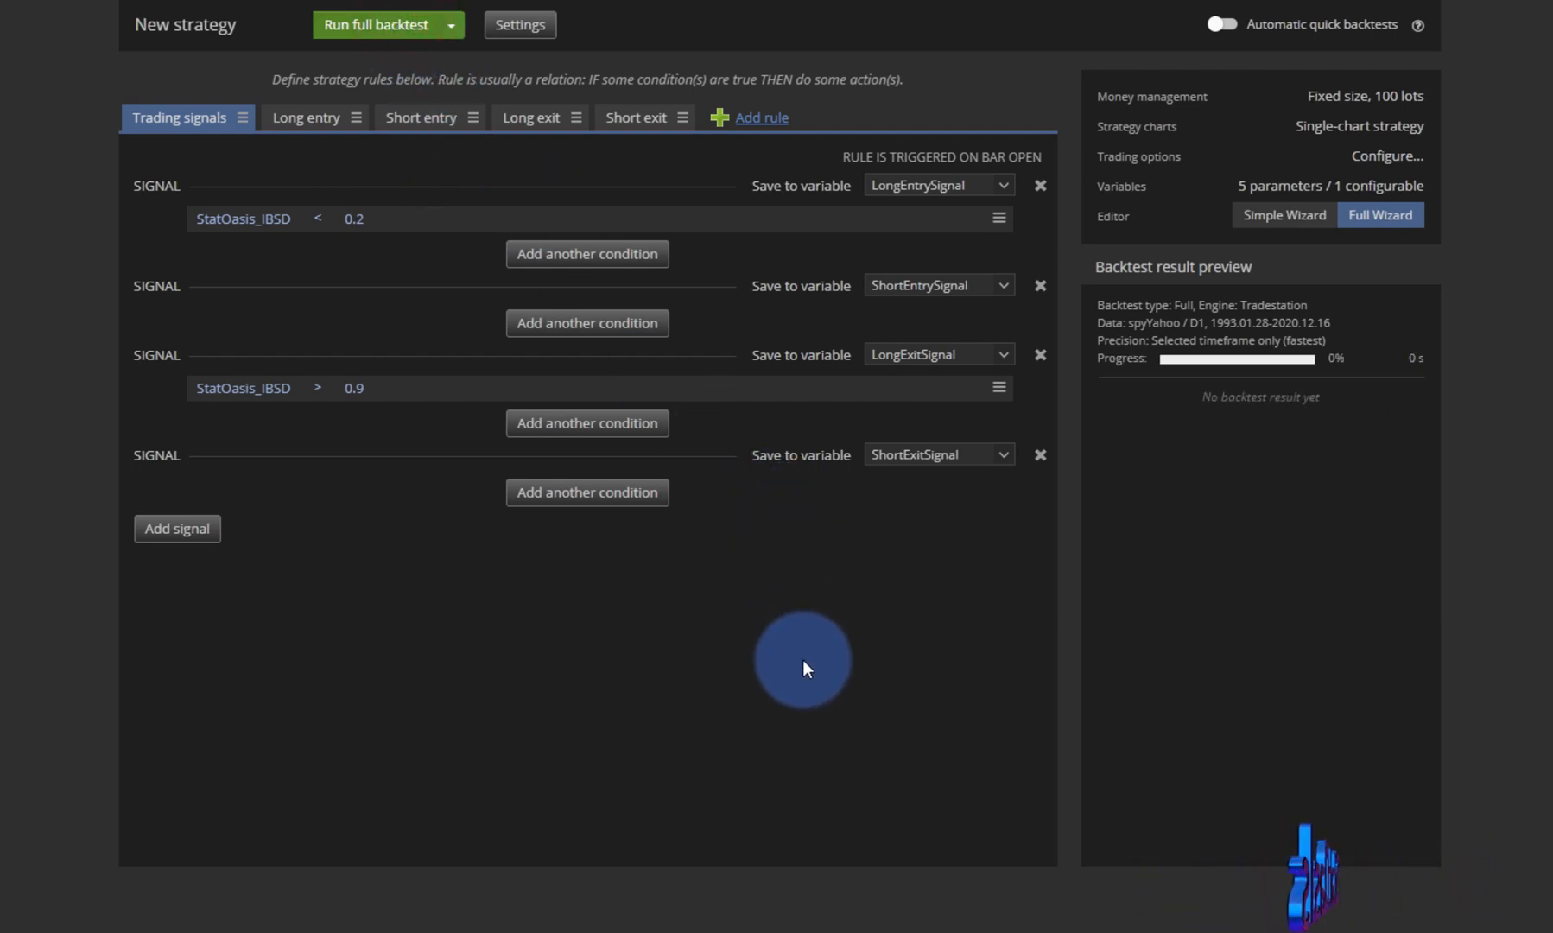
click(376, 24)
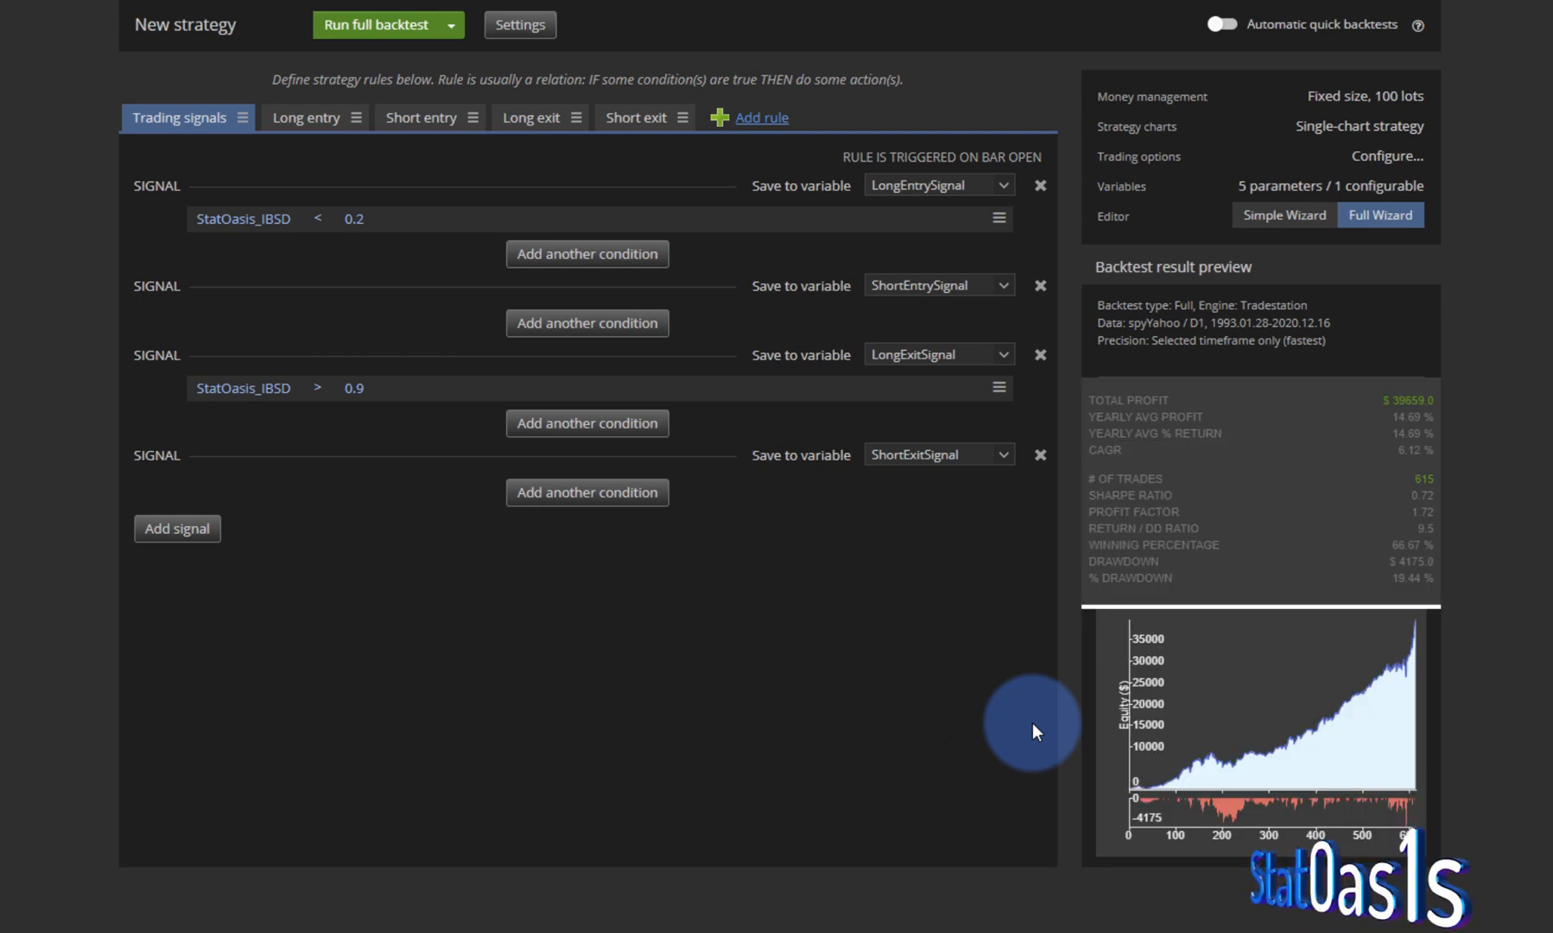
mouse_move(1044, 733)
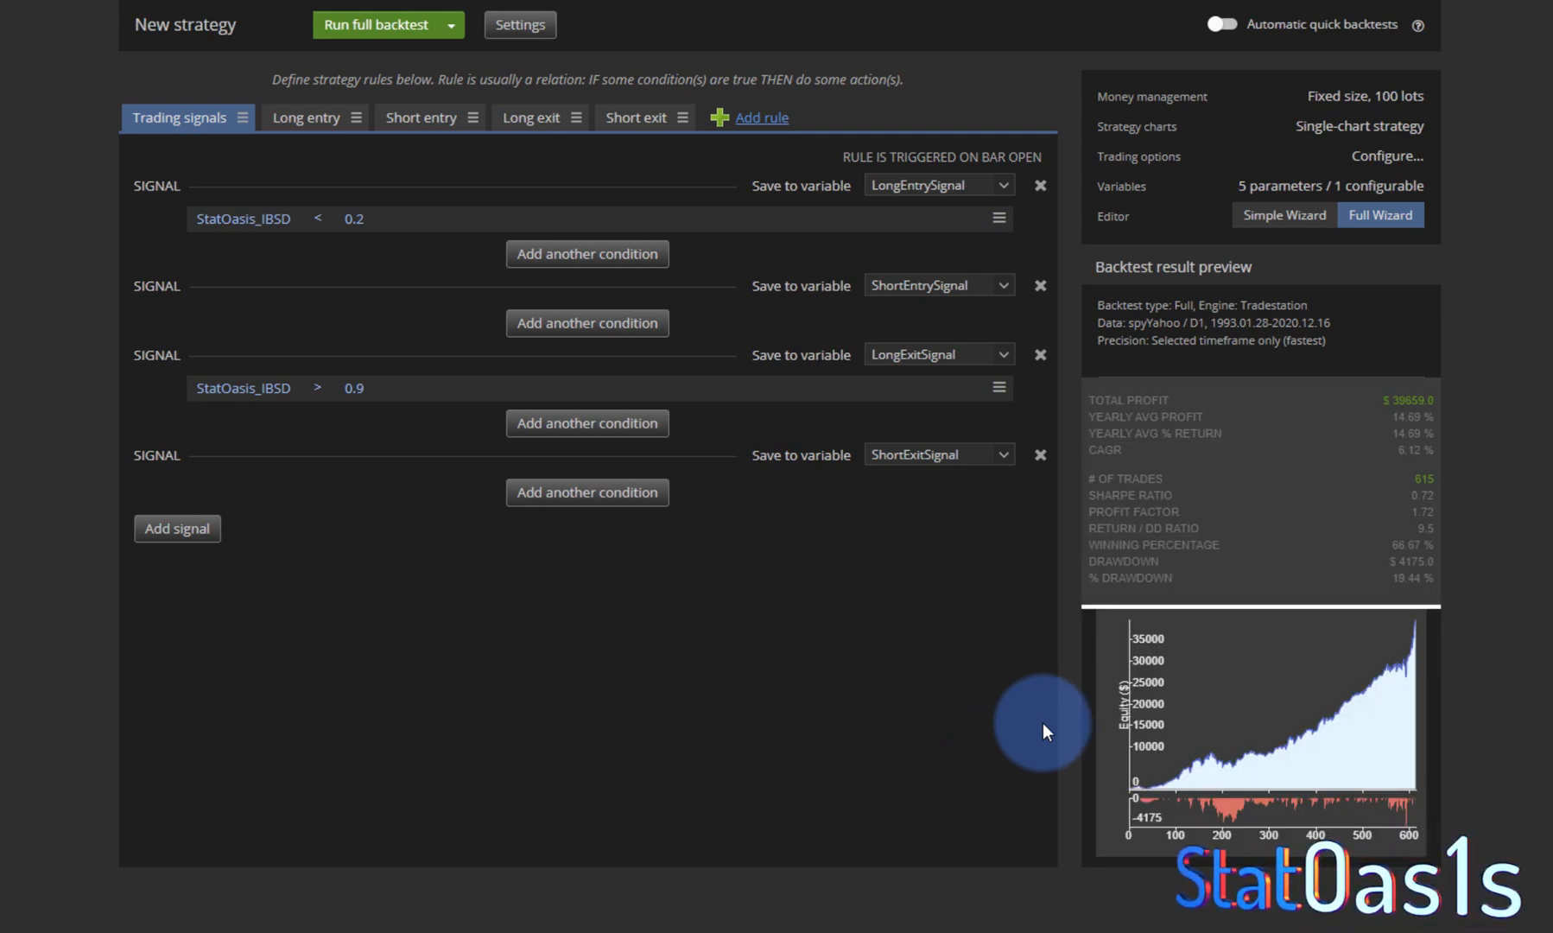
mouse_move(1406, 598)
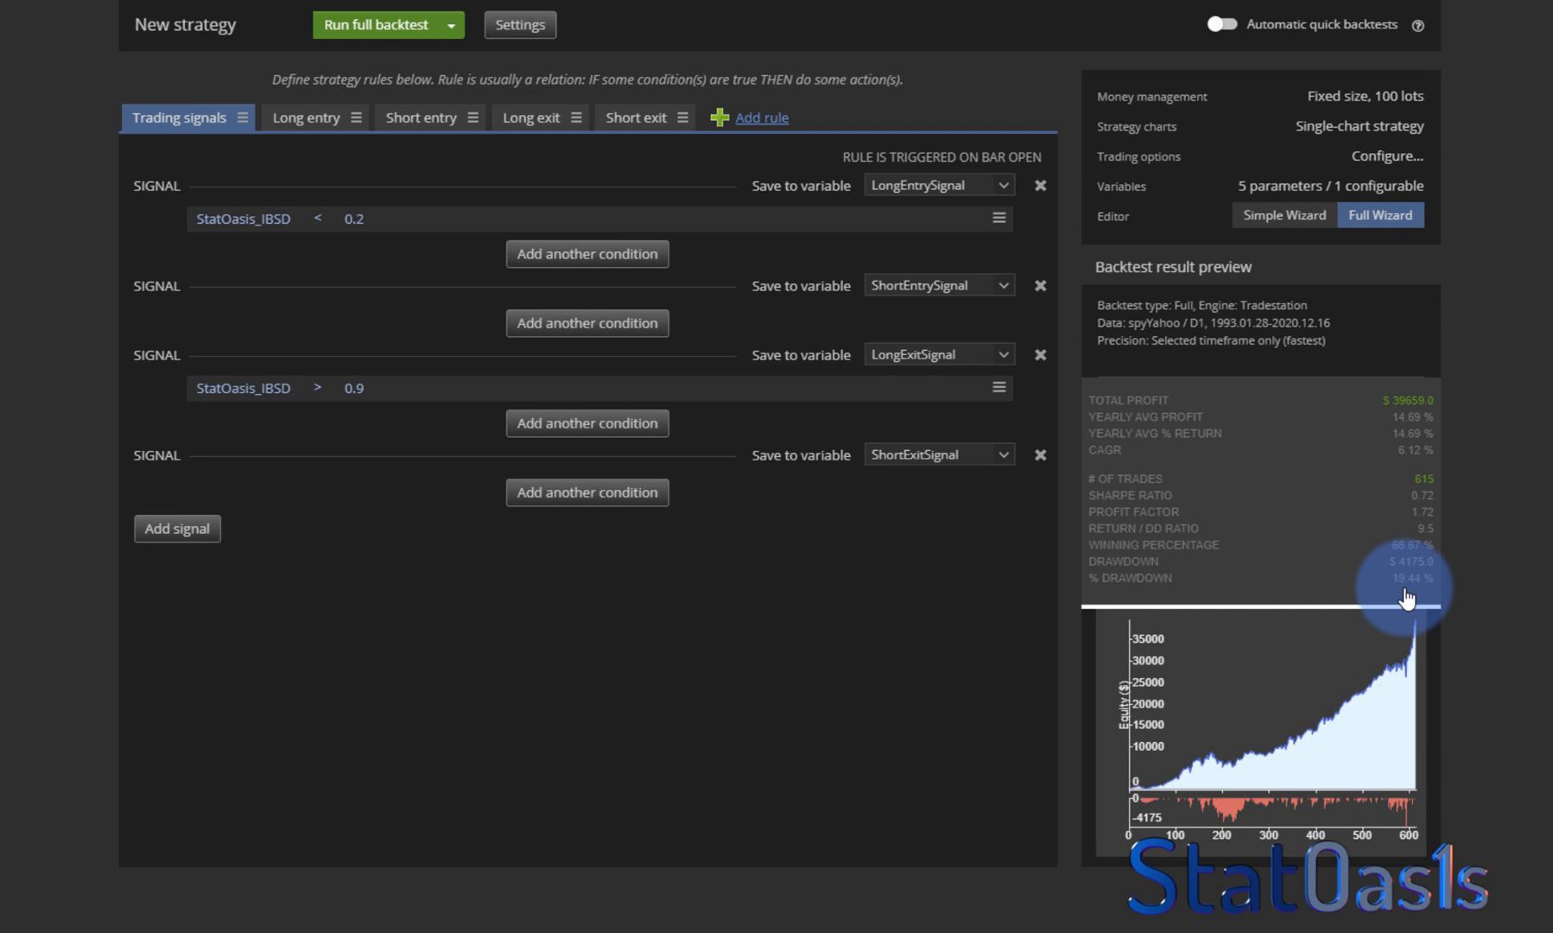
mouse_move(1403, 416)
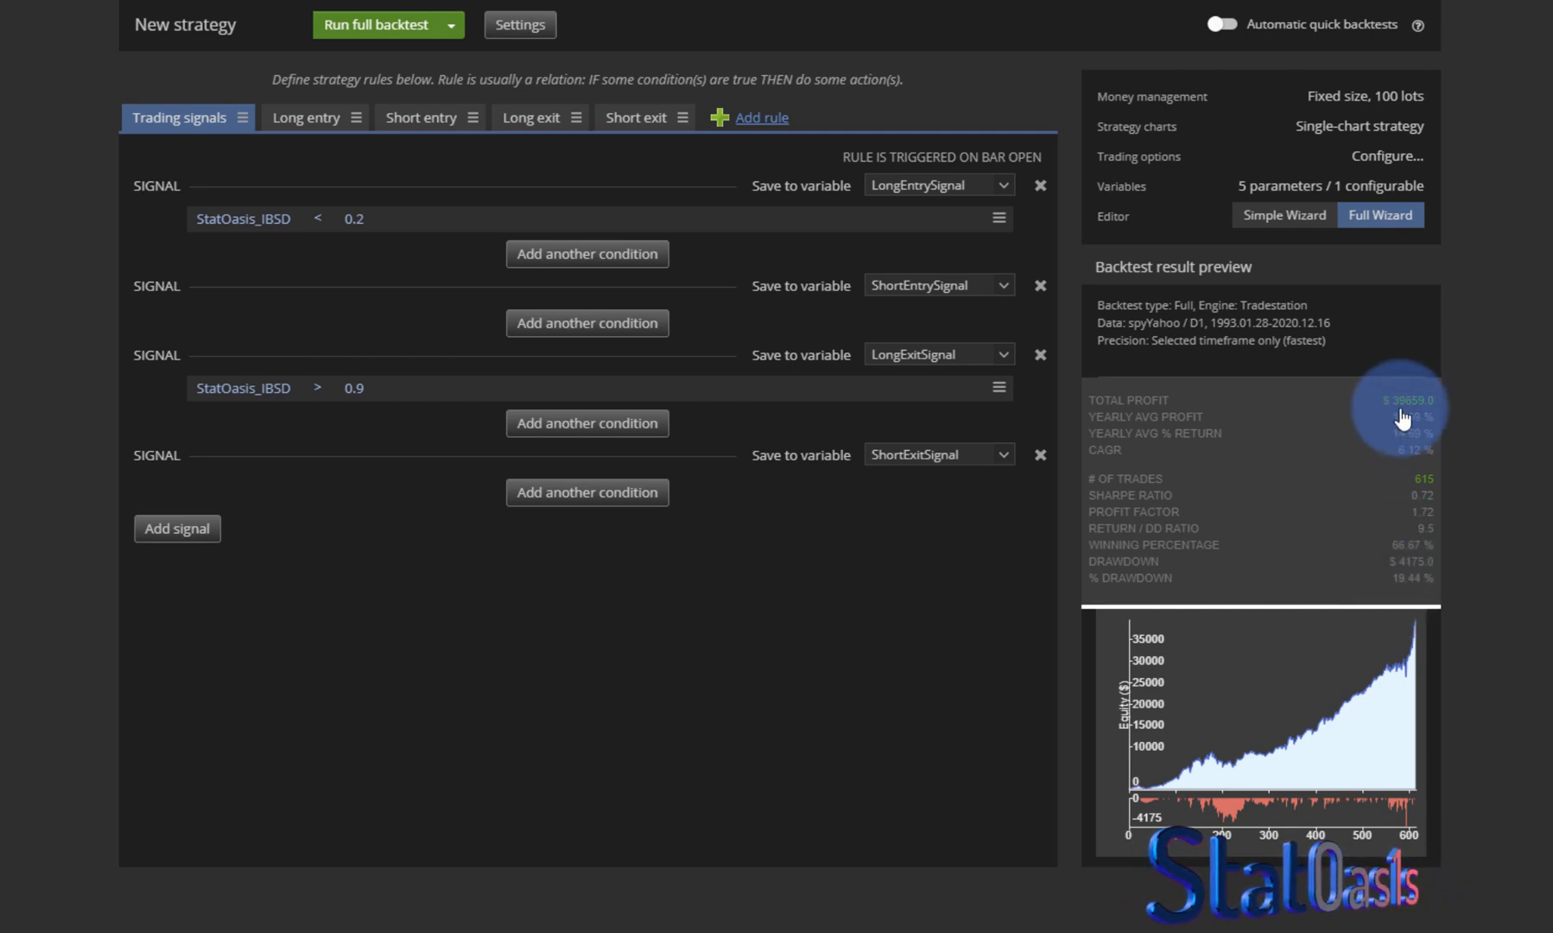
mouse_move(1361, 726)
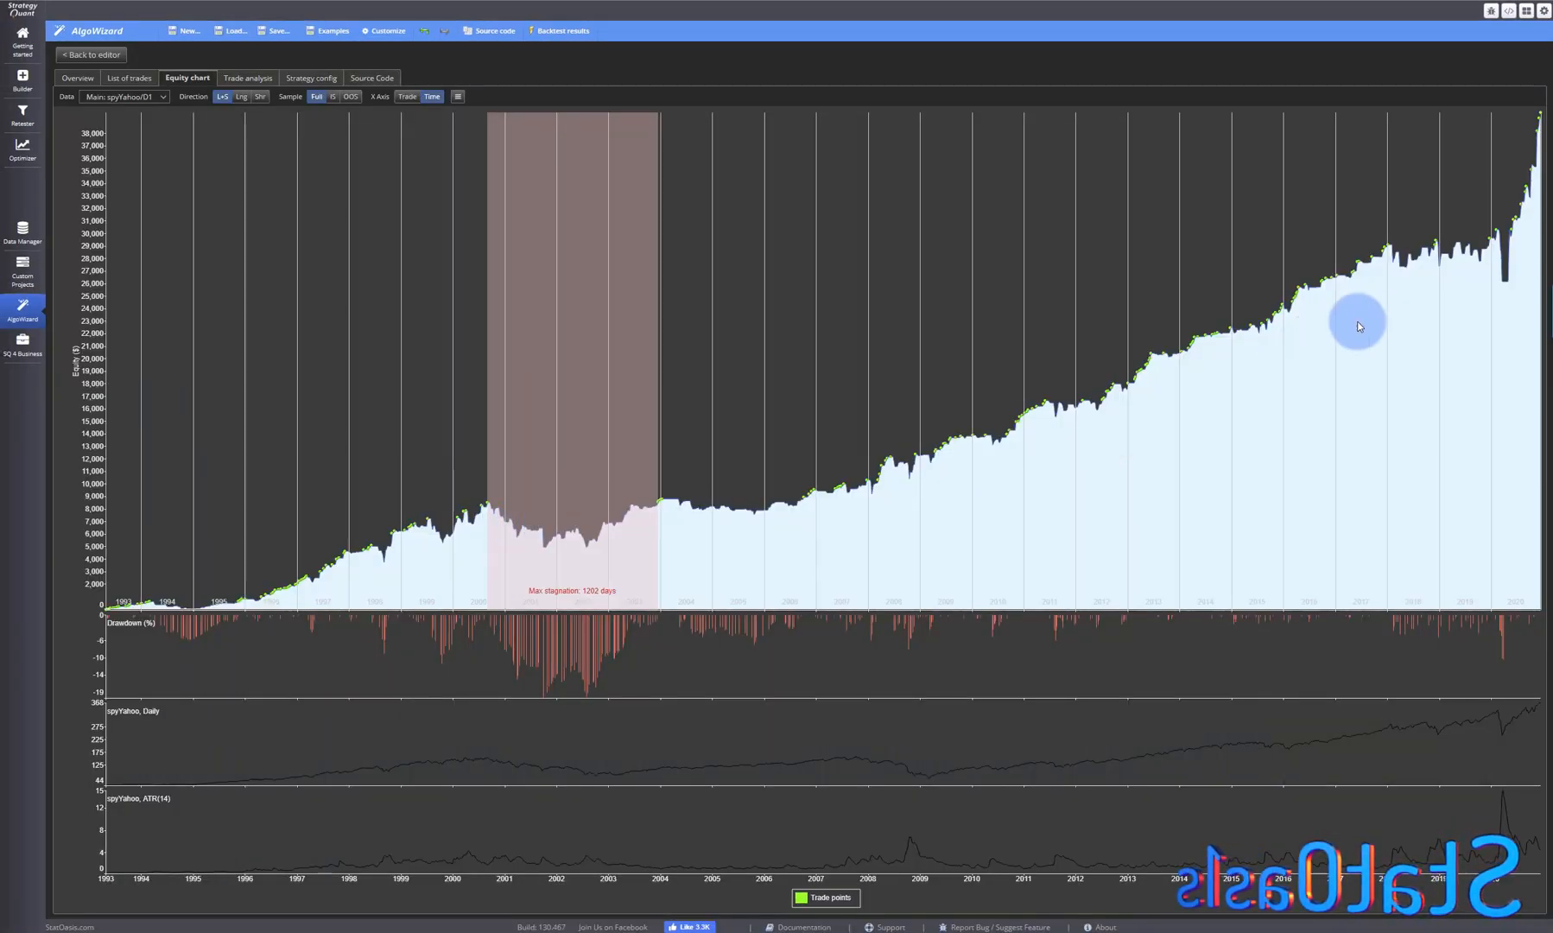
mouse_move(1406, 613)
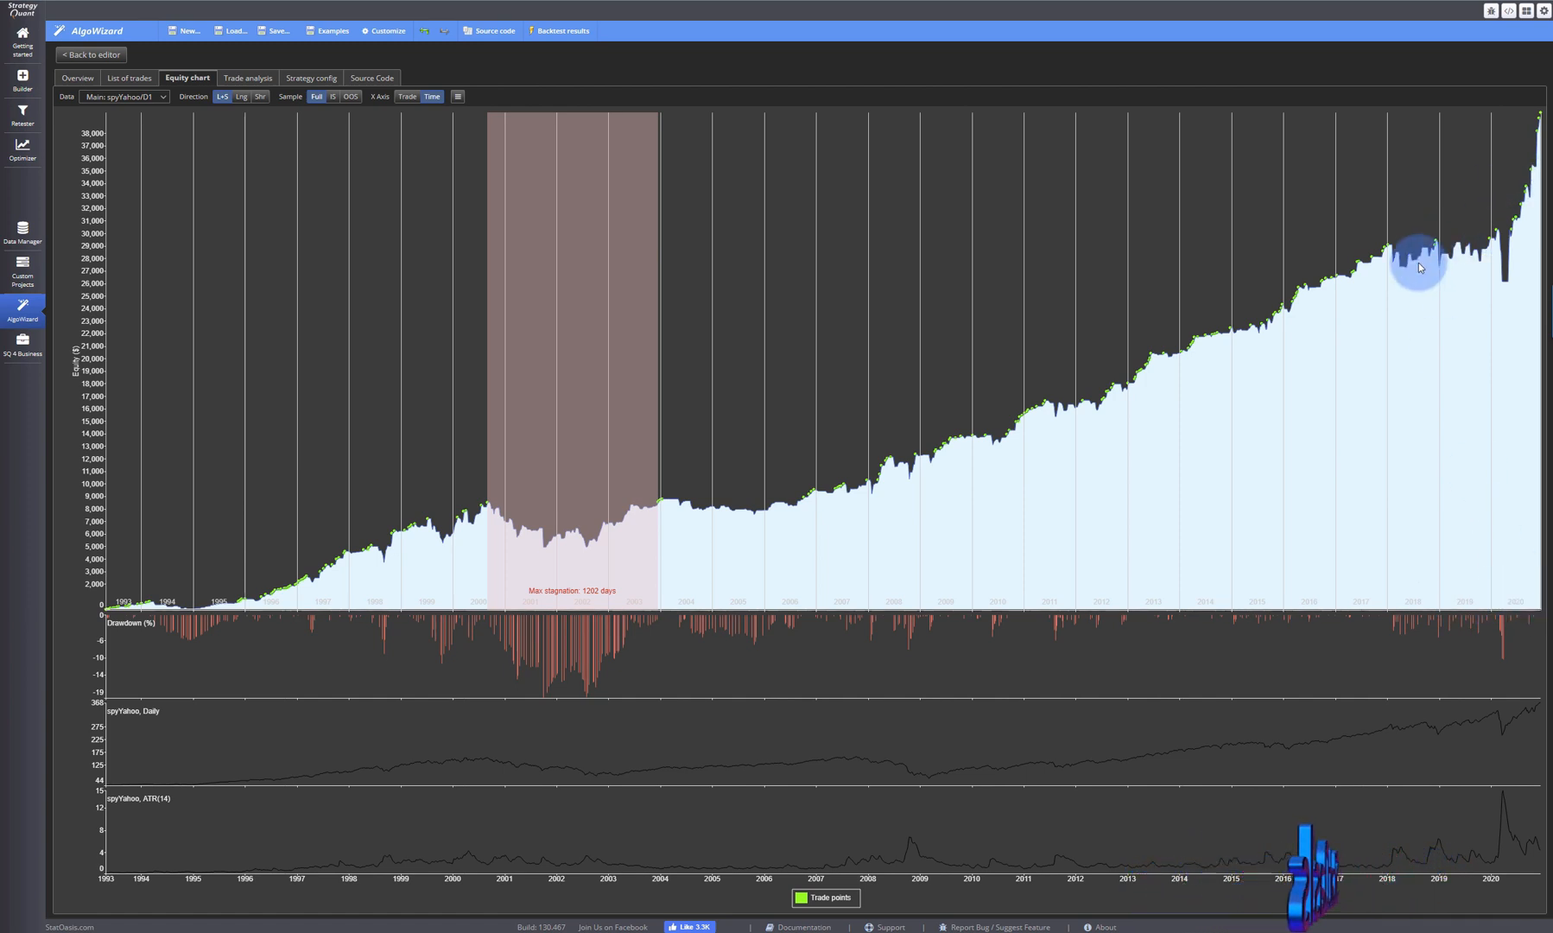
mouse_move(1333, 486)
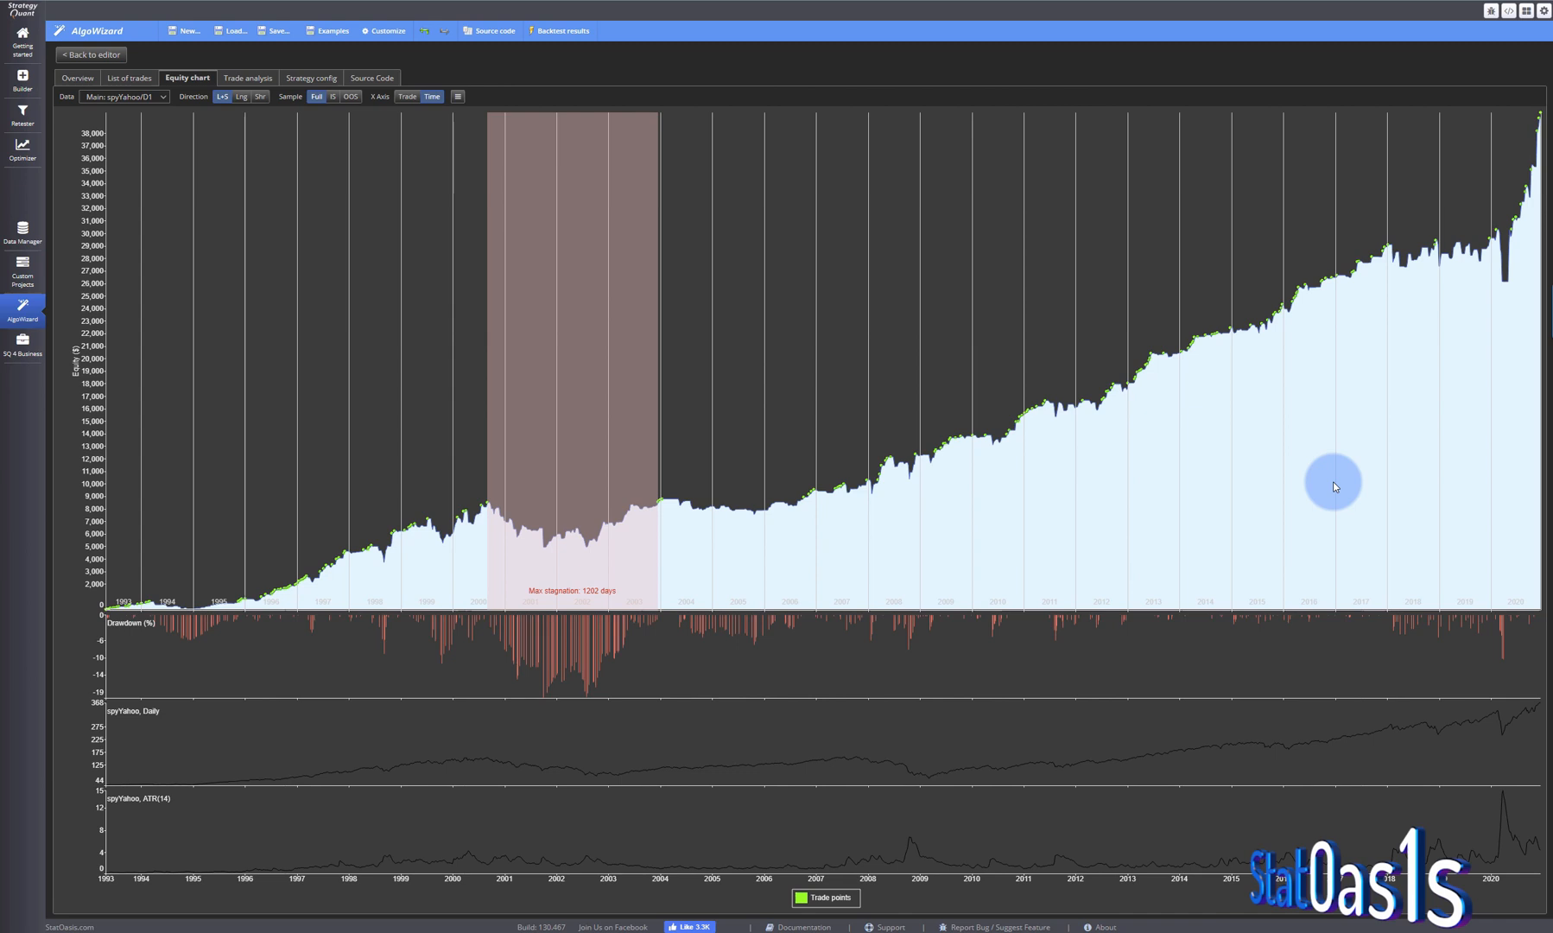
mouse_move(489, 486)
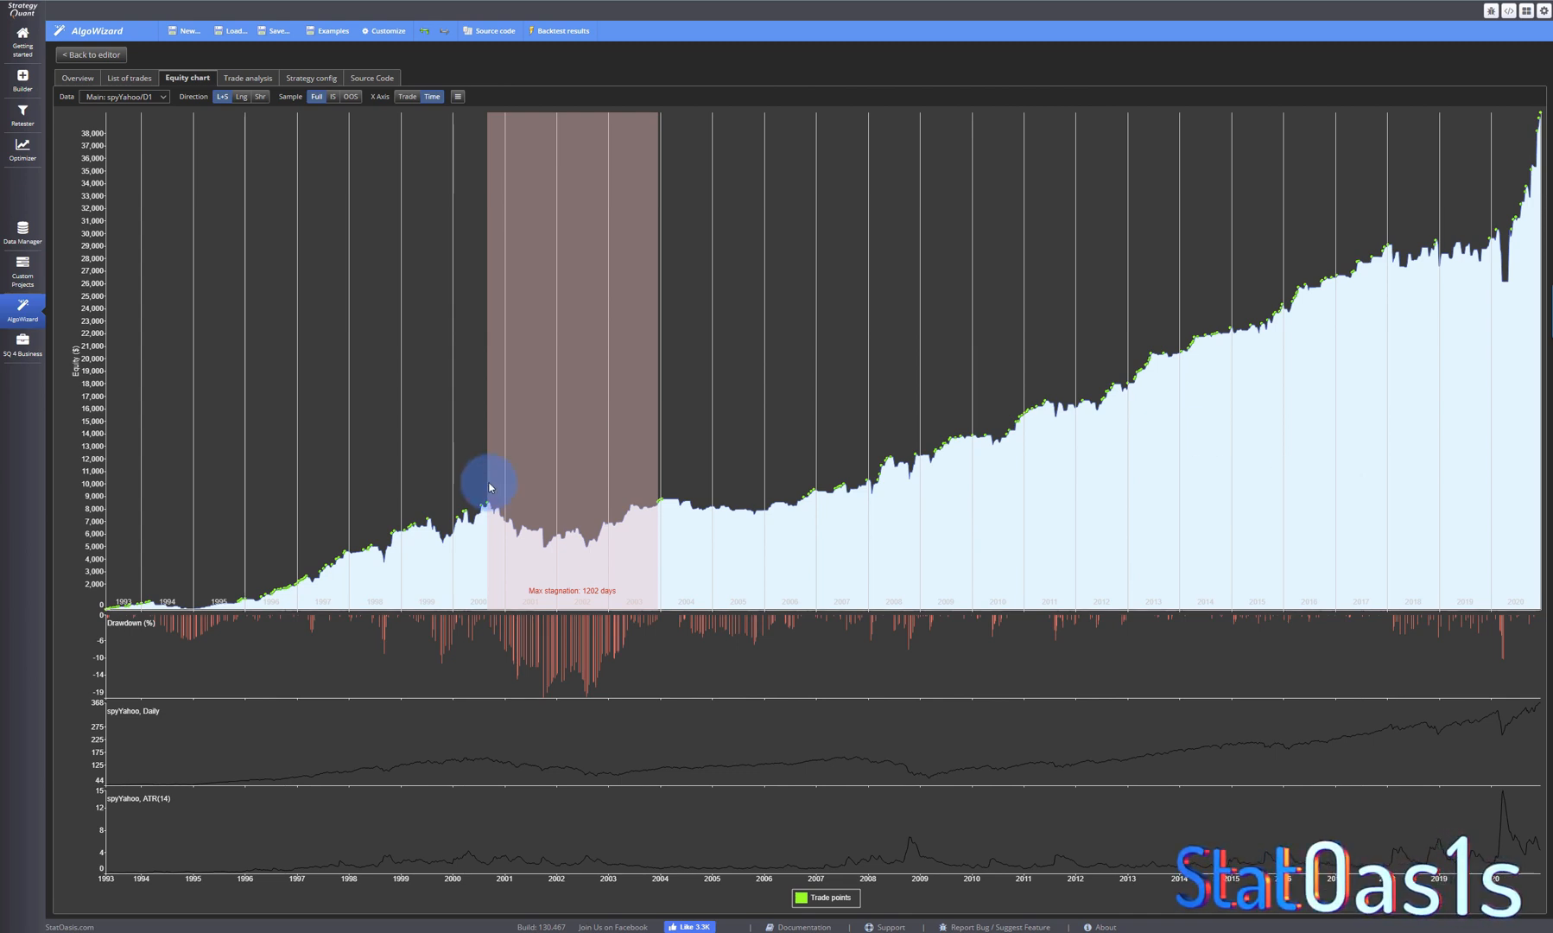
mouse_move(207, 285)
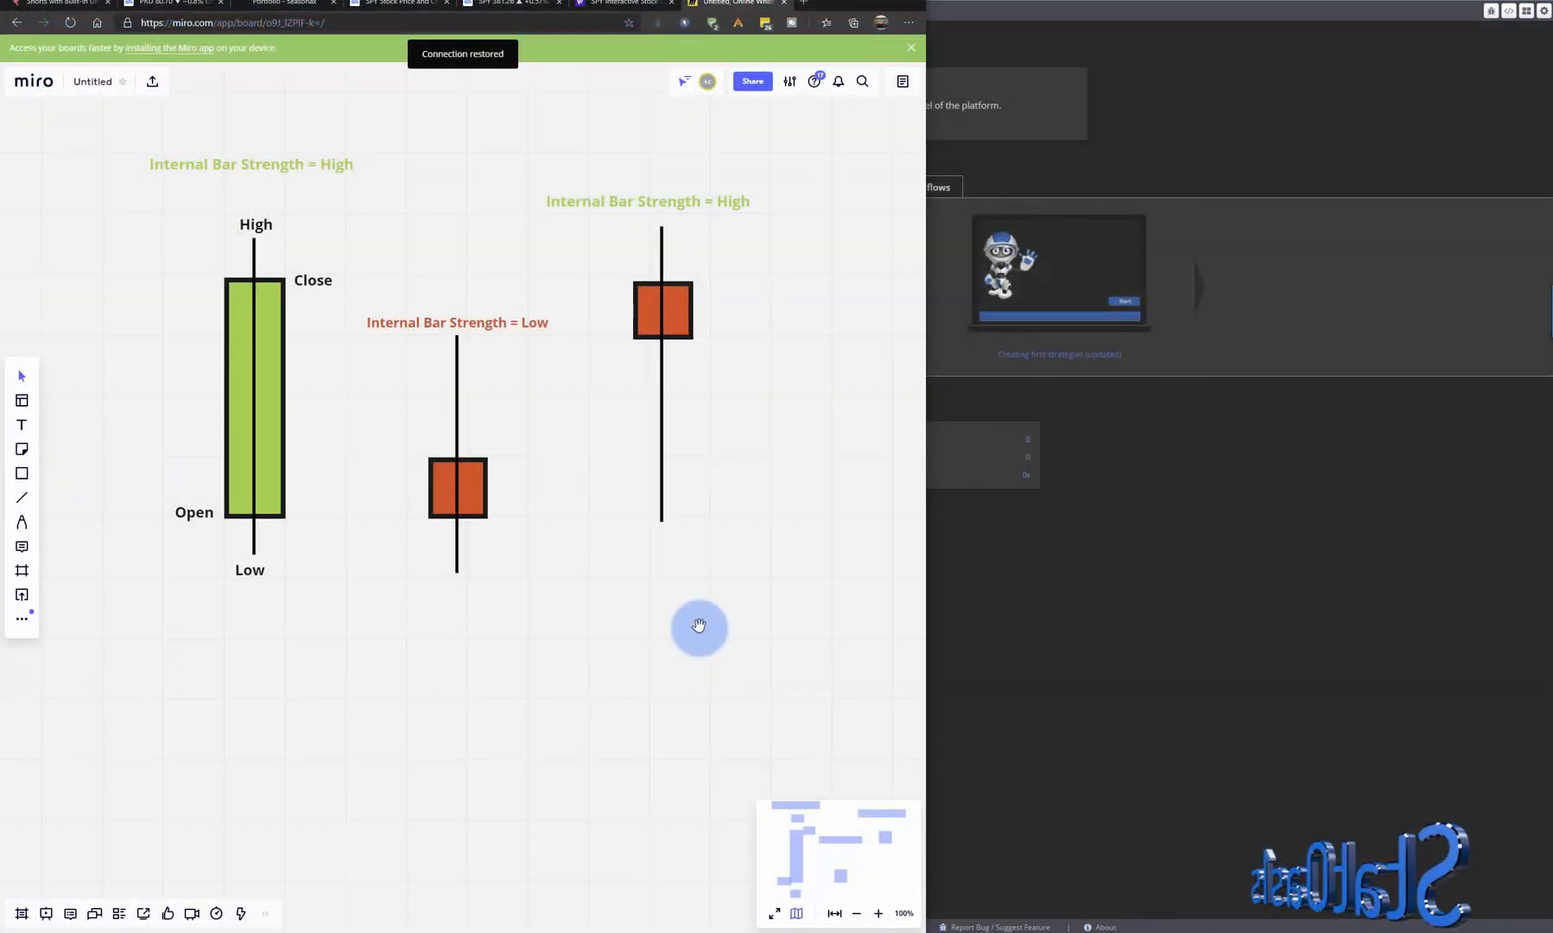
mouse_move(308, 532)
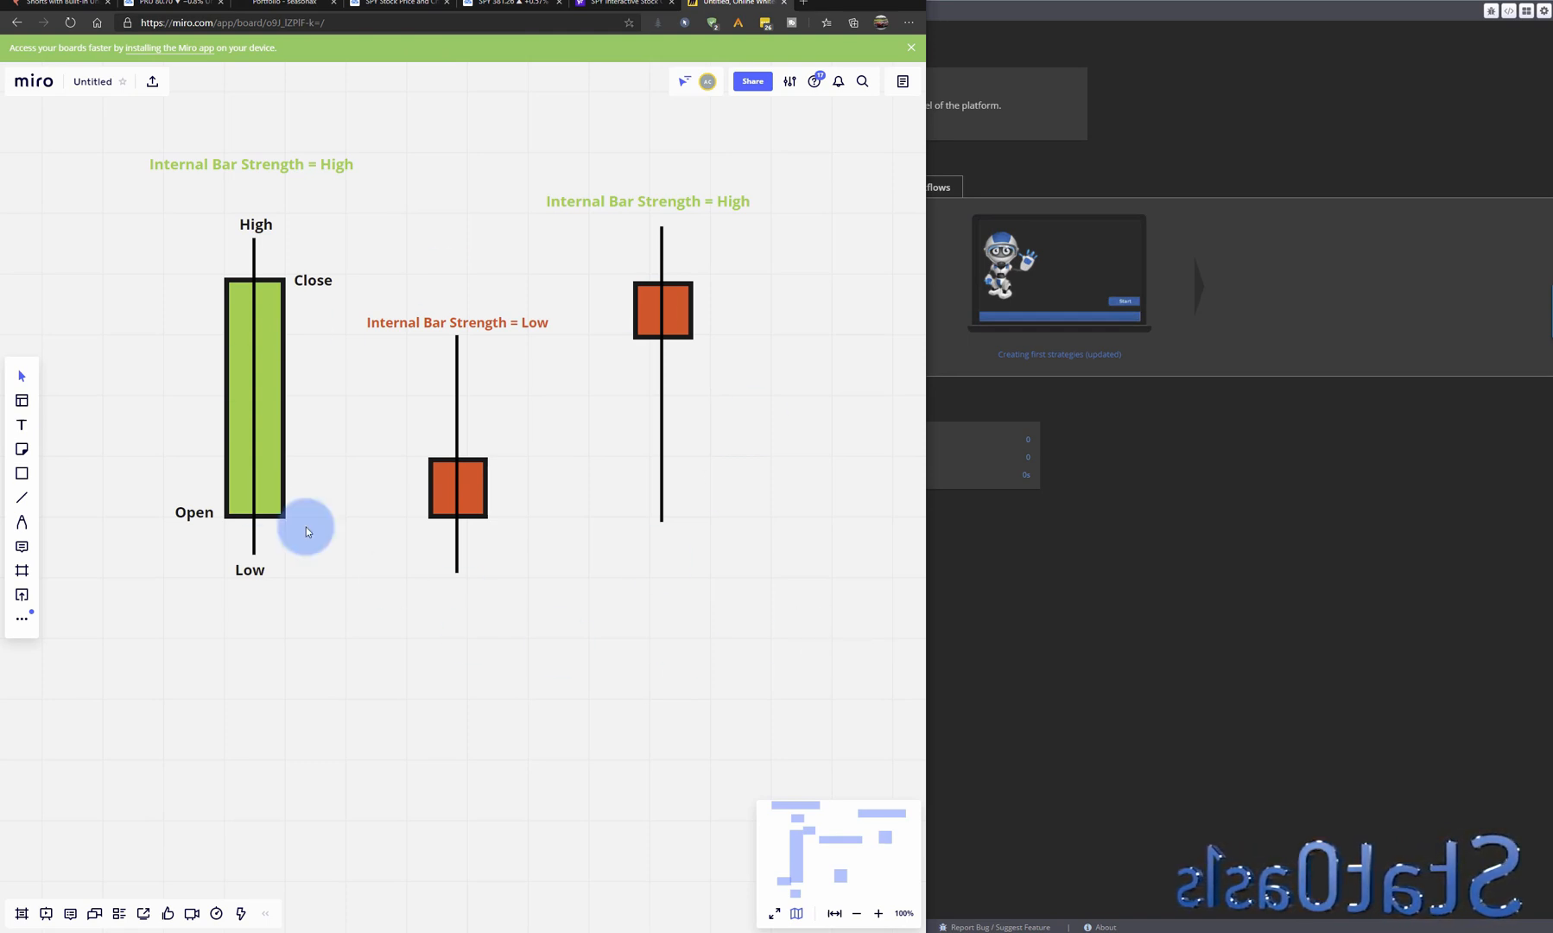
mouse_move(166, 337)
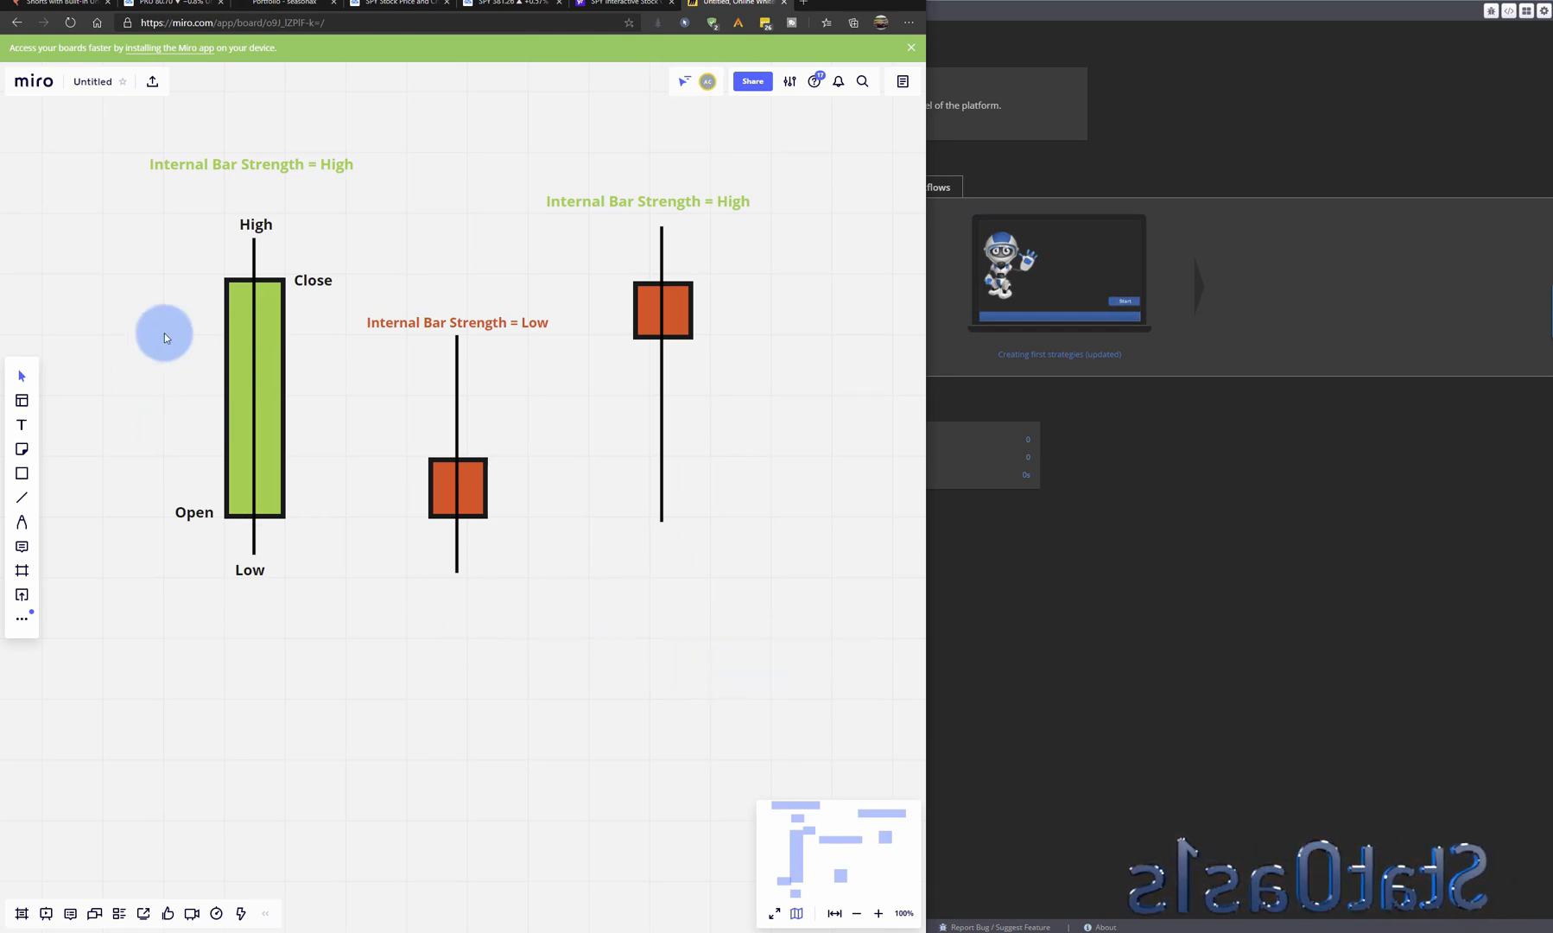
mouse_move(674, 578)
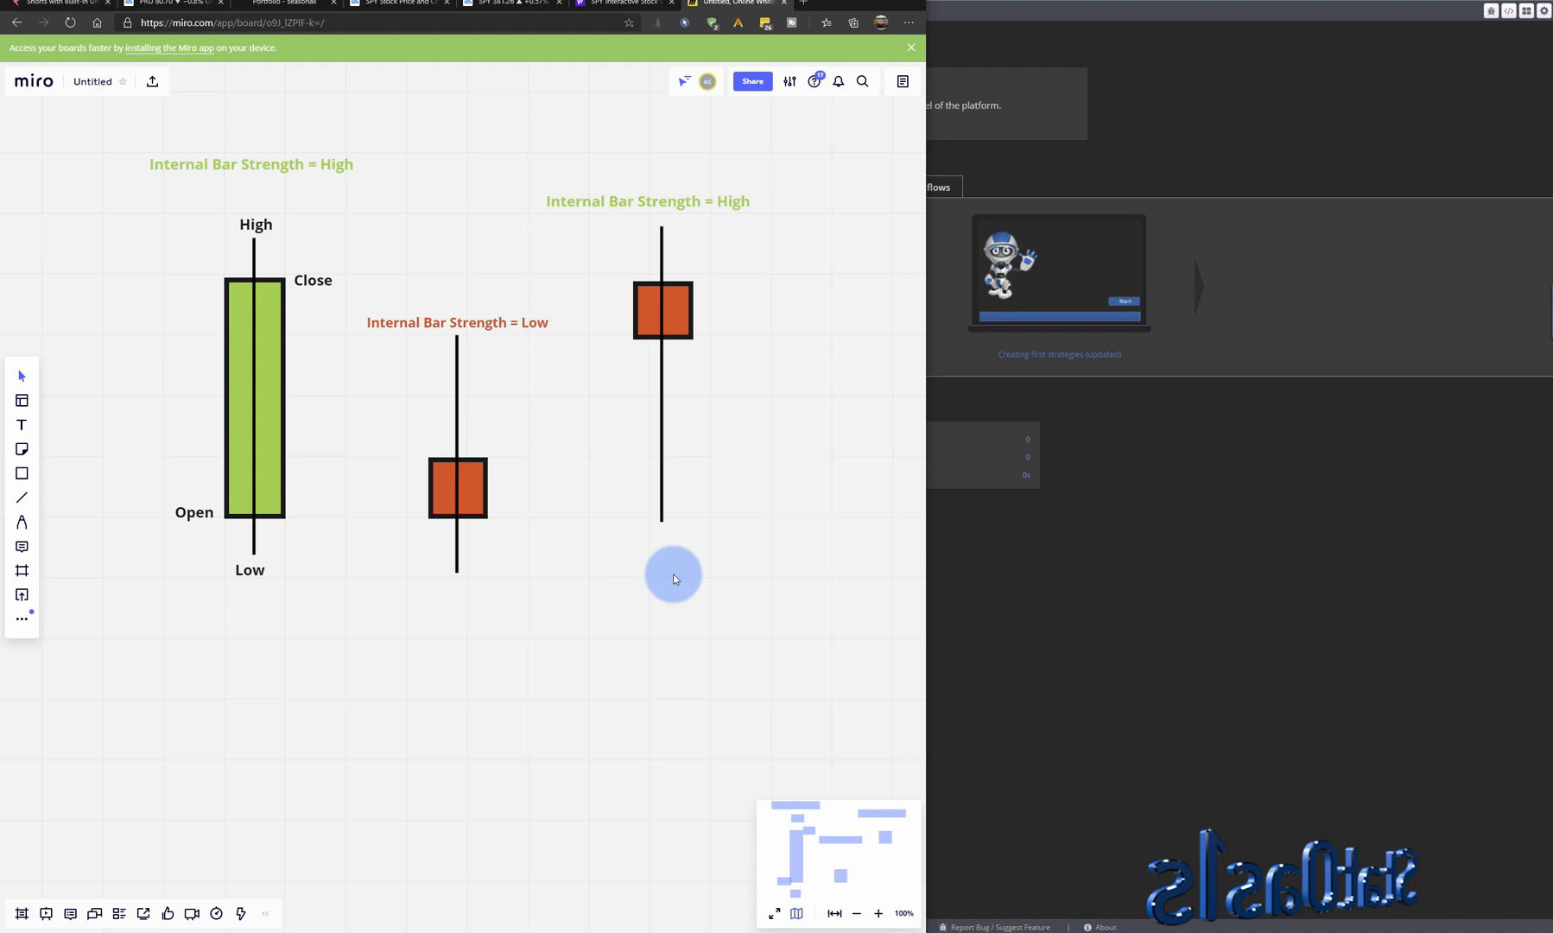
mouse_move(714, 655)
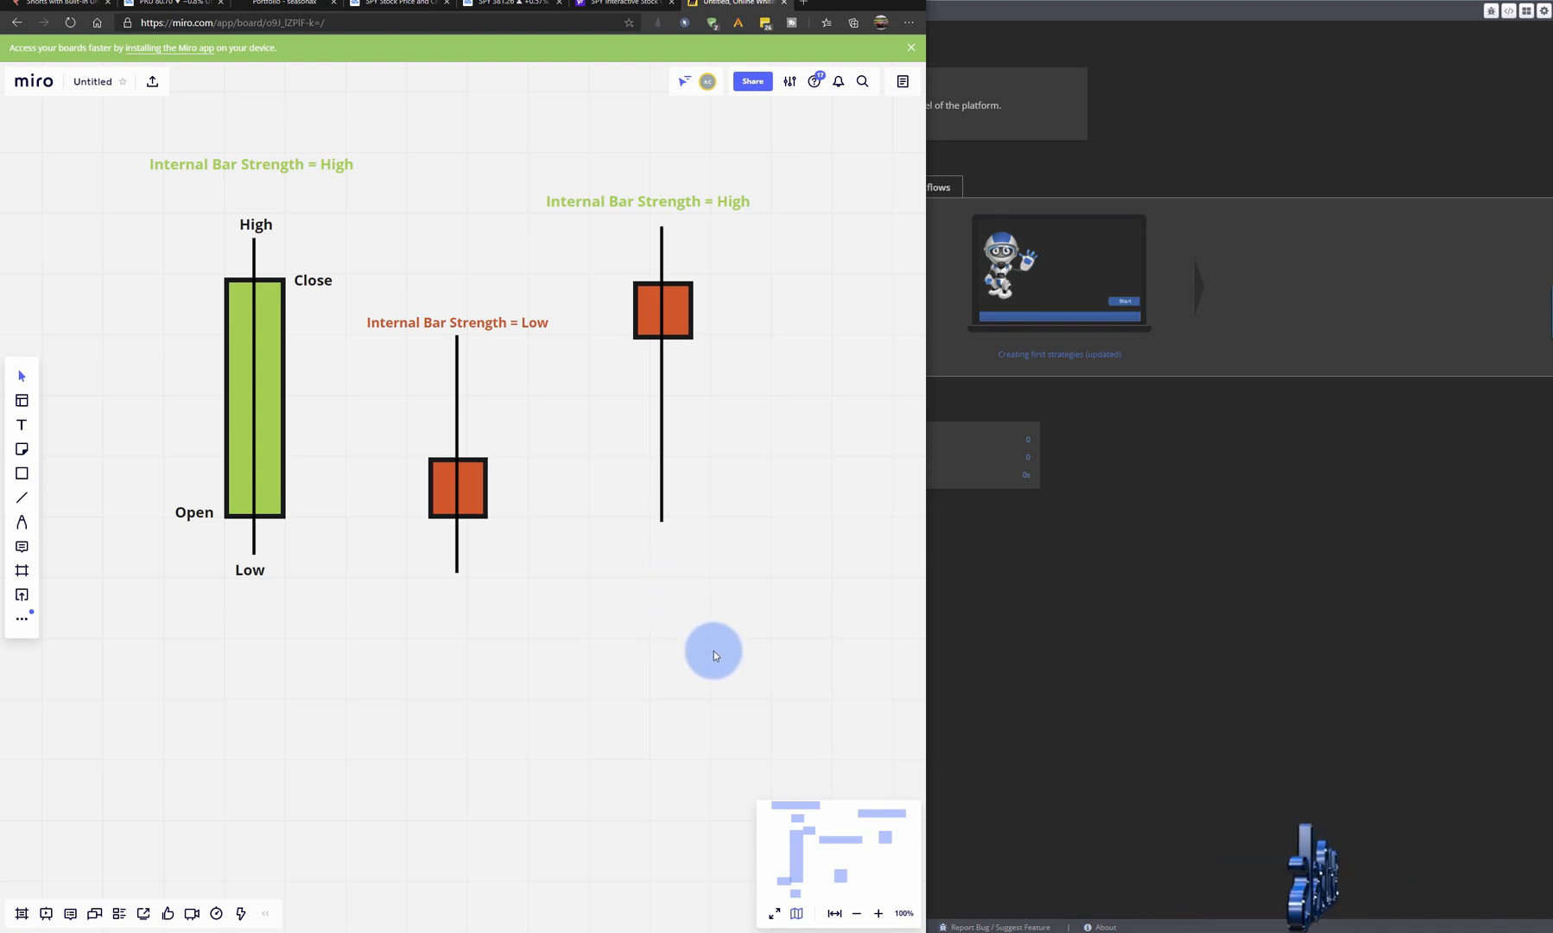
mouse_move(703, 600)
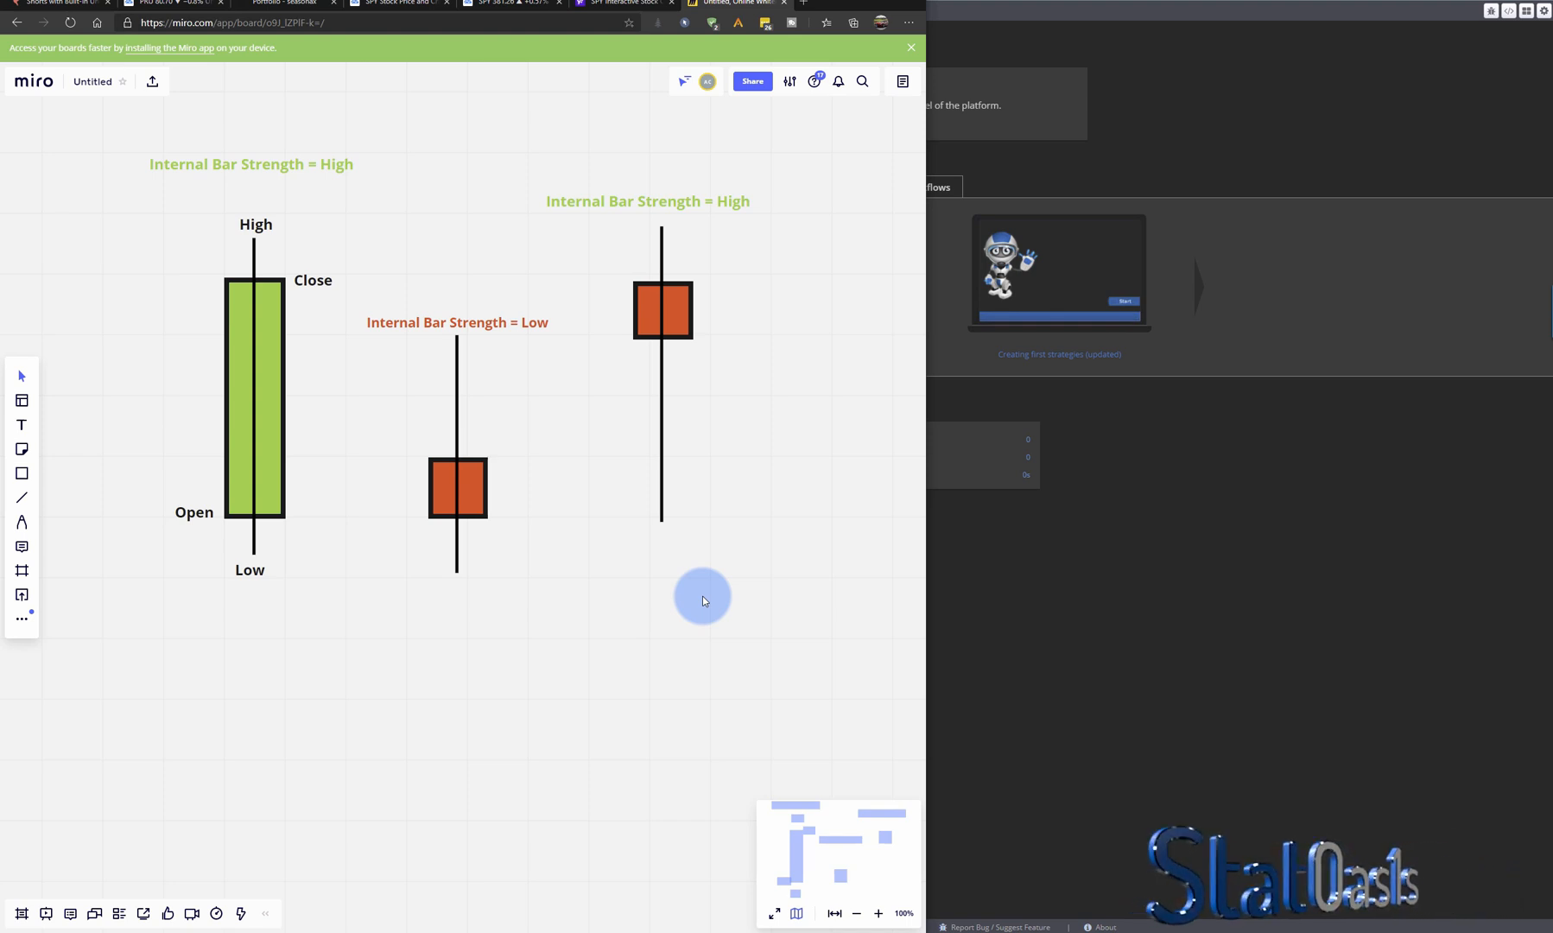
mouse_move(1340, 126)
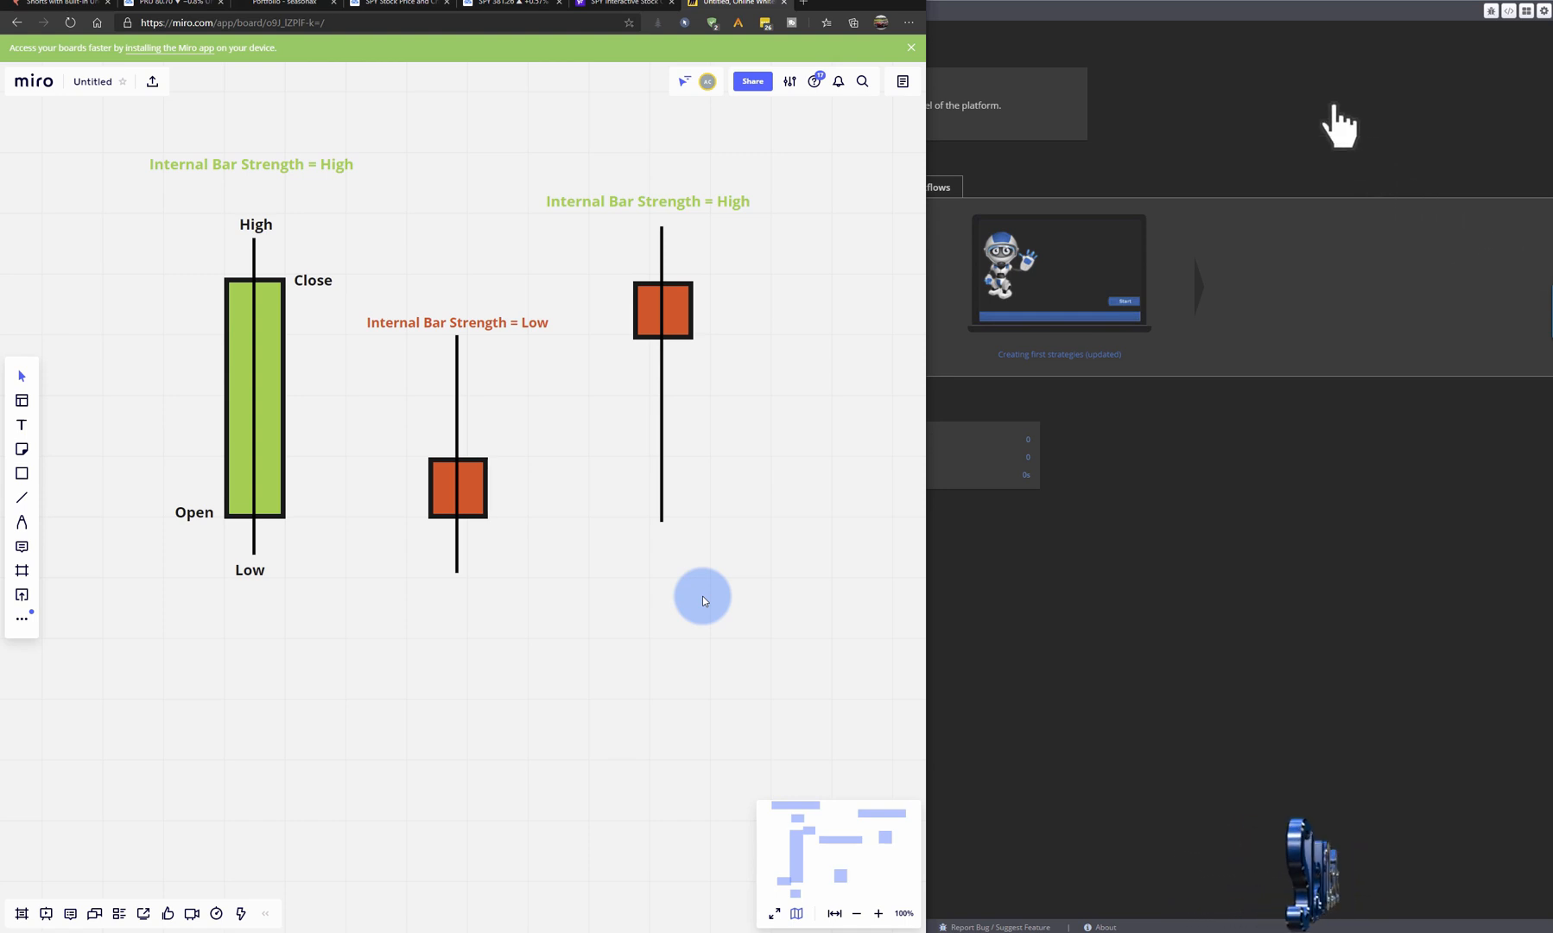